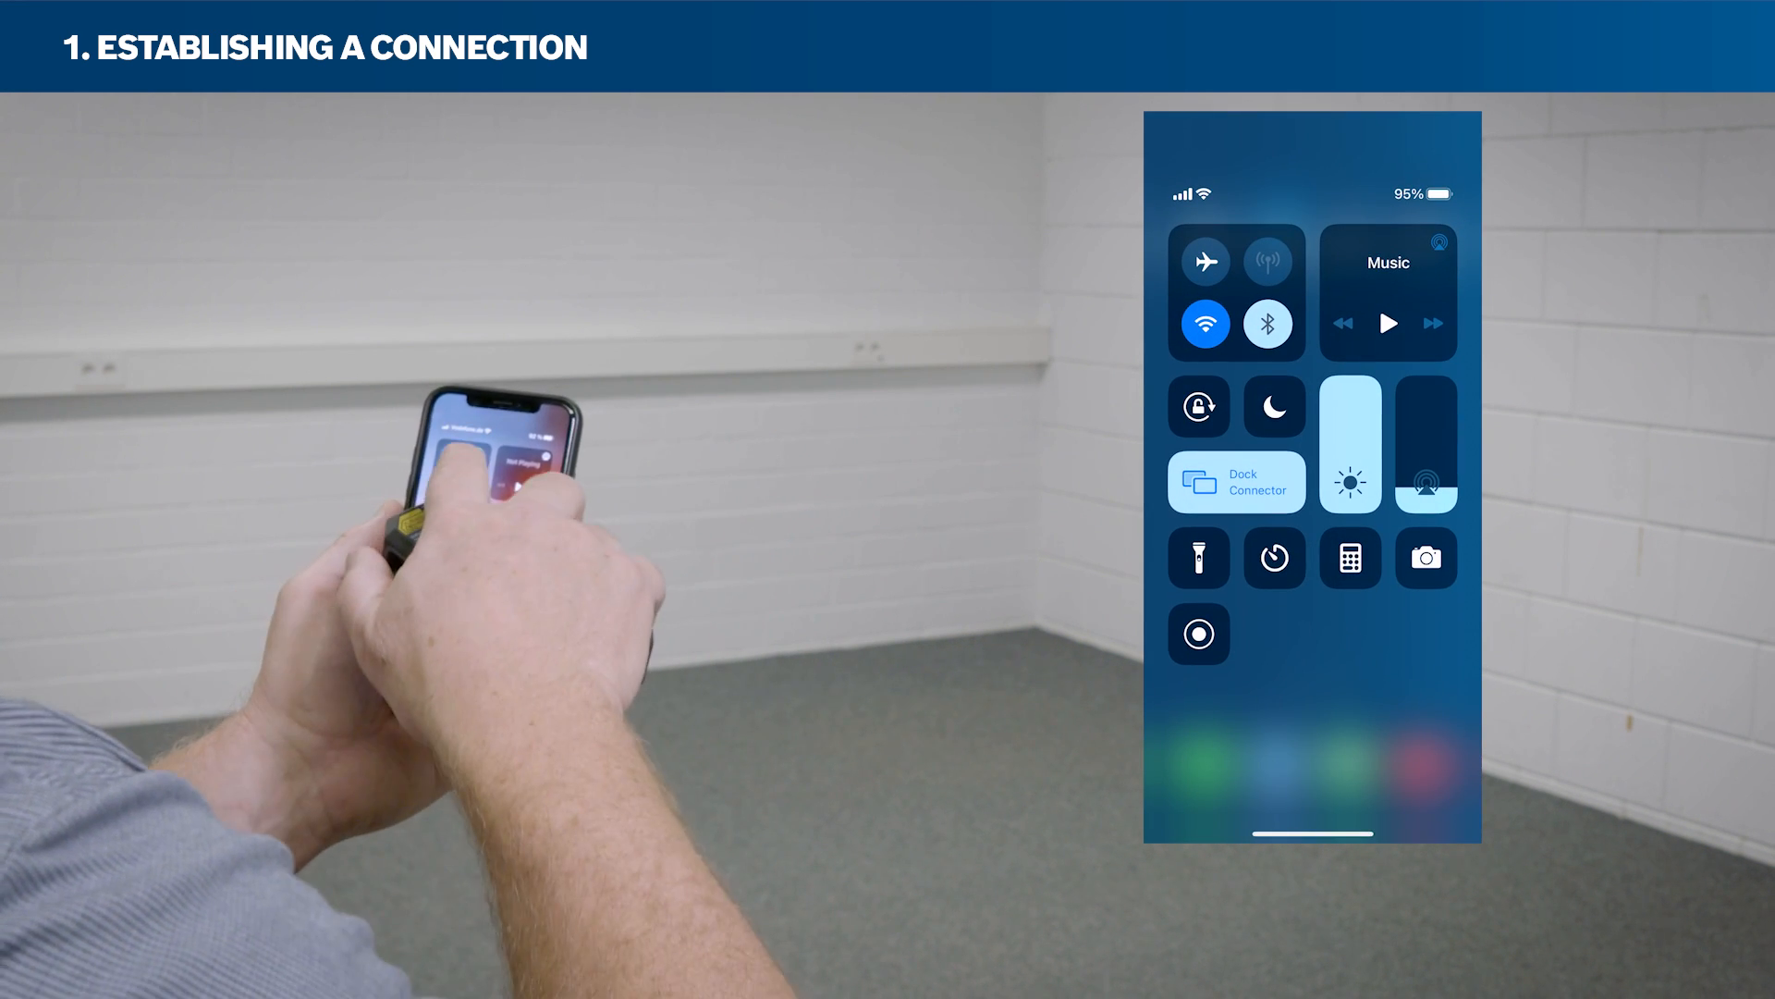
Turn on Bluetooth, launch MeasureOn and connect the Bosch GLM 50-27 C laser measure
{"action": "left_click", "coordinate": [1266, 322]}
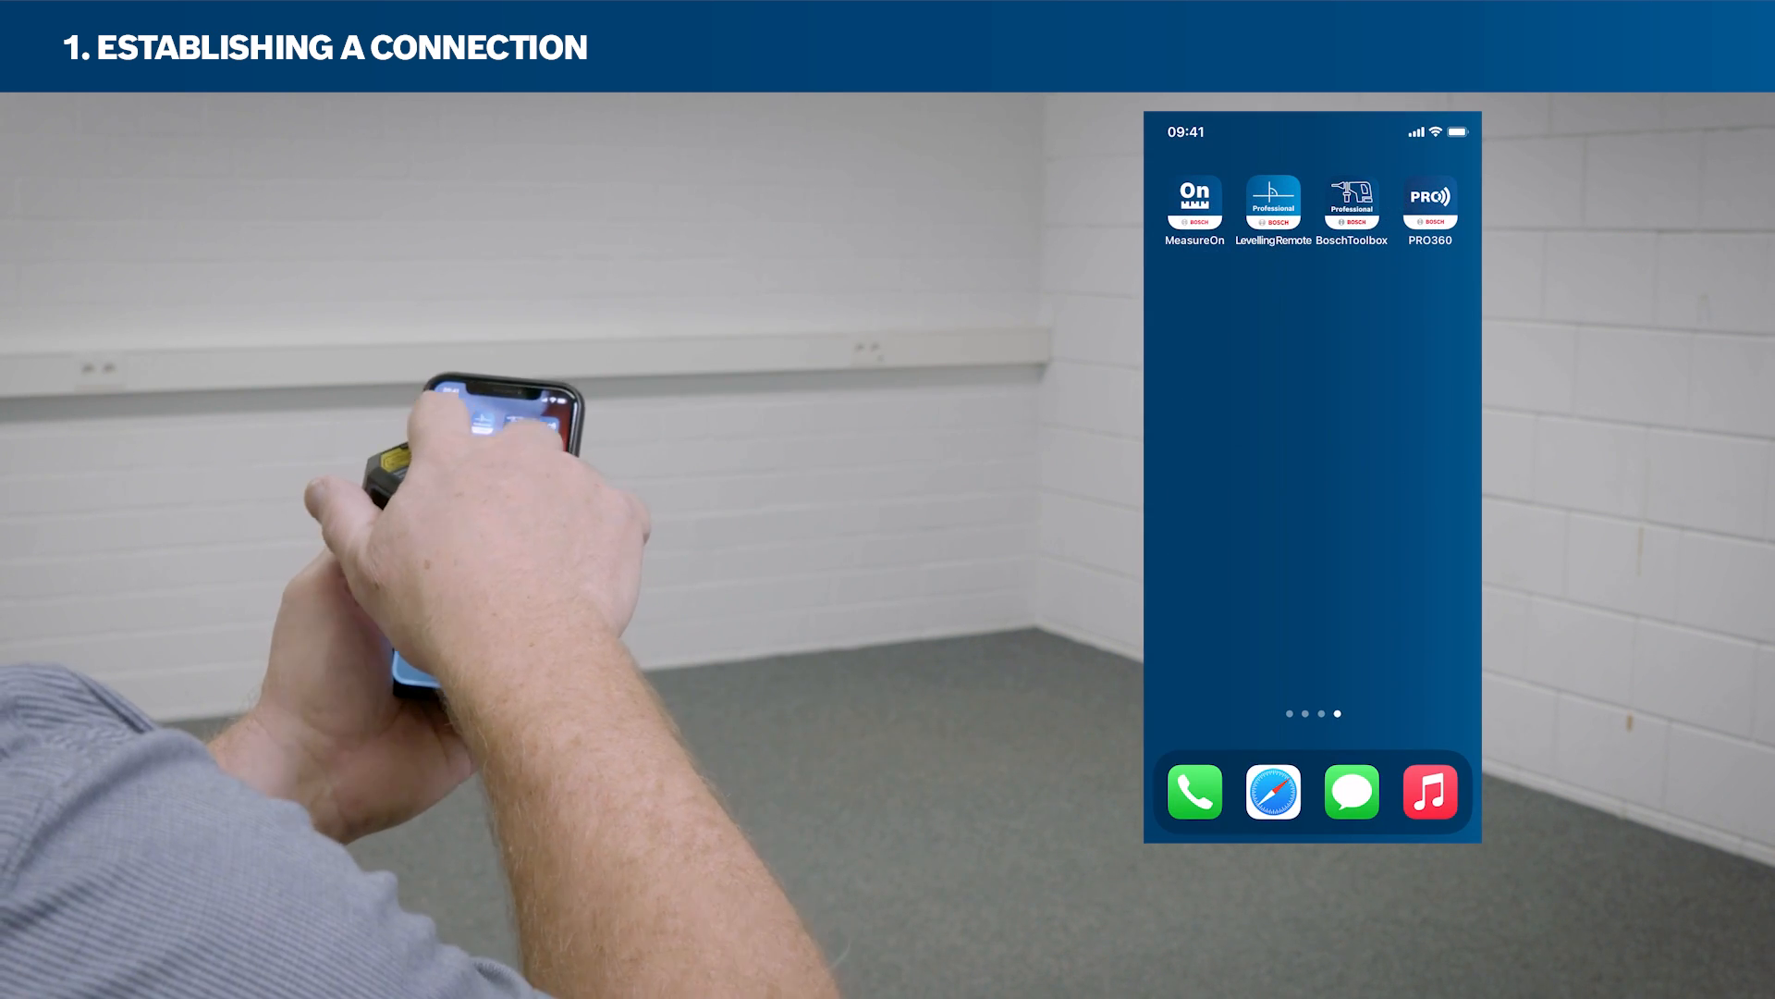
{"action": "left_click", "coordinate": [1273, 204]}
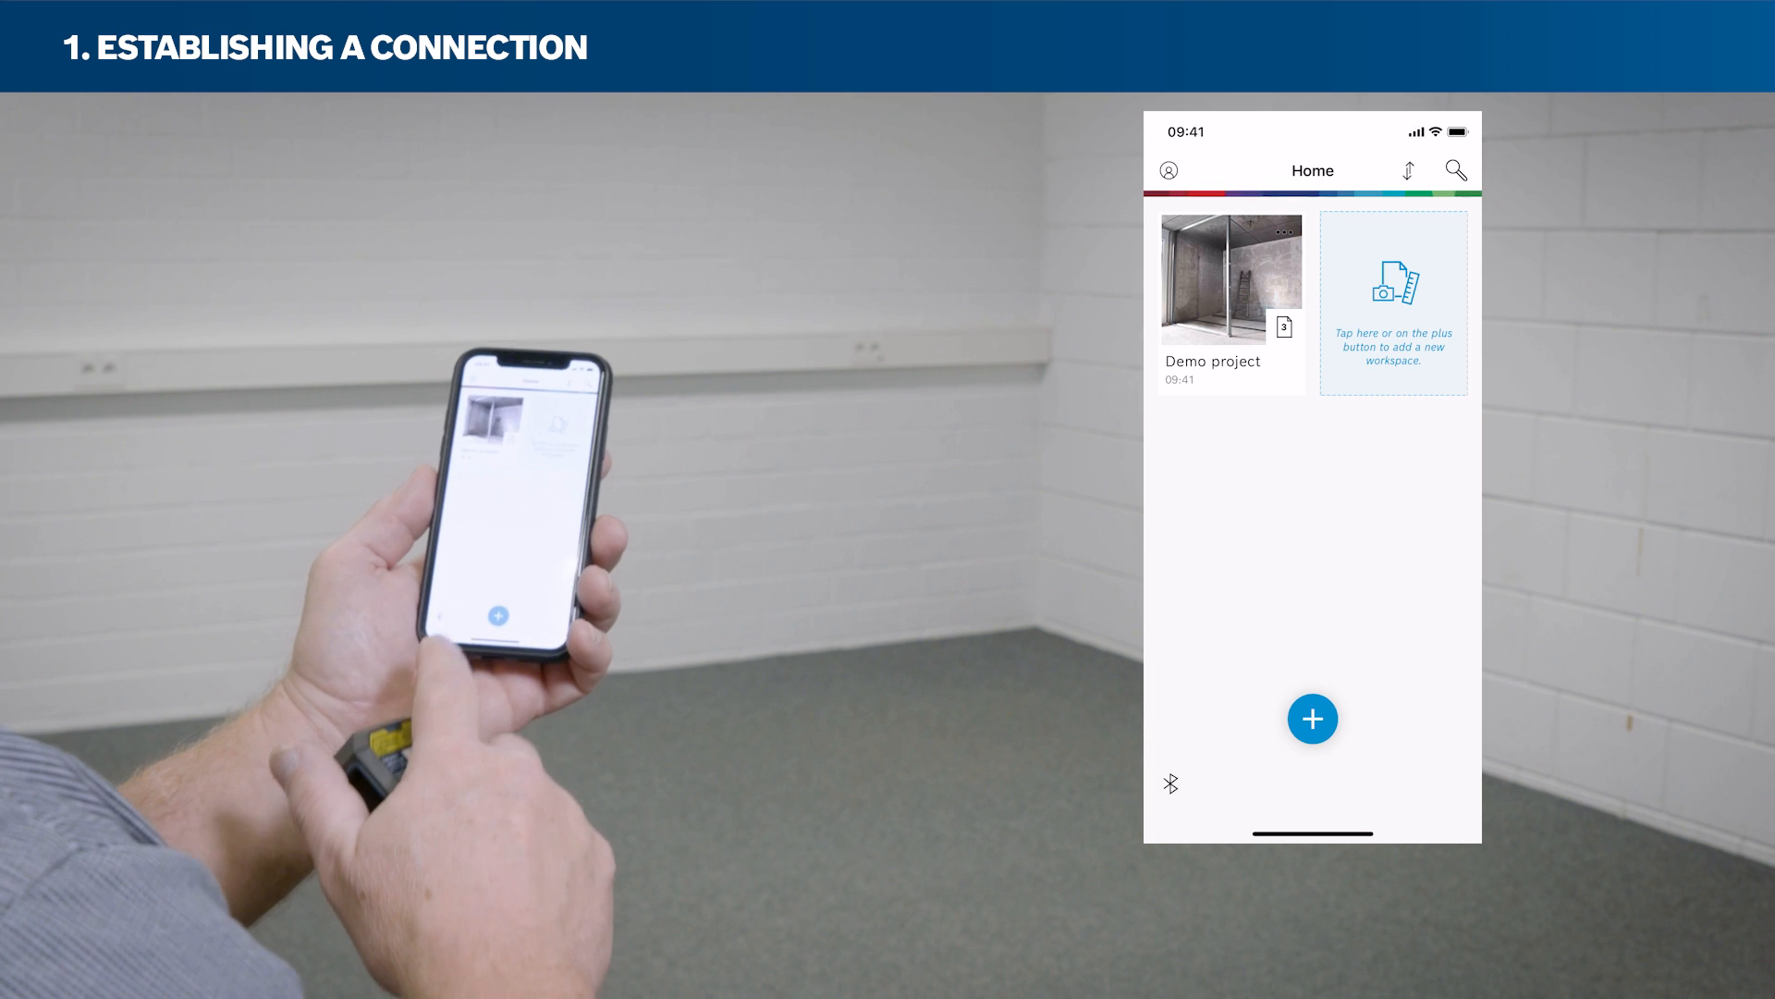
{"action": "left_click", "coordinate": [1312, 718]}
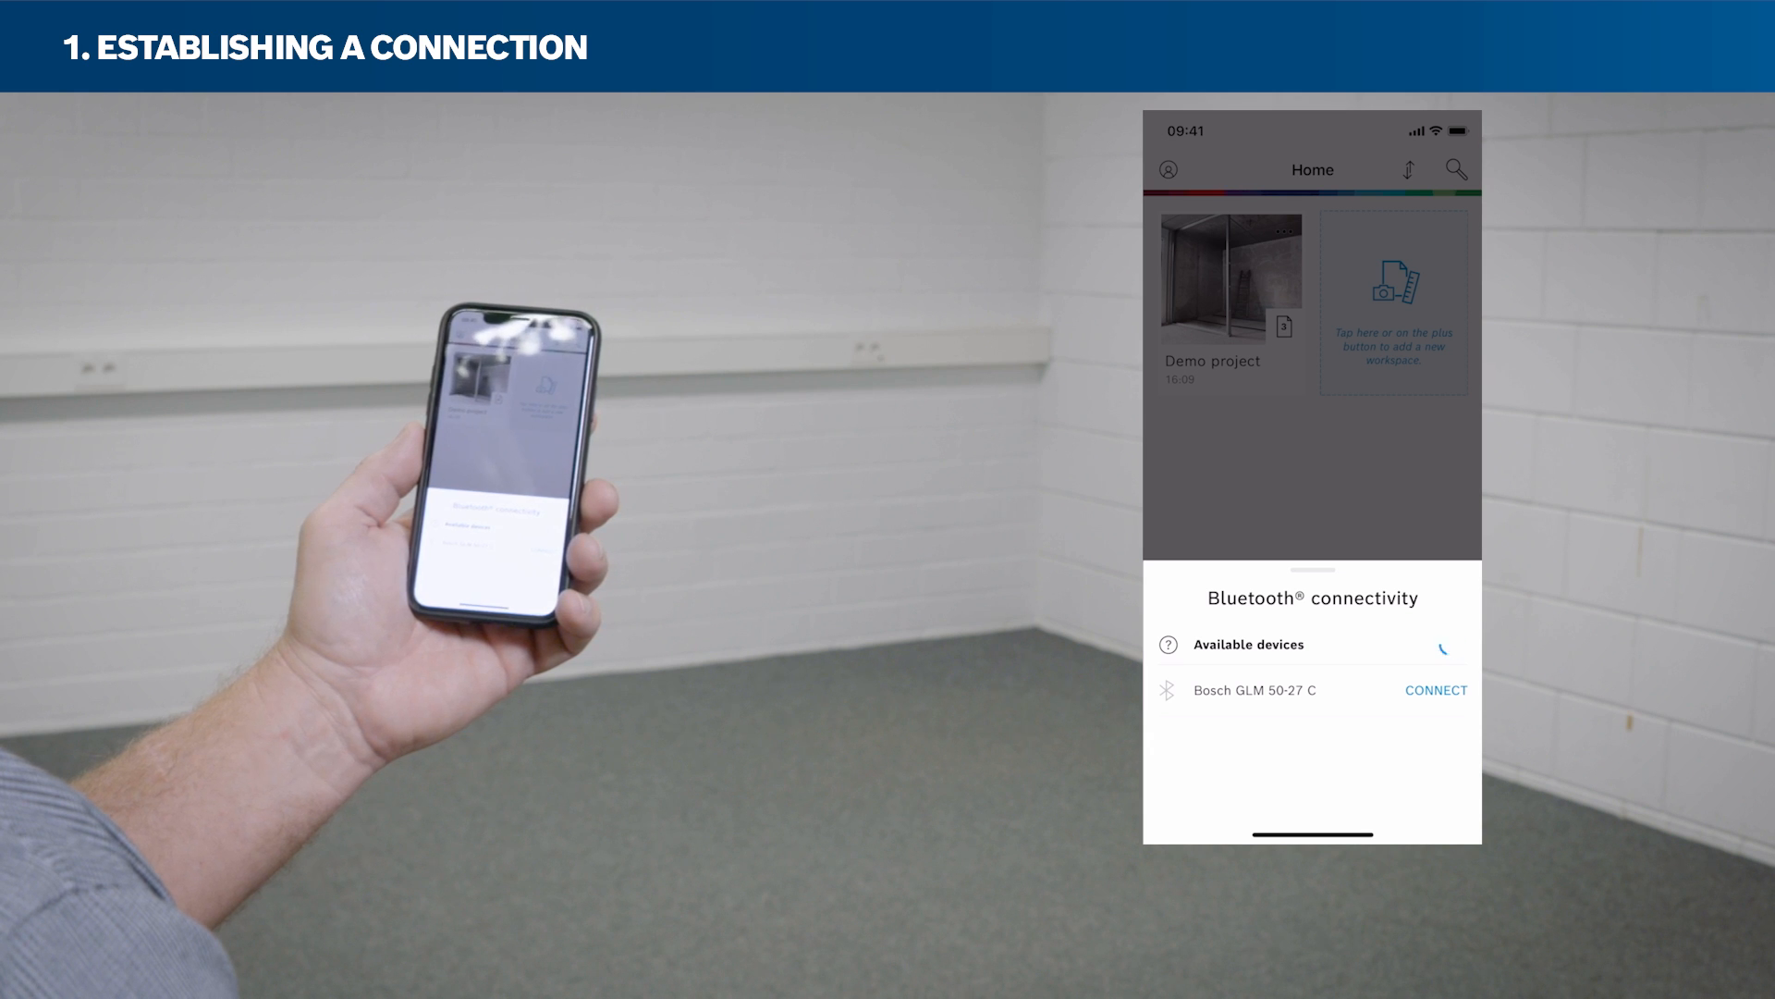
{"action": "left_click", "coordinate": [1434, 689]}
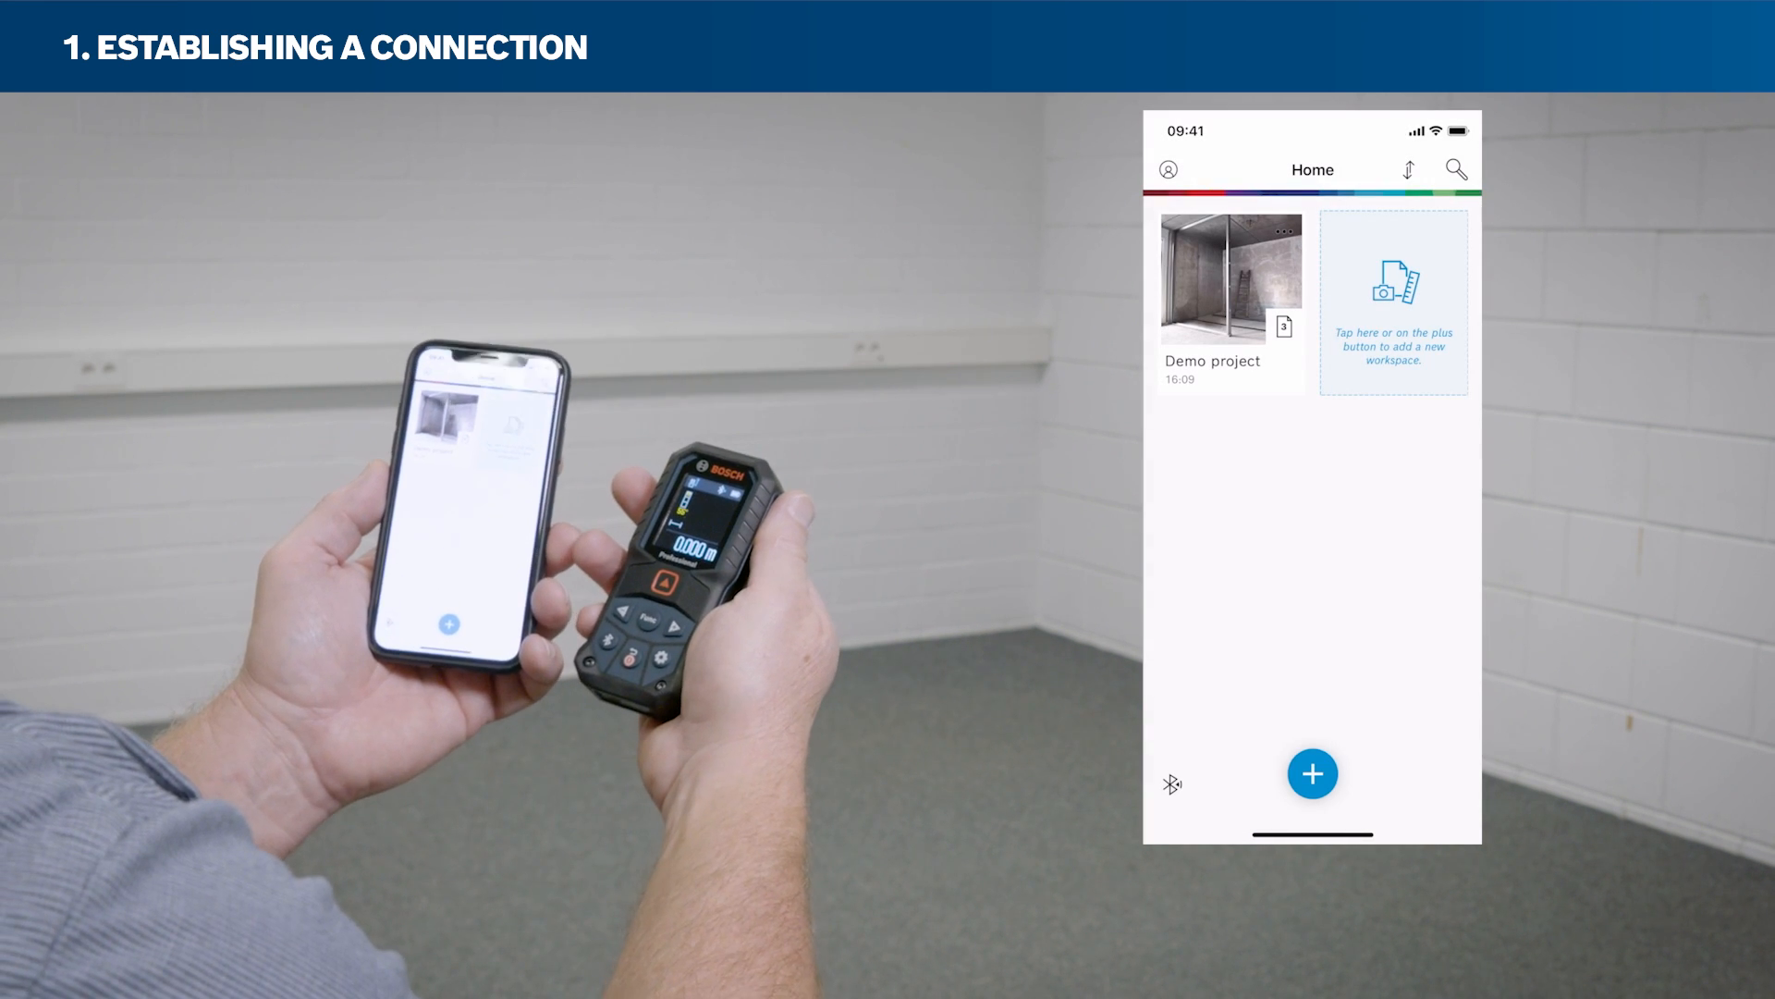
{"action": "left_click", "coordinate": [1313, 773]}
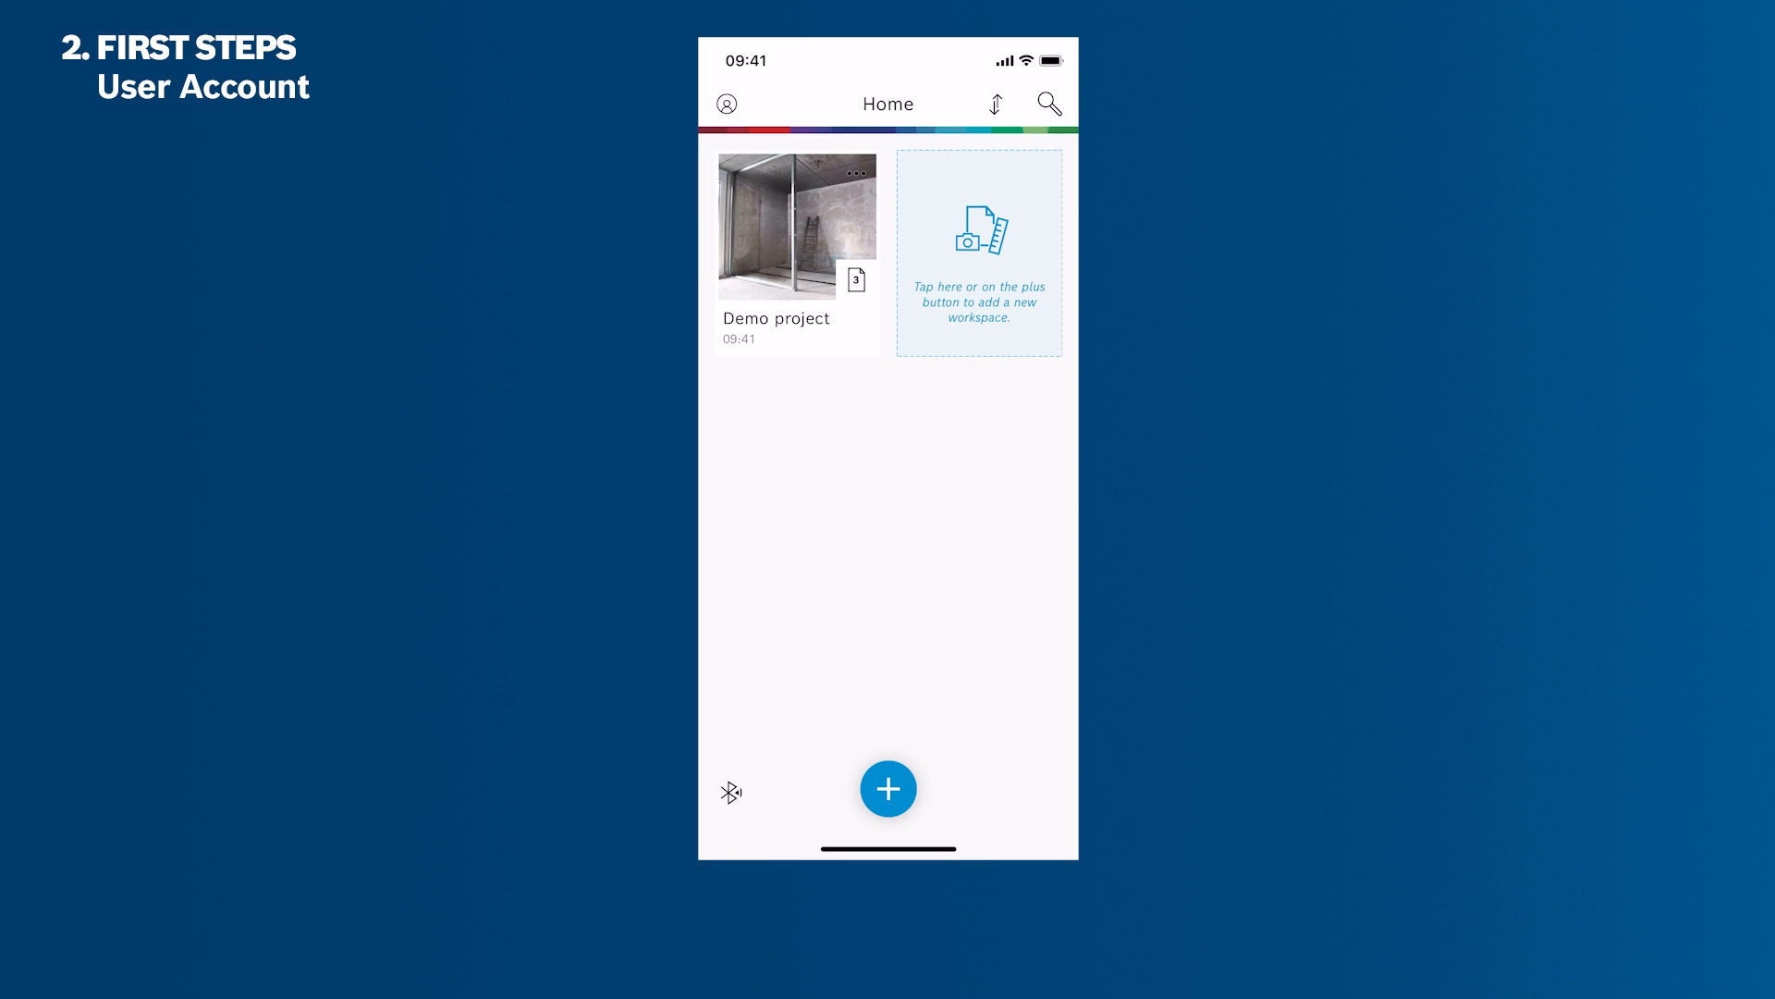
Set the app's measurement decimal places to 2 in App settings
{"action": "left_click", "coordinate": [727, 104]}
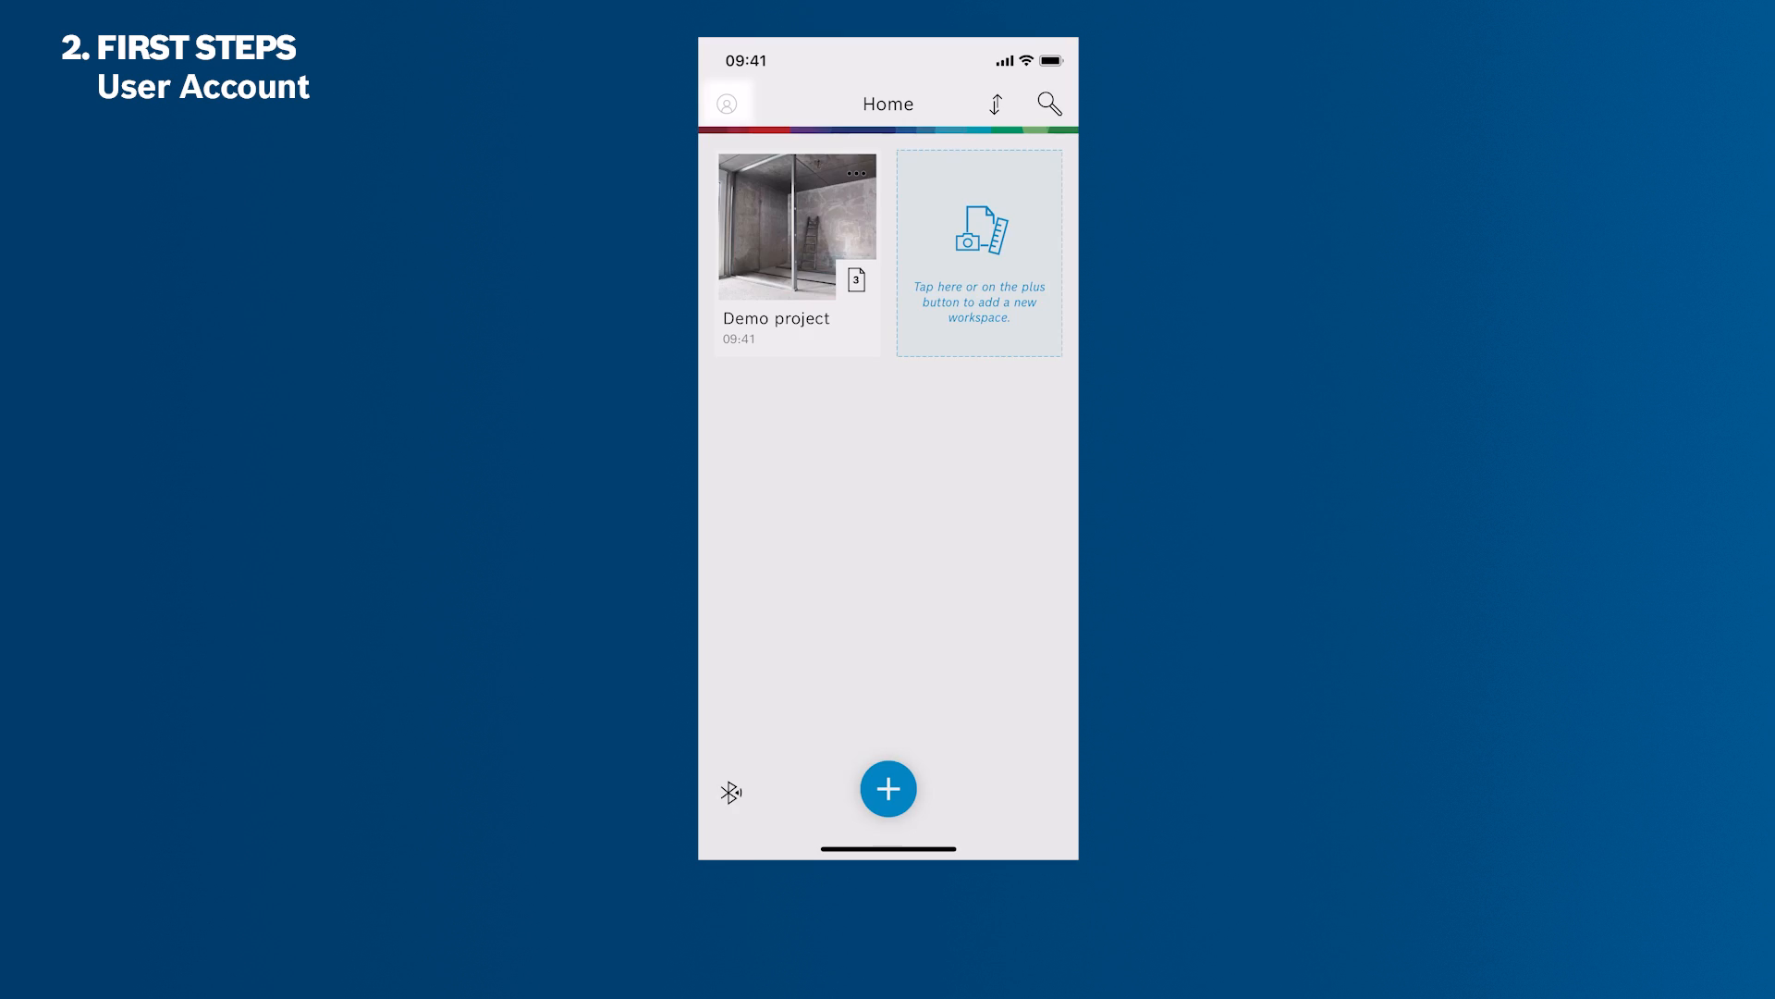
{"action": "left_click", "coordinate": [726, 102]}
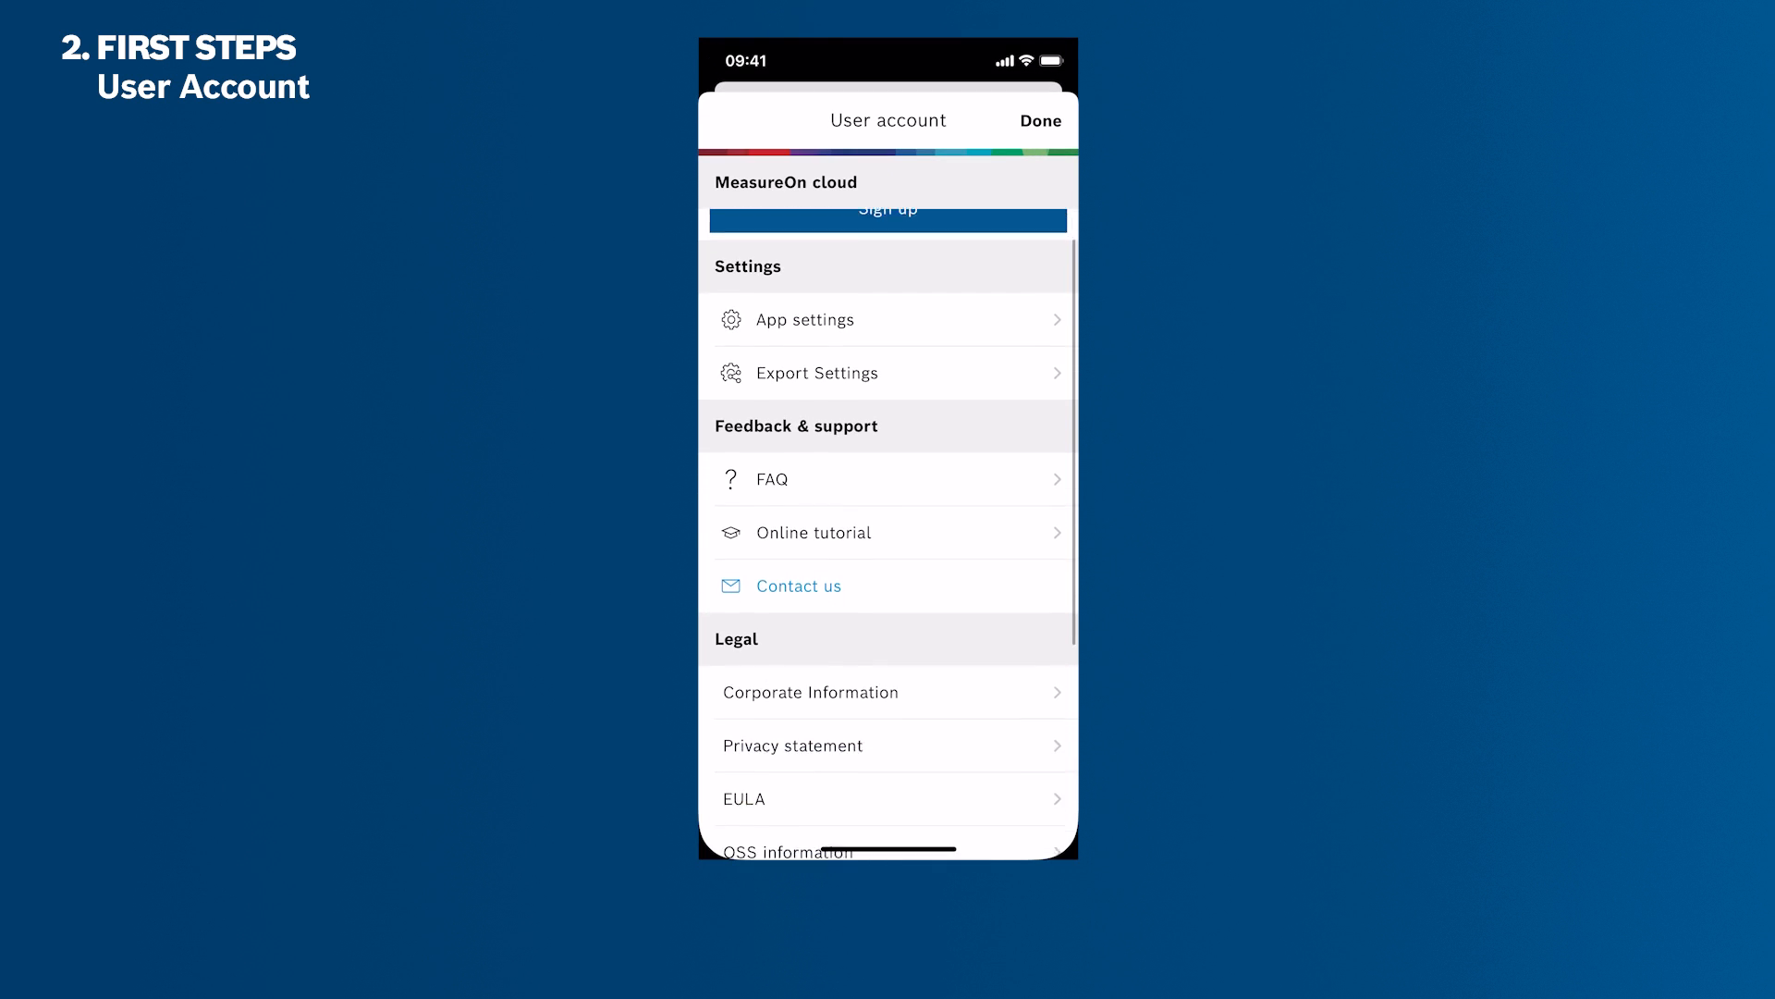
{"action": "left_click", "coordinate": [801, 319]}
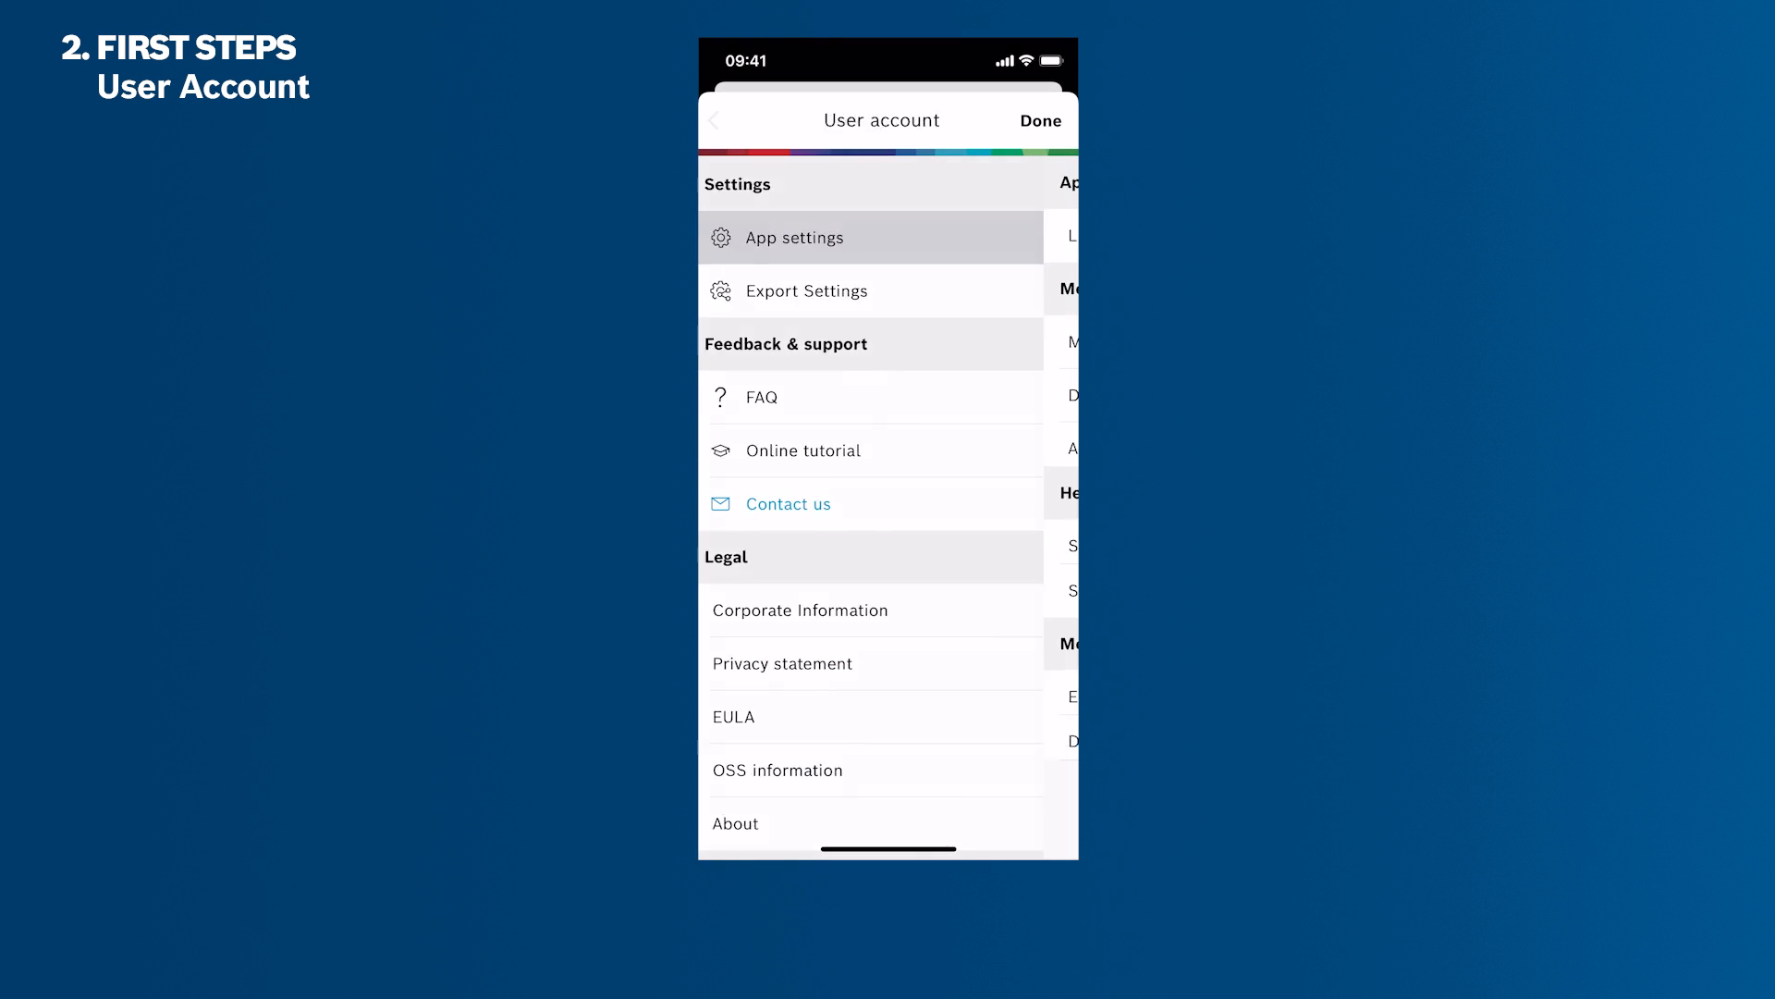
{"action": "left_click", "coordinate": [795, 236]}
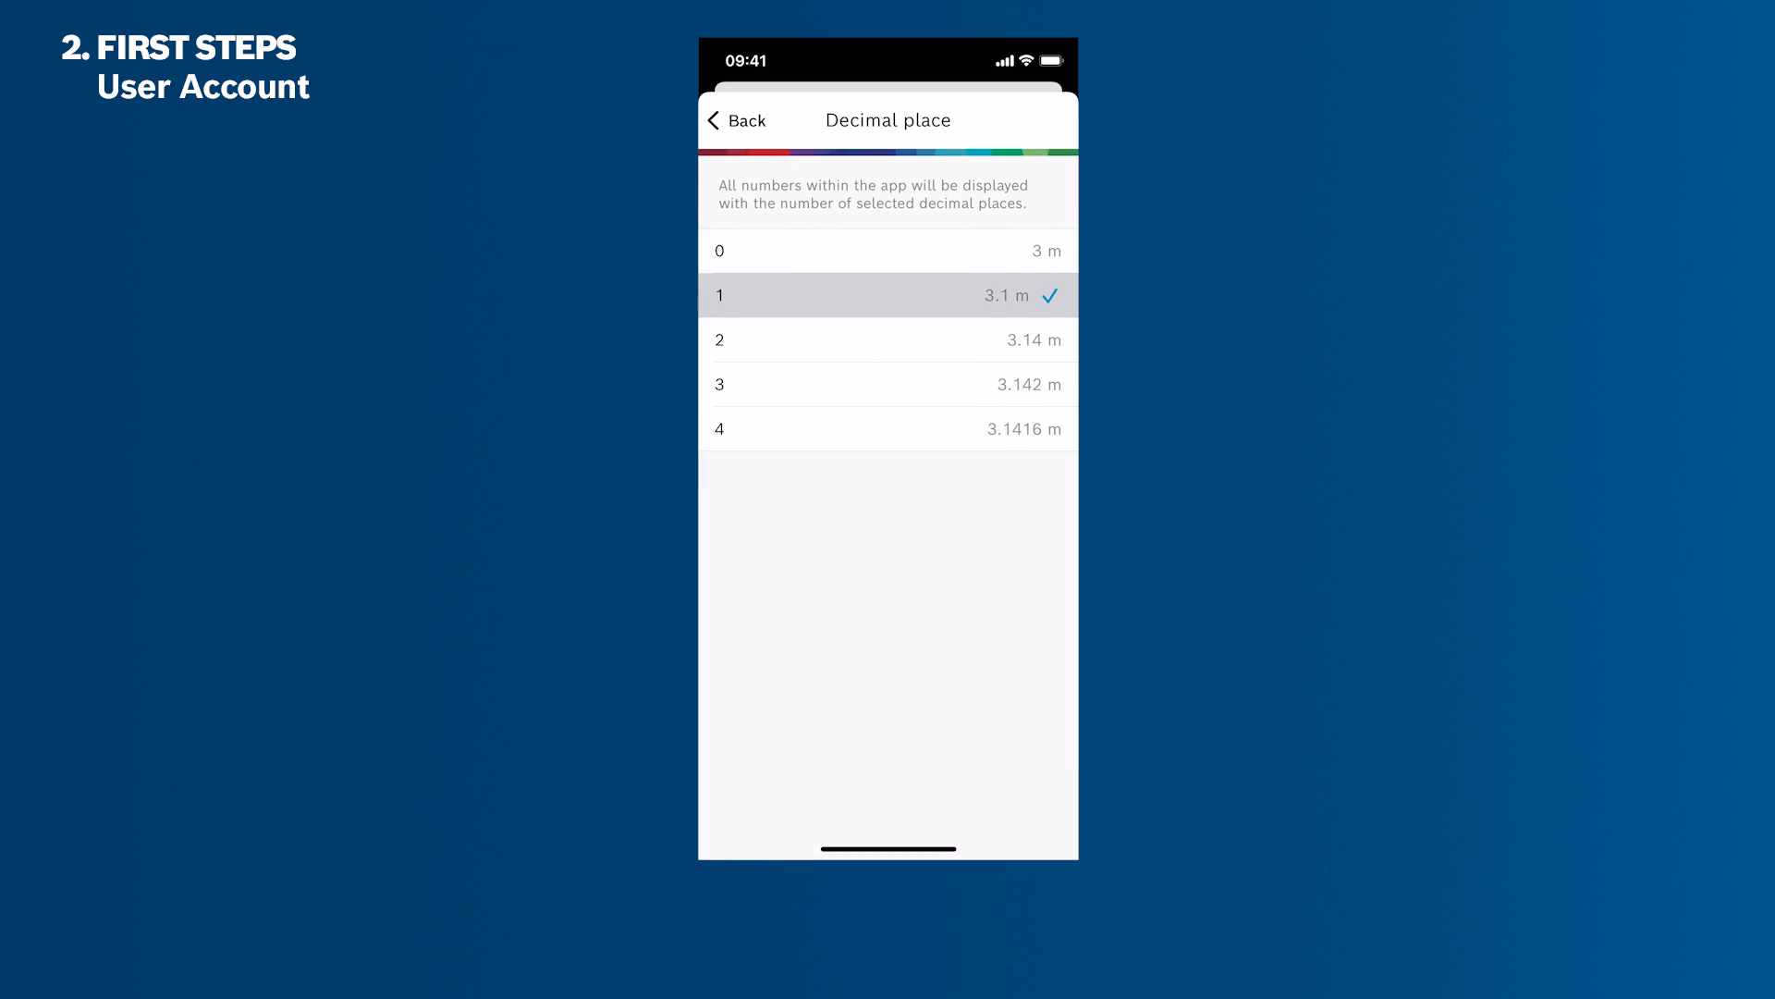
{"action": "left_click", "coordinate": [735, 120]}
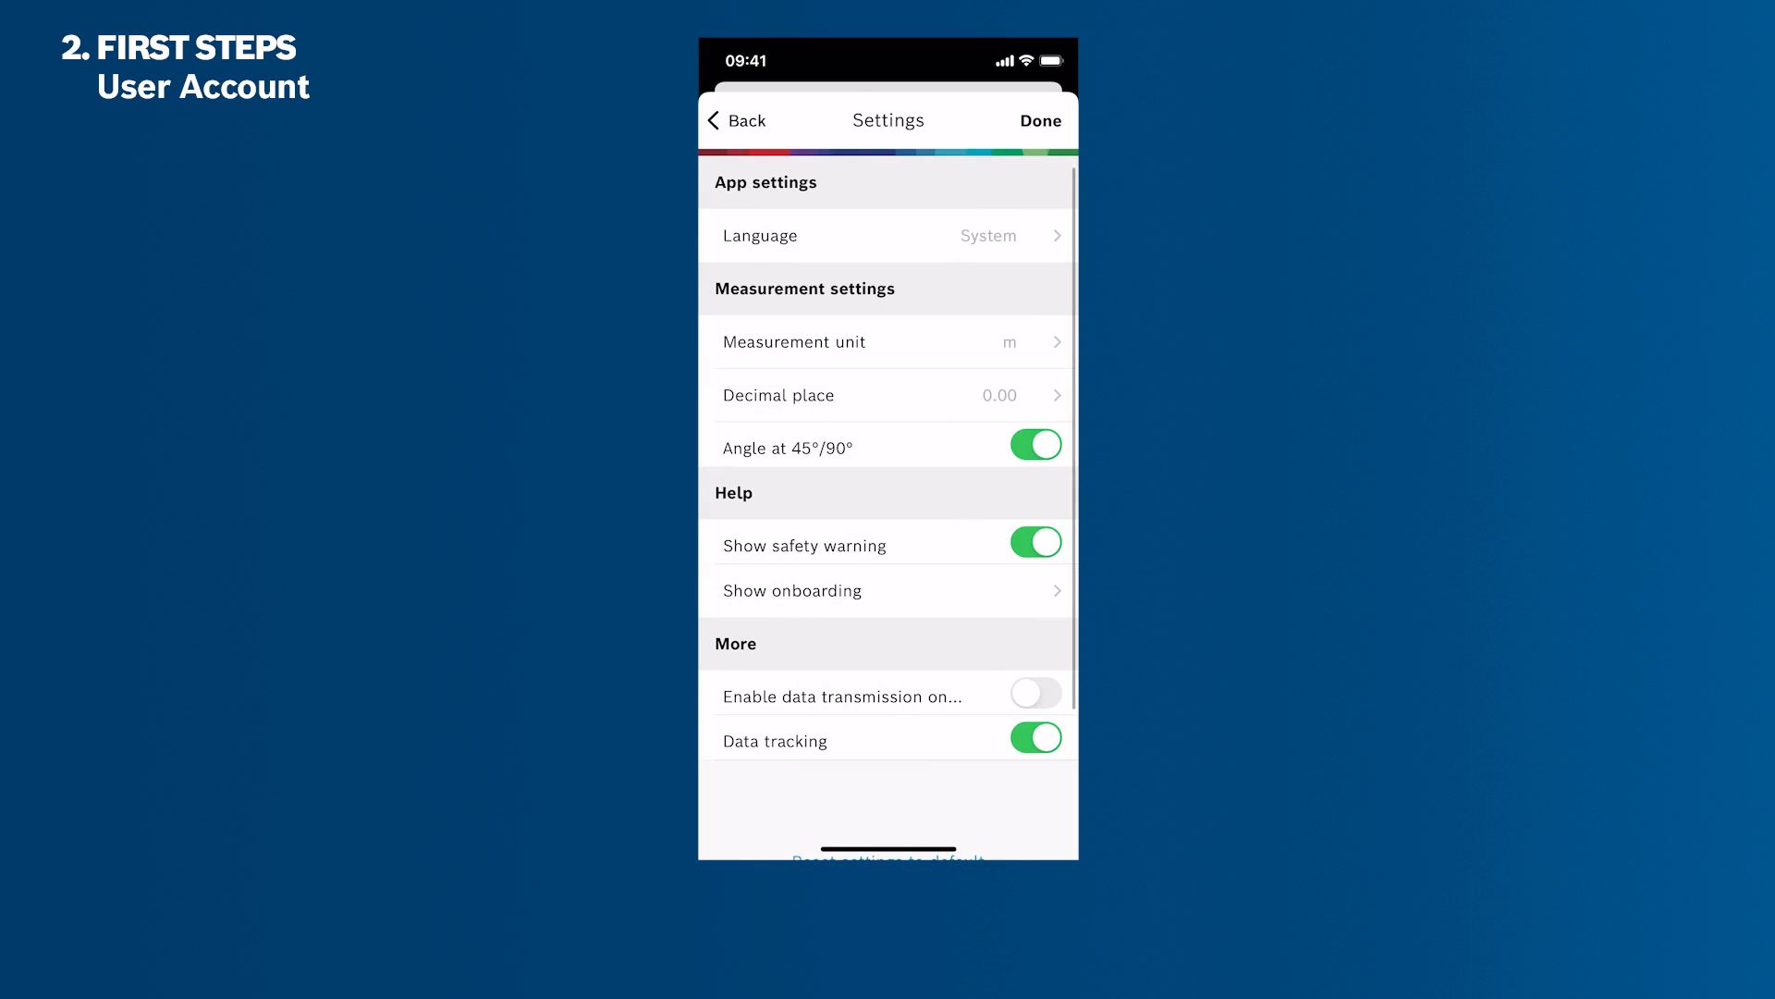
{"action": "left_click", "coordinate": [887, 236]}
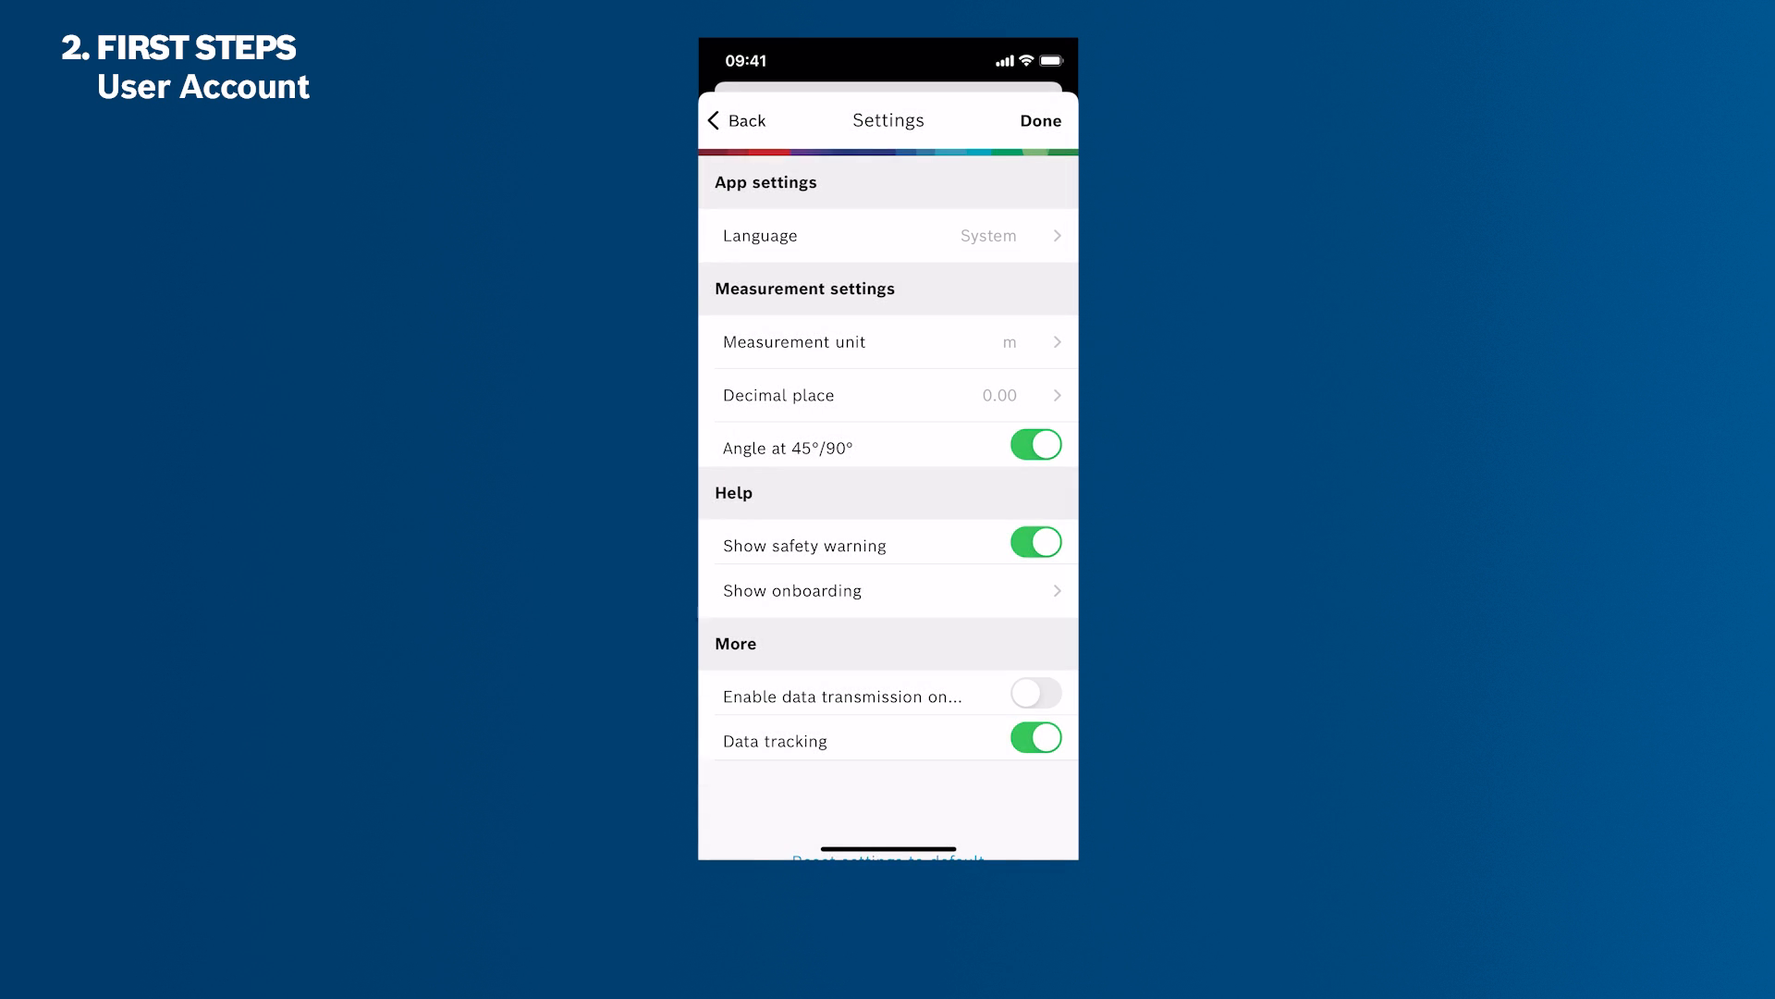
{"action": "left_click", "coordinate": [735, 120]}
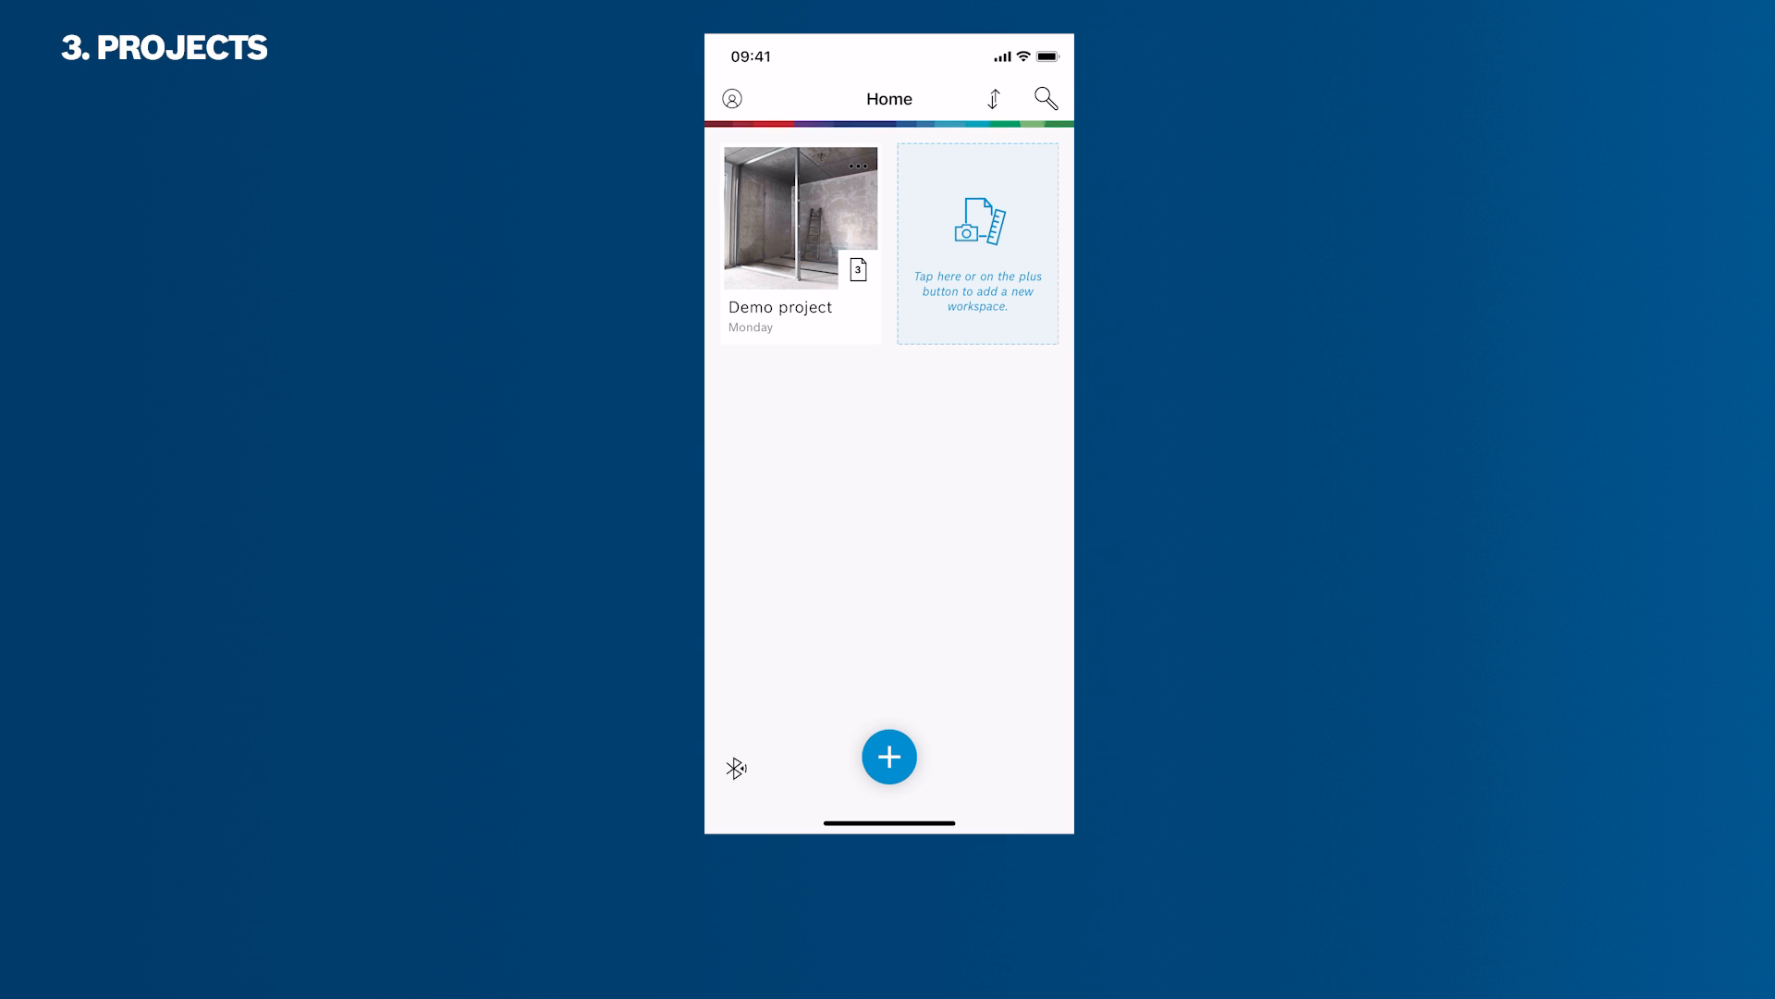
Create new Project 1 and start choosing an existing photo as its picture
{"action": "left_click", "coordinate": [889, 756]}
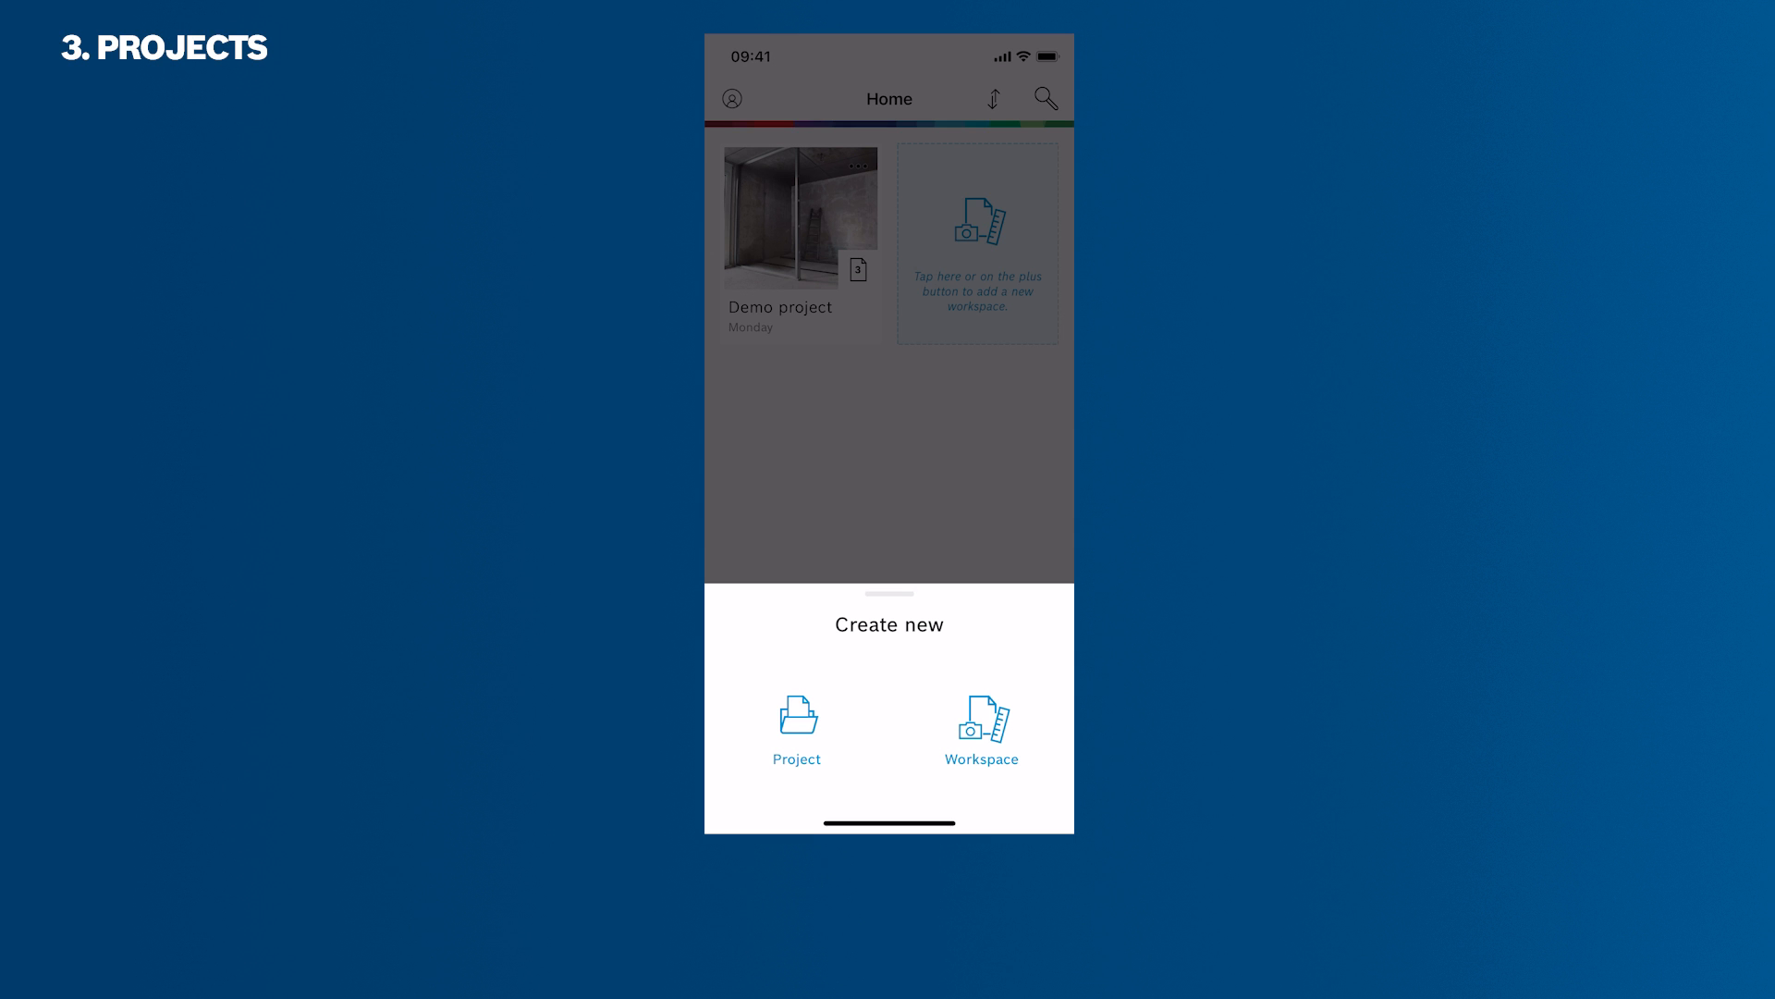
{"action": "left_click", "coordinate": [796, 727]}
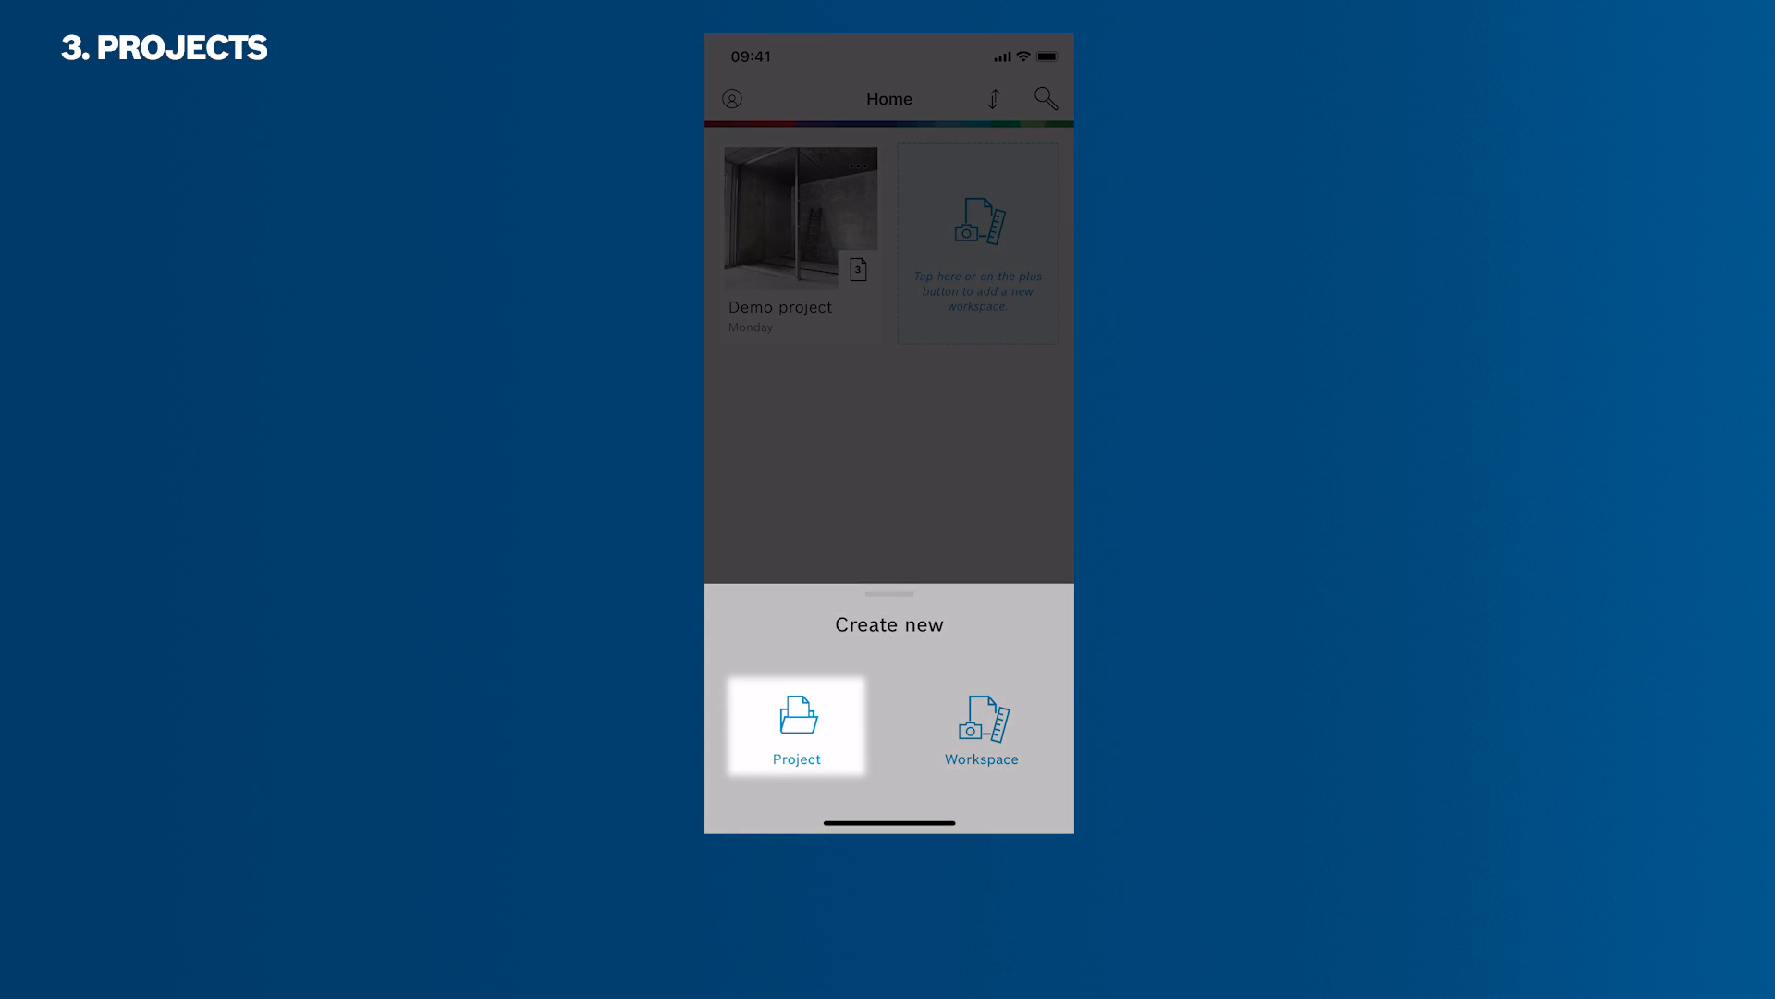
{"action": "left_click", "coordinate": [796, 727]}
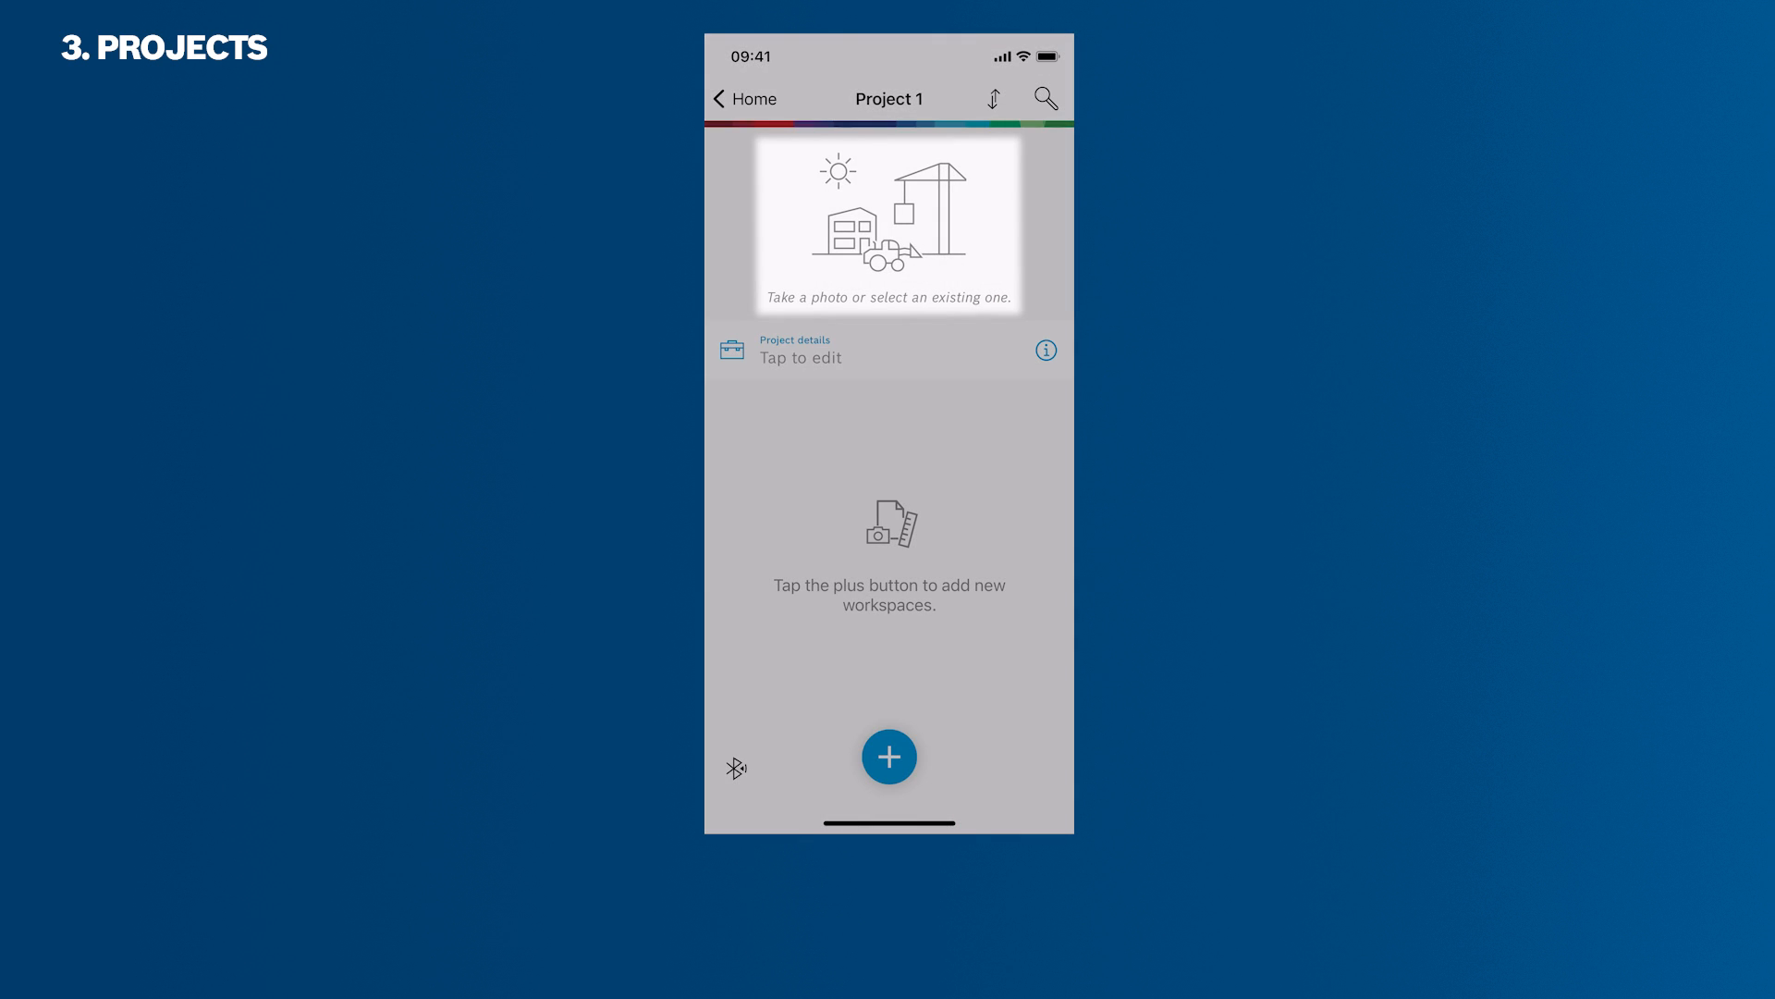
{"action": "left_click", "coordinate": [888, 224]}
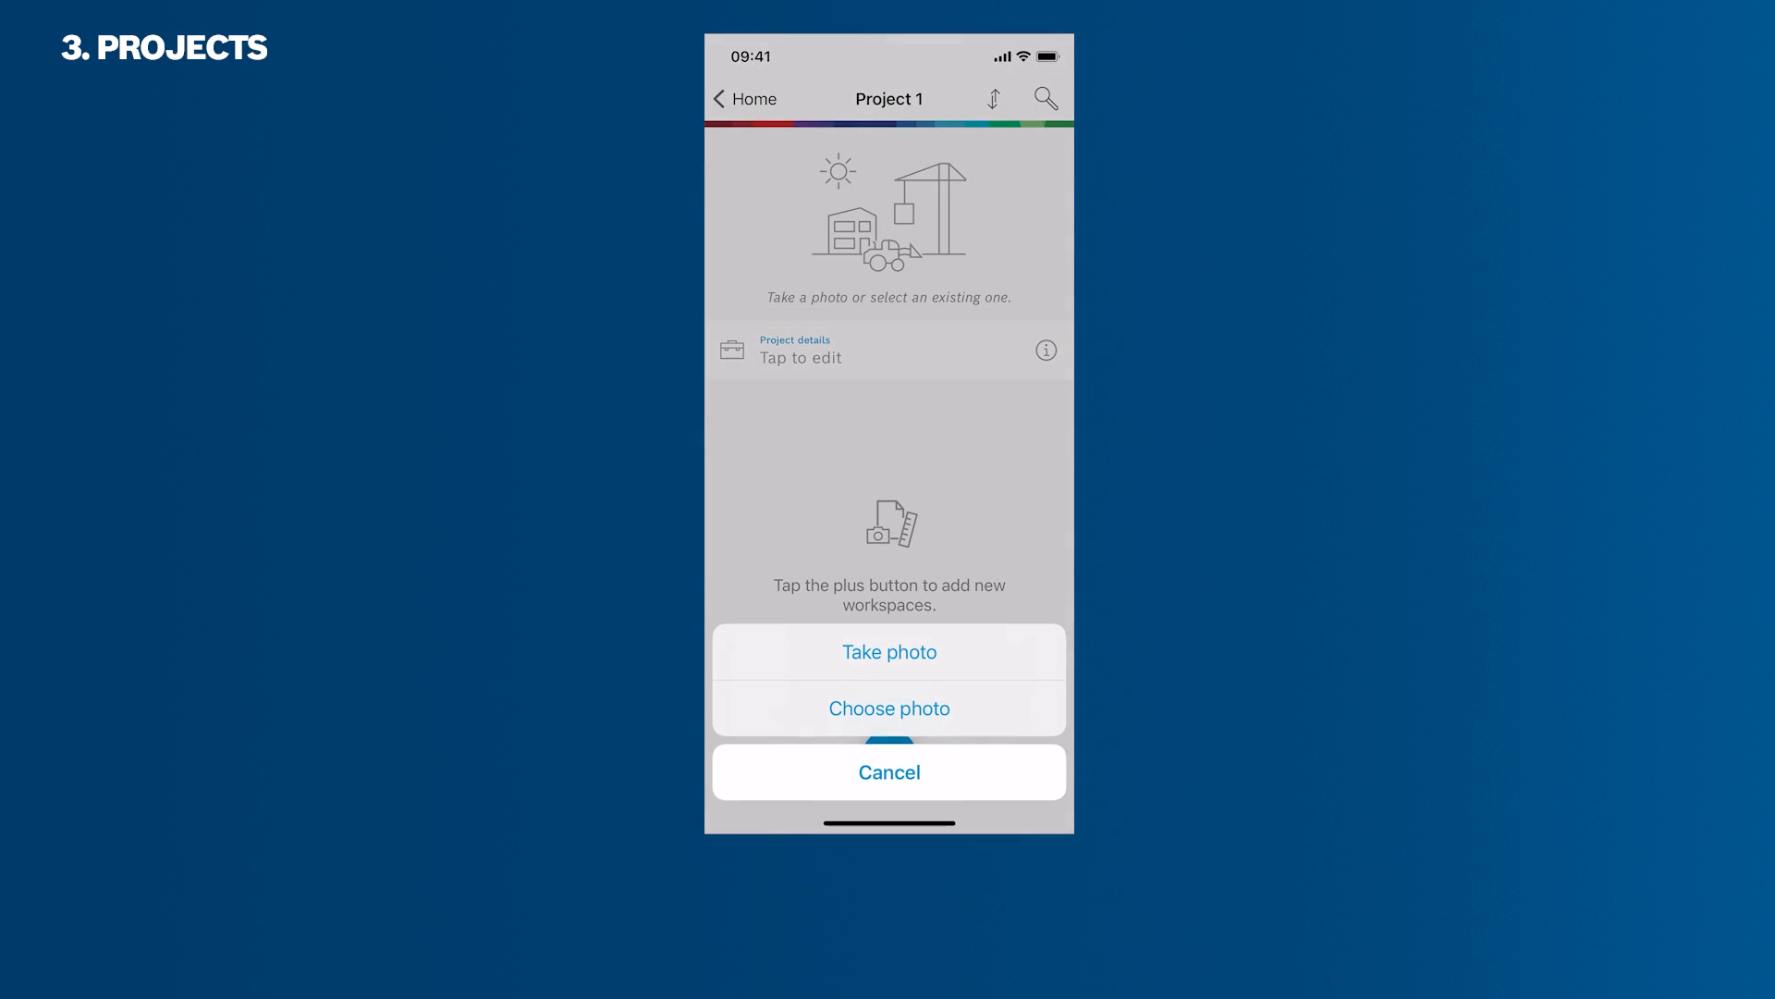
{"action": "left_click", "coordinate": [889, 708]}
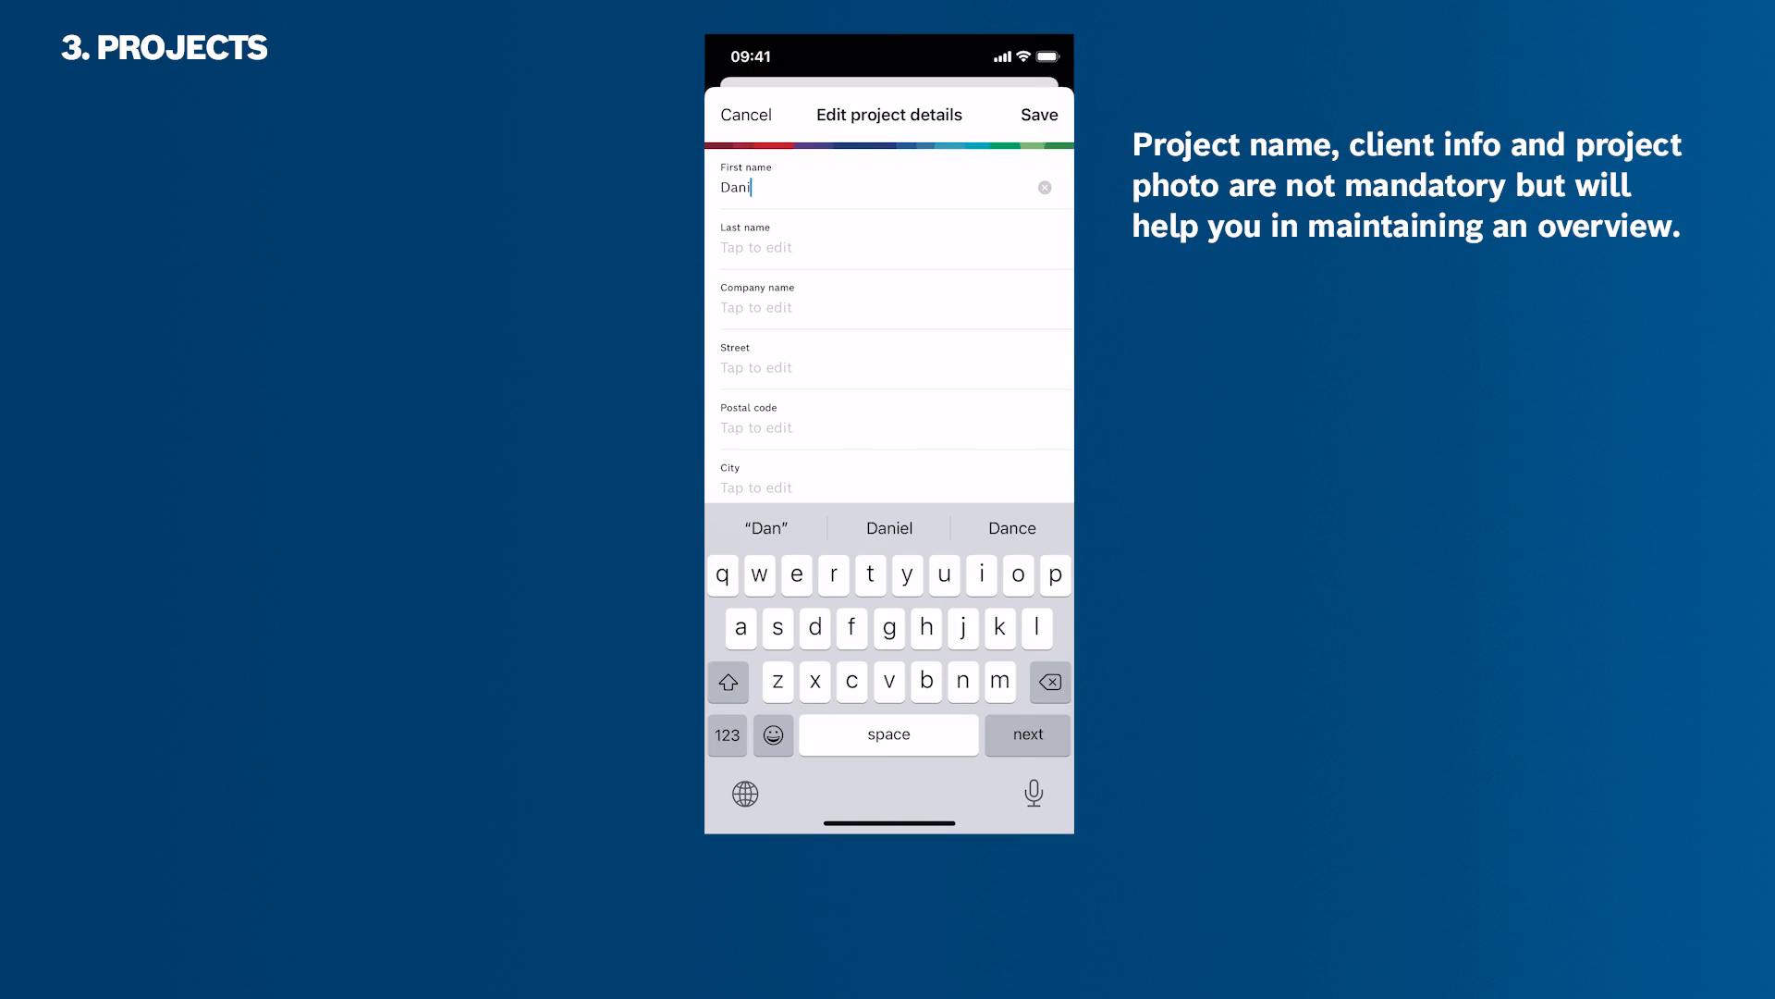
Enter the client last name 'Morris' and save the project details
{"action": "type", "text": "Morris"}
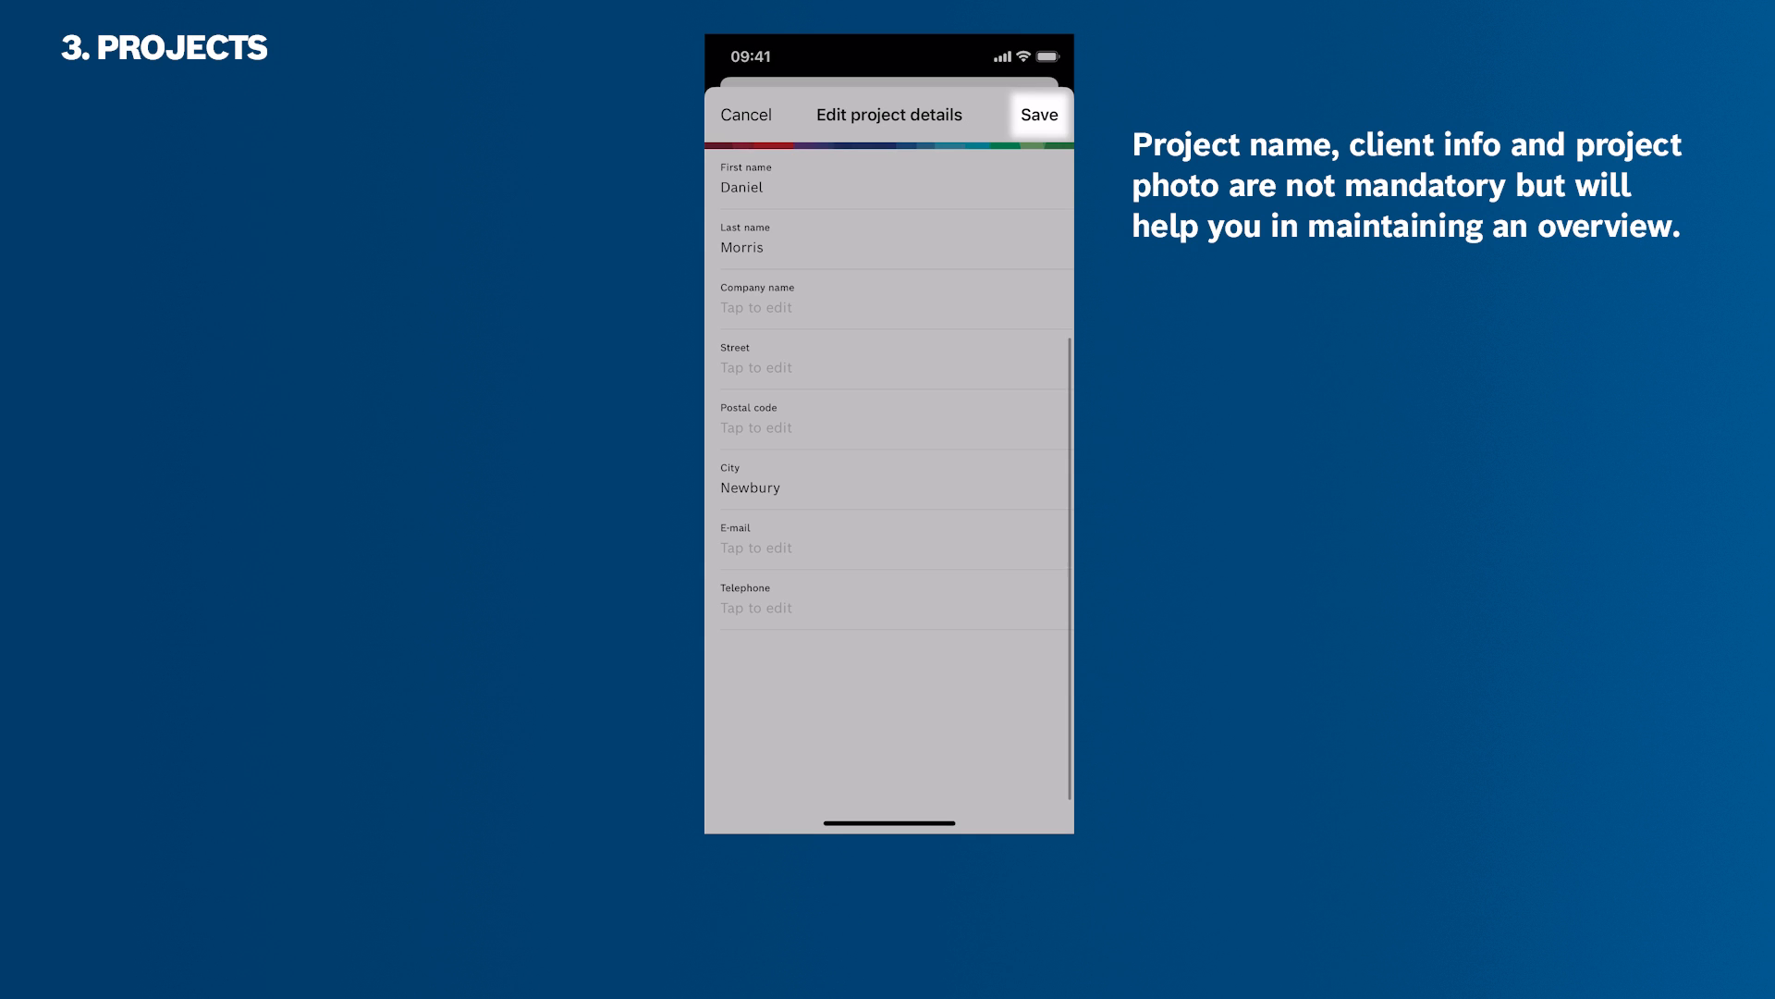
{"action": "left_click", "coordinate": [1037, 112]}
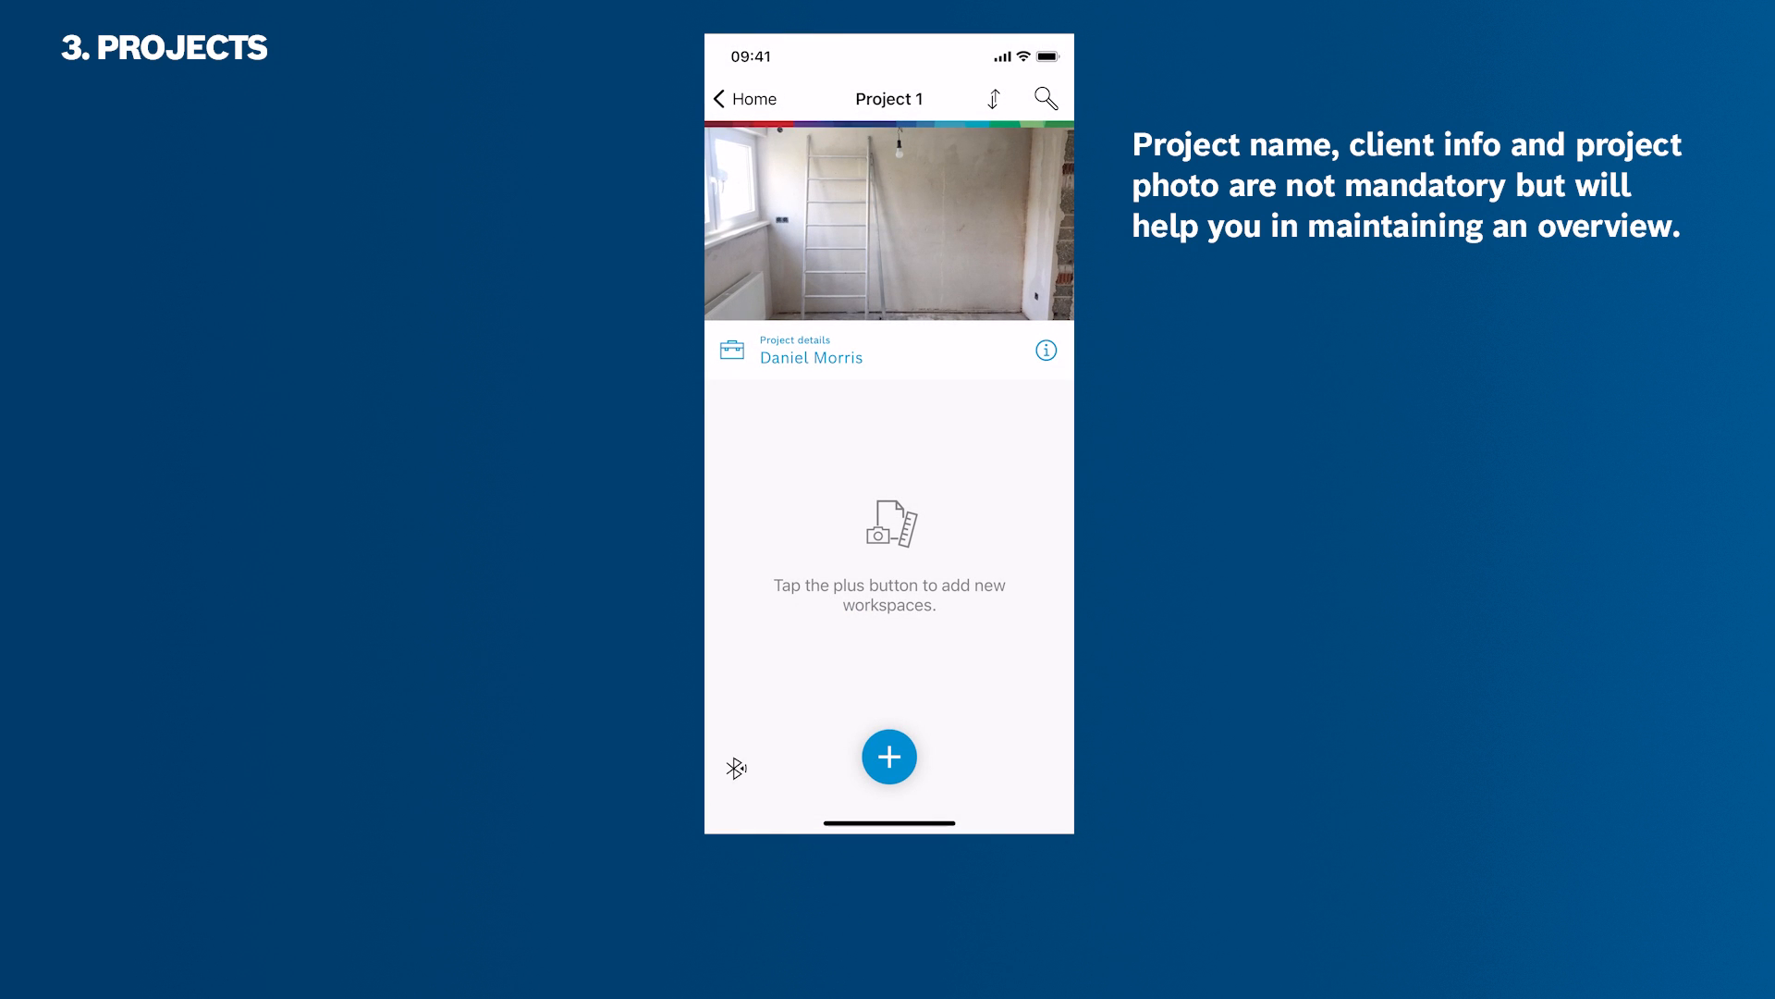
Rename Project 1 to 'House Morris' from the home screen and reopen it
{"action": "left_click", "coordinate": [721, 99]}
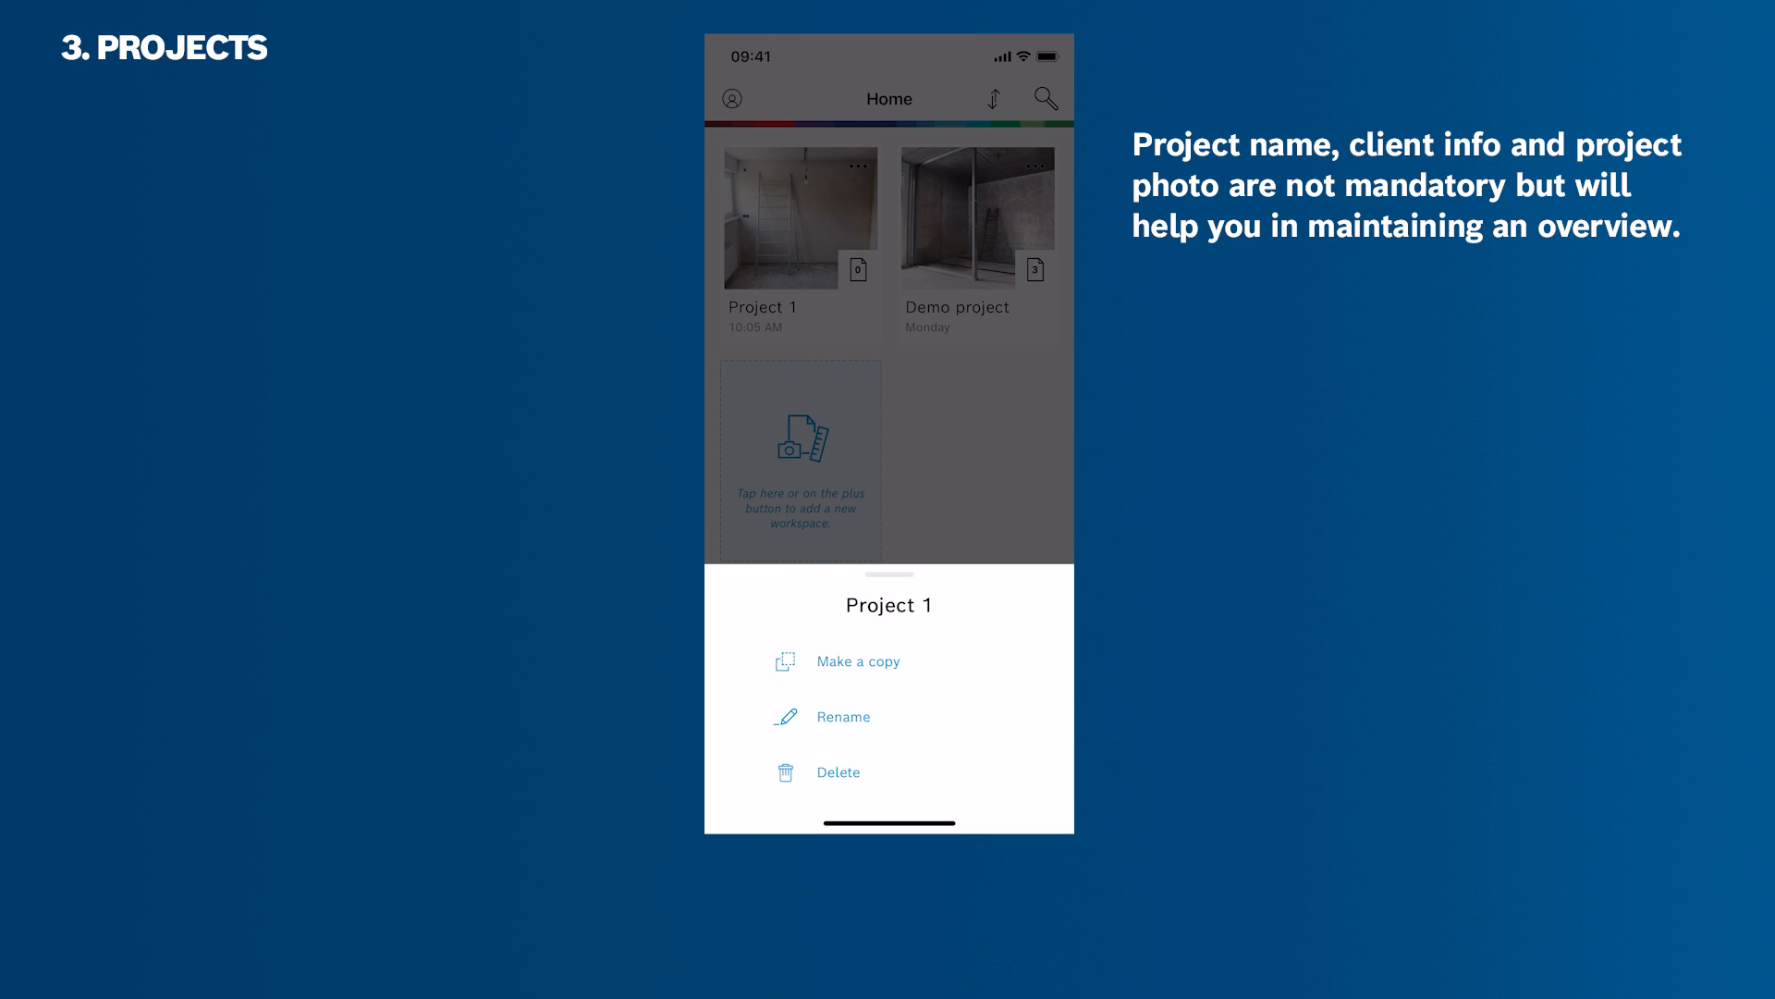
{"action": "left_click", "coordinate": [842, 716]}
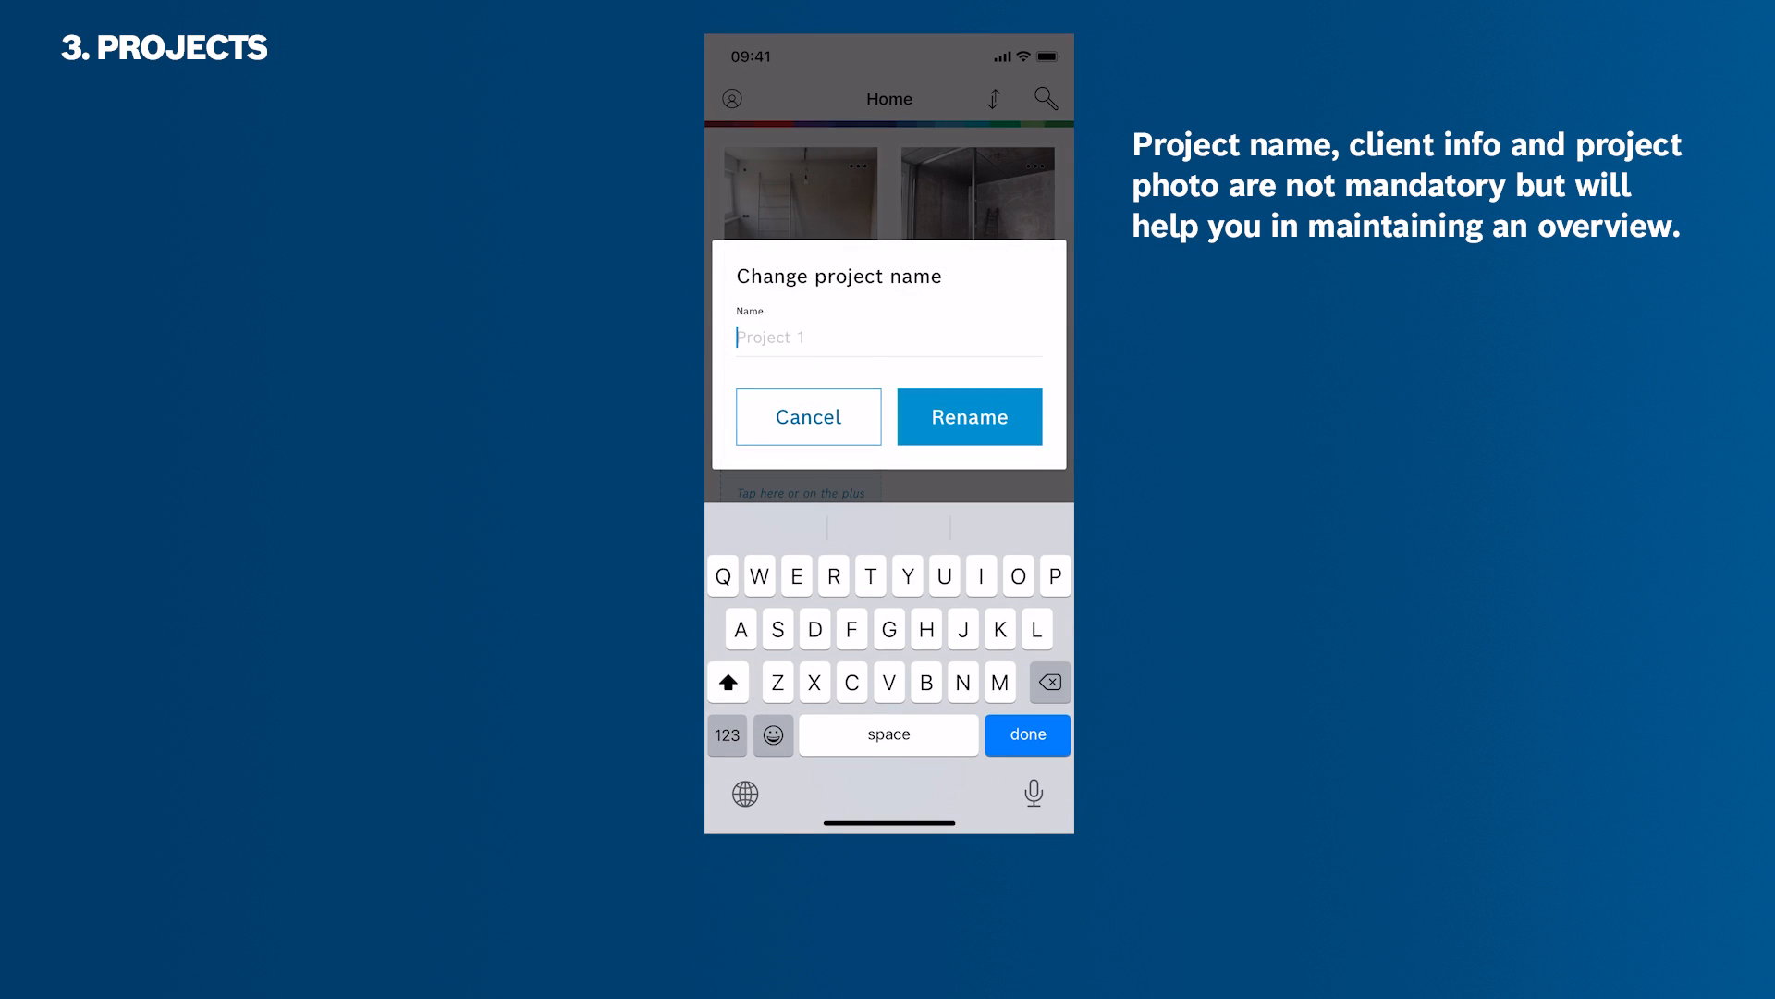
{"action": "type", "text": "House Morris"}
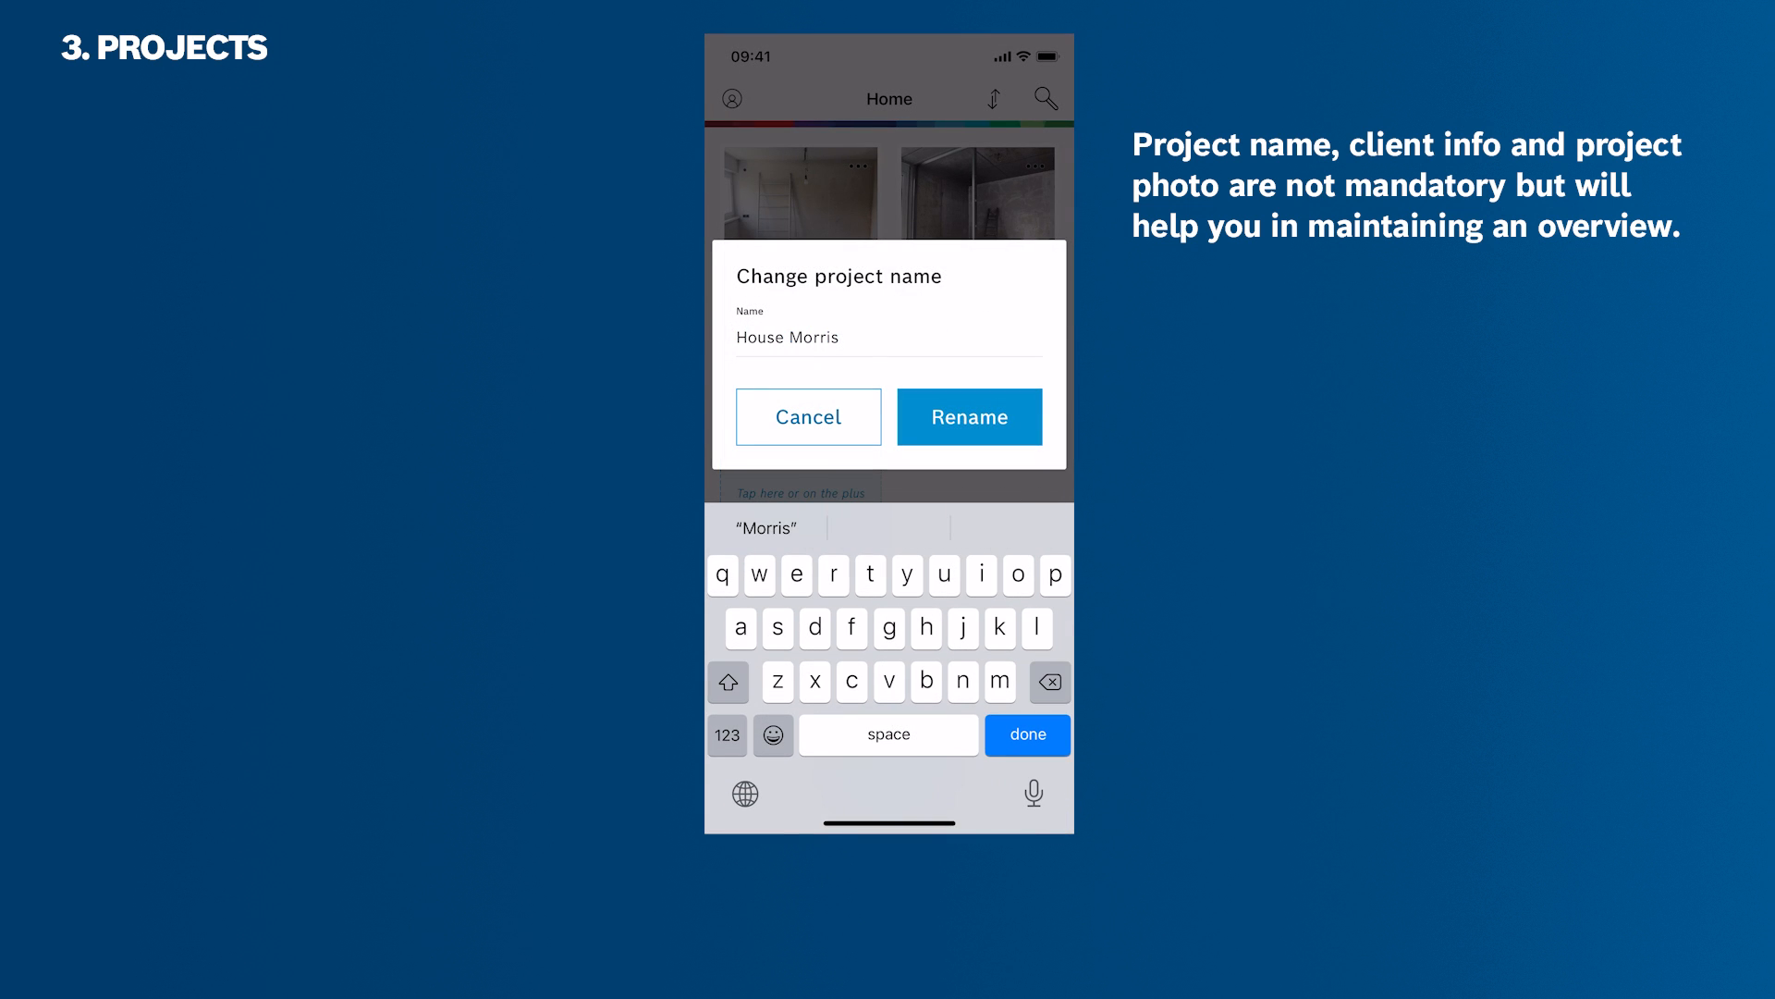
{"action": "left_click", "coordinate": [968, 417]}
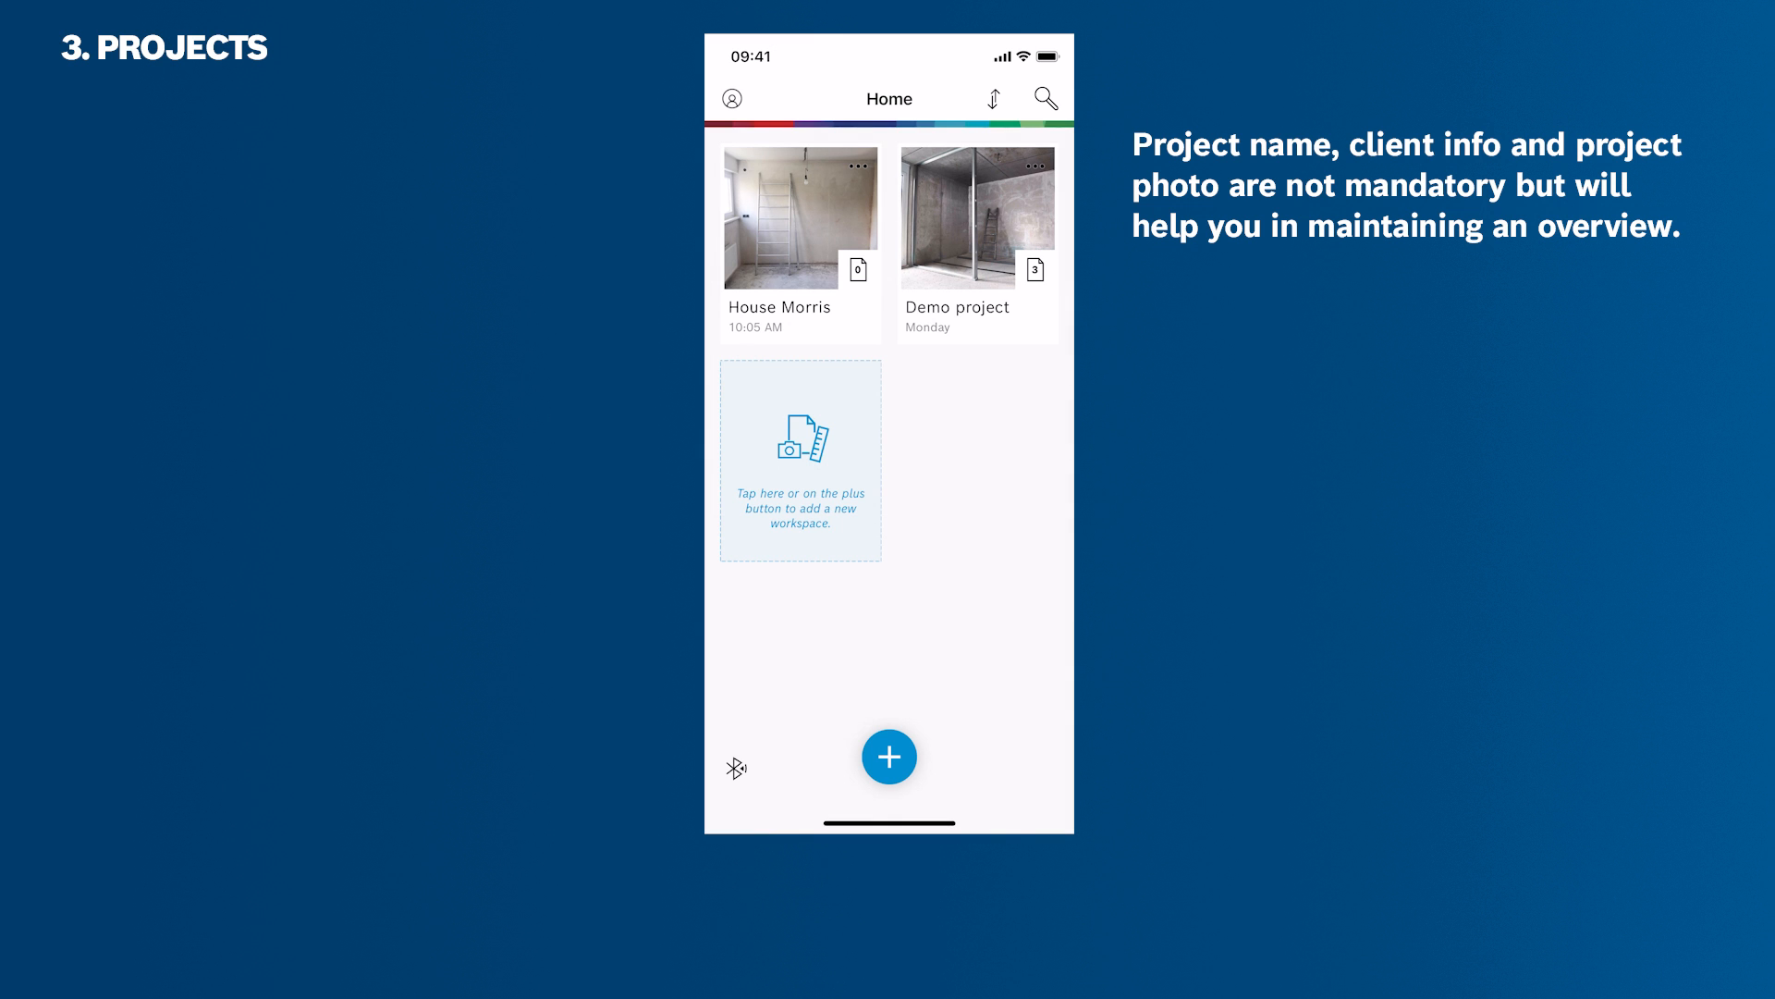
{"action": "left_click", "coordinate": [799, 217]}
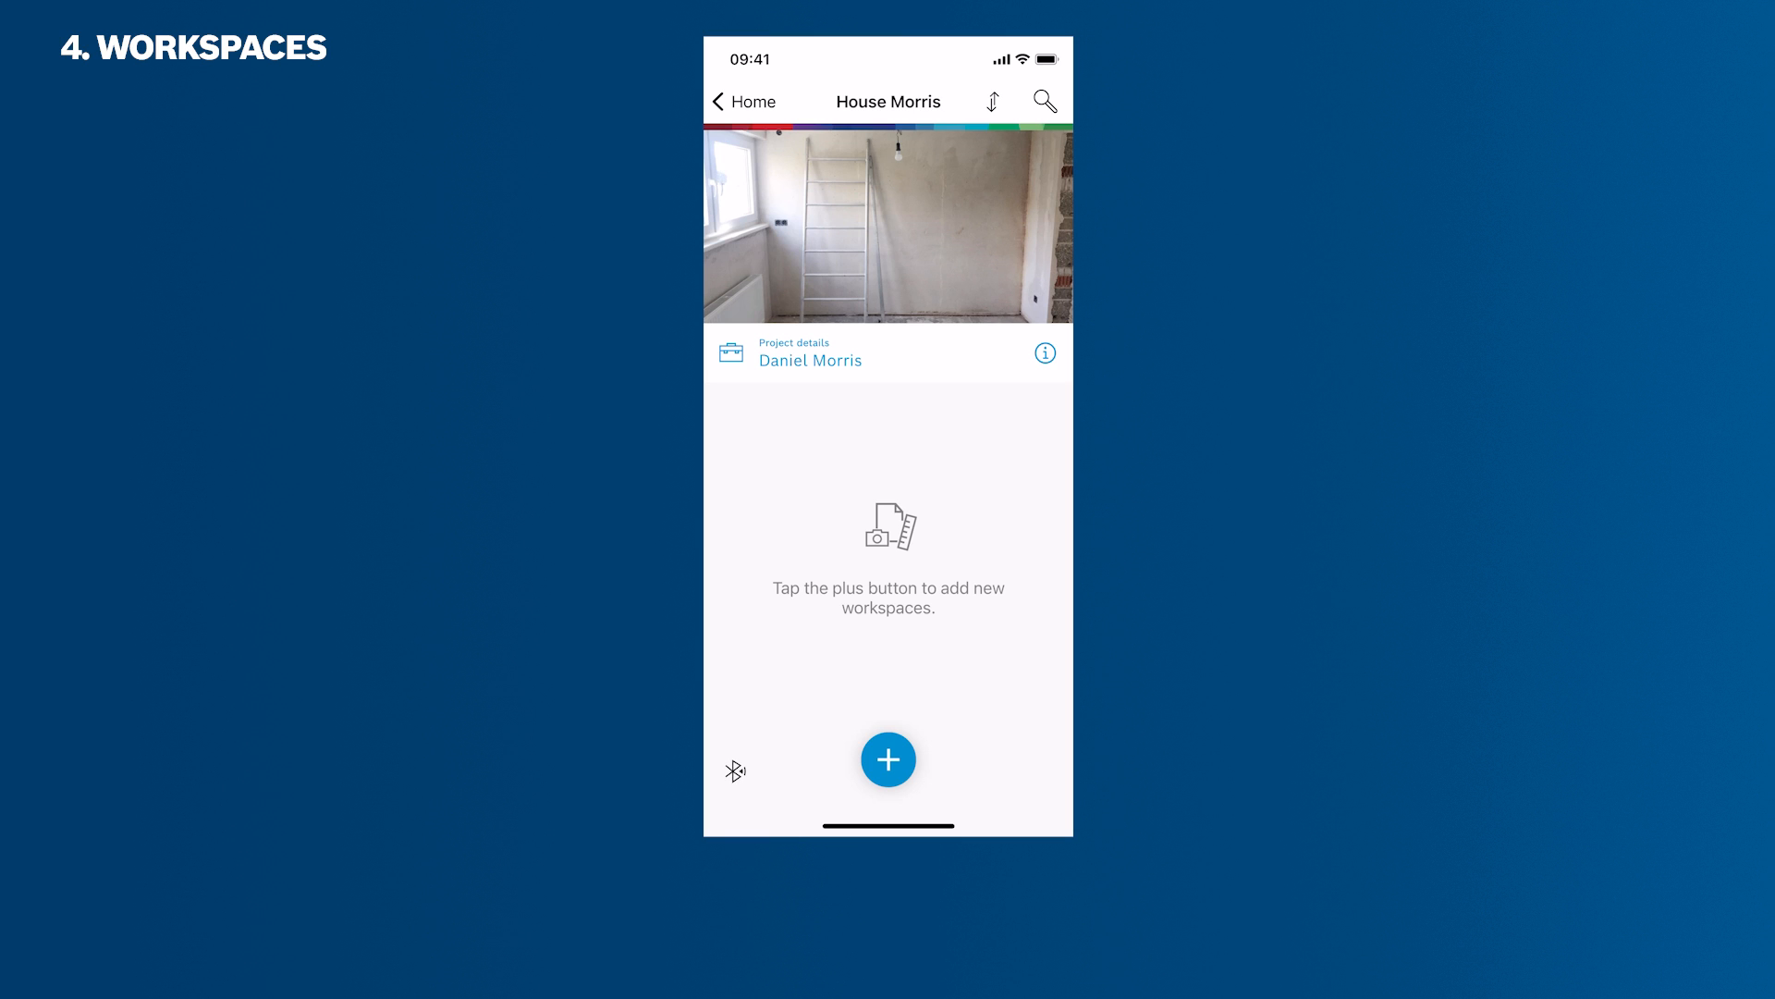
Add a new empty workspace to the House Morris project
{"action": "left_click", "coordinate": [889, 760]}
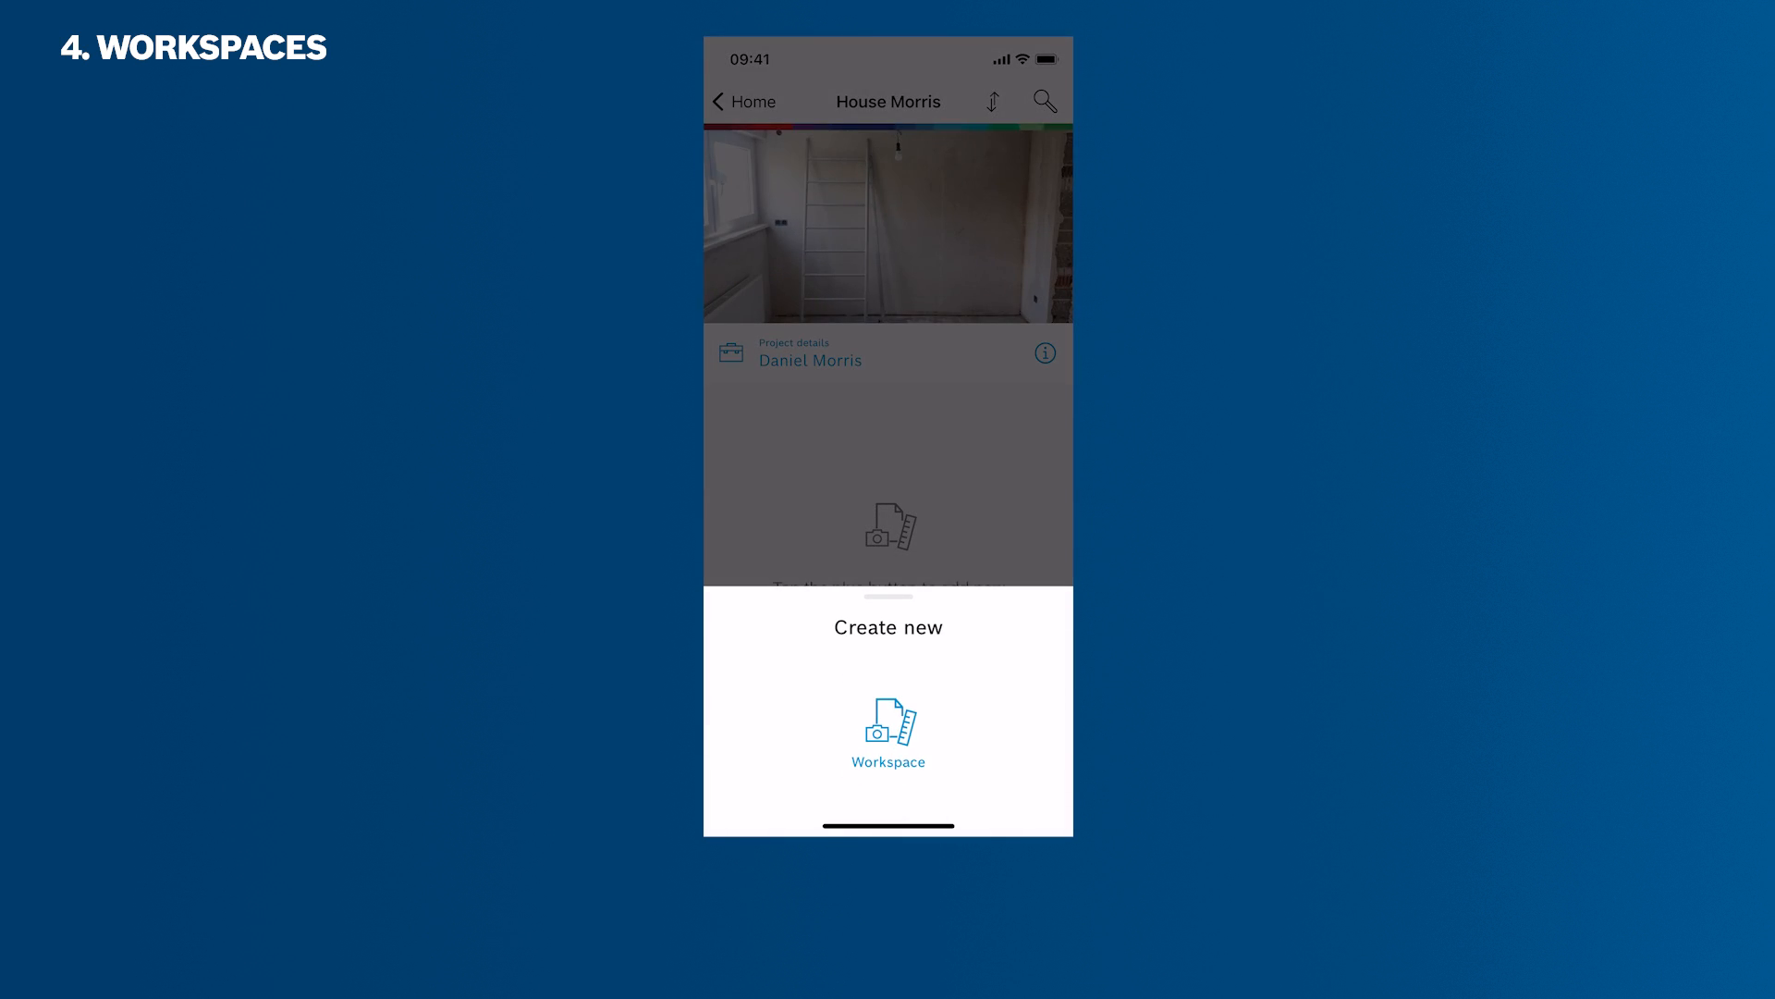
{"action": "left_click", "coordinate": [888, 731]}
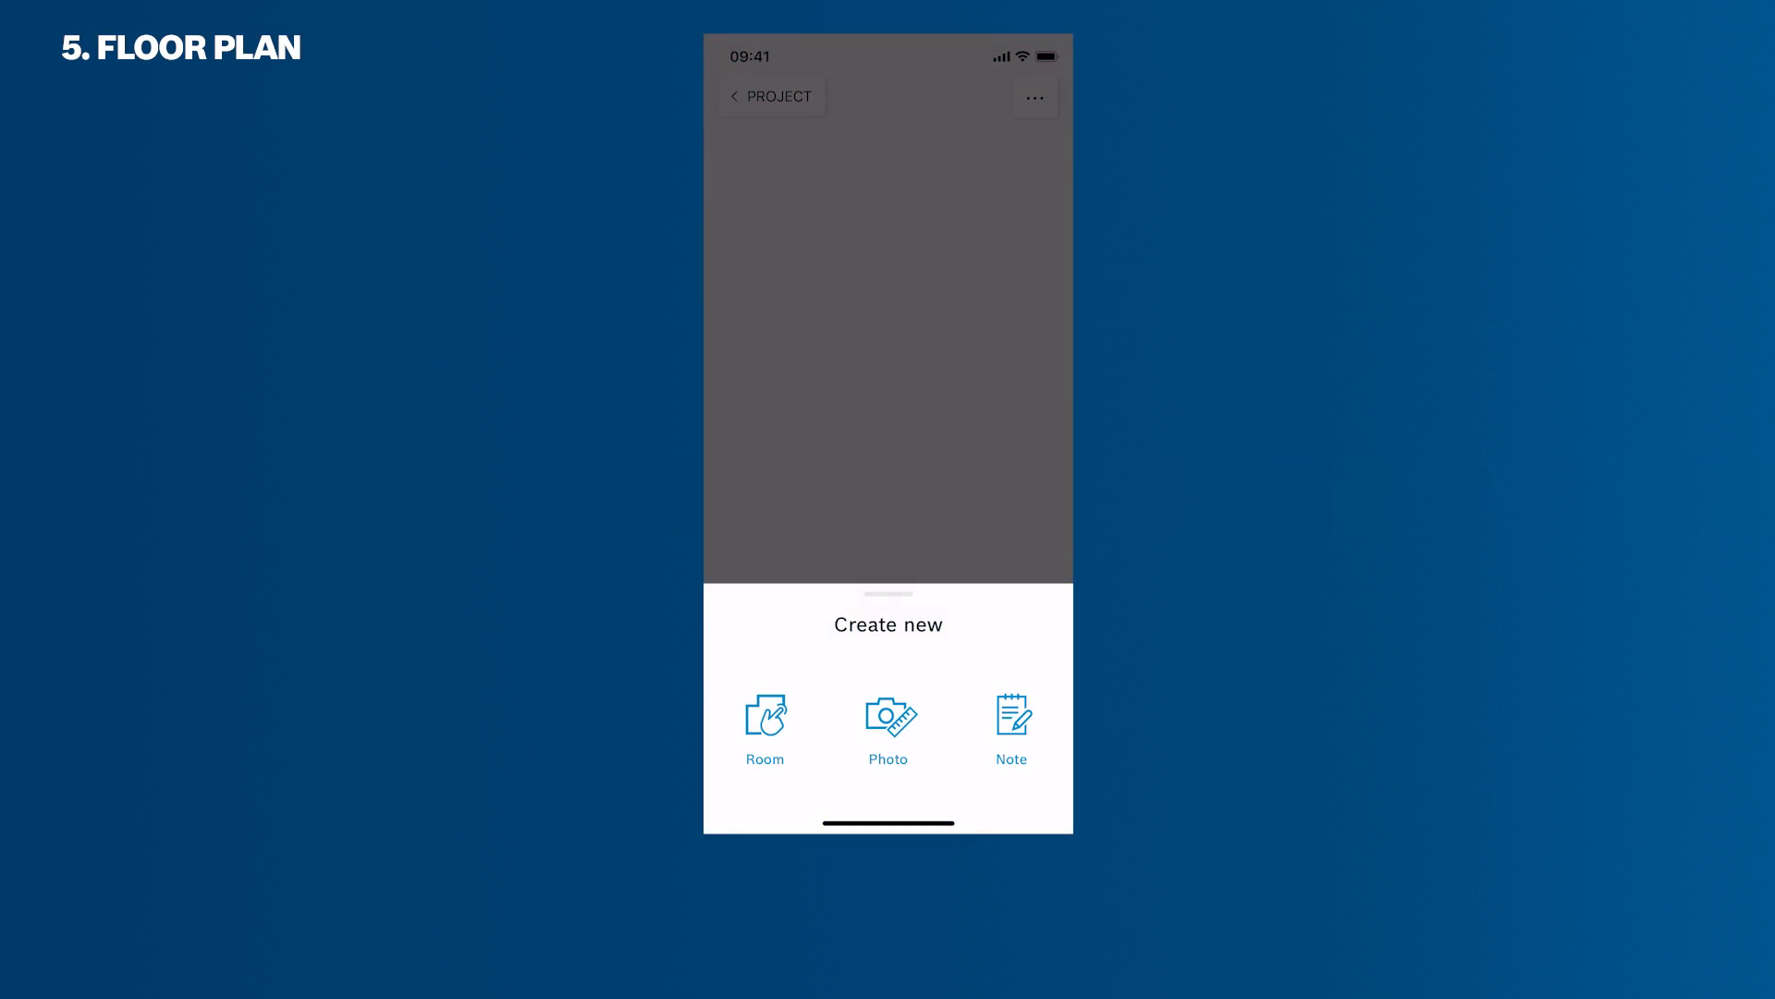
Sketch a four-walled room outline freehand on the grid and finish the shape
{"action": "left_click", "coordinate": [766, 727]}
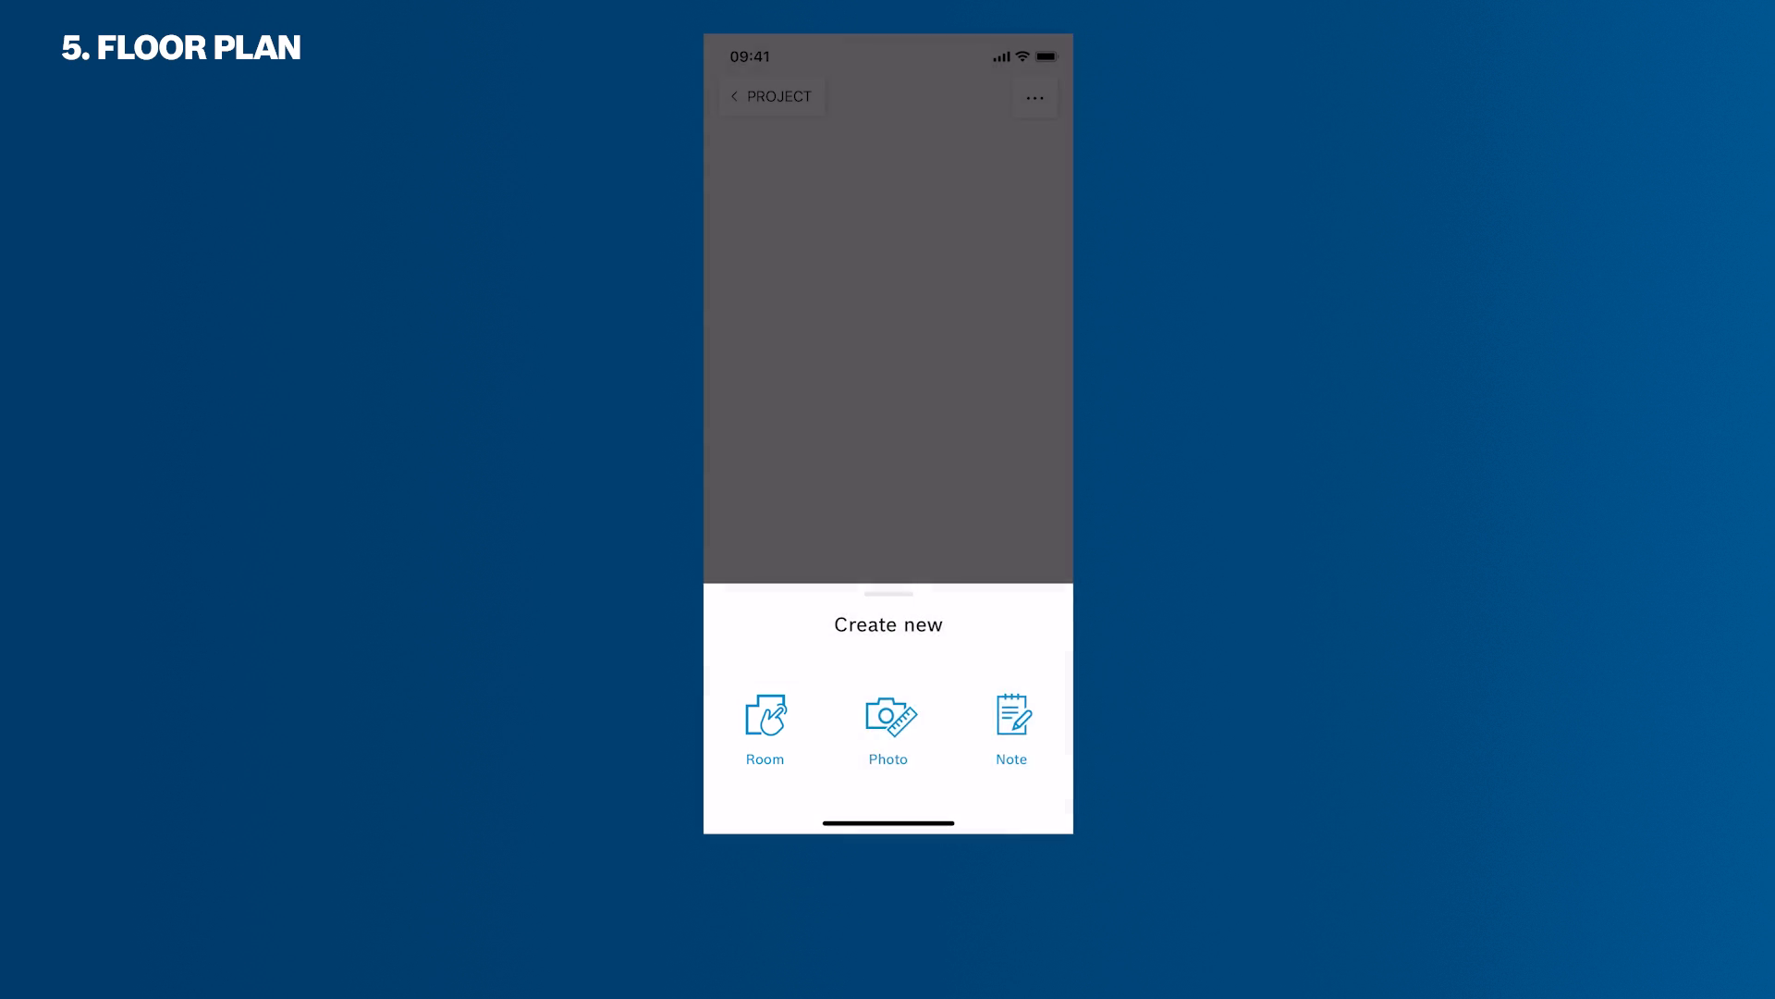
{"action": "left_click", "coordinate": [764, 725]}
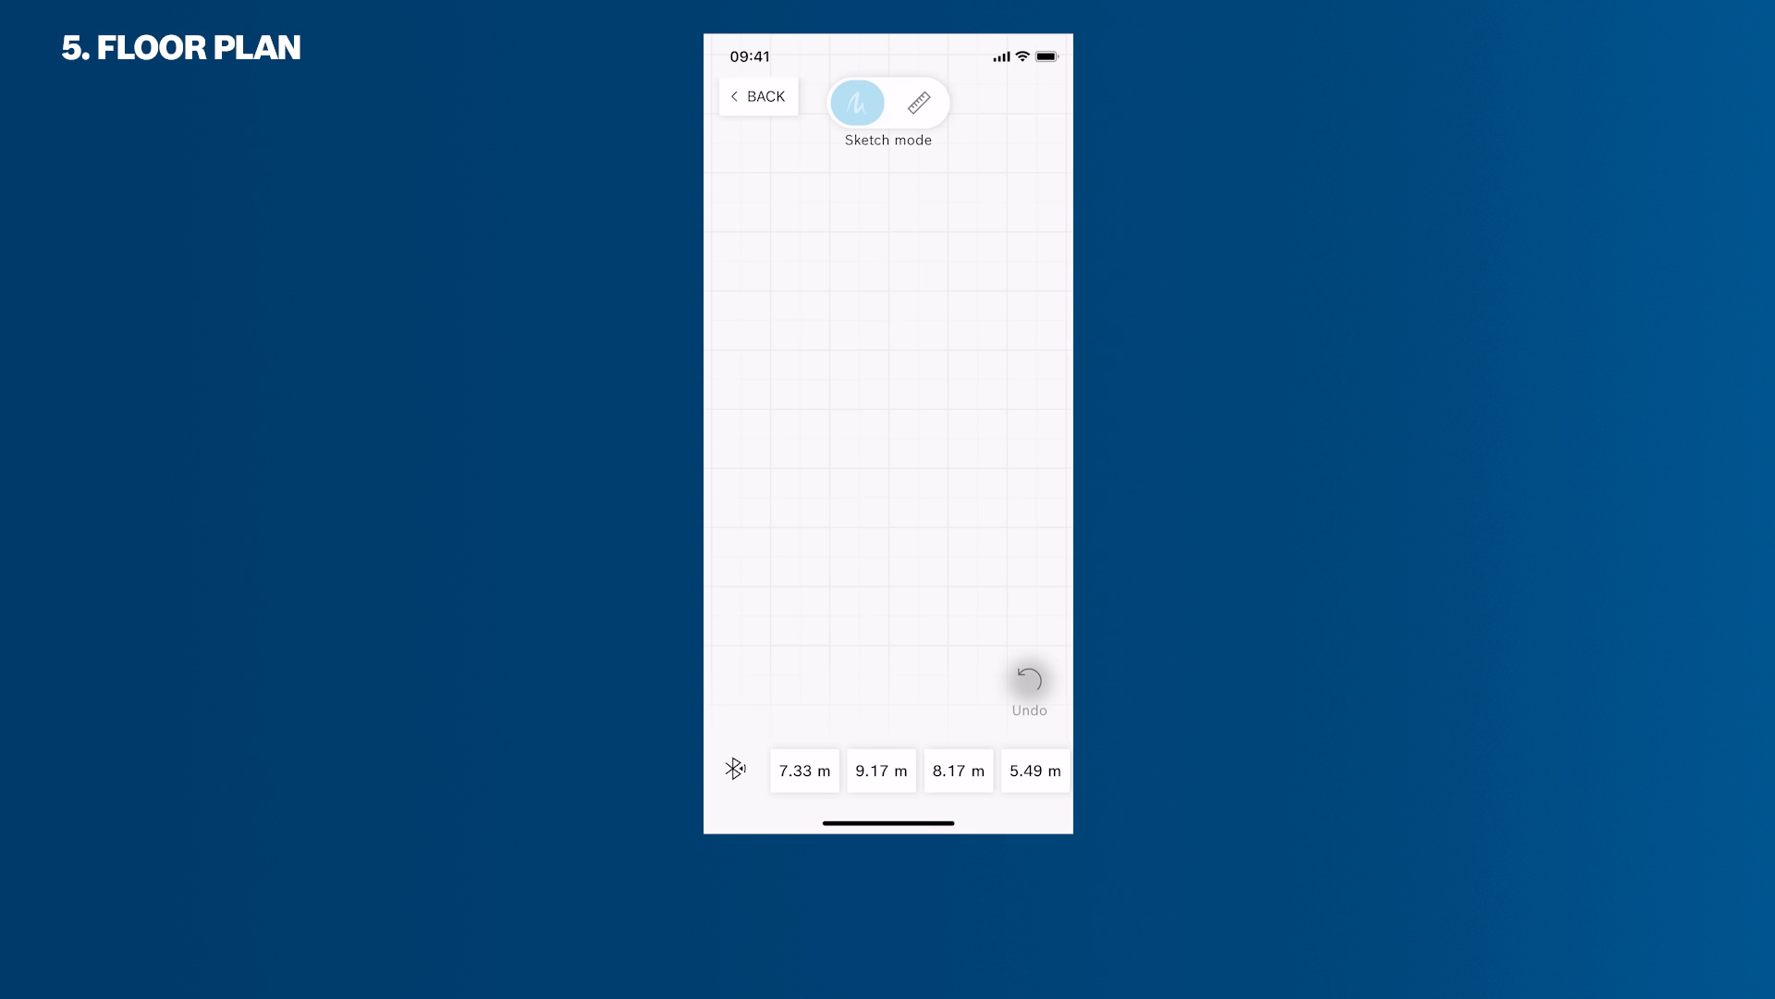
{"action": "left_click_drag", "start_coordinate": [793, 229], "coordinate": [792, 584]}
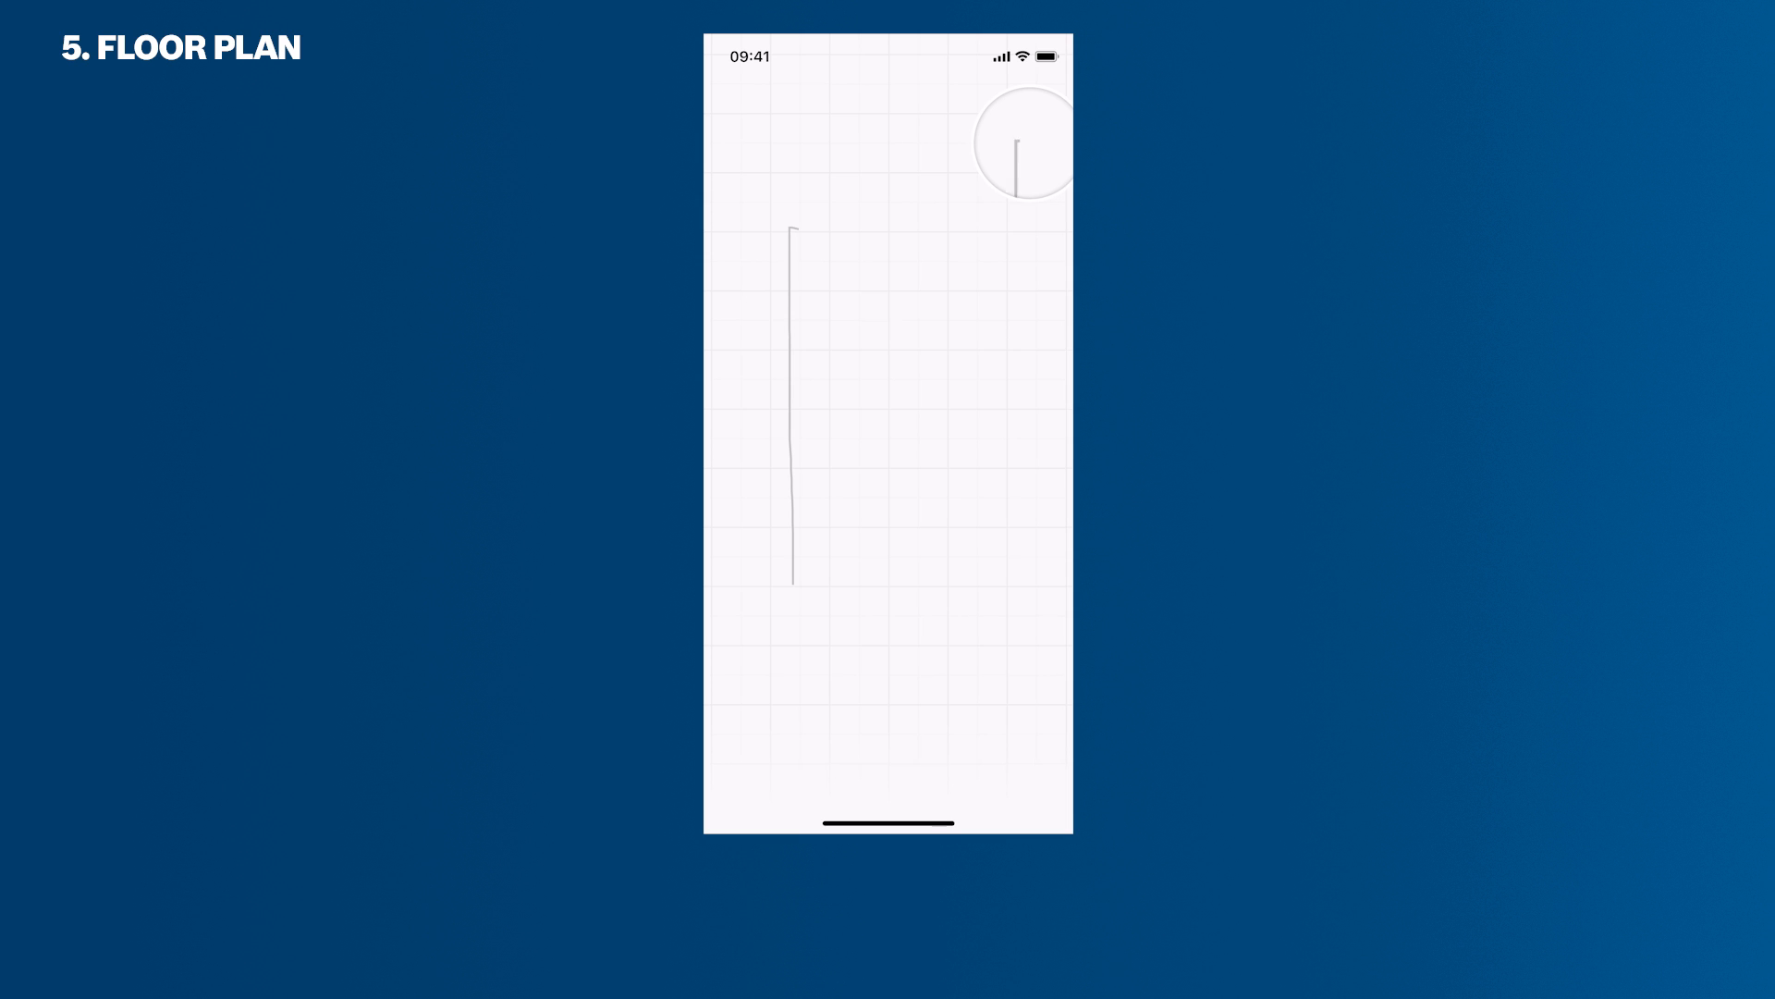
{"action": "left_click_drag", "start_coordinate": [798, 232], "coordinate": [997, 504]}
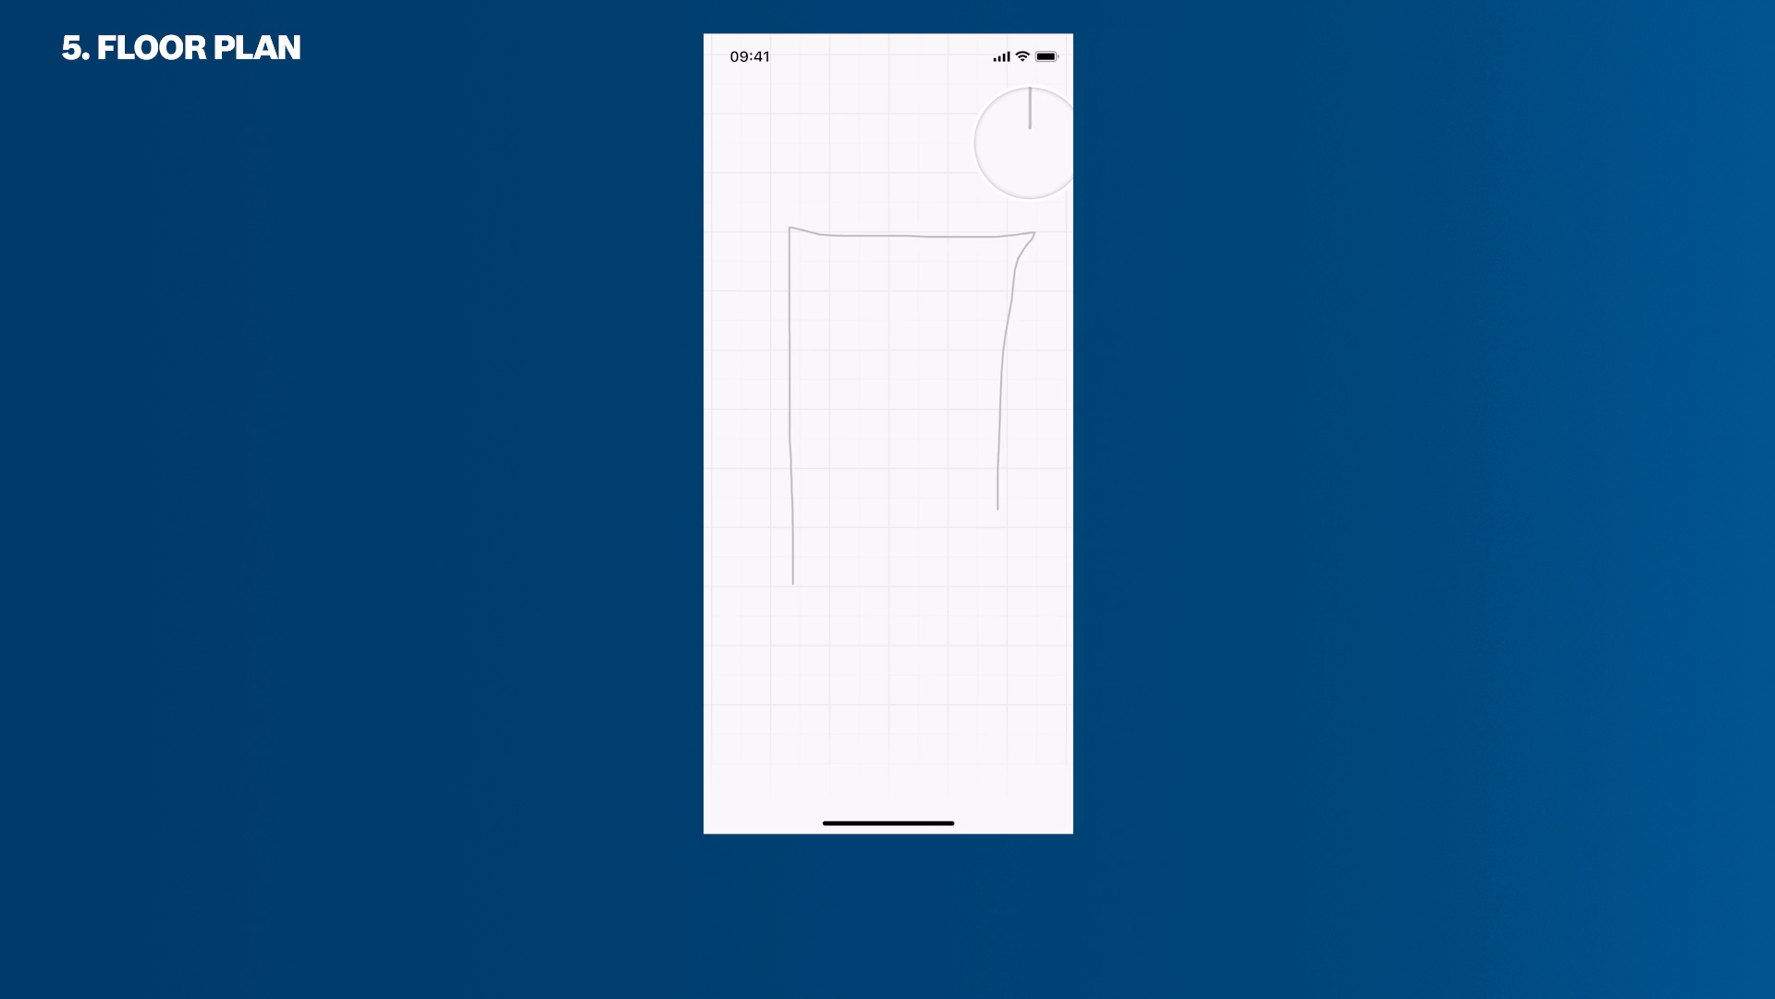
{"action": "left_click", "coordinate": [920, 101]}
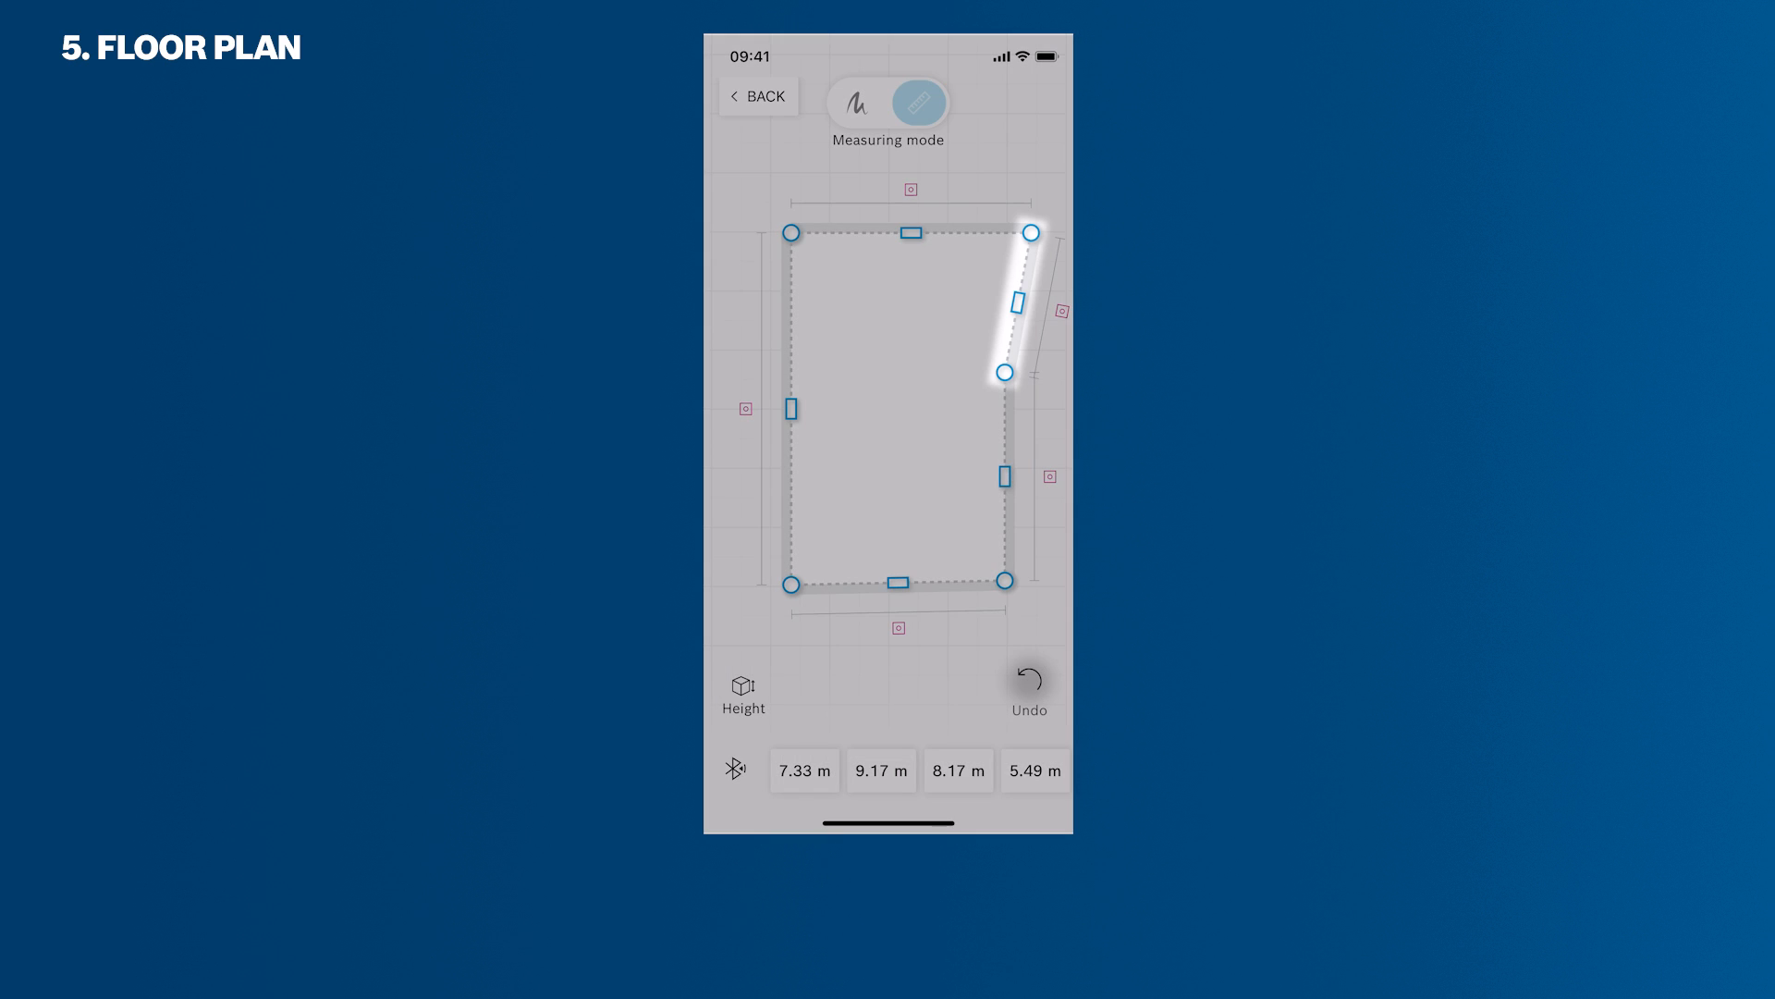
{"action": "left_click", "coordinate": [919, 101]}
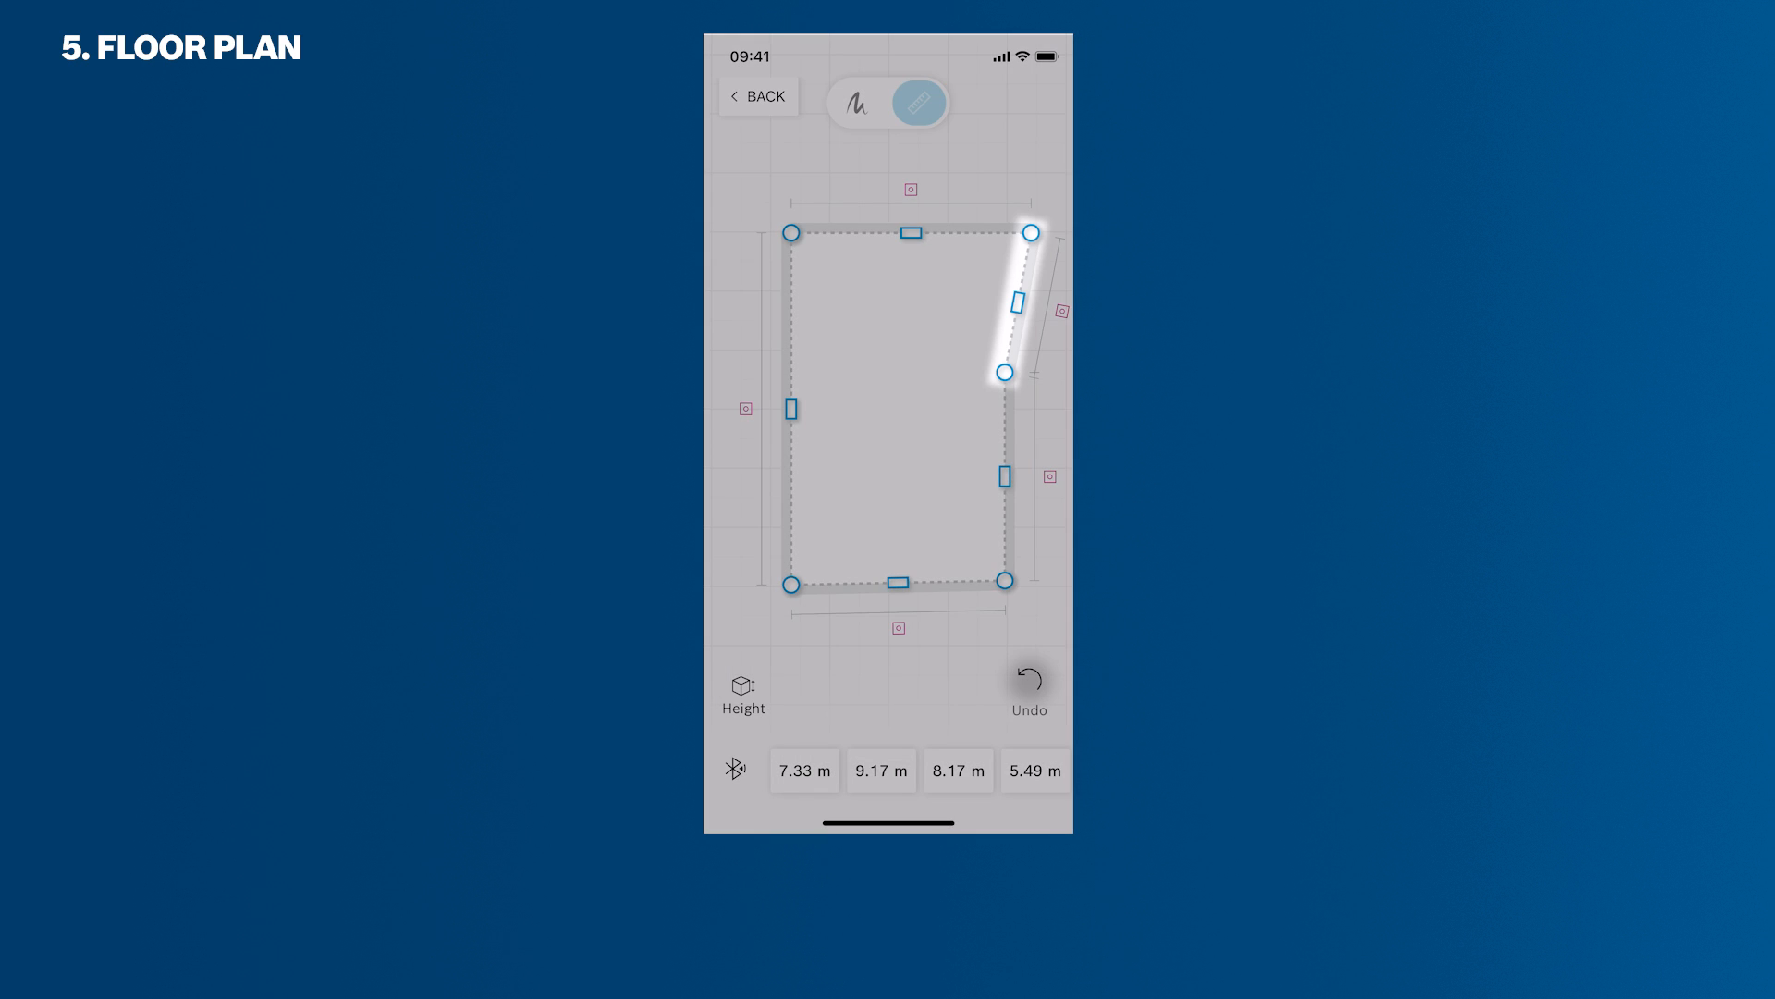
{"action": "left_click", "coordinate": [1010, 303]}
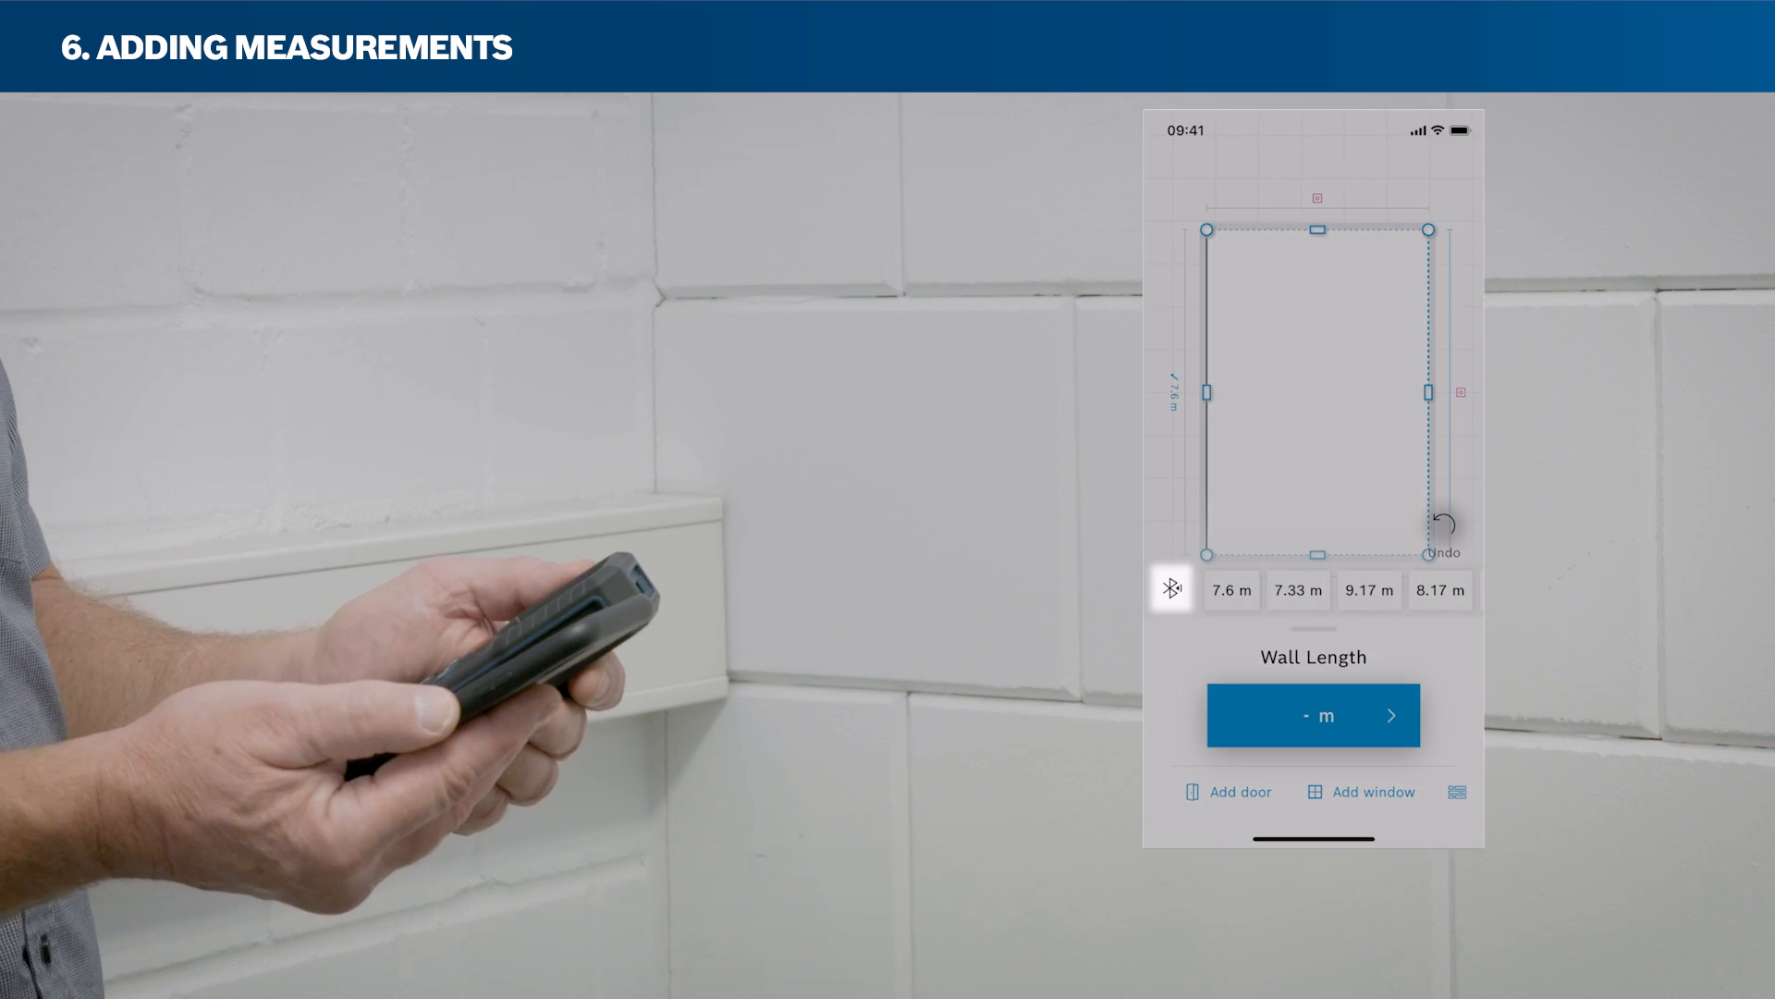
Connect the laser measurer and apply 7.6 m to the side walls, selecting the top wall
{"action": "left_click", "coordinate": [1171, 588]}
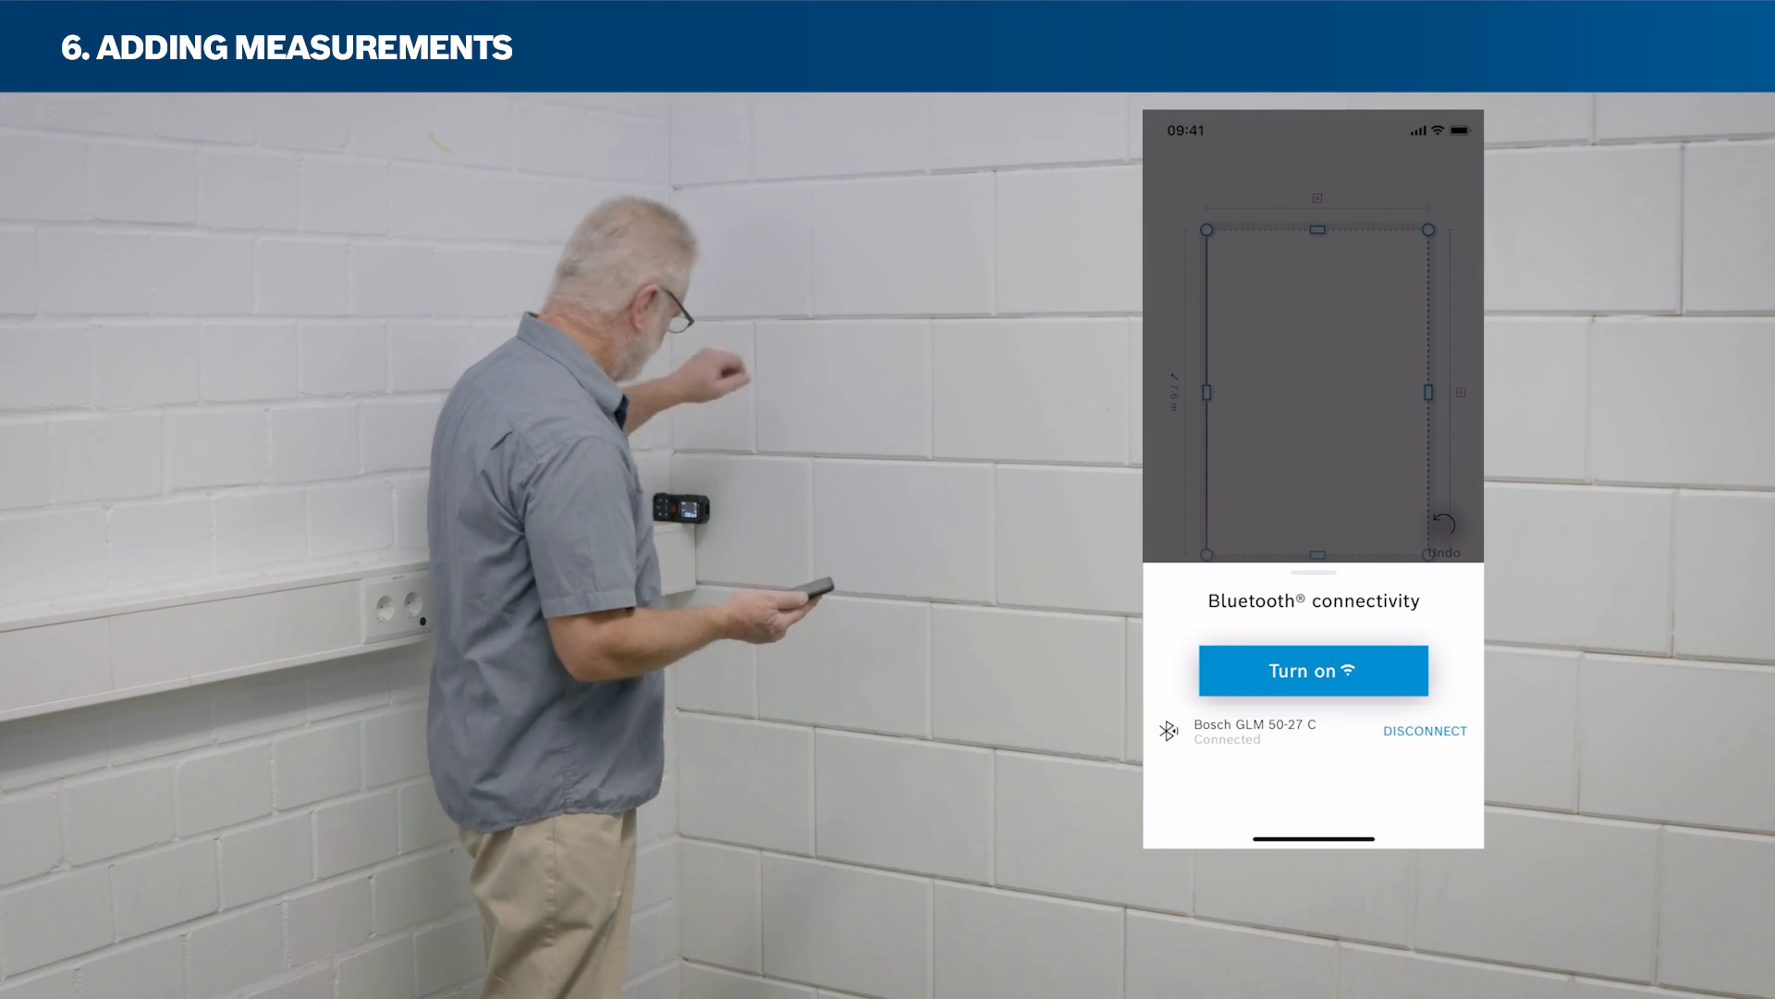
{"action": "left_click", "coordinate": [1313, 670]}
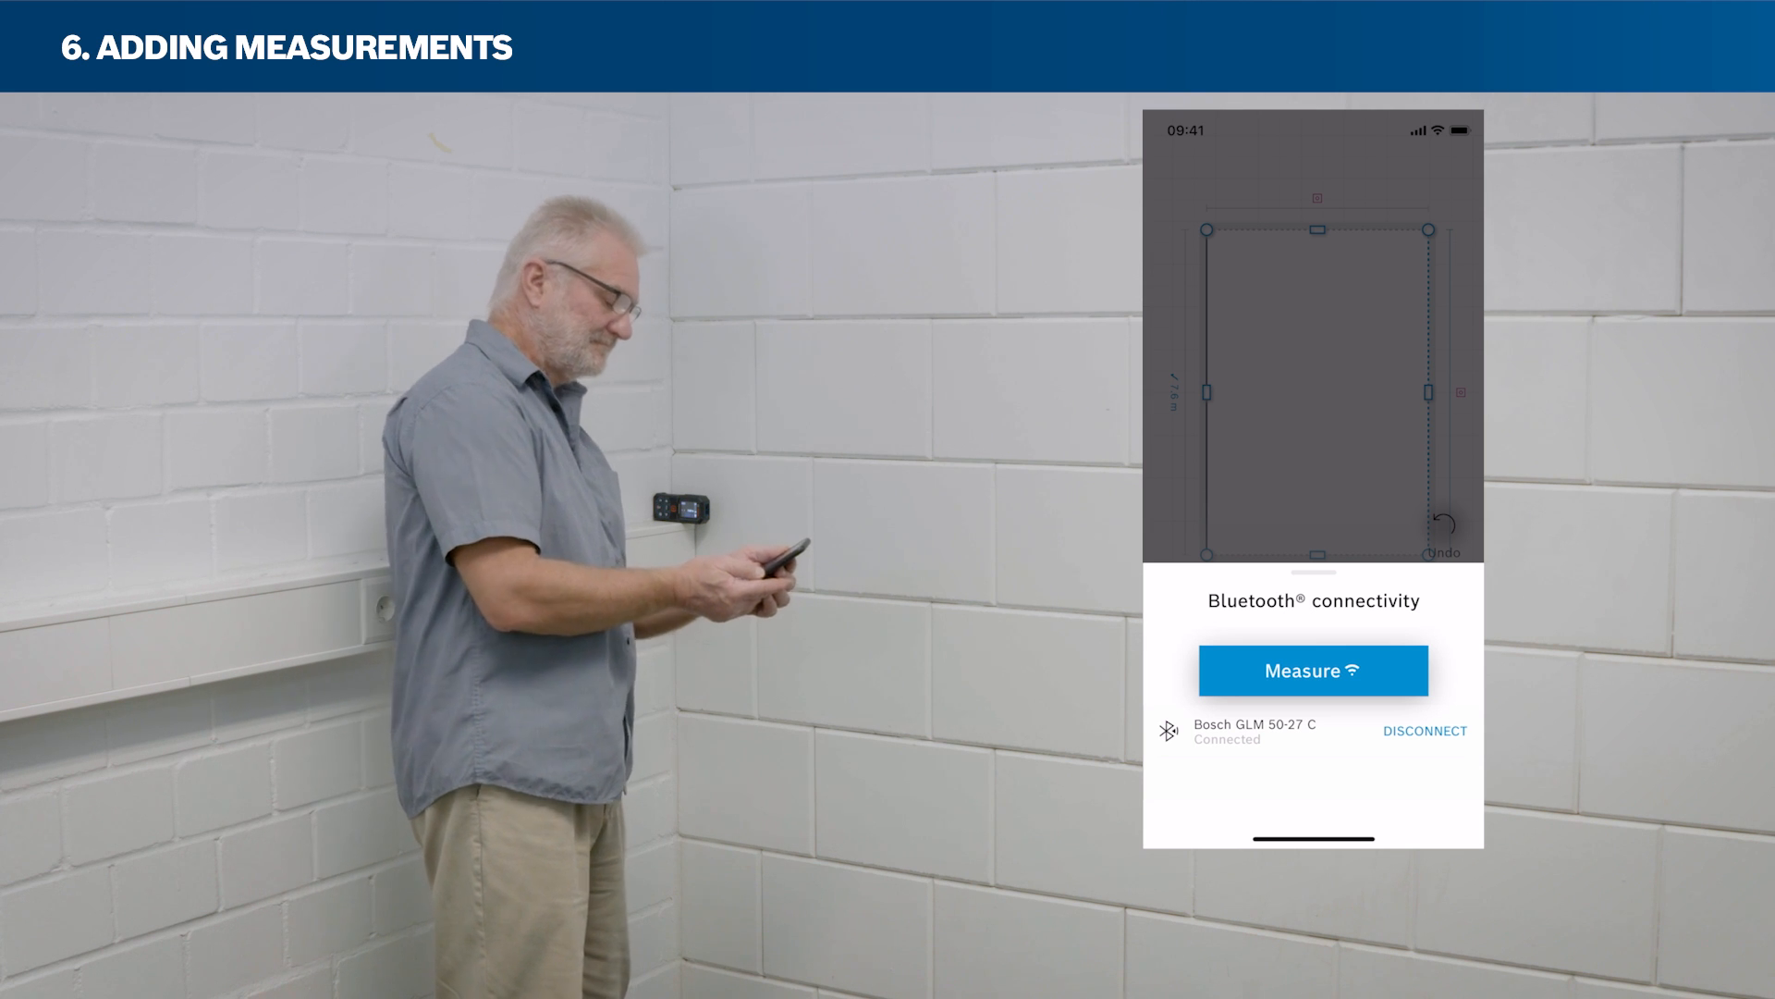
{"action": "left_click", "coordinate": [1312, 670]}
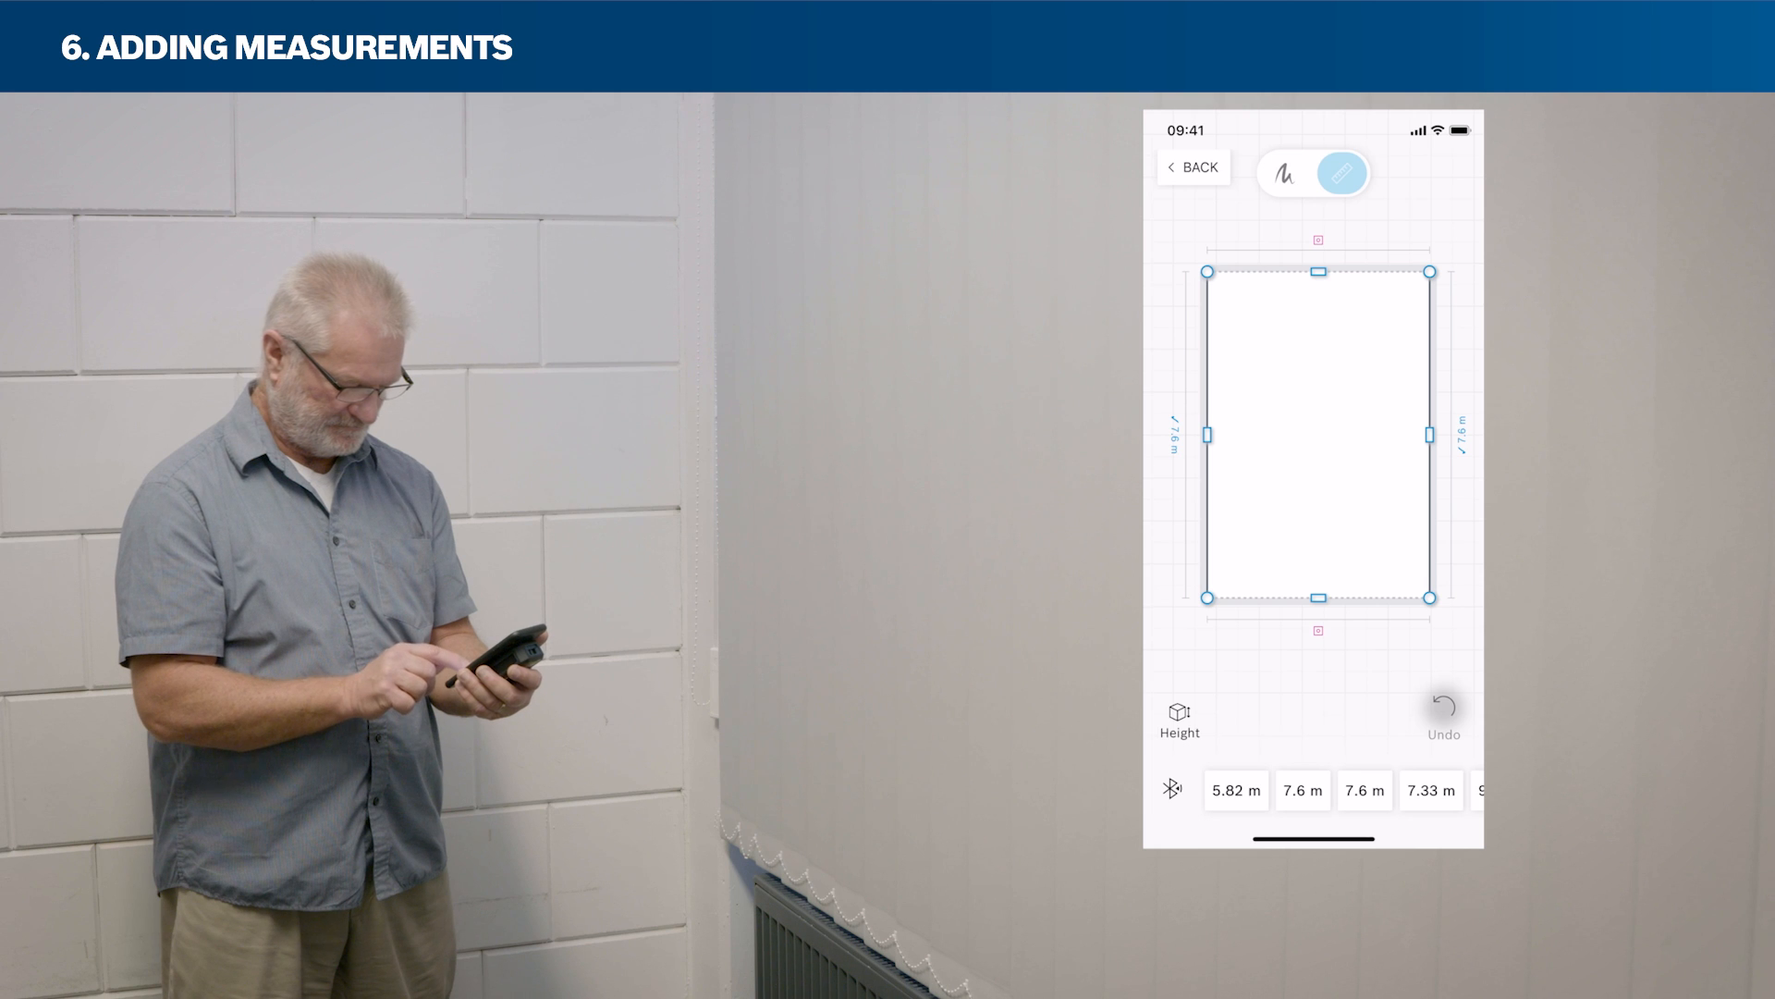
{"action": "left_click", "coordinate": [1343, 173]}
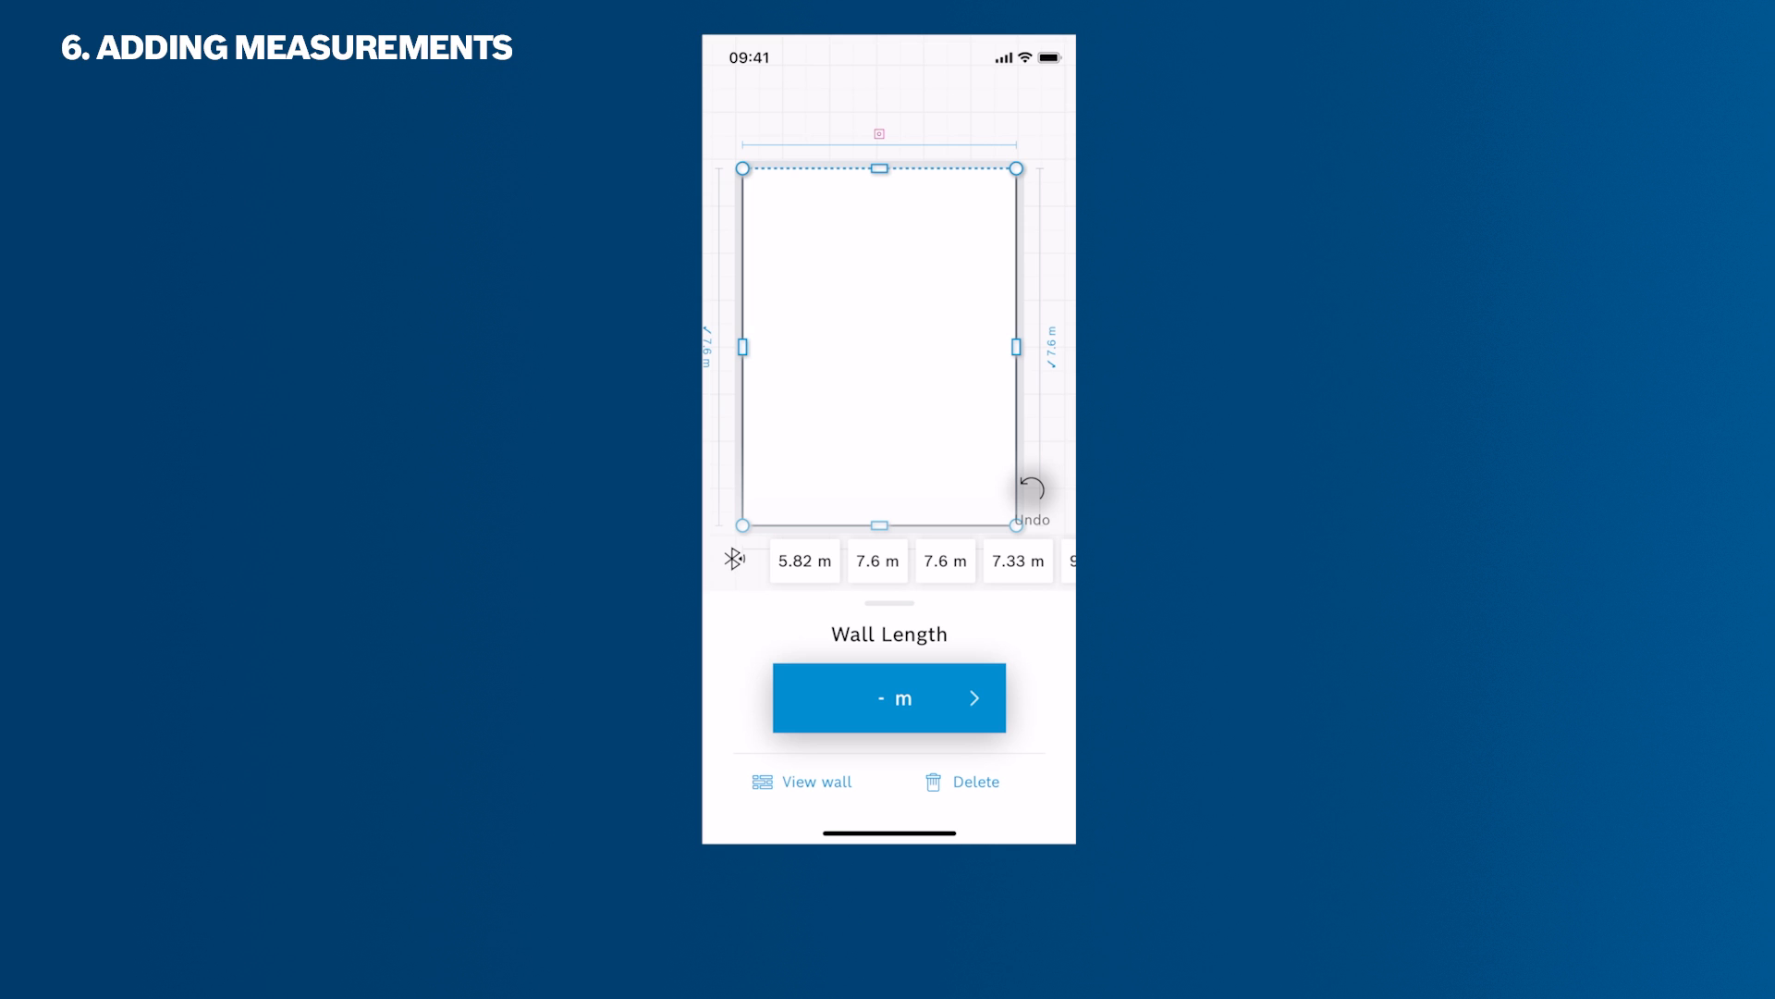
Set the top and bottom walls to 5.82 m and fill room height from the laser
{"action": "left_click", "coordinate": [889, 697]}
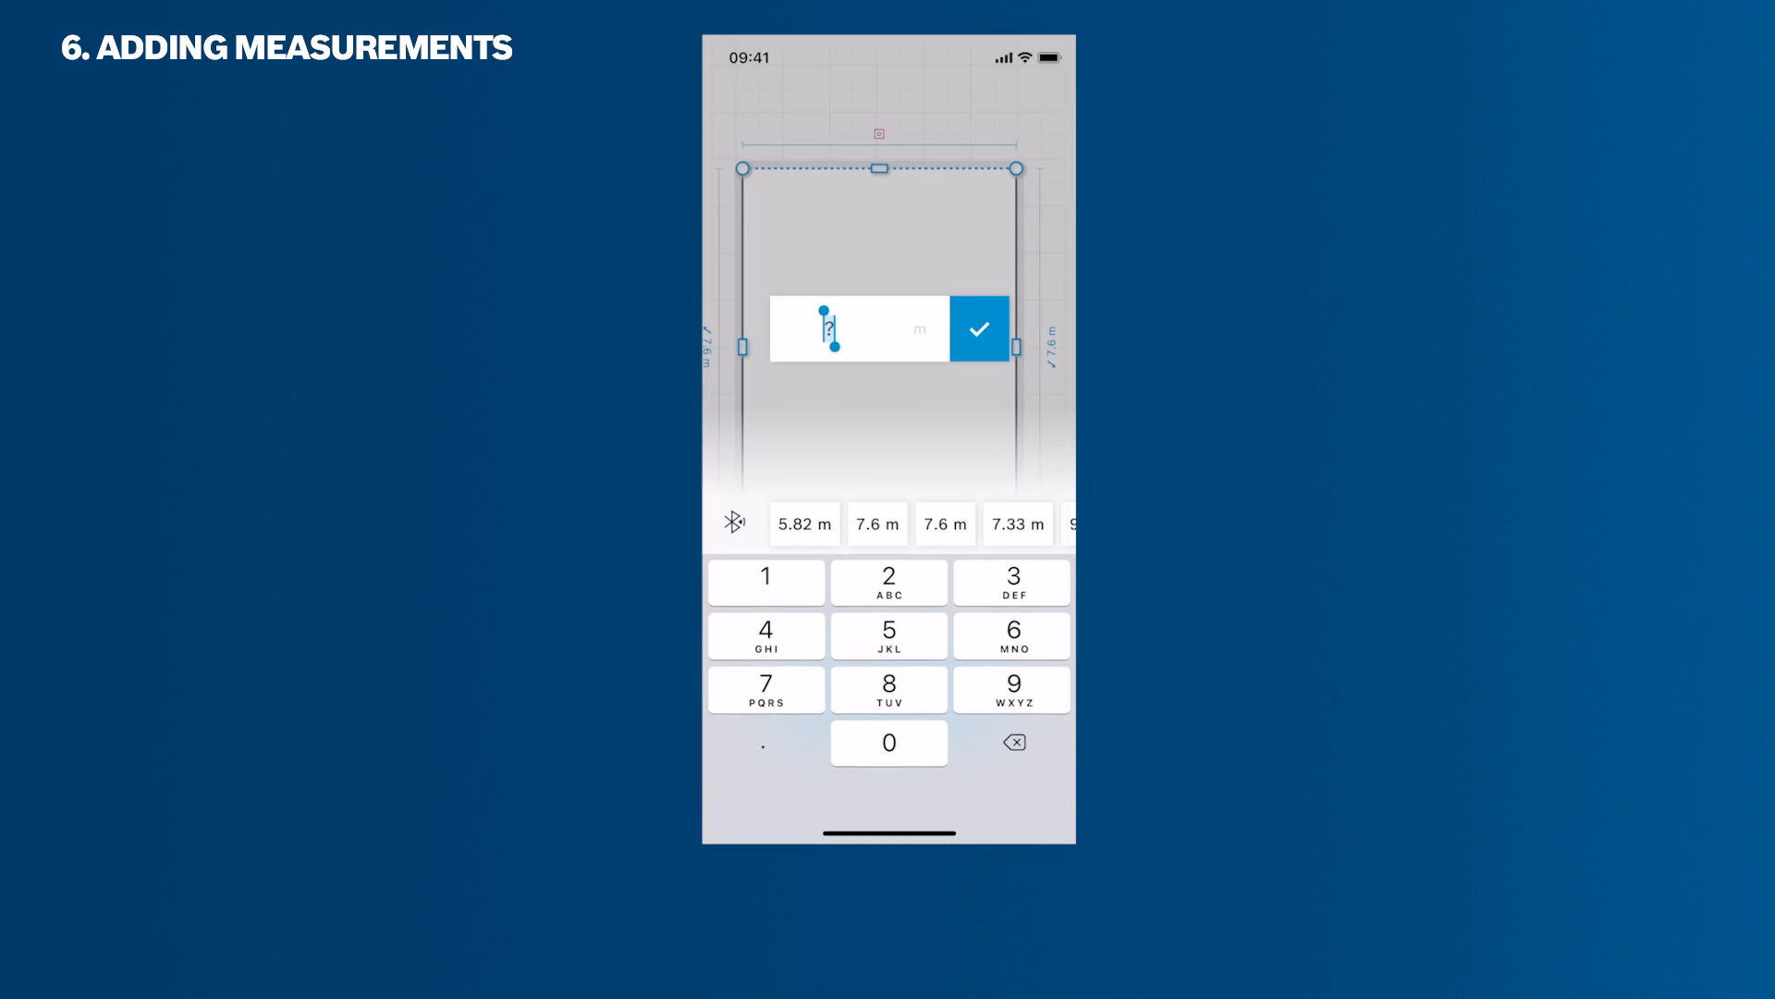
{"action": "type", "text": "5.6"}
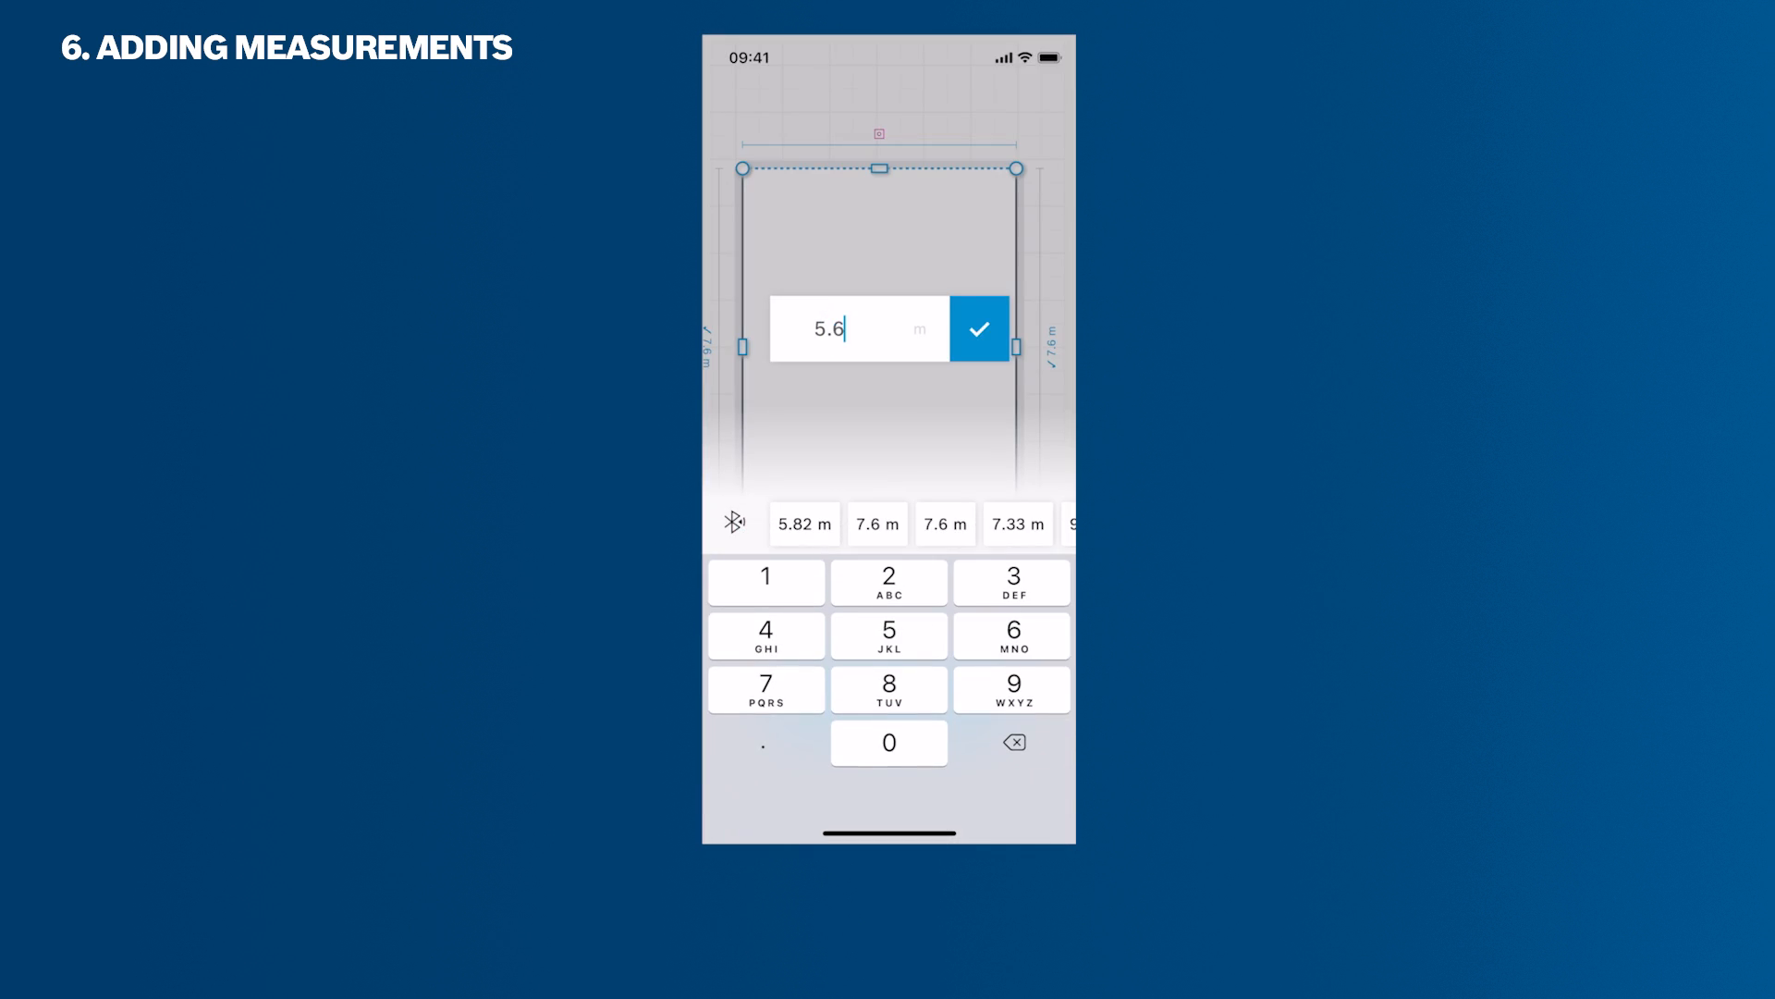
{"action": "left_click", "coordinate": [978, 329]}
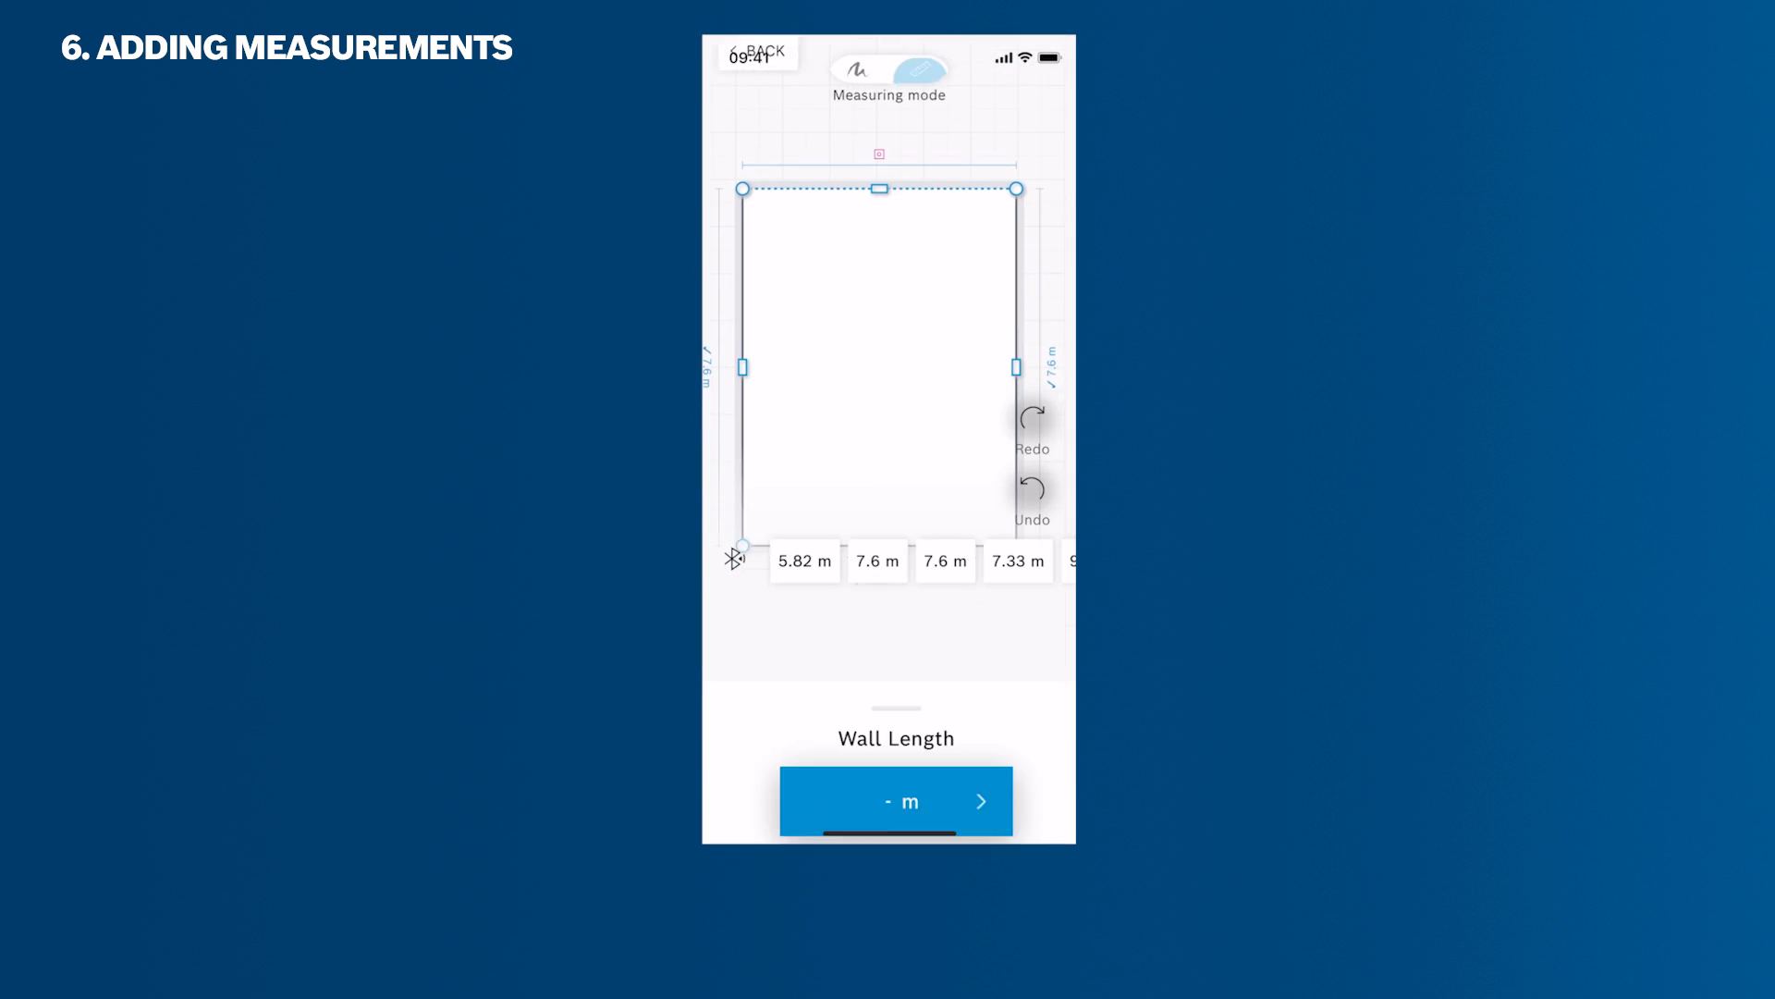
{"action": "left_click", "coordinate": [896, 801]}
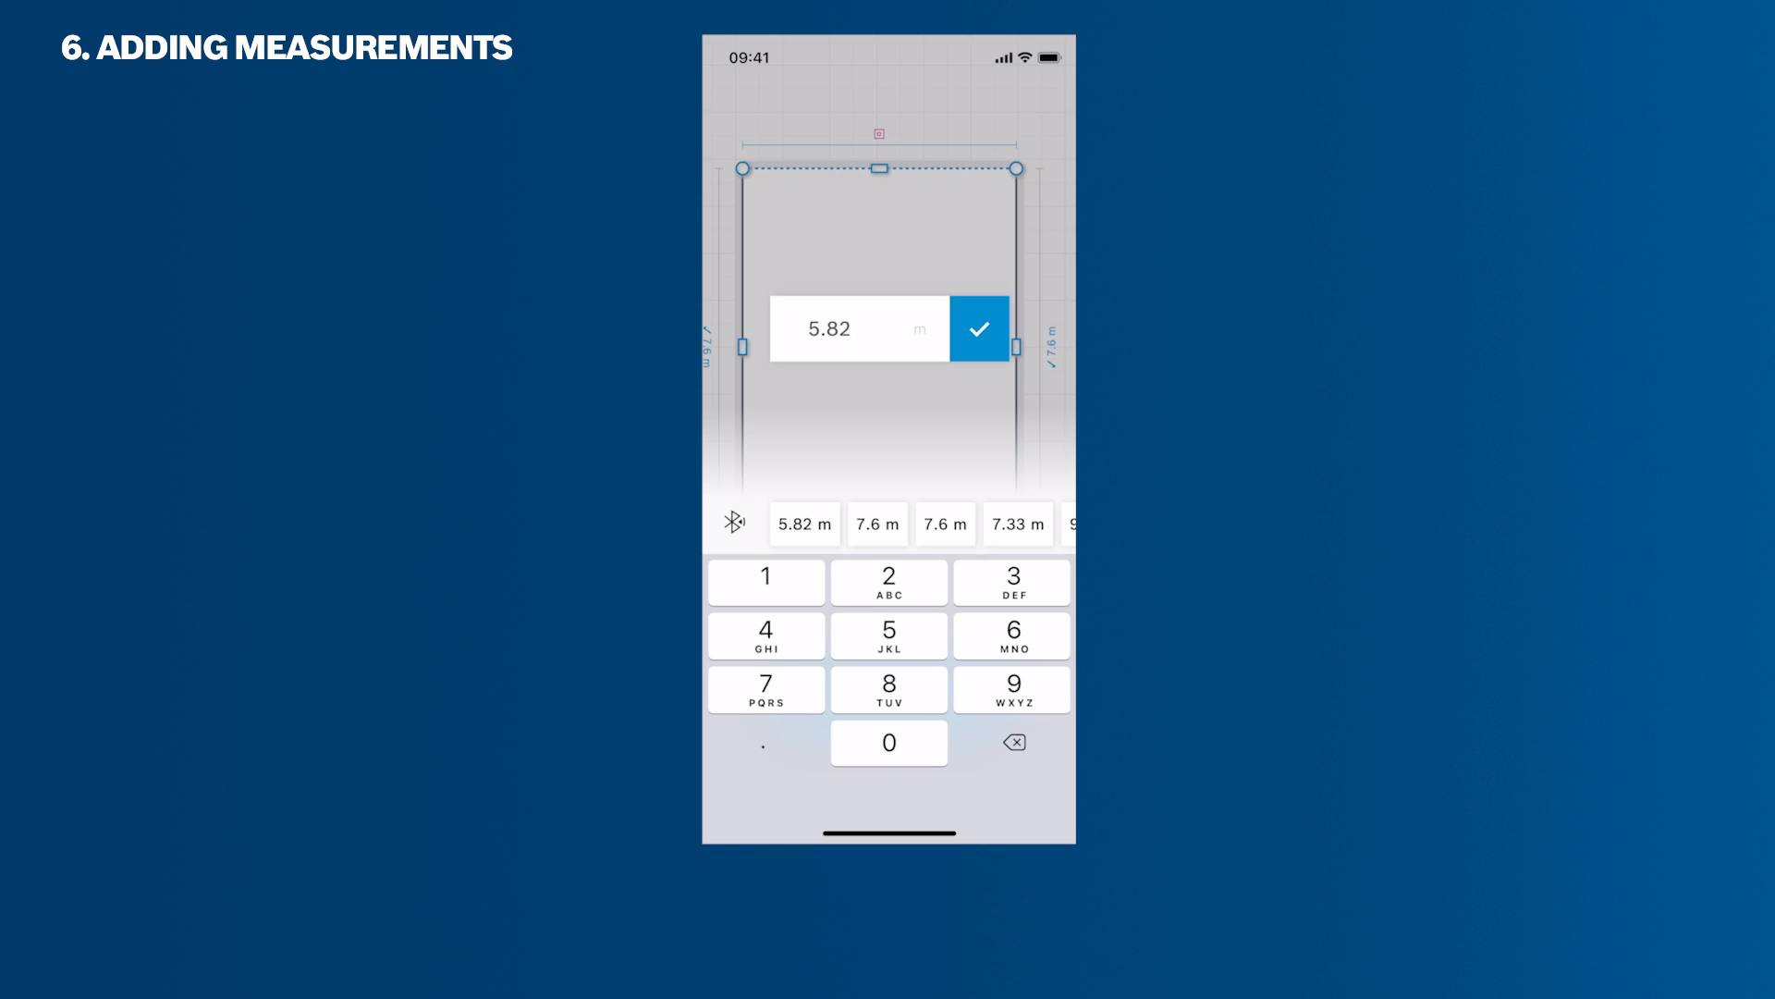
{"action": "left_click", "coordinate": [978, 328]}
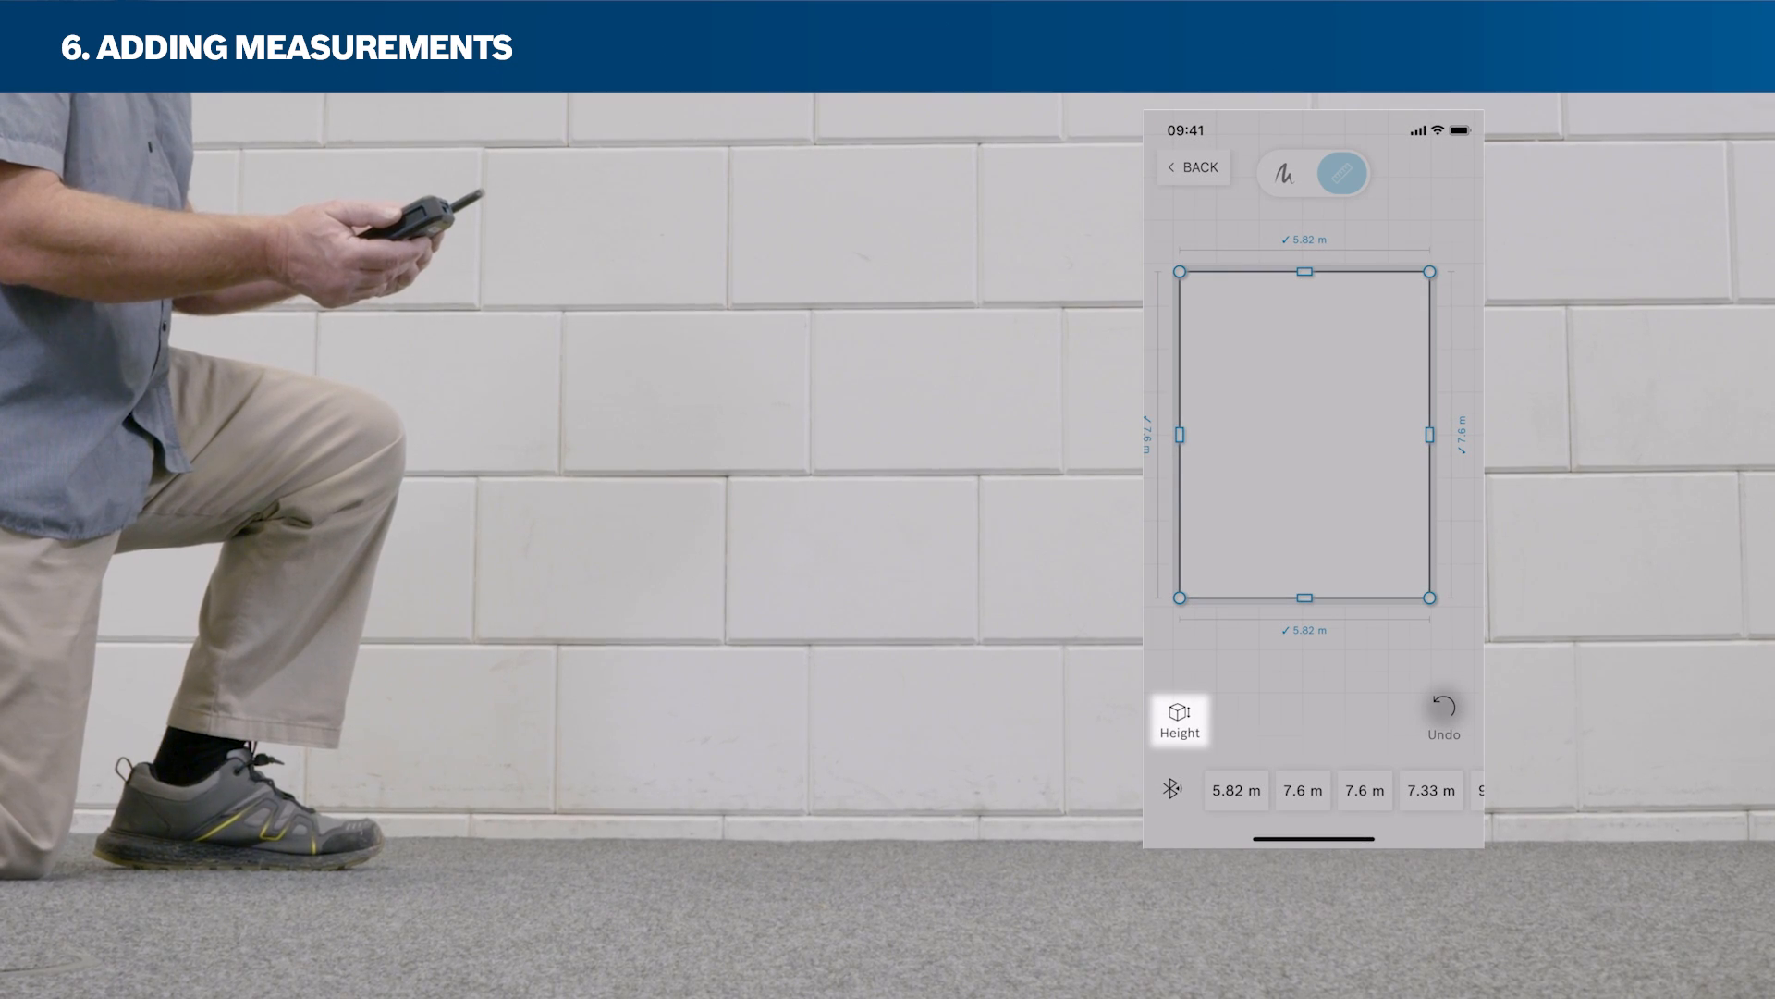
{"action": "left_click", "coordinate": [1179, 717]}
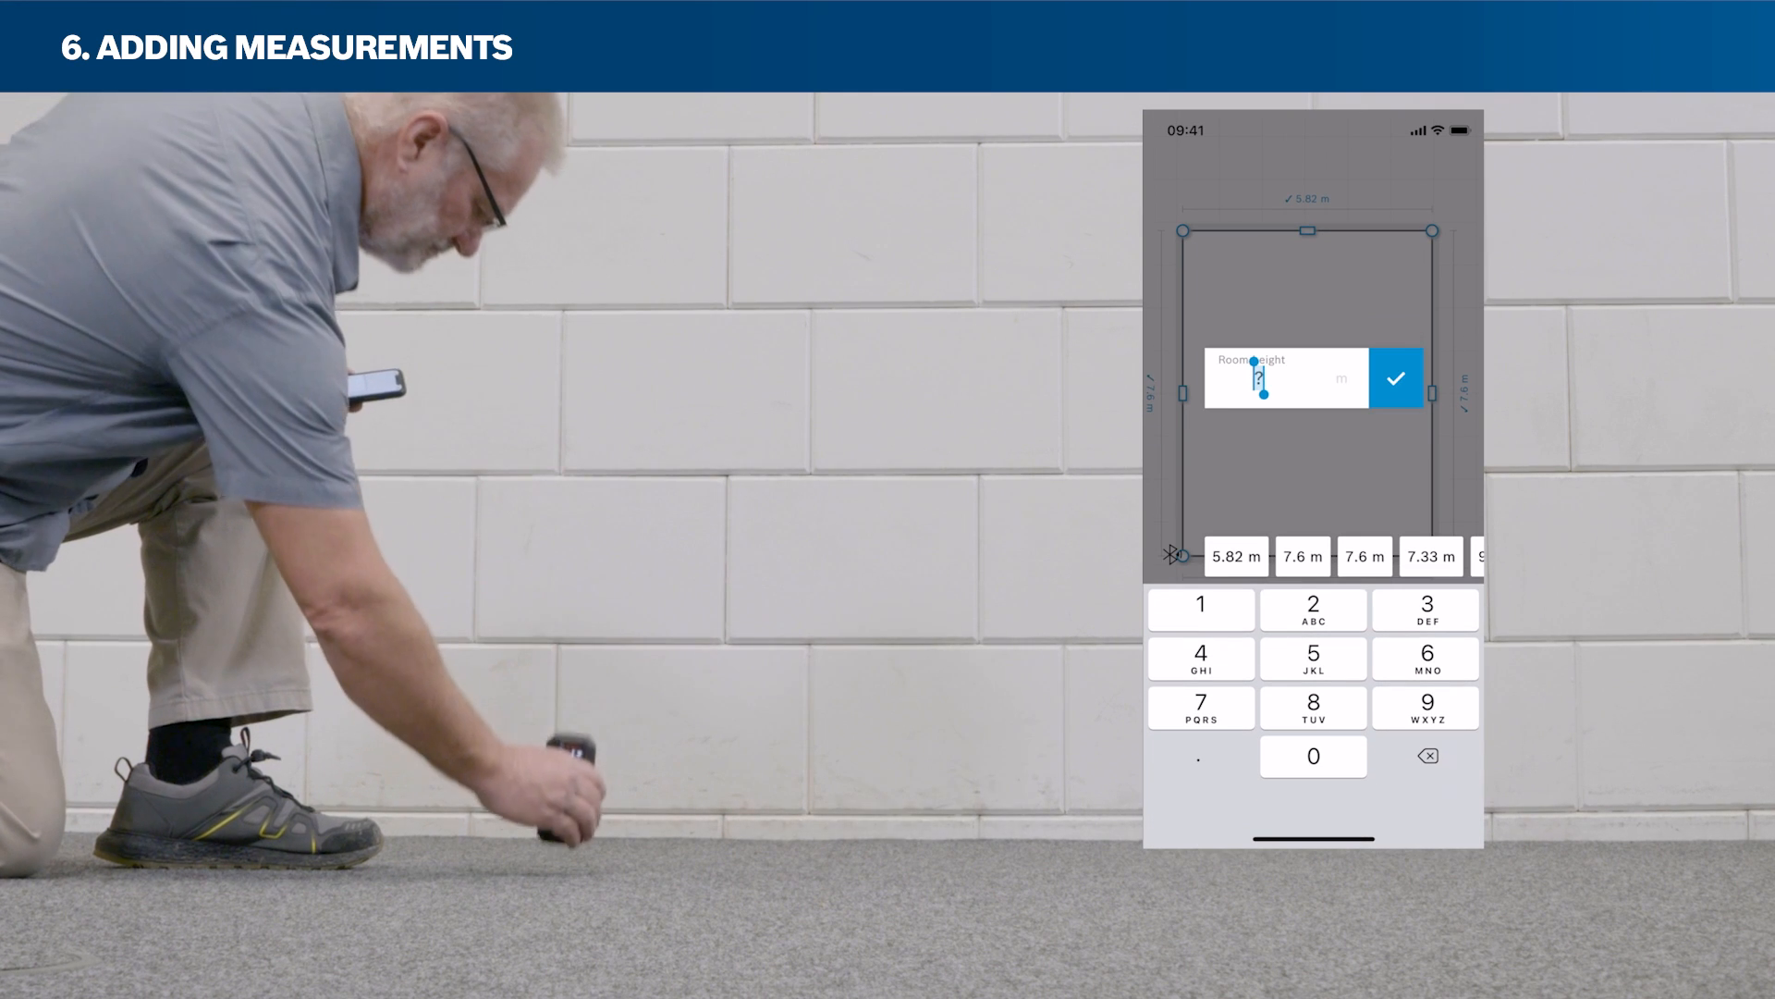
{"action": "left_click", "coordinate": [1397, 378]}
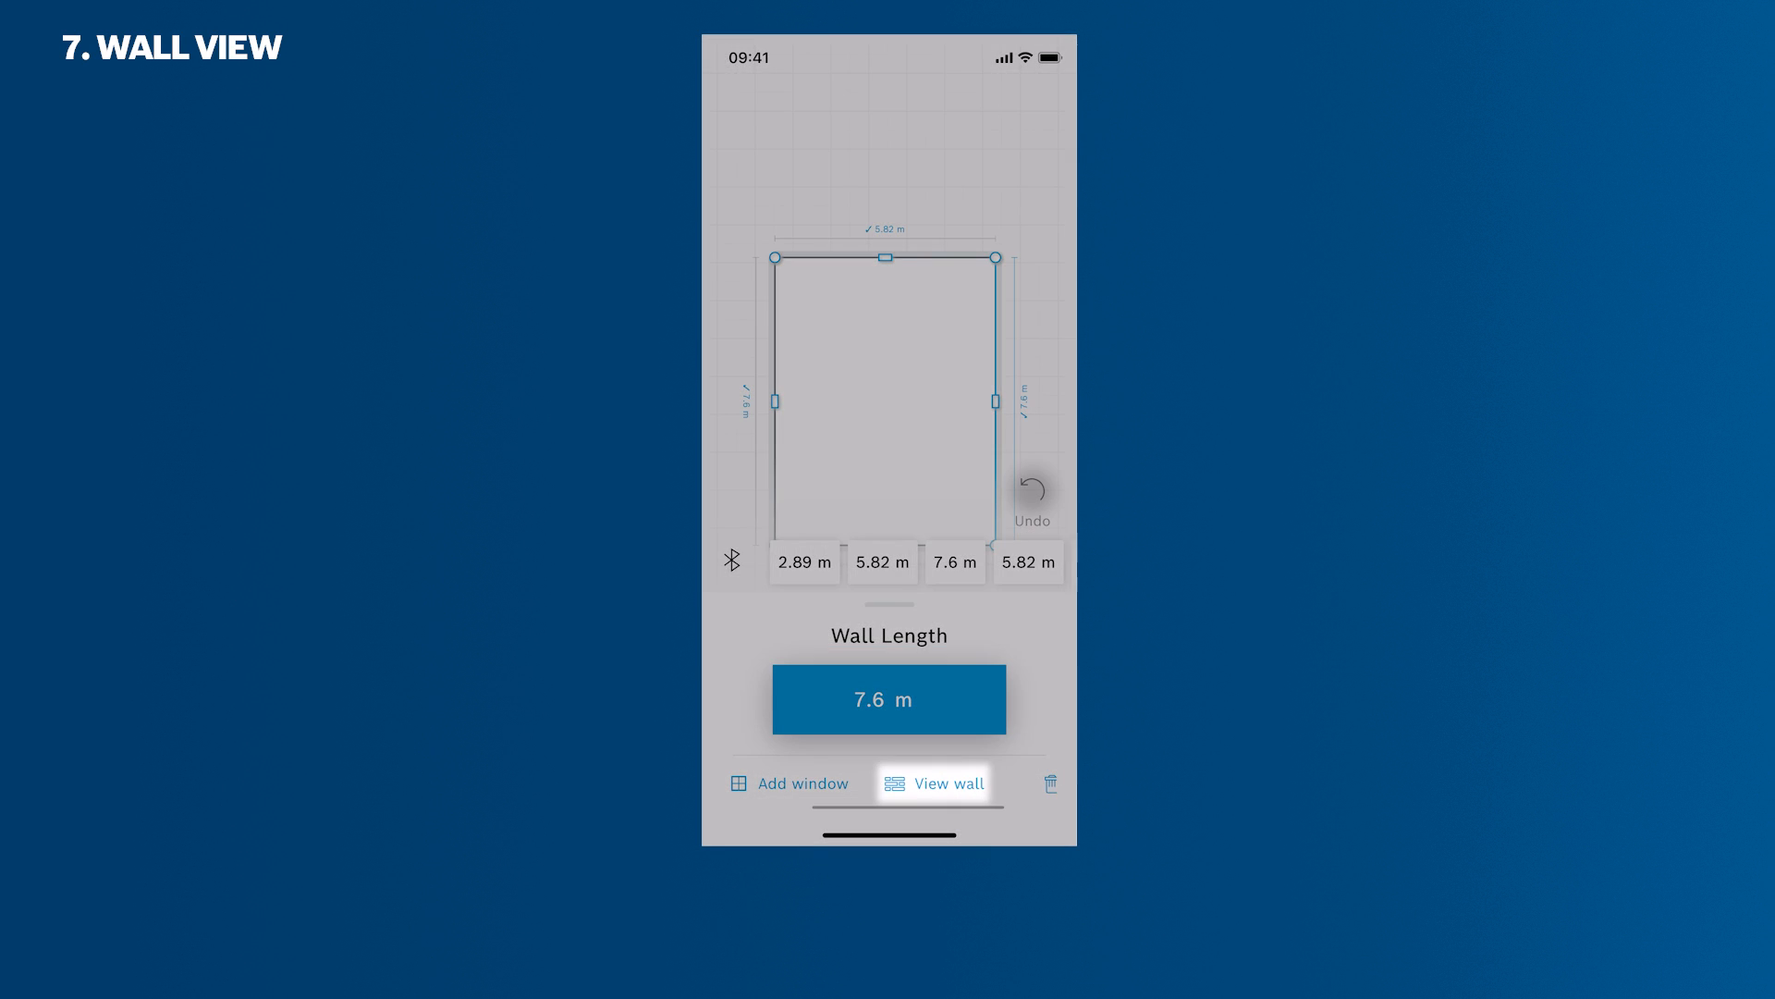
View the walls in elevation and select the 7.6 m wall
{"action": "left_click", "coordinate": [938, 782]}
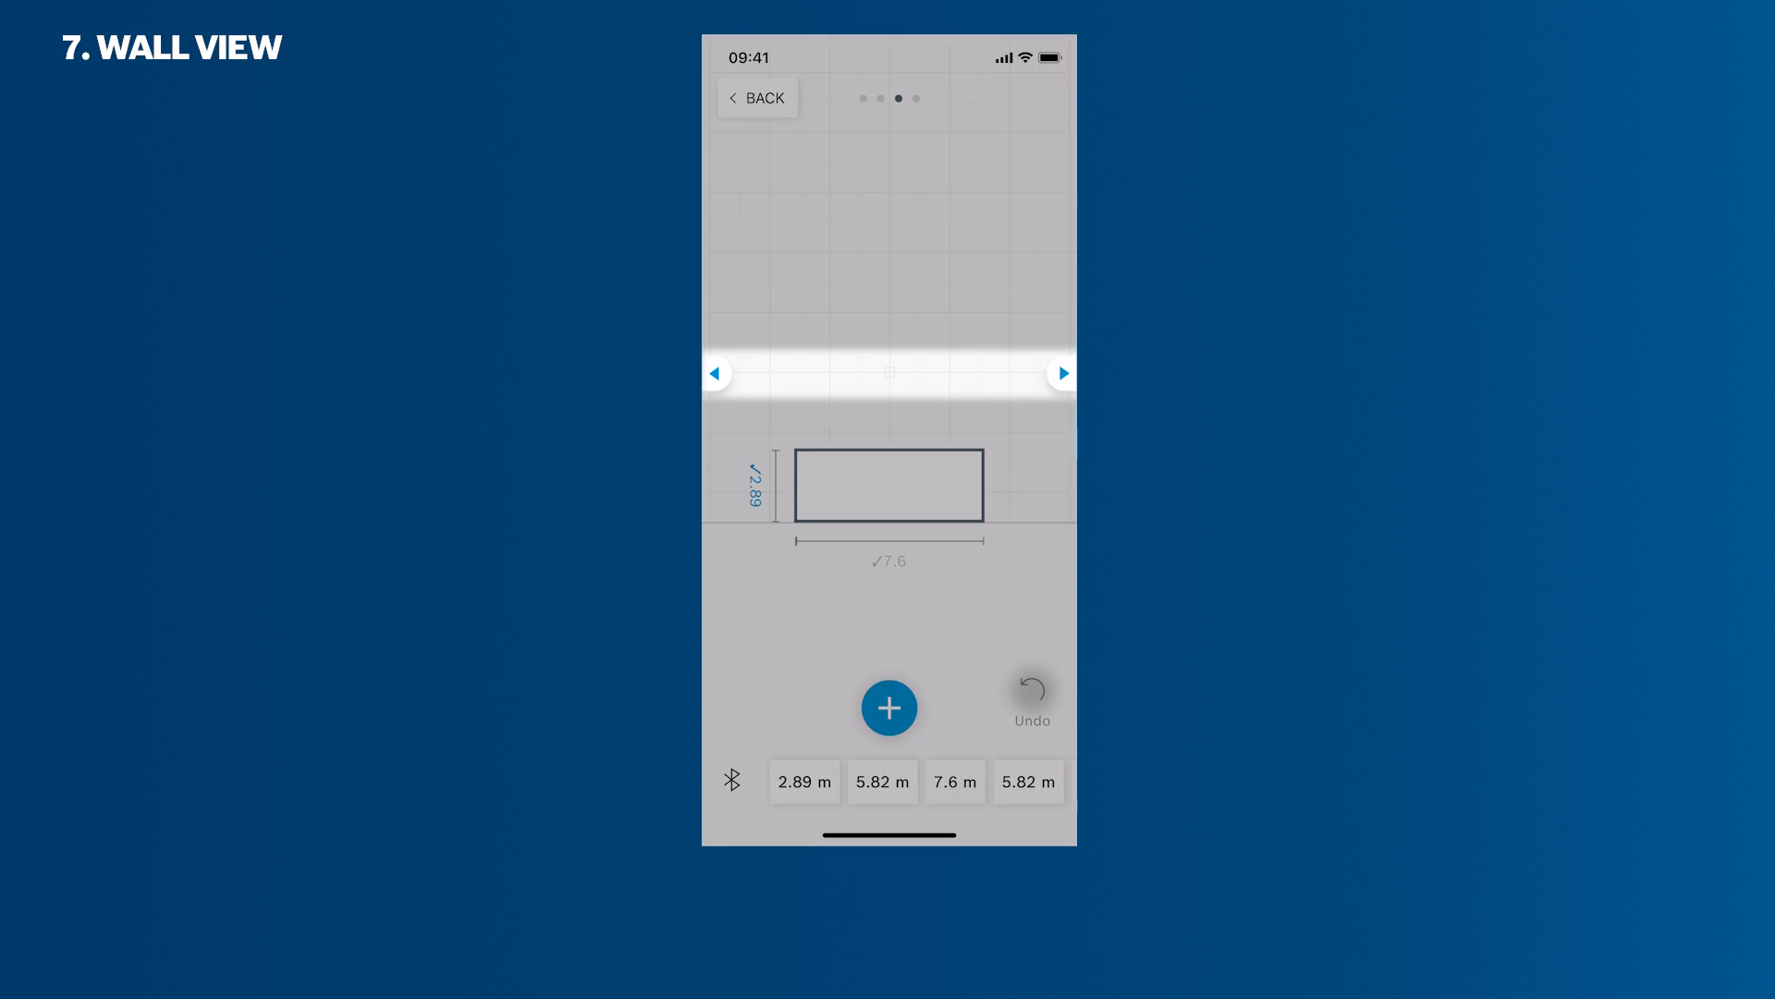
{"action": "left_click", "coordinate": [1062, 373]}
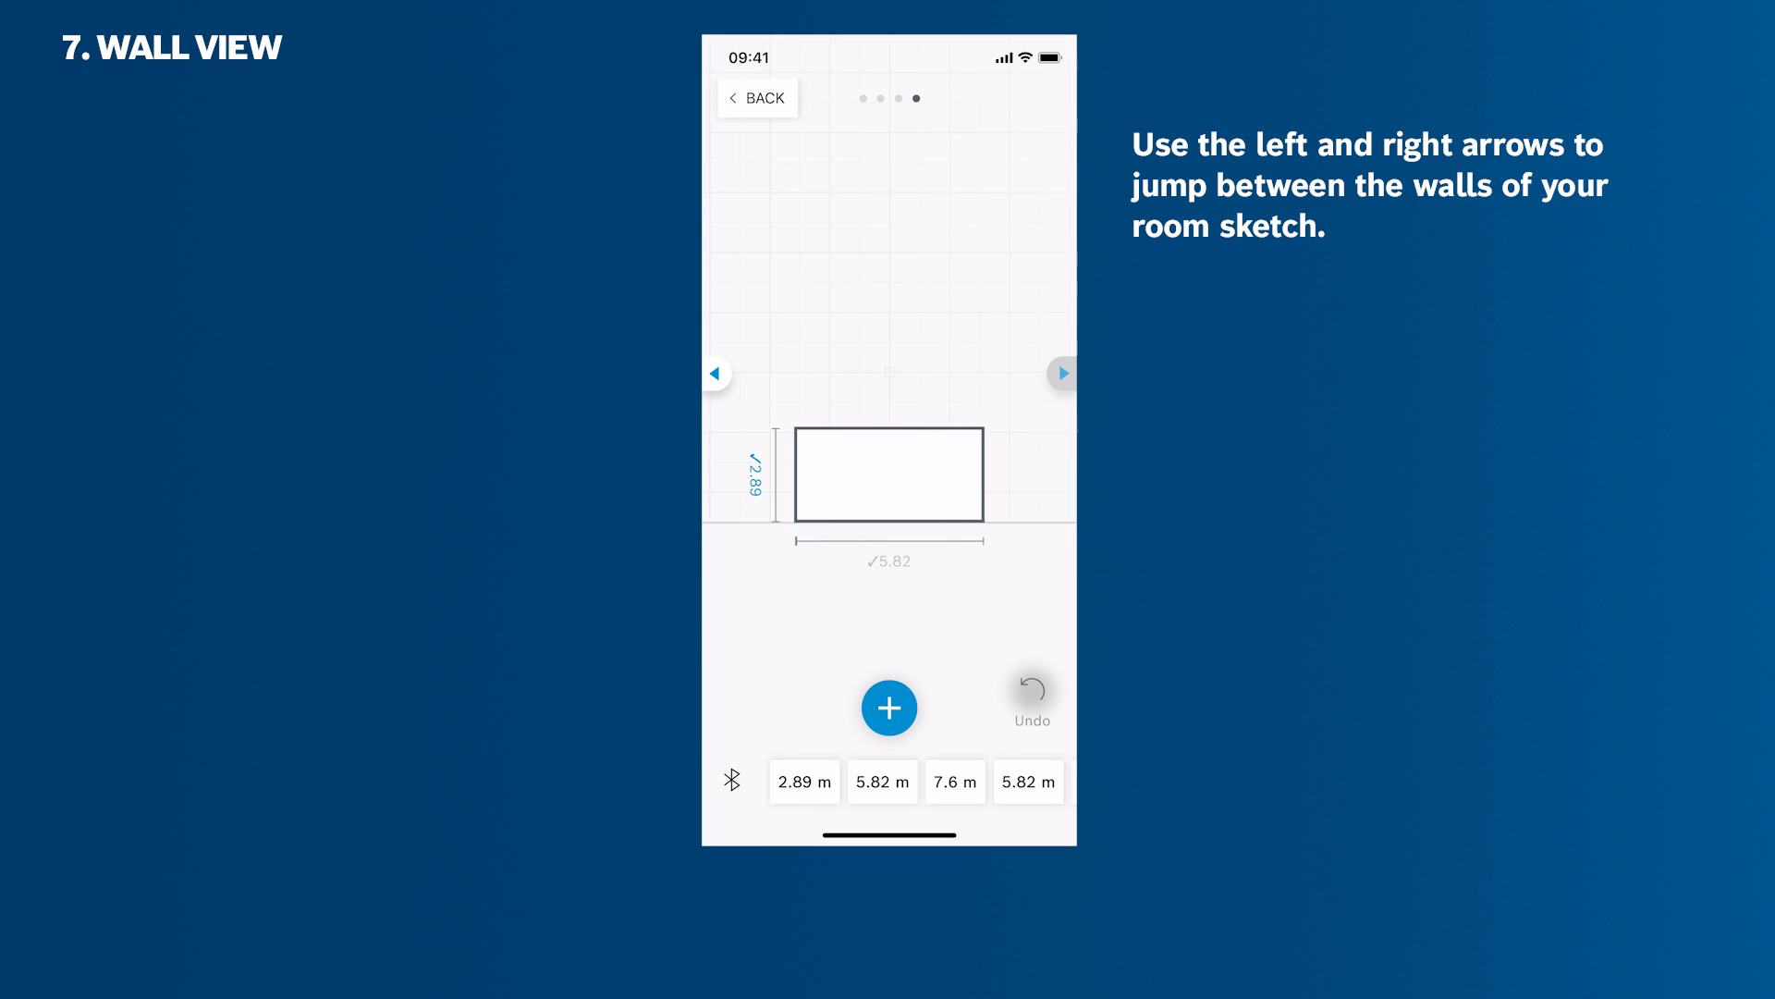
{"action": "left_click", "coordinate": [1062, 374]}
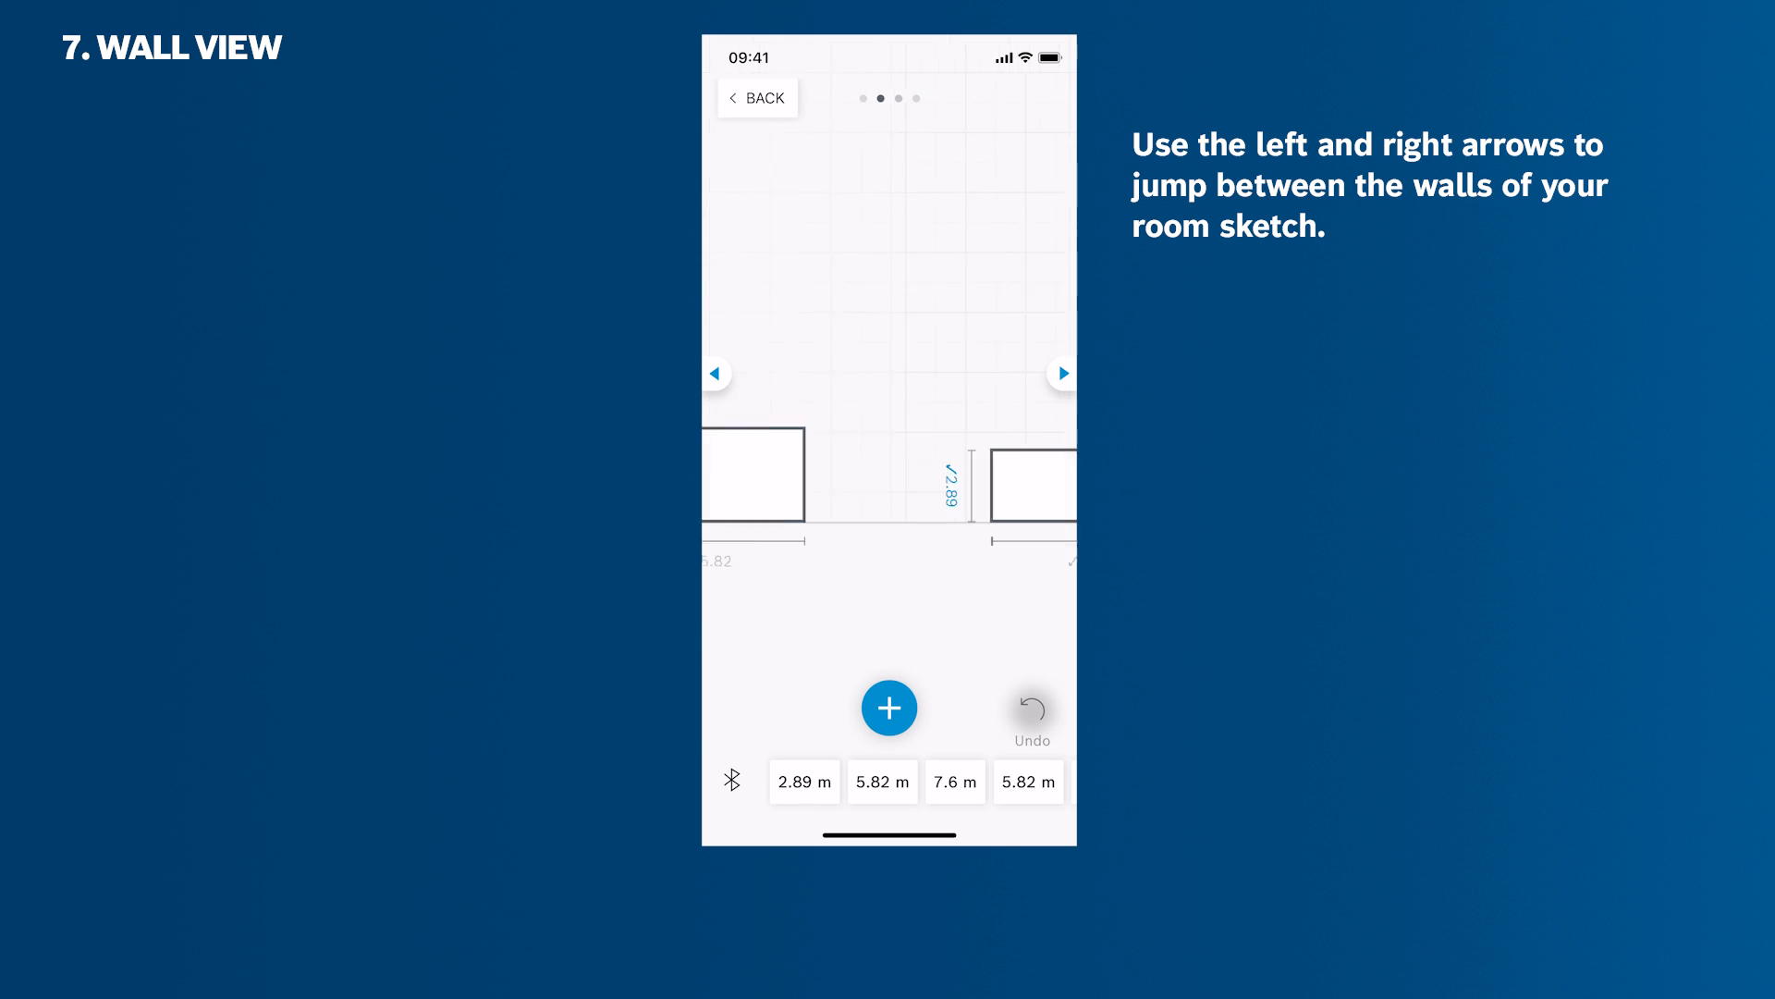
{"action": "left_click", "coordinate": [1062, 373]}
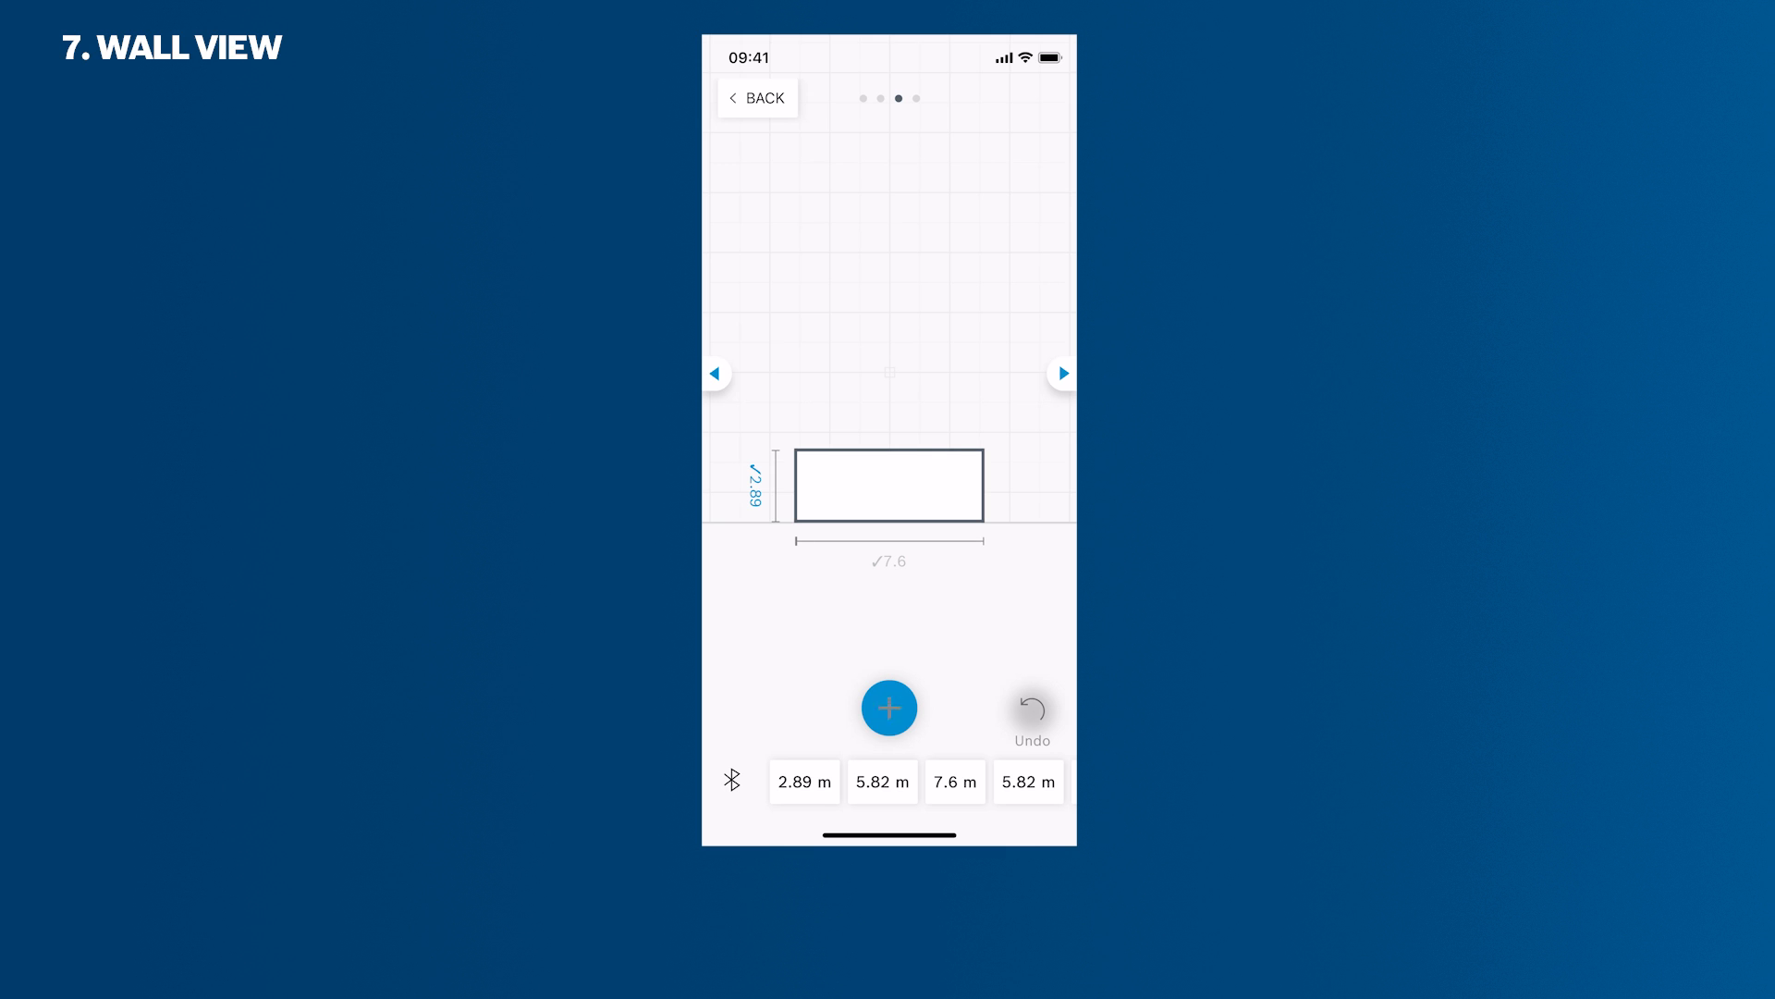
{"action": "left_click", "coordinate": [887, 485]}
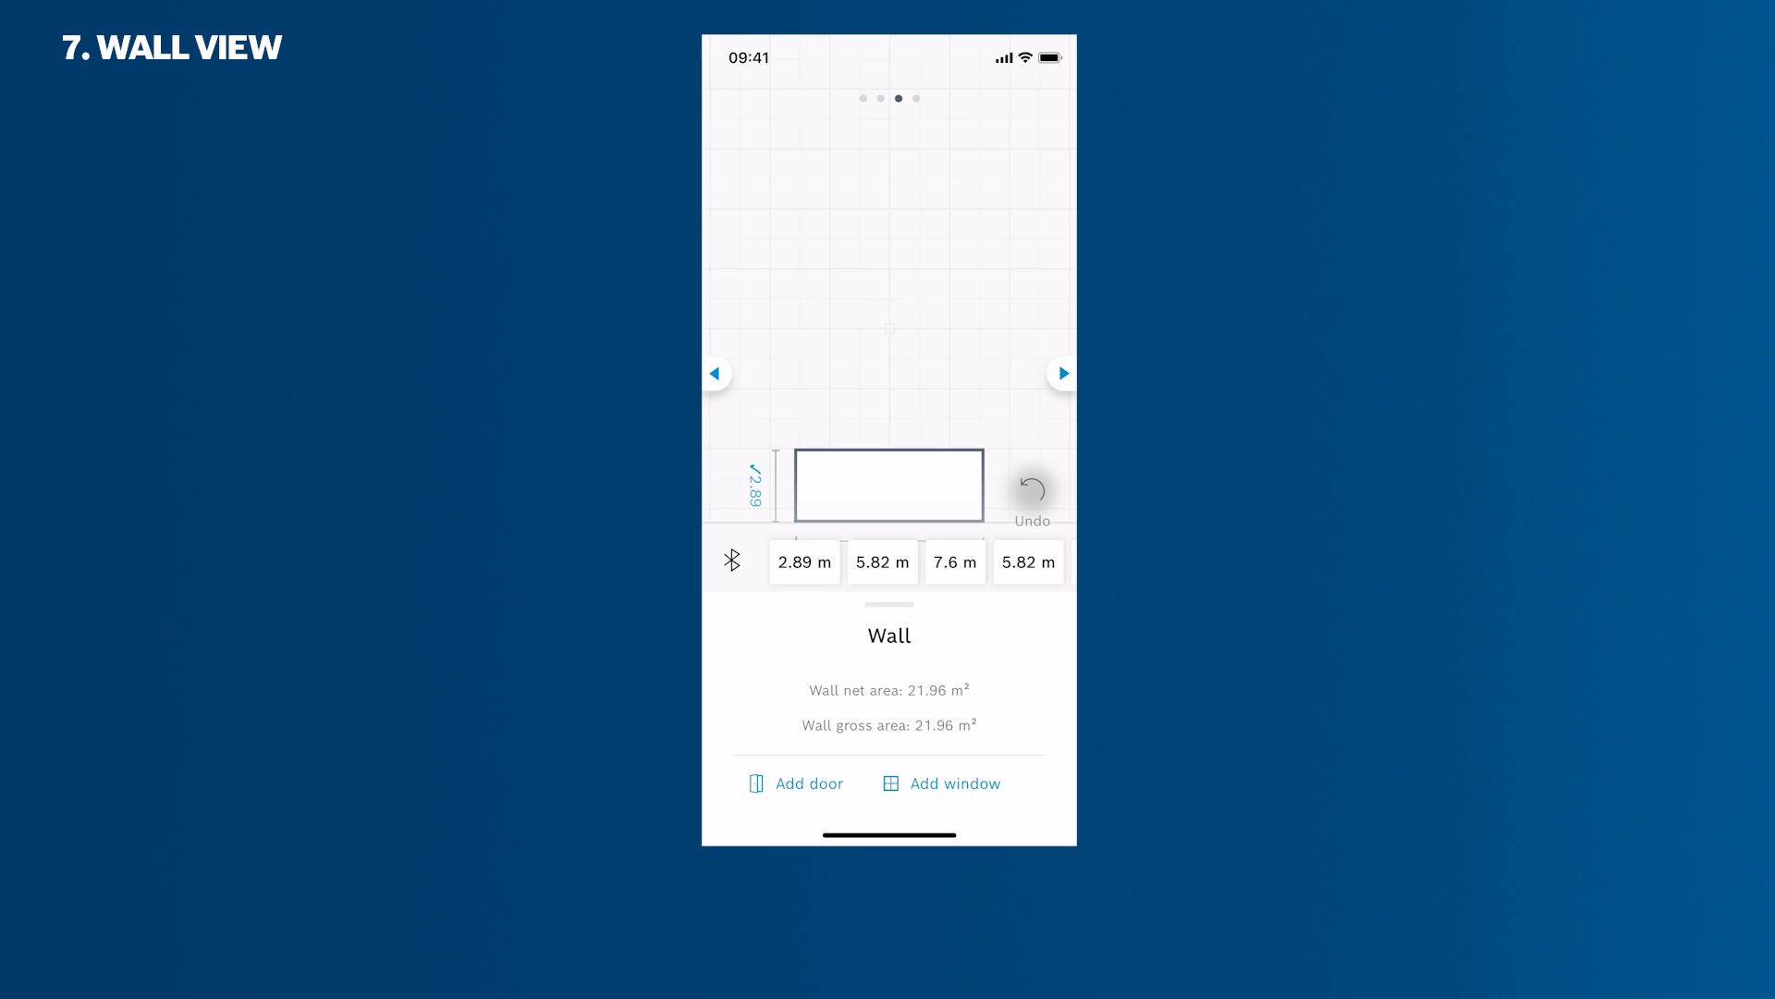
Add a window and a door to the 7.6 m wall, then return to the floor plan
{"action": "left_click", "coordinate": [796, 783]}
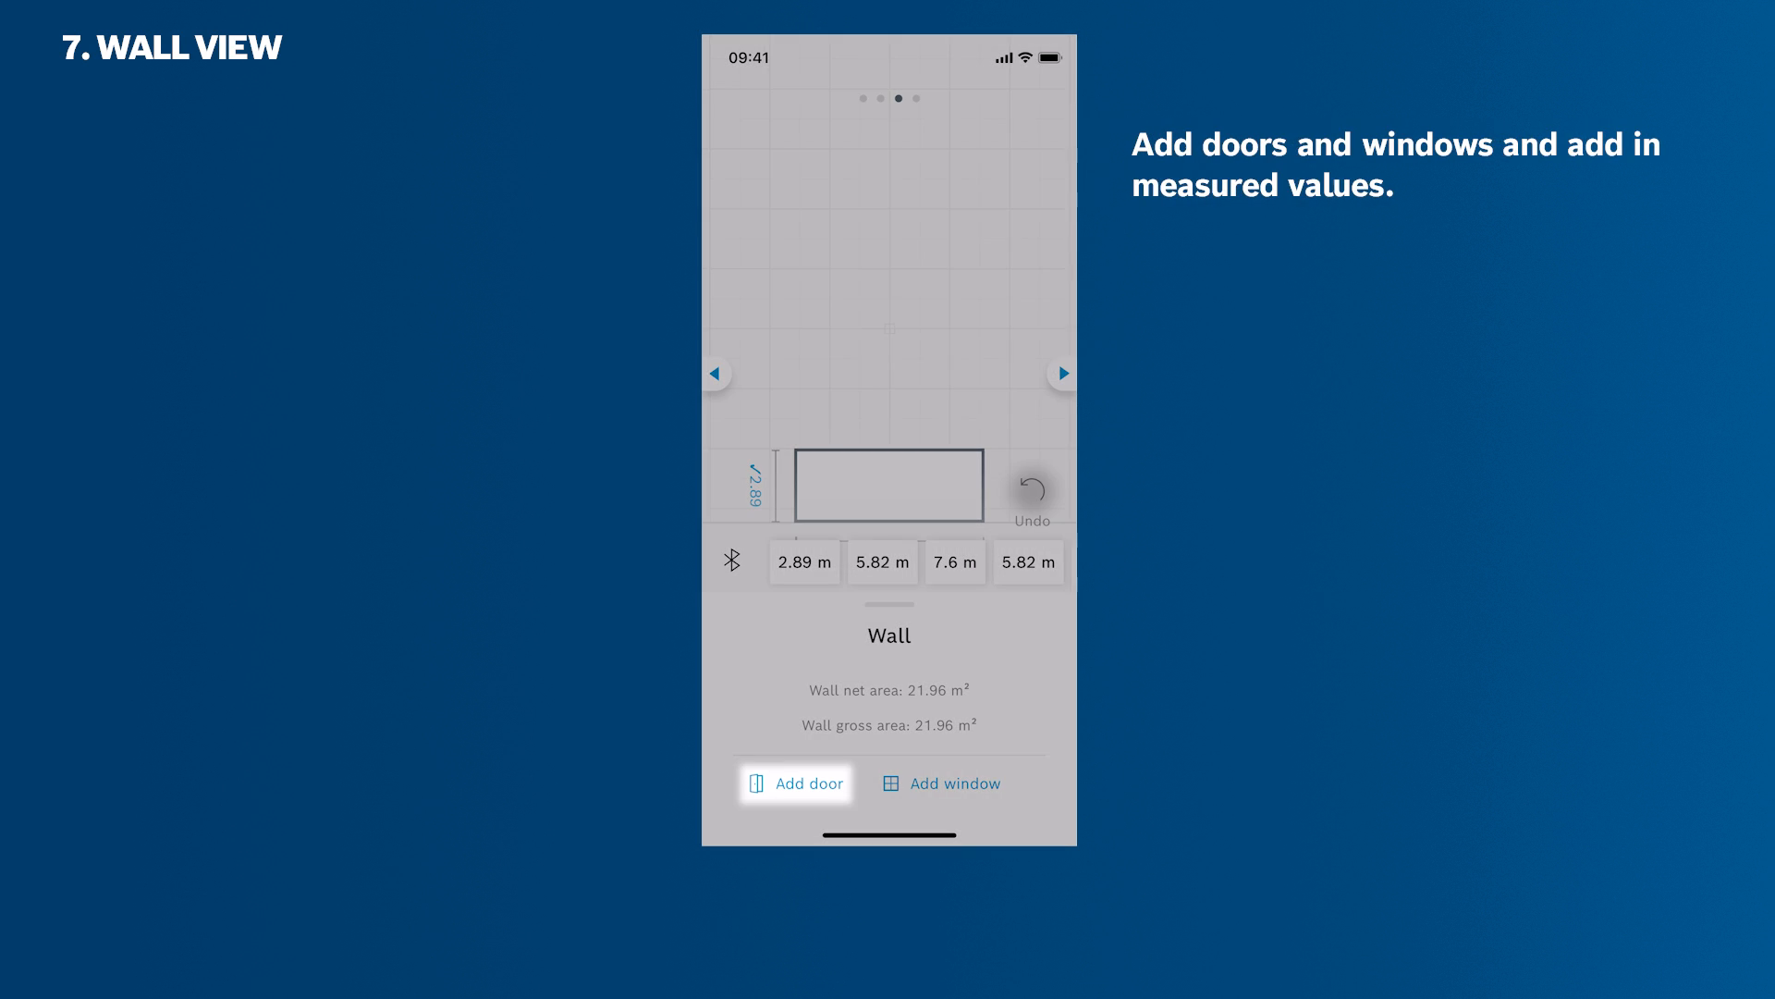
{"action": "left_click", "coordinate": [796, 783]}
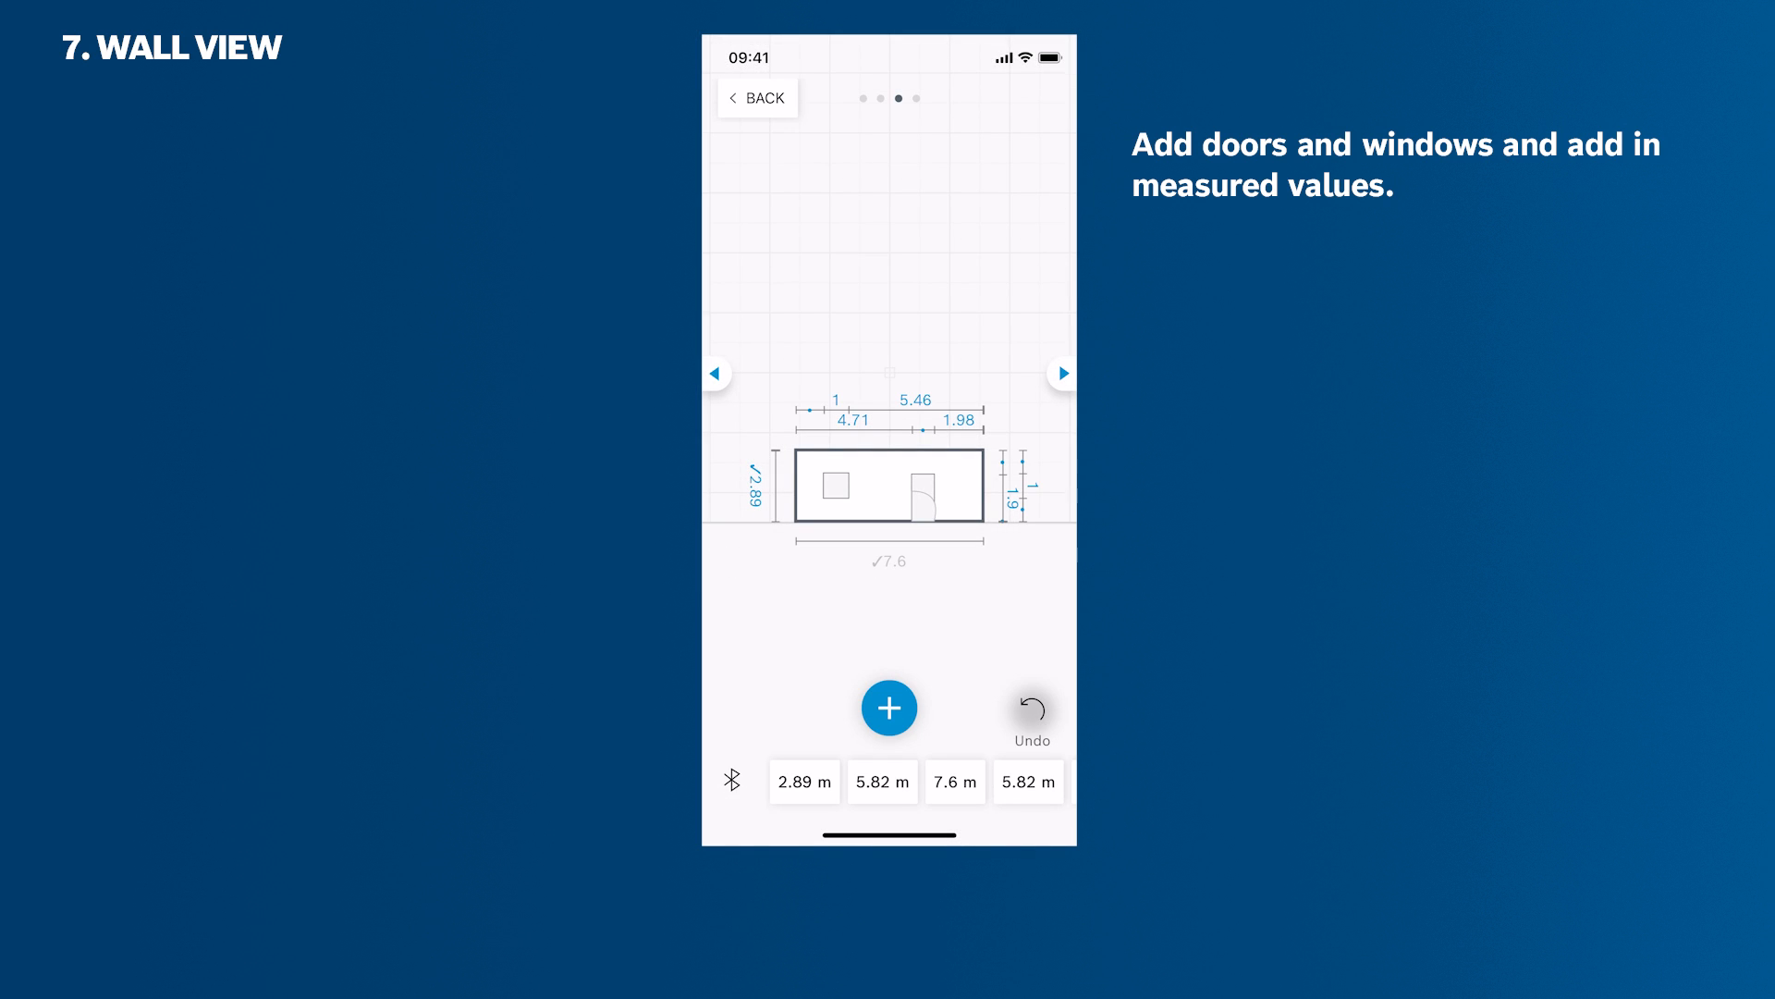
{"action": "left_click", "coordinate": [834, 486]}
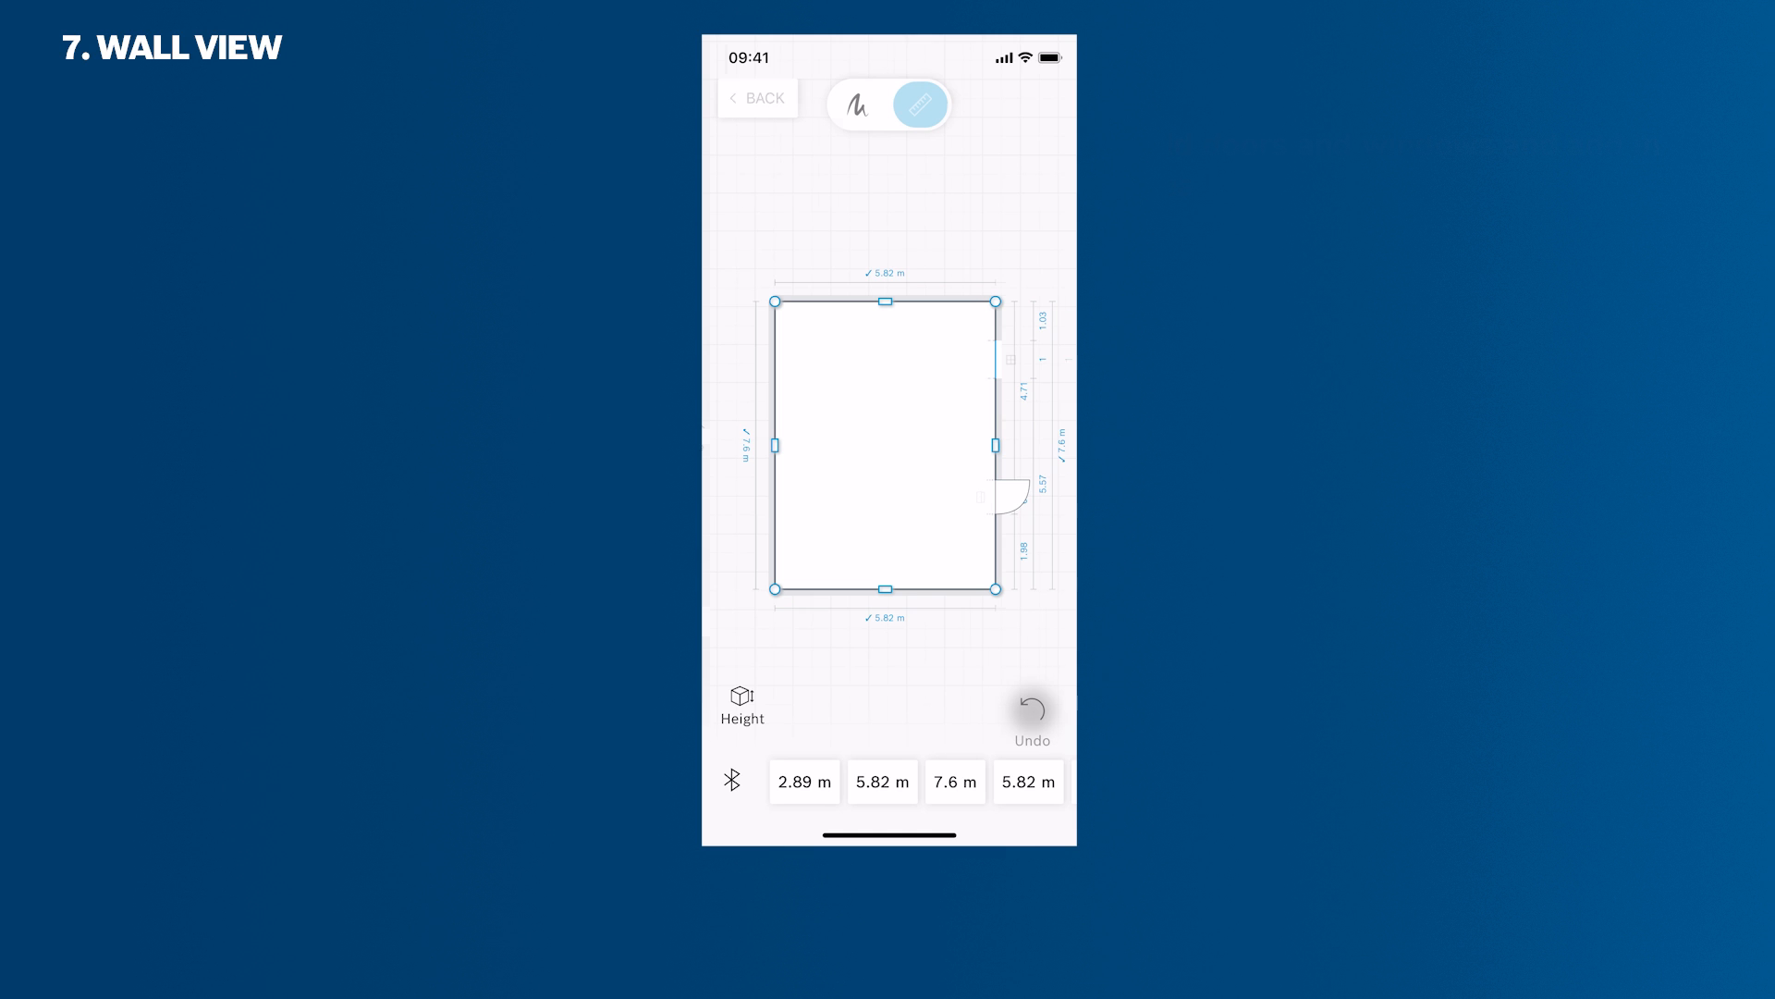
Open the room's area and volume details and rename the room 'Living Room'
{"action": "left_click", "coordinate": [921, 105]}
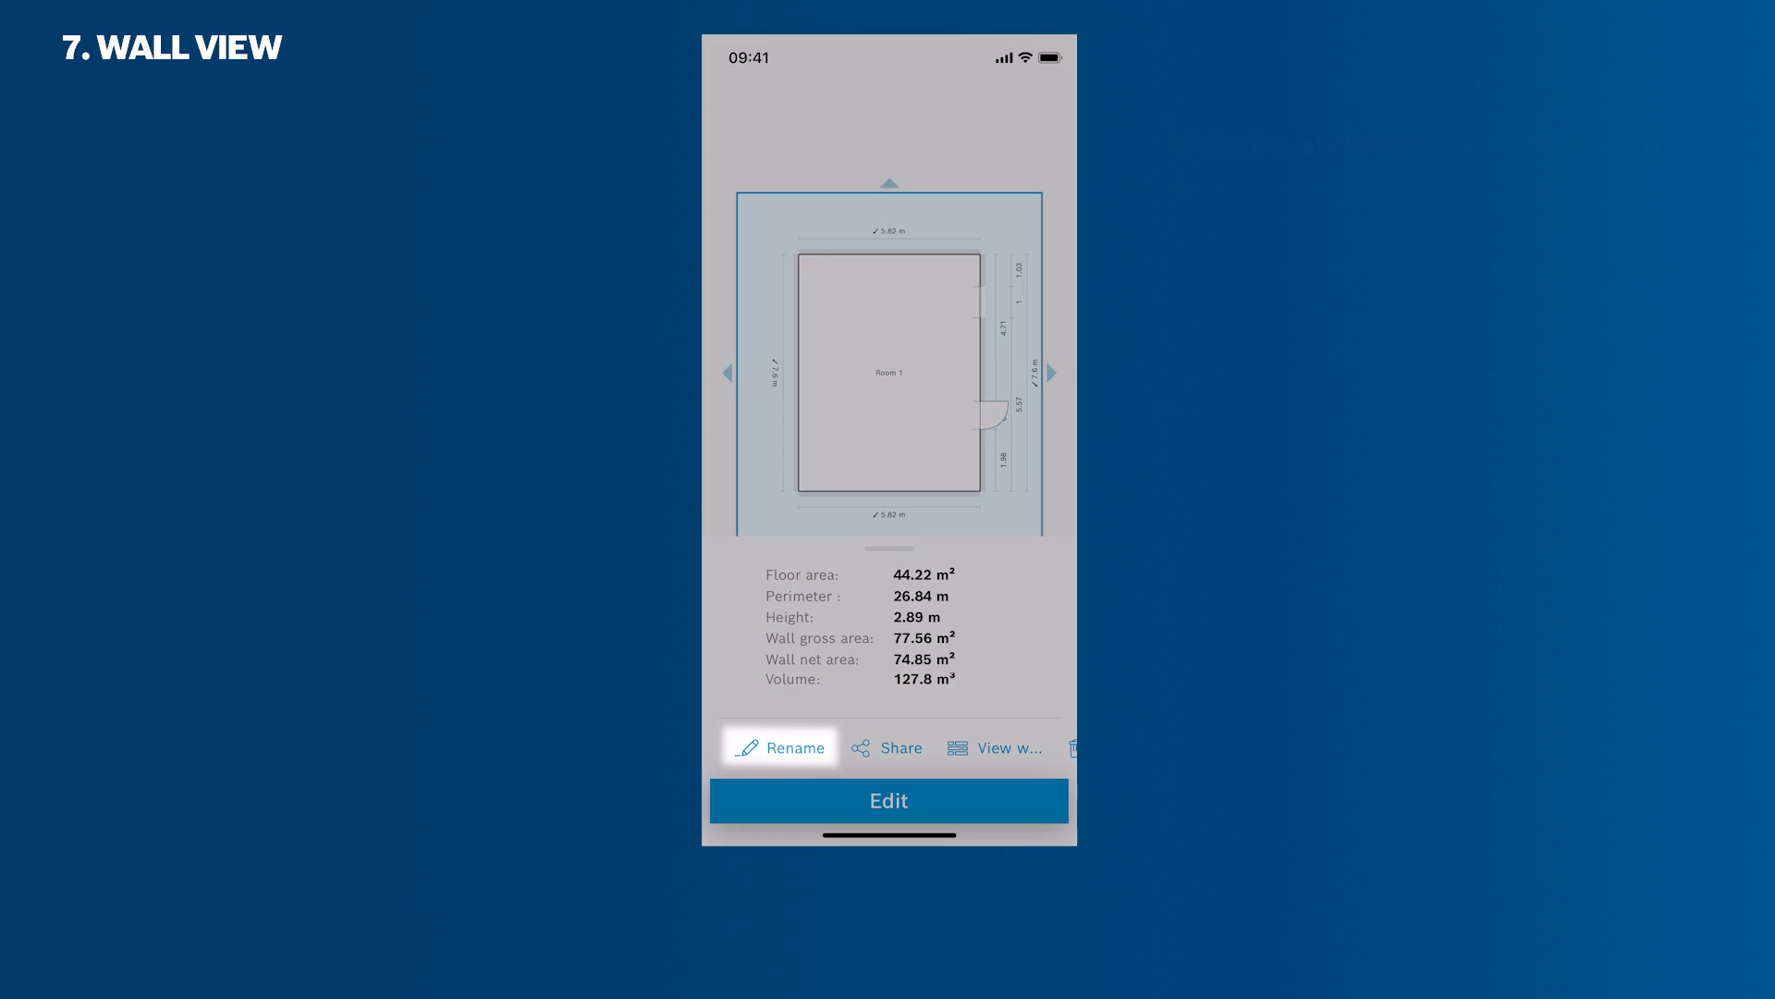
{"action": "left_click", "coordinate": [778, 747]}
{"action": "type", "text": "Living Room"}
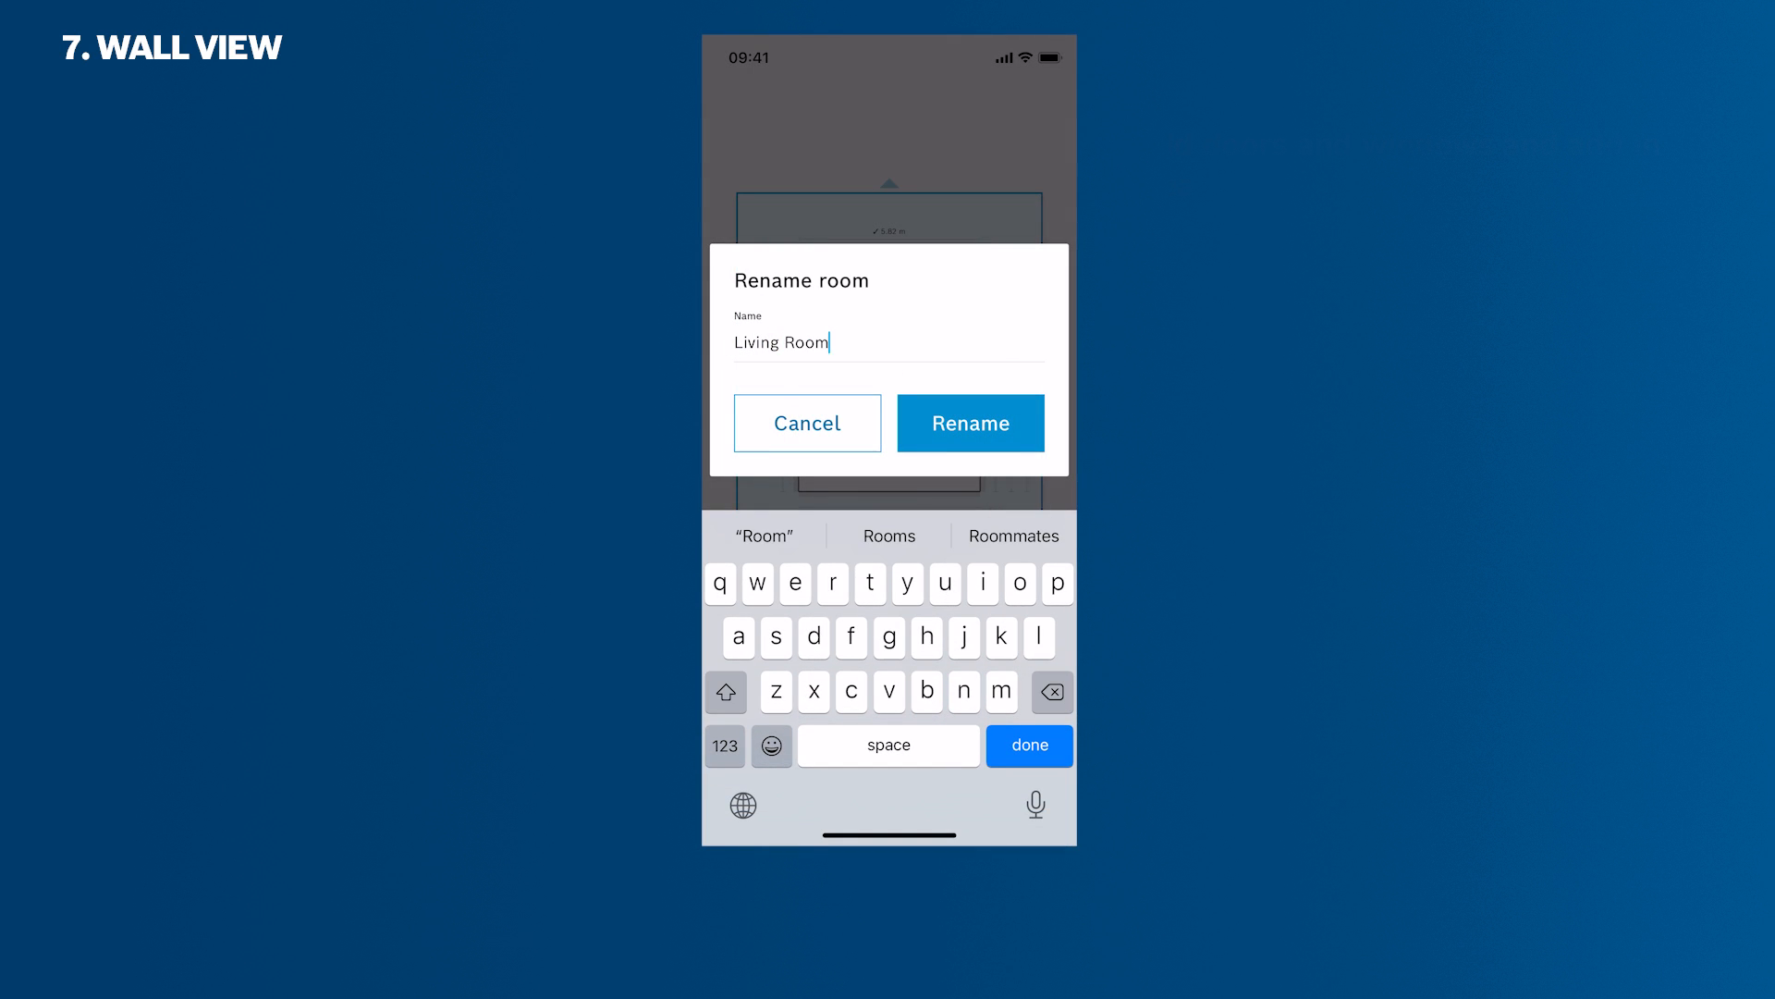
{"action": "left_click", "coordinate": [968, 423]}
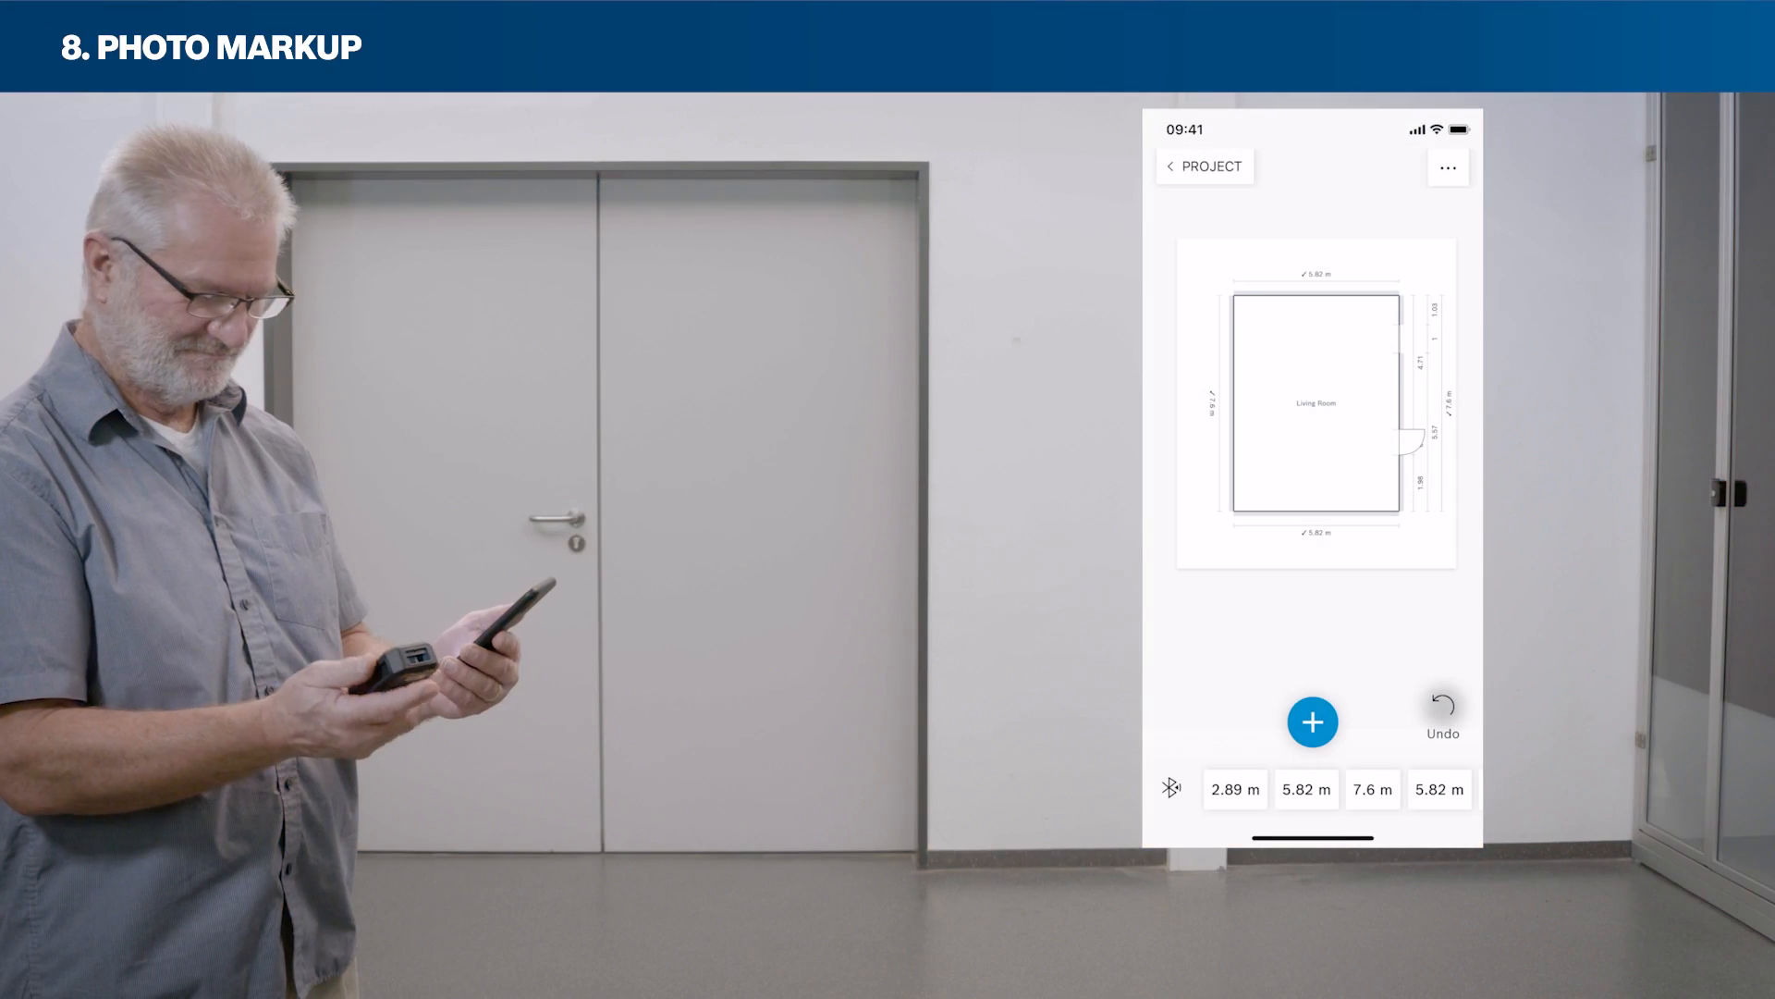
Add a door photo and mark it with a 1.92 m width arrow and 3.6 m² rectangle
{"action": "left_click", "coordinate": [1312, 721]}
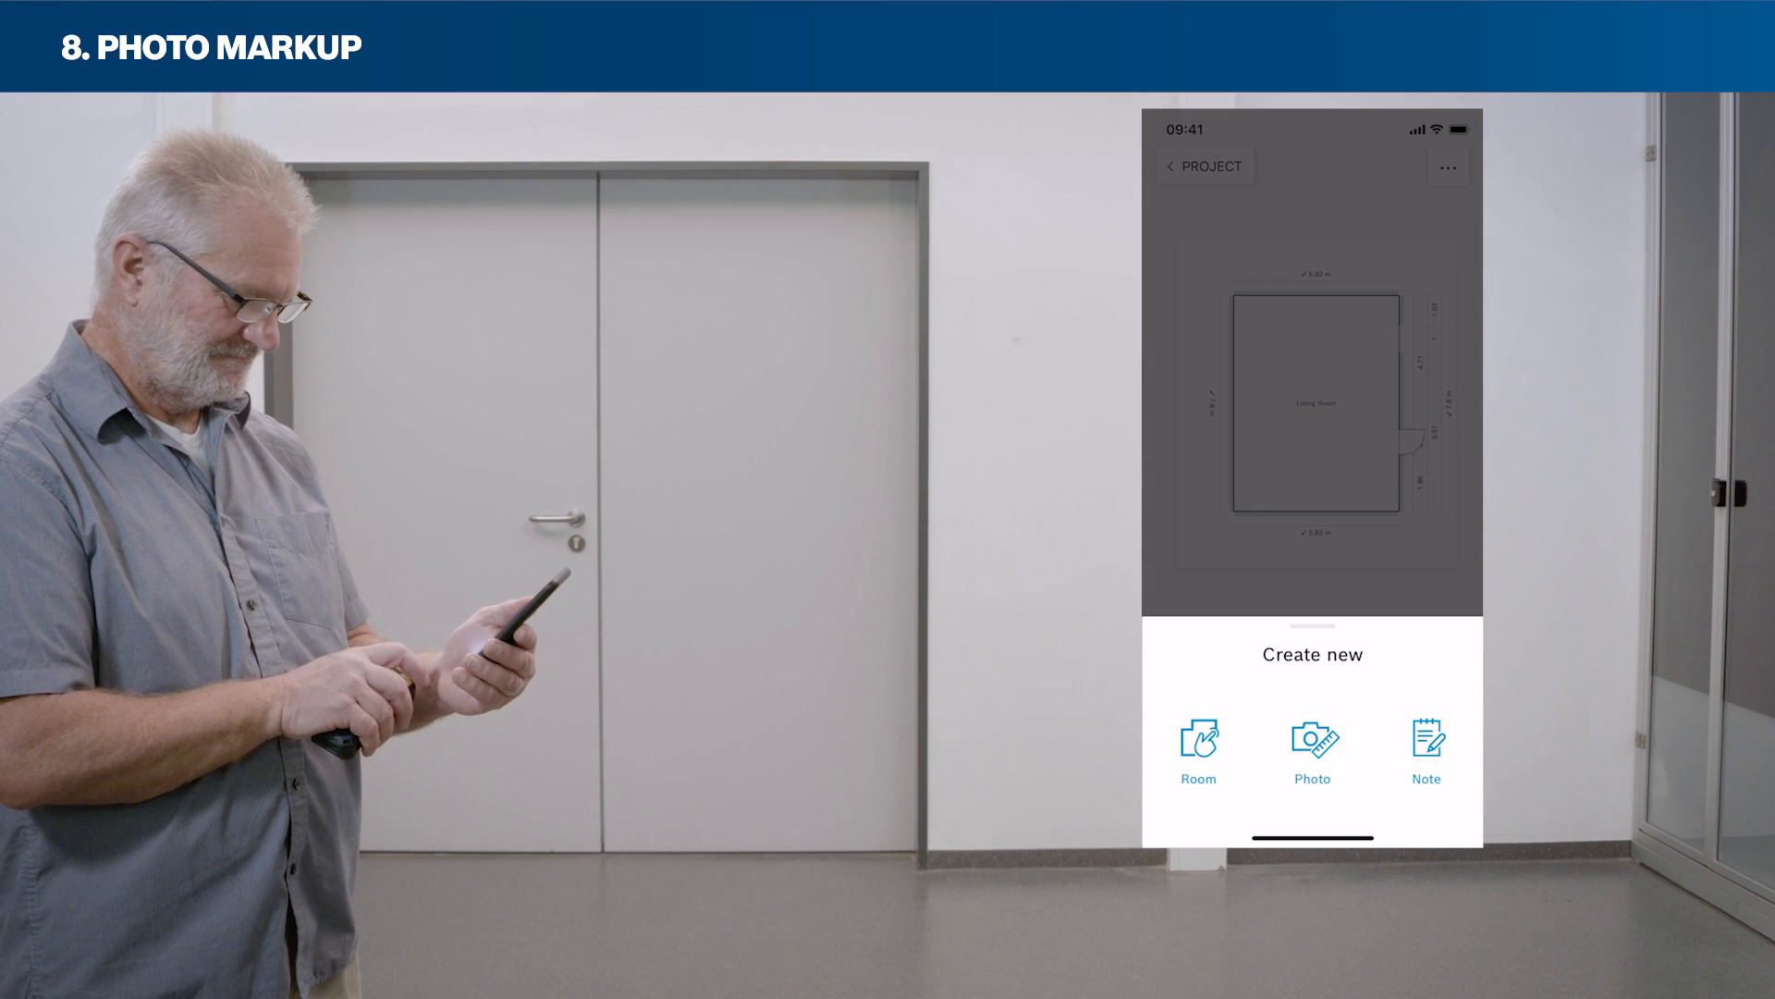
{"action": "left_click", "coordinate": [1311, 751]}
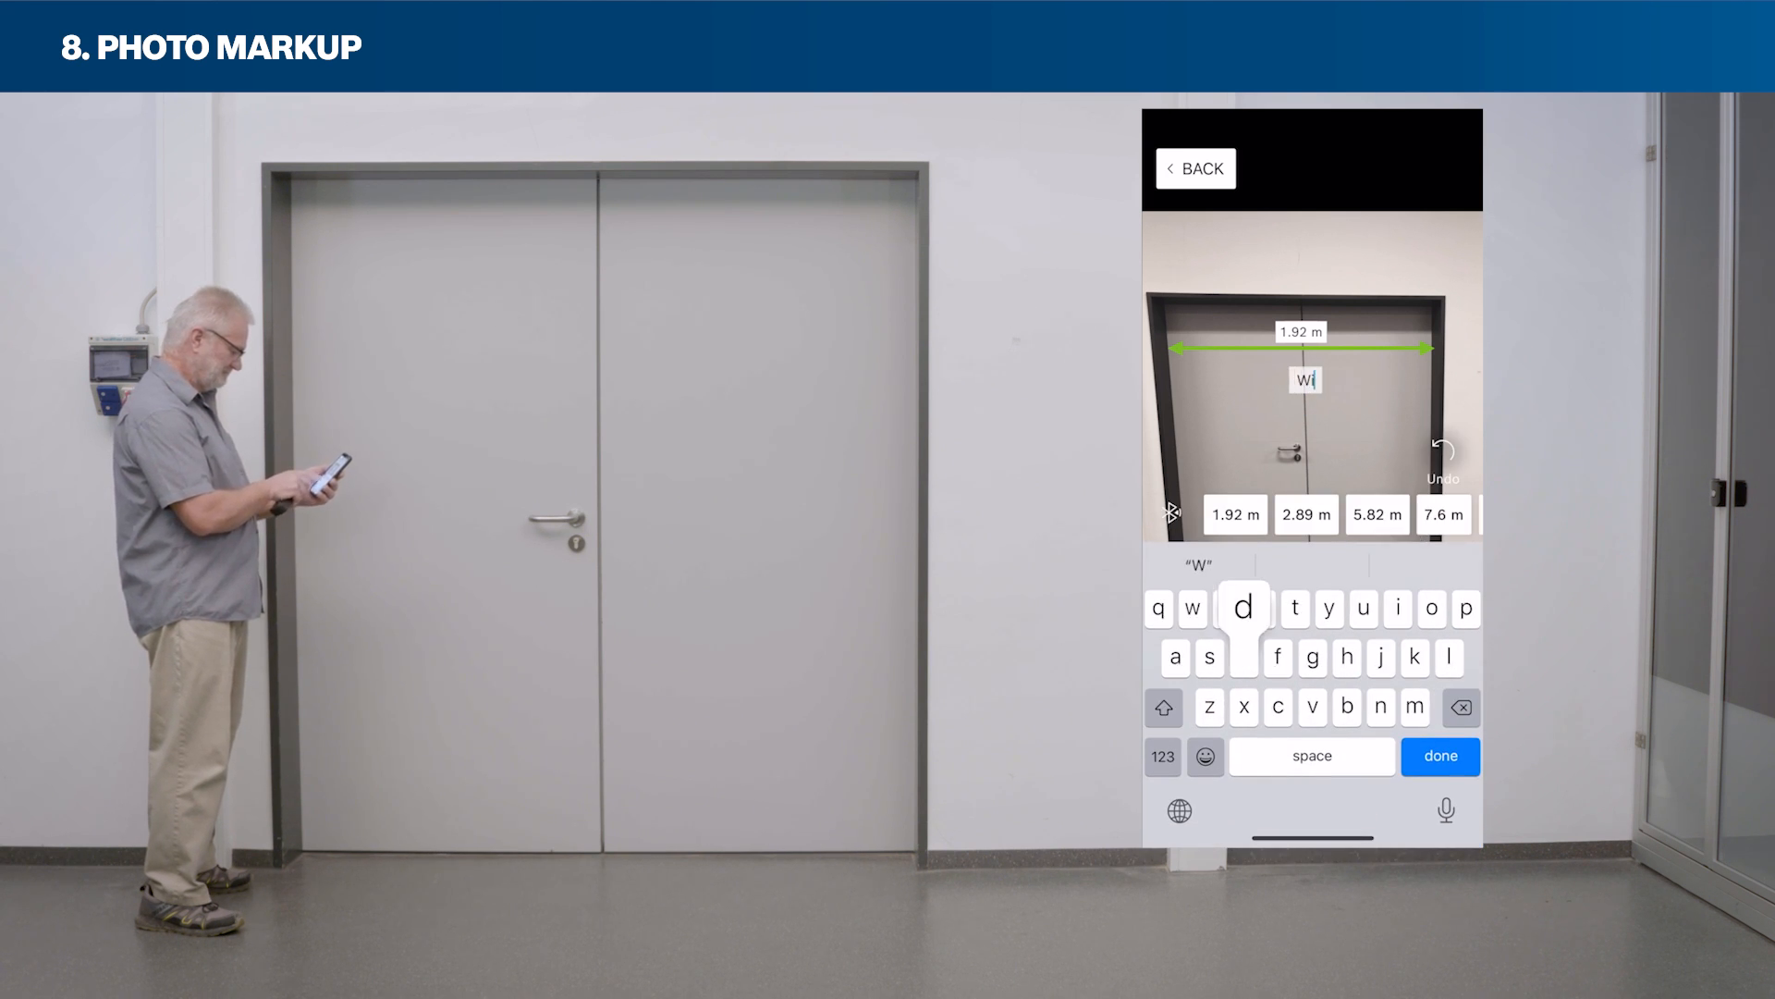
{"action": "left_click", "coordinate": [1439, 756]}
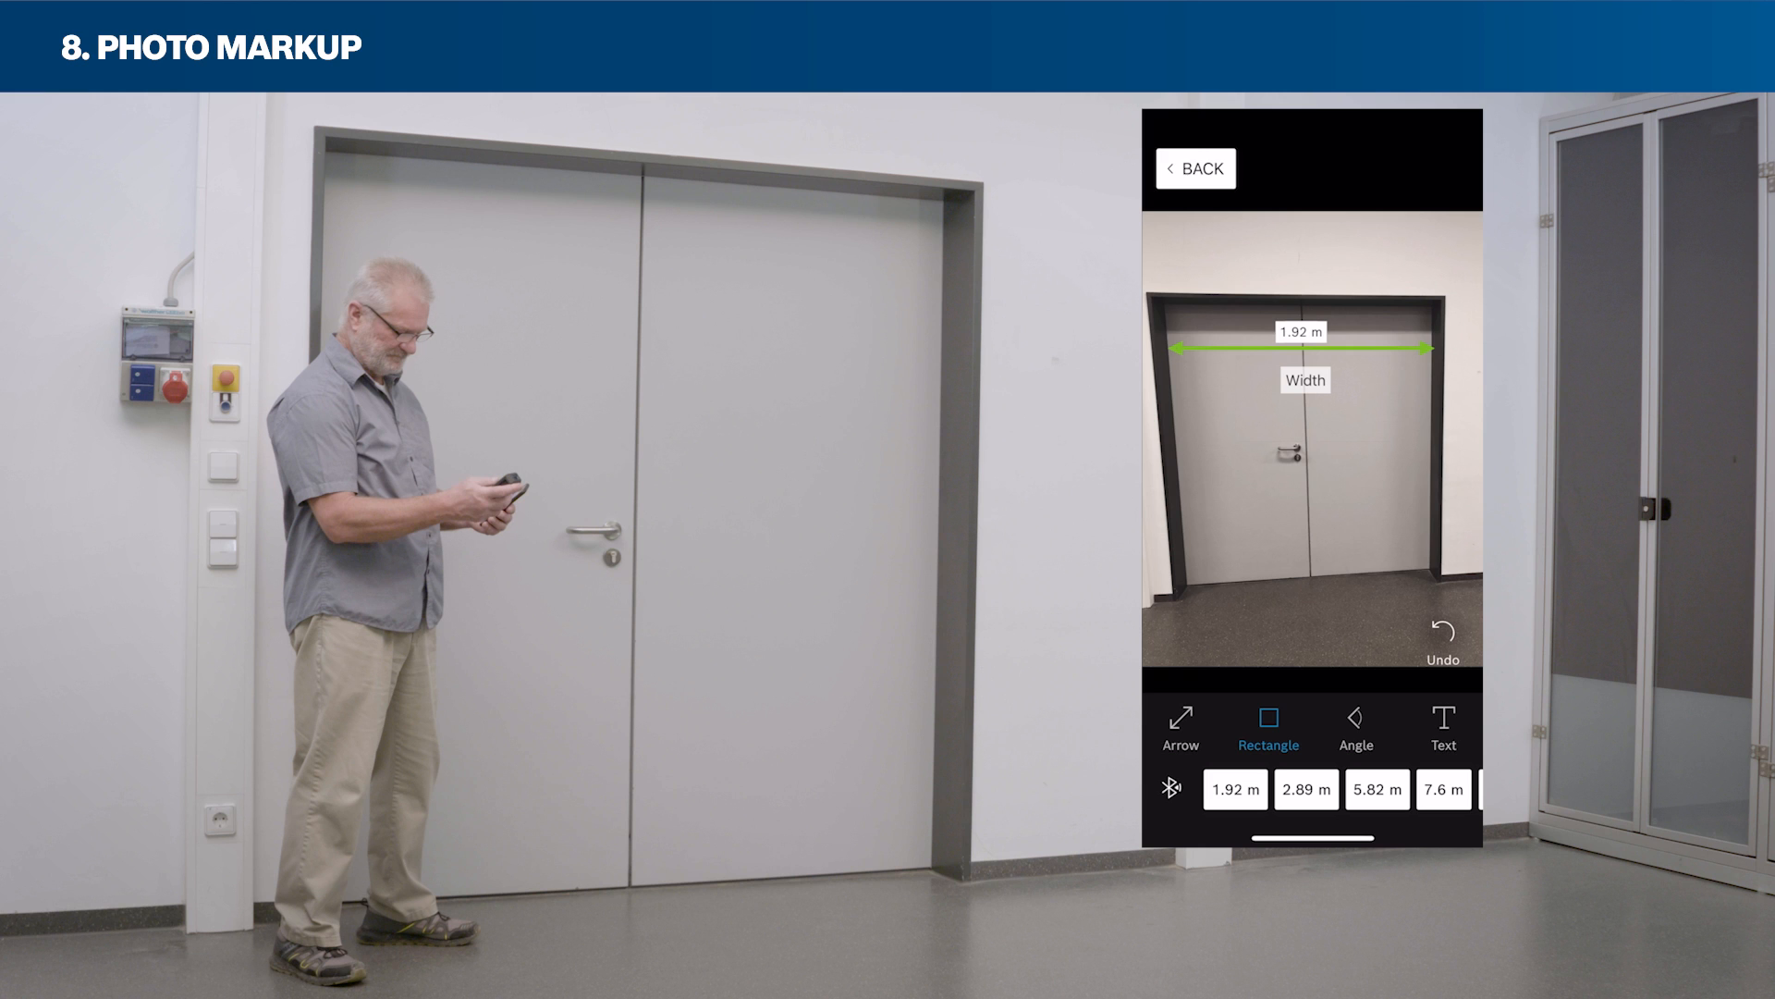
{"action": "left_click", "coordinate": [1195, 168]}
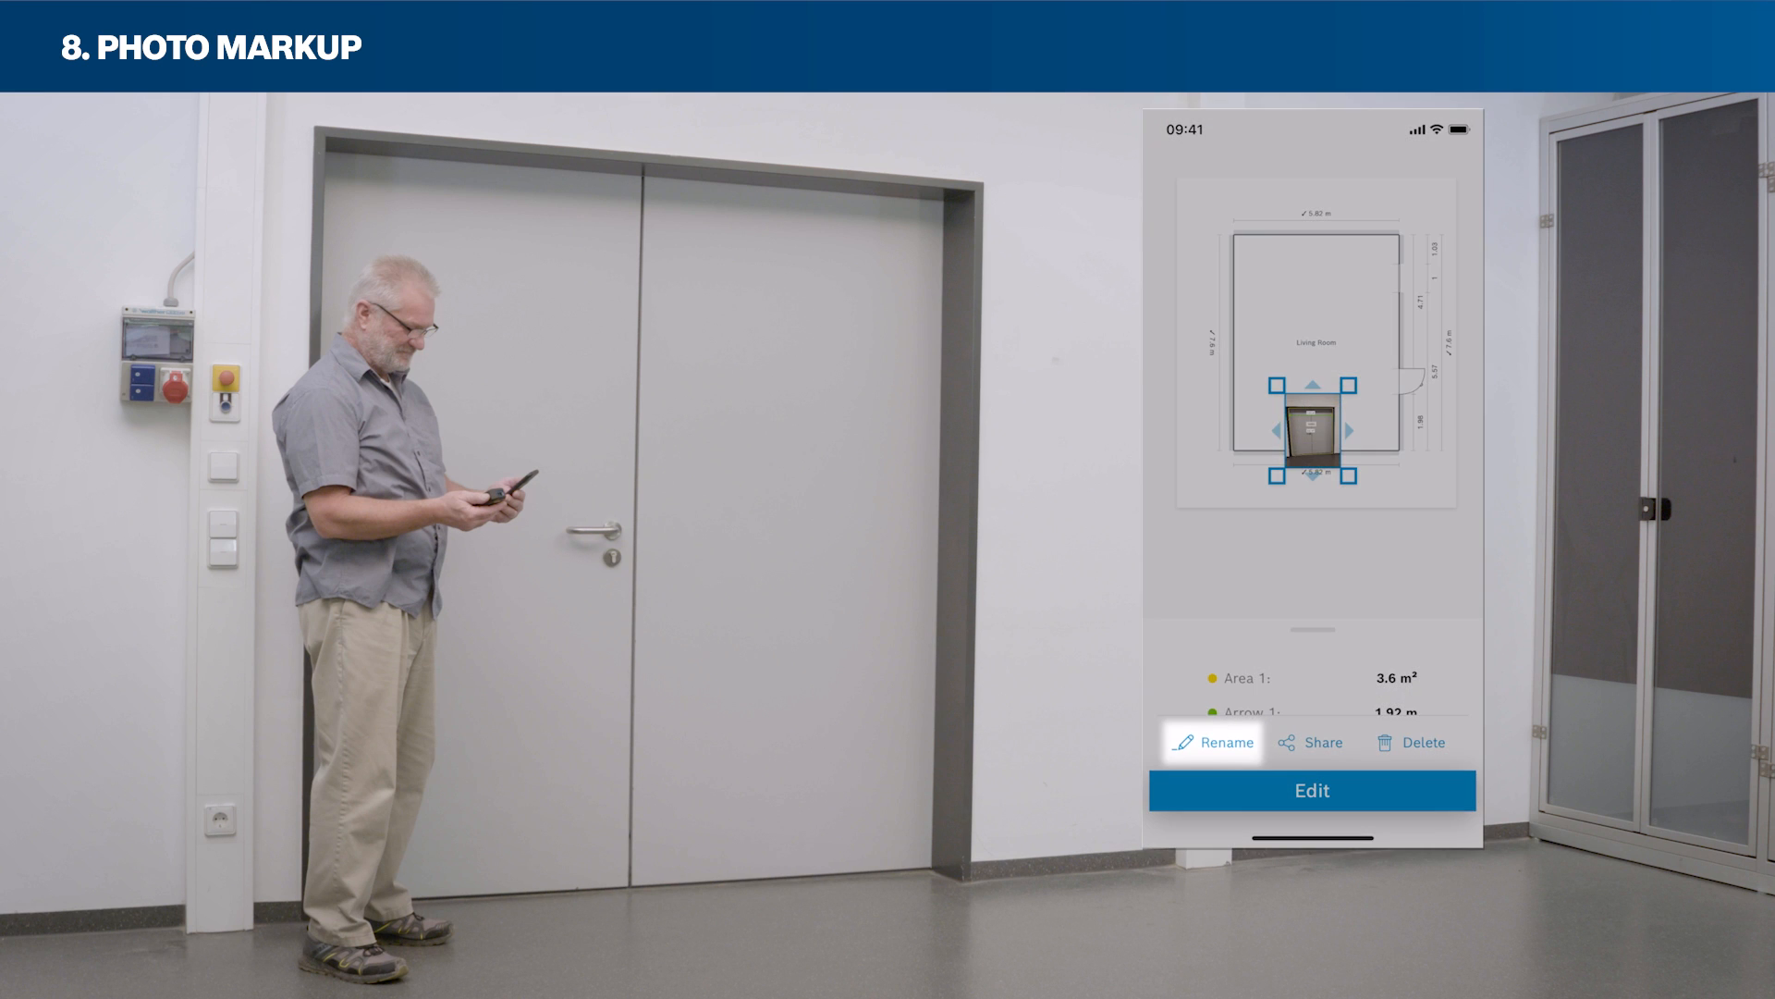
Deselect the annotated door photo so its details panel closes
{"action": "left_click", "coordinate": [1211, 742]}
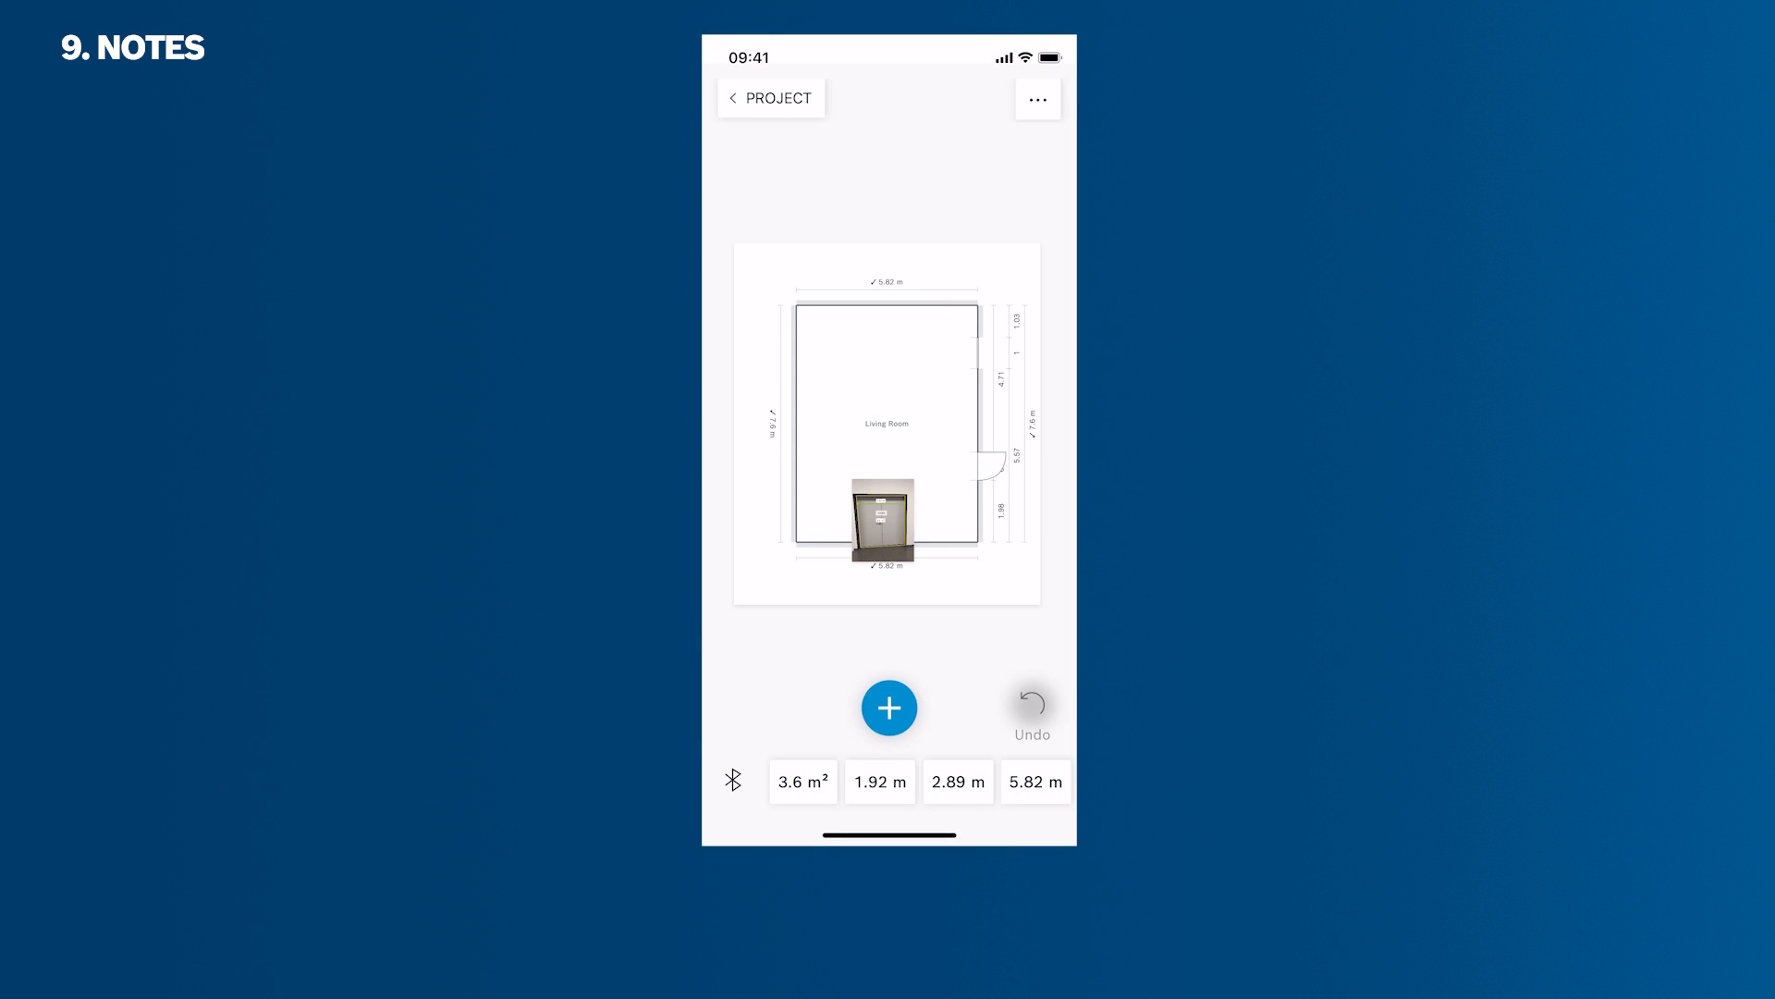
Create a workspace note reading 'Pipe Length 2.89 m' and save it
{"action": "left_click", "coordinate": [888, 707]}
{"action": "type", "text": "Pipe Length 2.89 m"}
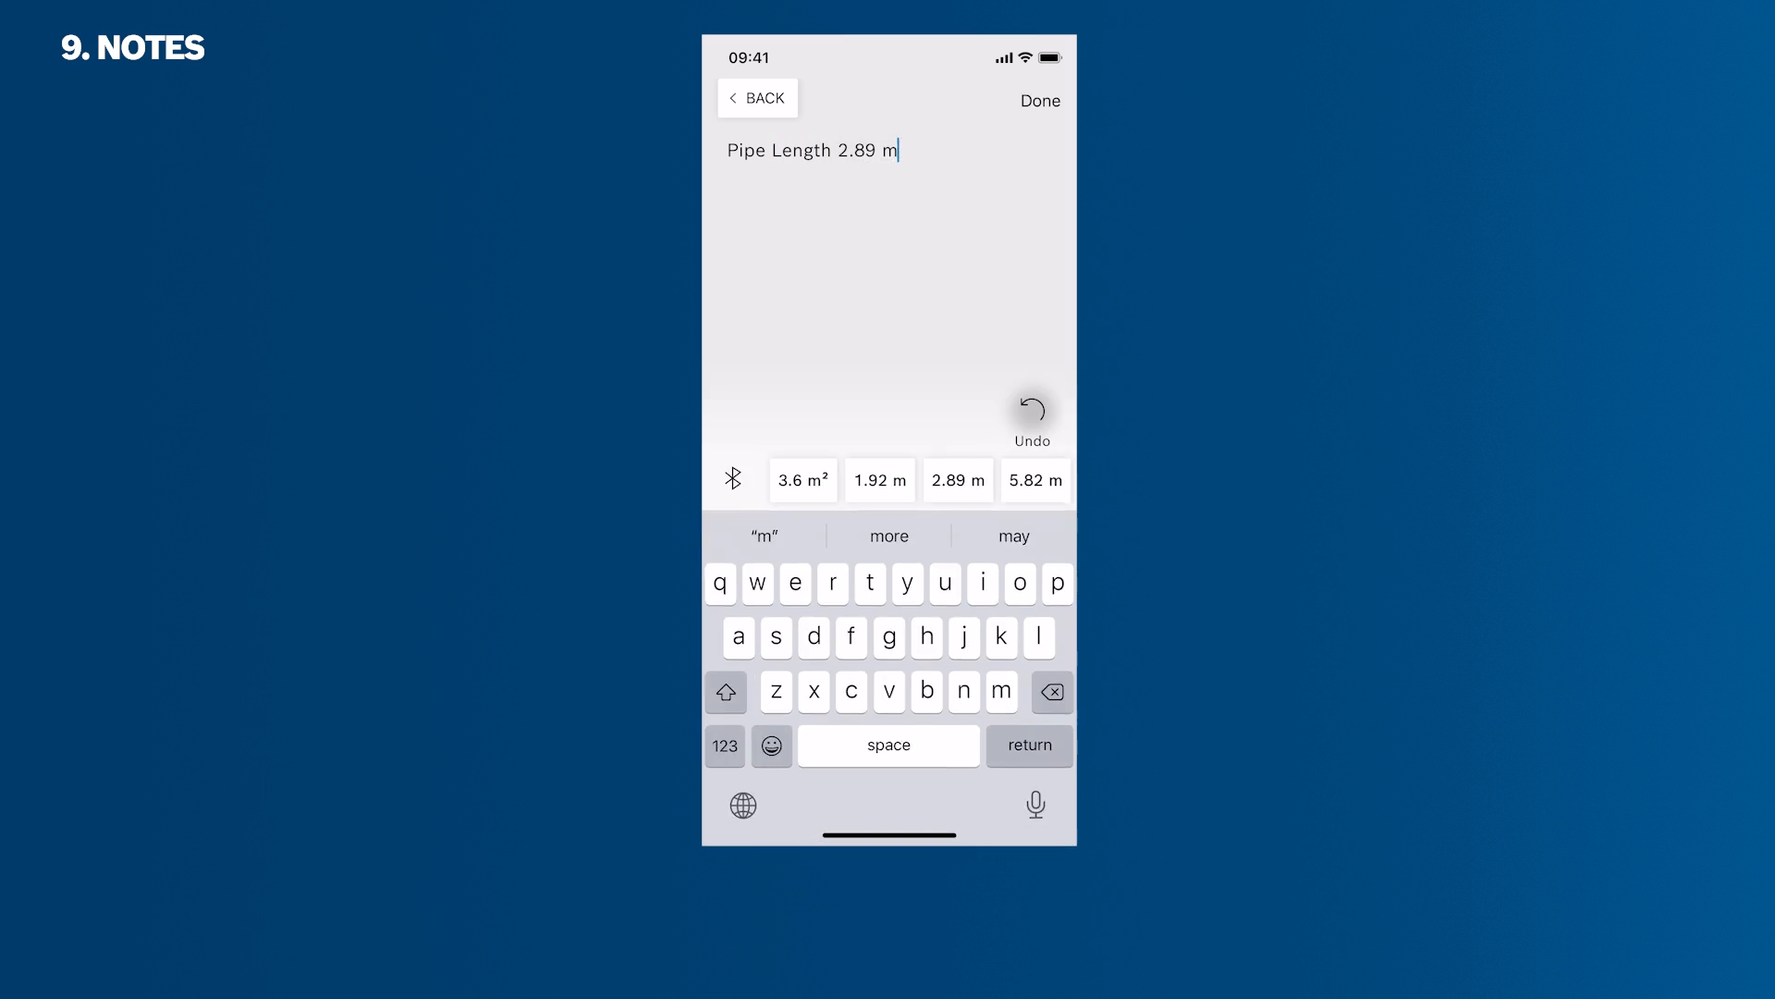
{"action": "left_click", "coordinate": [1039, 101]}
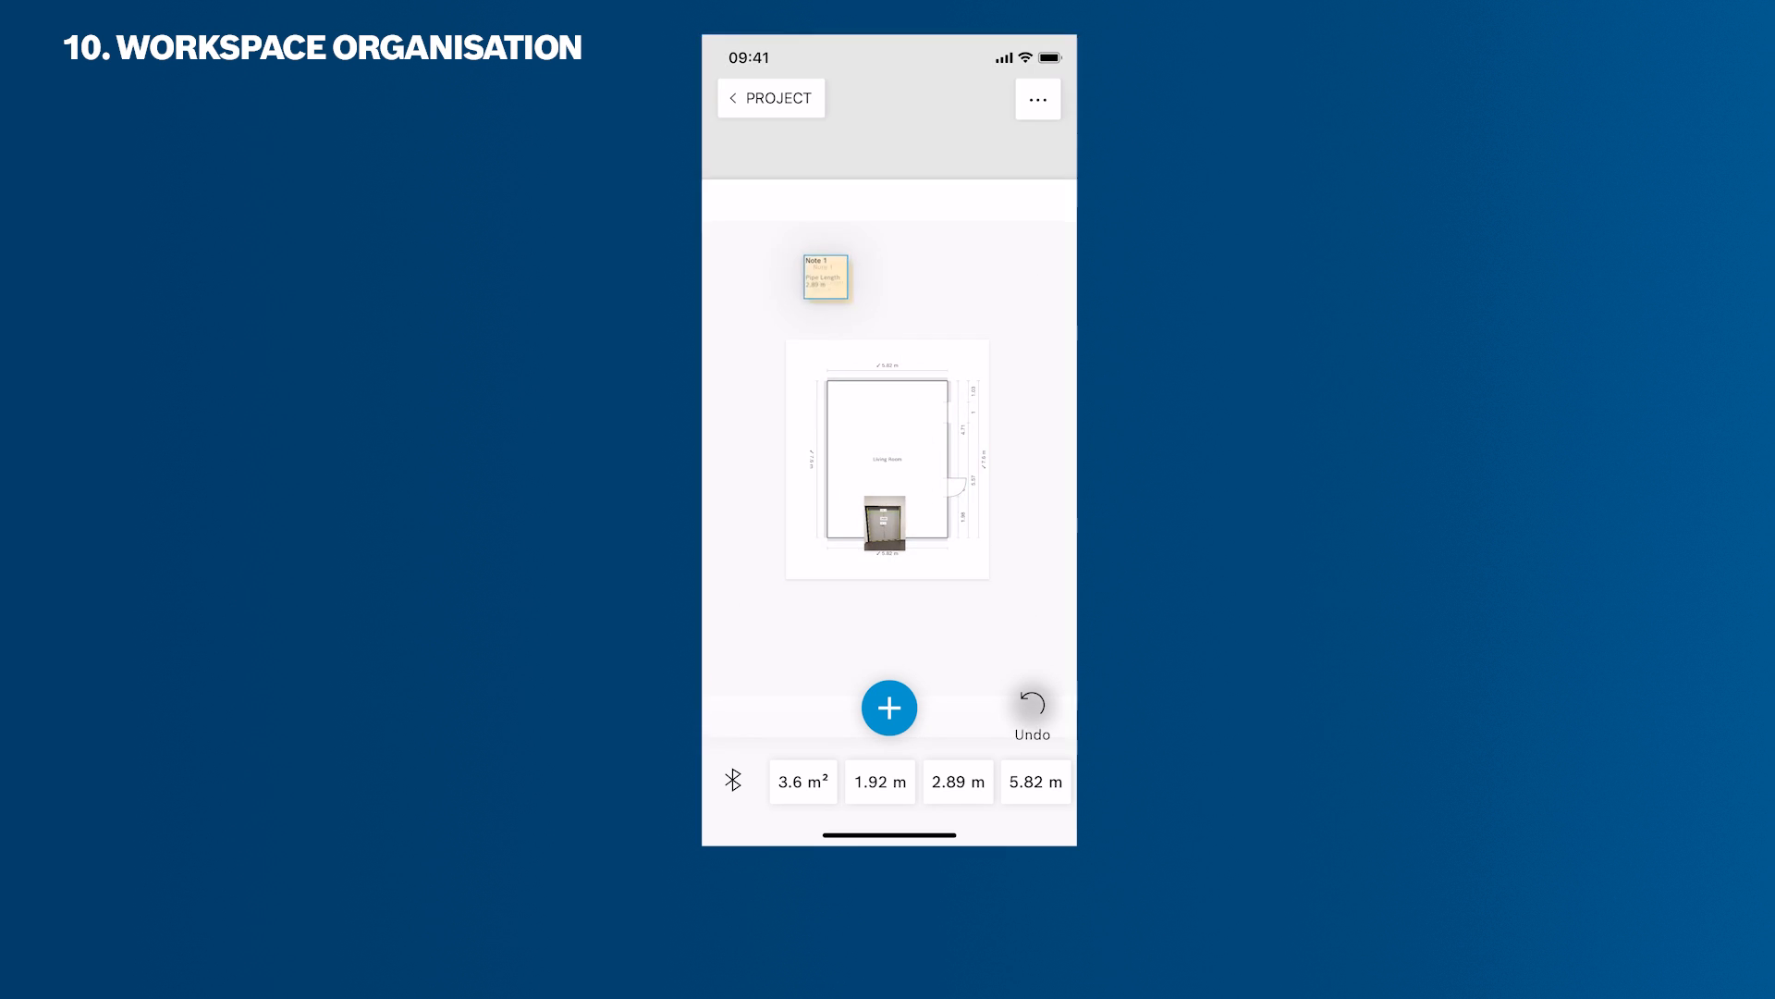
Drag Note 1 and then the door photo onto the Living Room sketch
{"action": "left_click_drag", "start_coordinate": [889, 521], "coordinate": [1017, 314]}
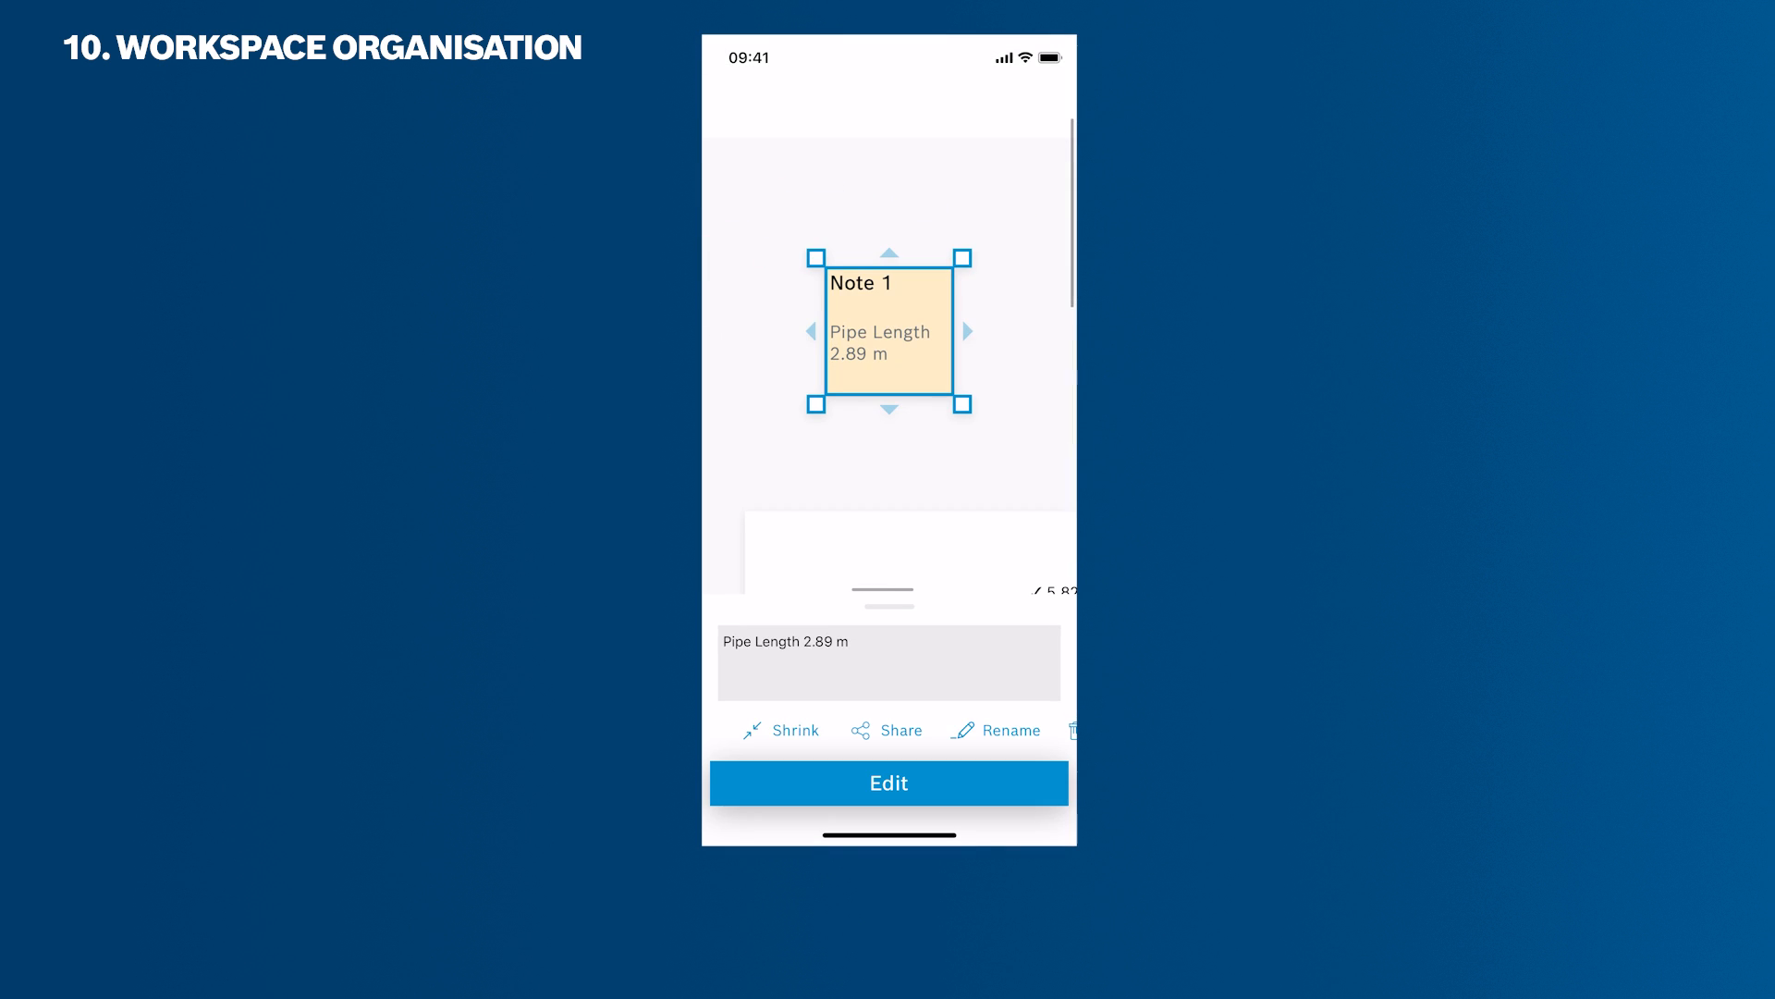
{"action": "left_click", "coordinate": [782, 730]}
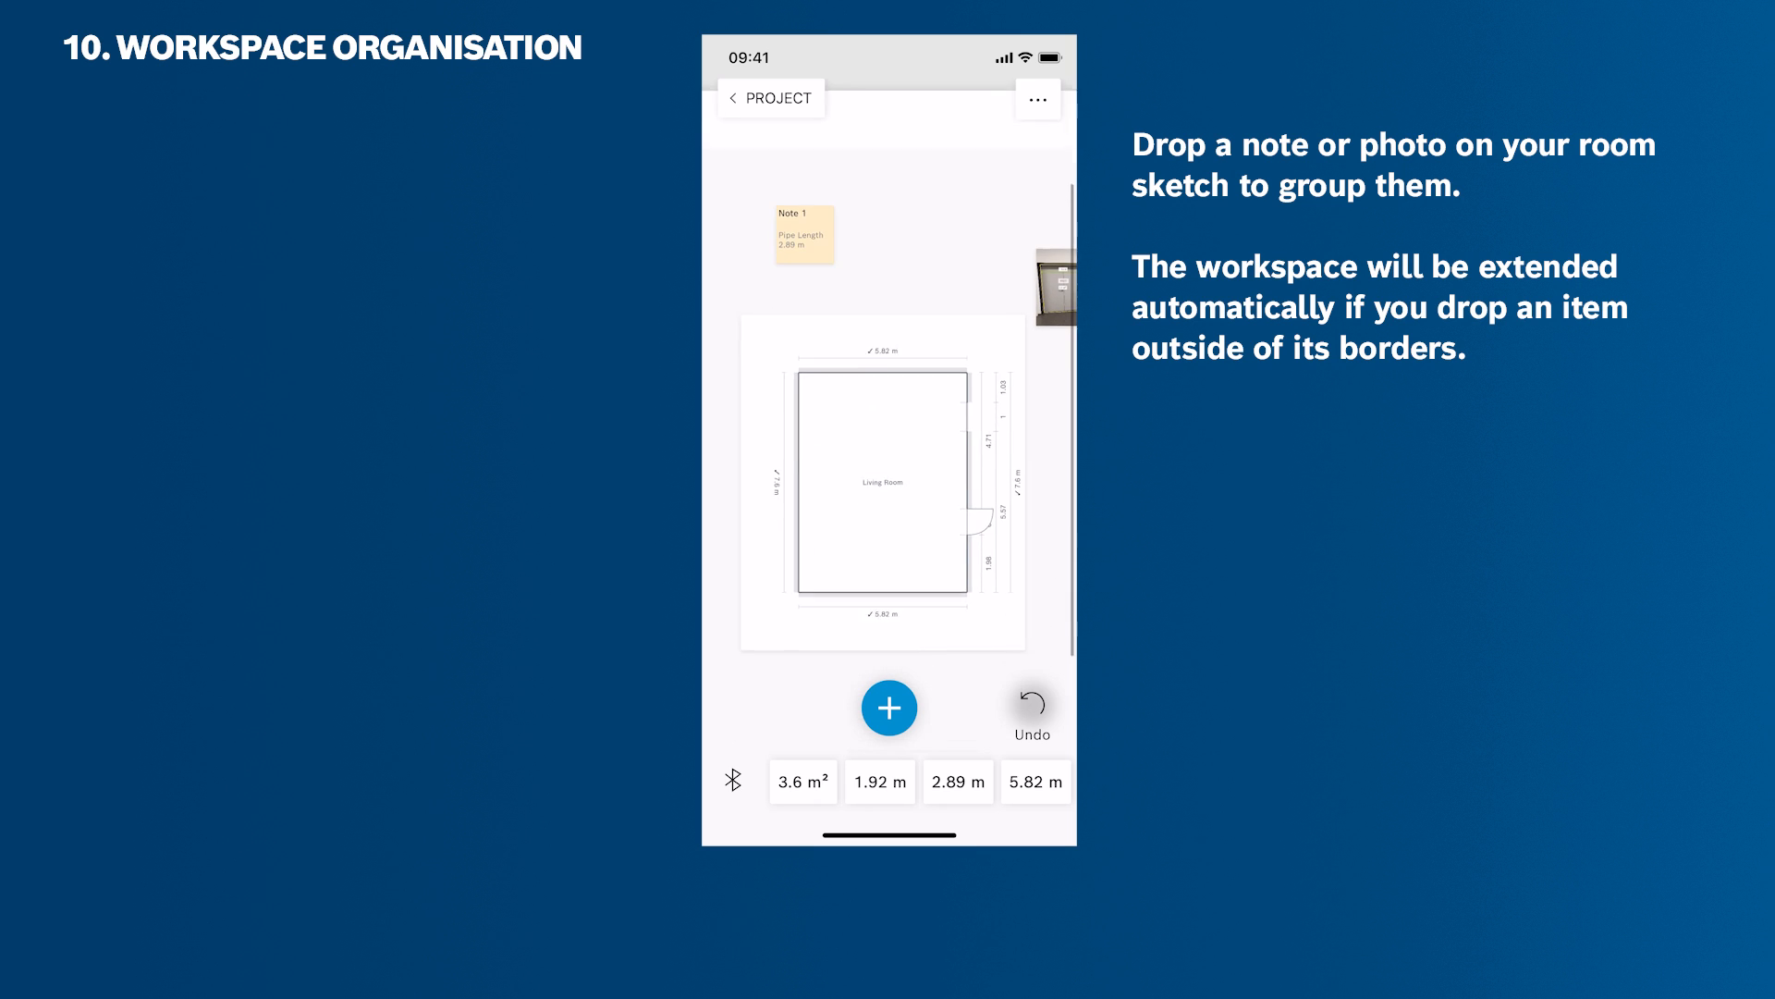
{"action": "left_click_drag", "start_coordinate": [805, 234], "coordinate": [801, 223]}
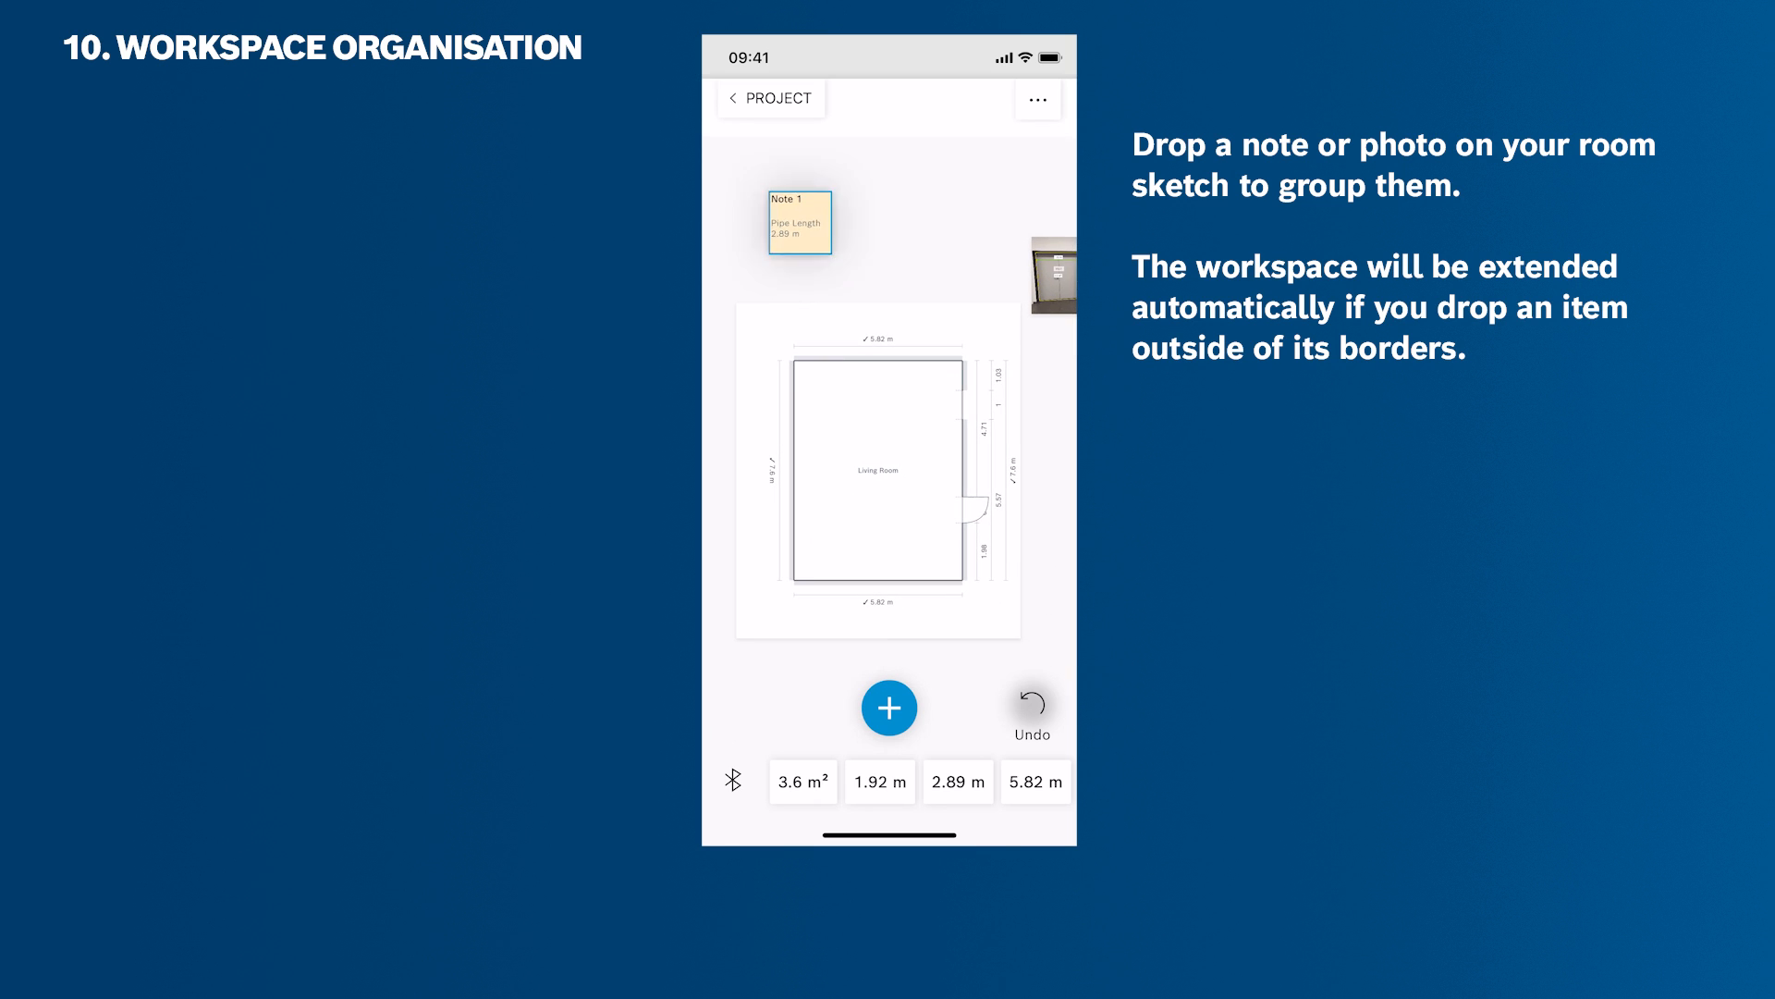
{"action": "left_click_drag", "start_coordinate": [799, 222], "coordinate": [958, 403]}
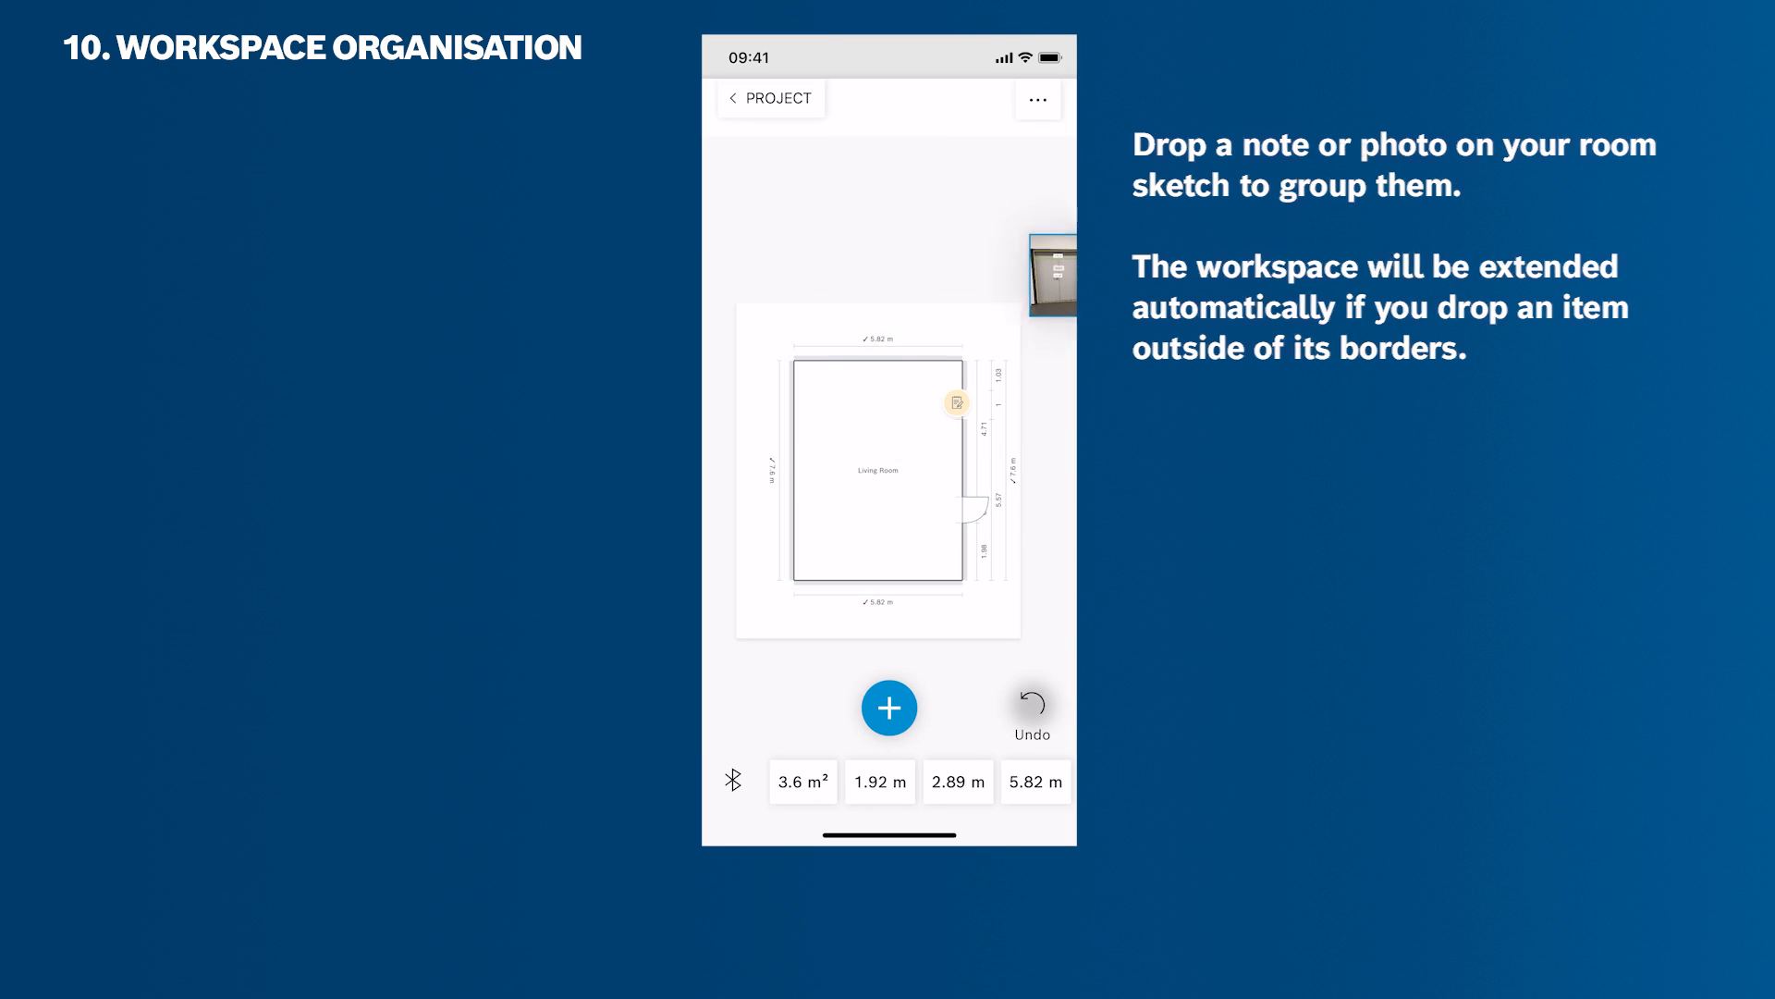
{"action": "left_click_drag", "start_coordinate": [1052, 272], "coordinate": [955, 498]}
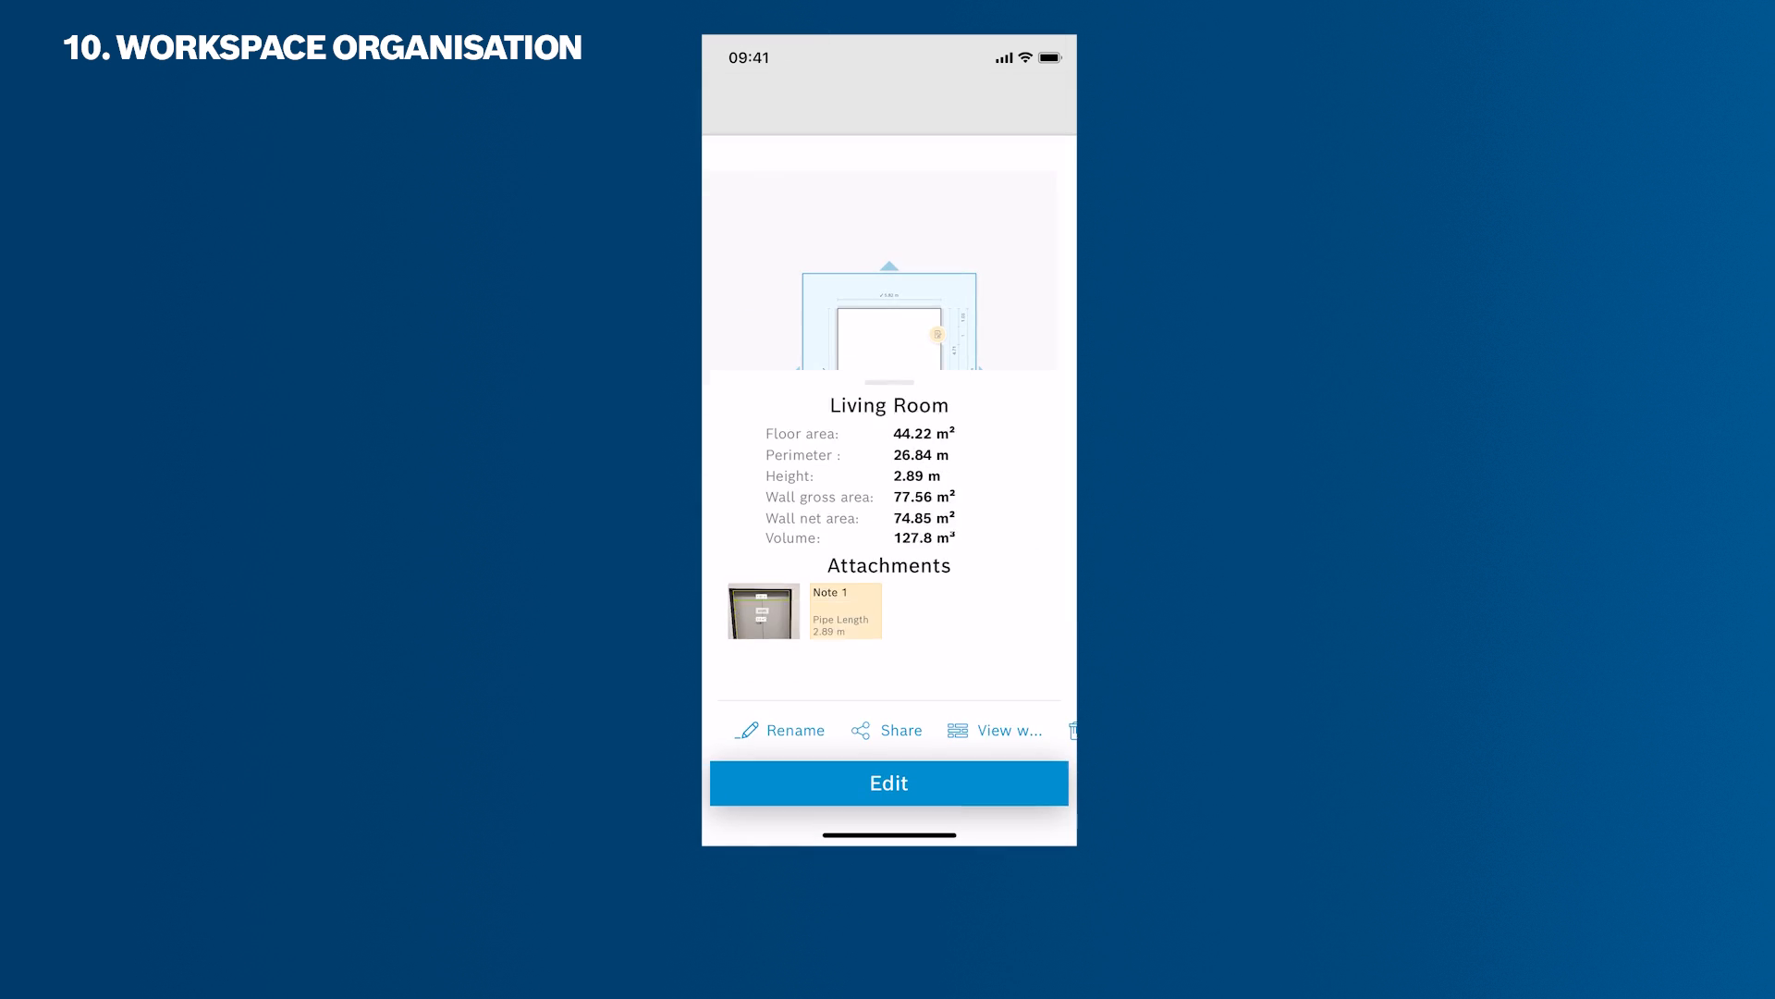
Expand the Living Room details sheet to review it, then collapse it
{"action": "left_click_drag", "start_coordinate": [888, 374], "coordinate": [888, 113]}
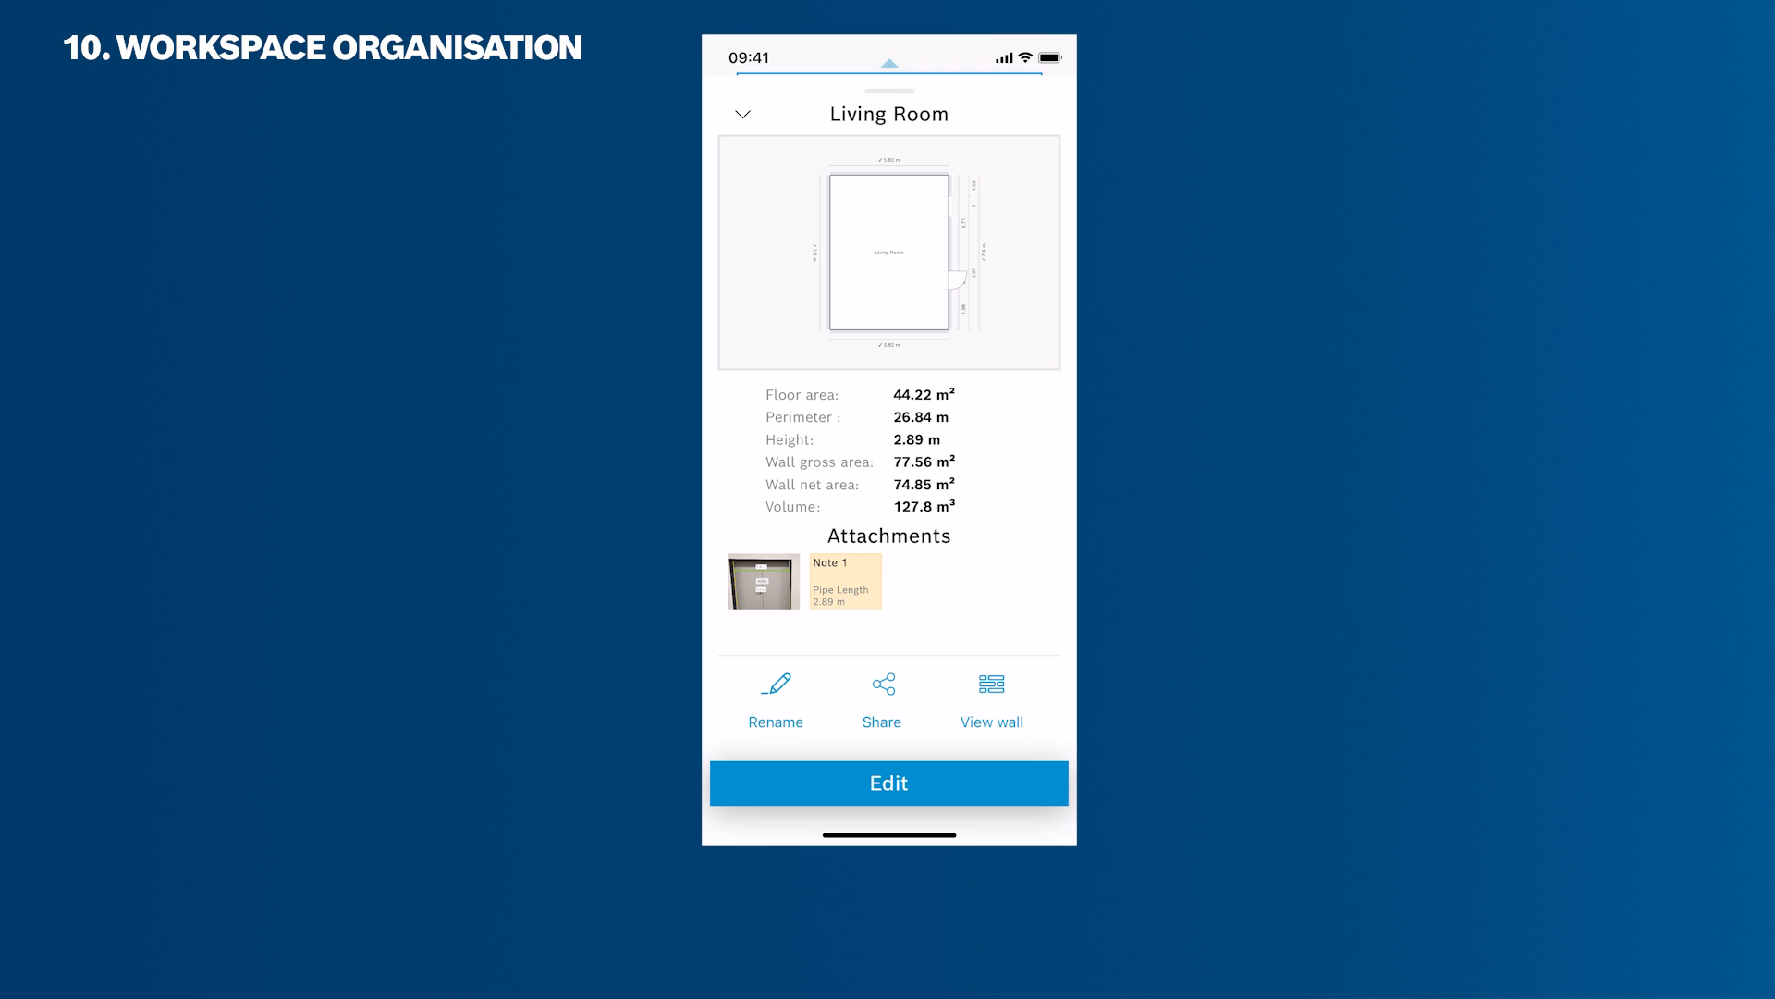
{"action": "left_click", "coordinate": [889, 782]}
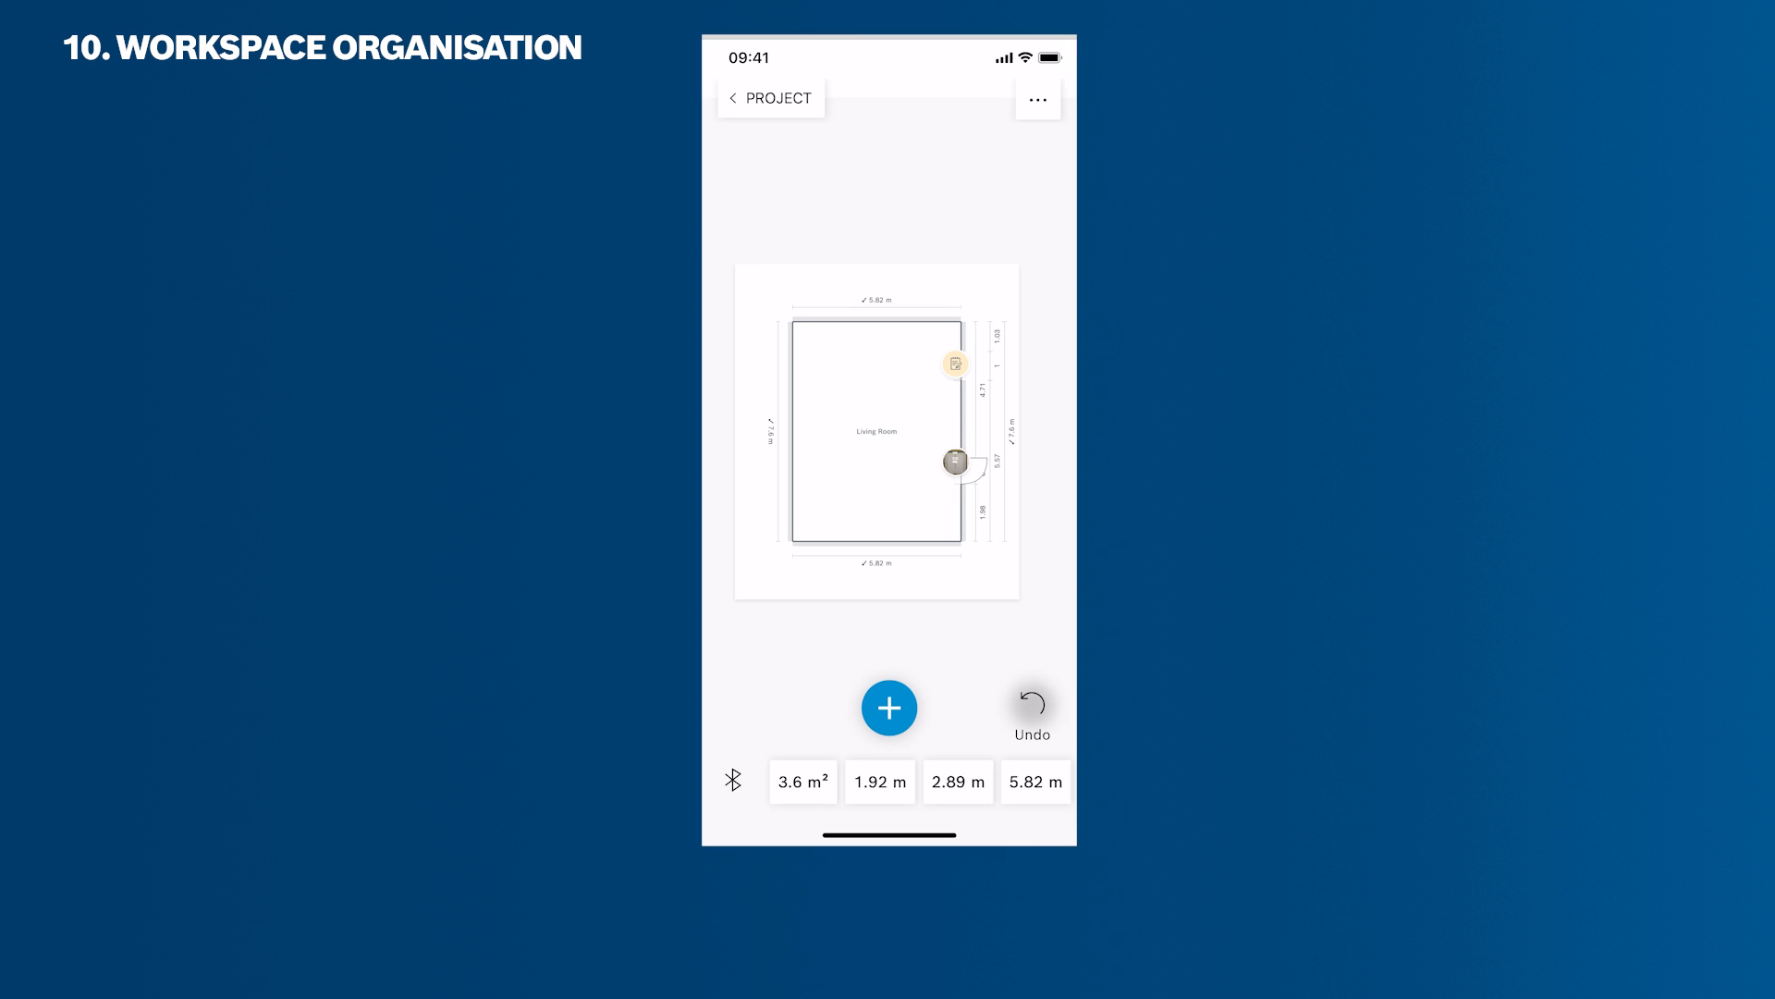
Rename Workspace 2 to 'Ground Floor' through its options menu
{"action": "left_click", "coordinate": [1036, 99]}
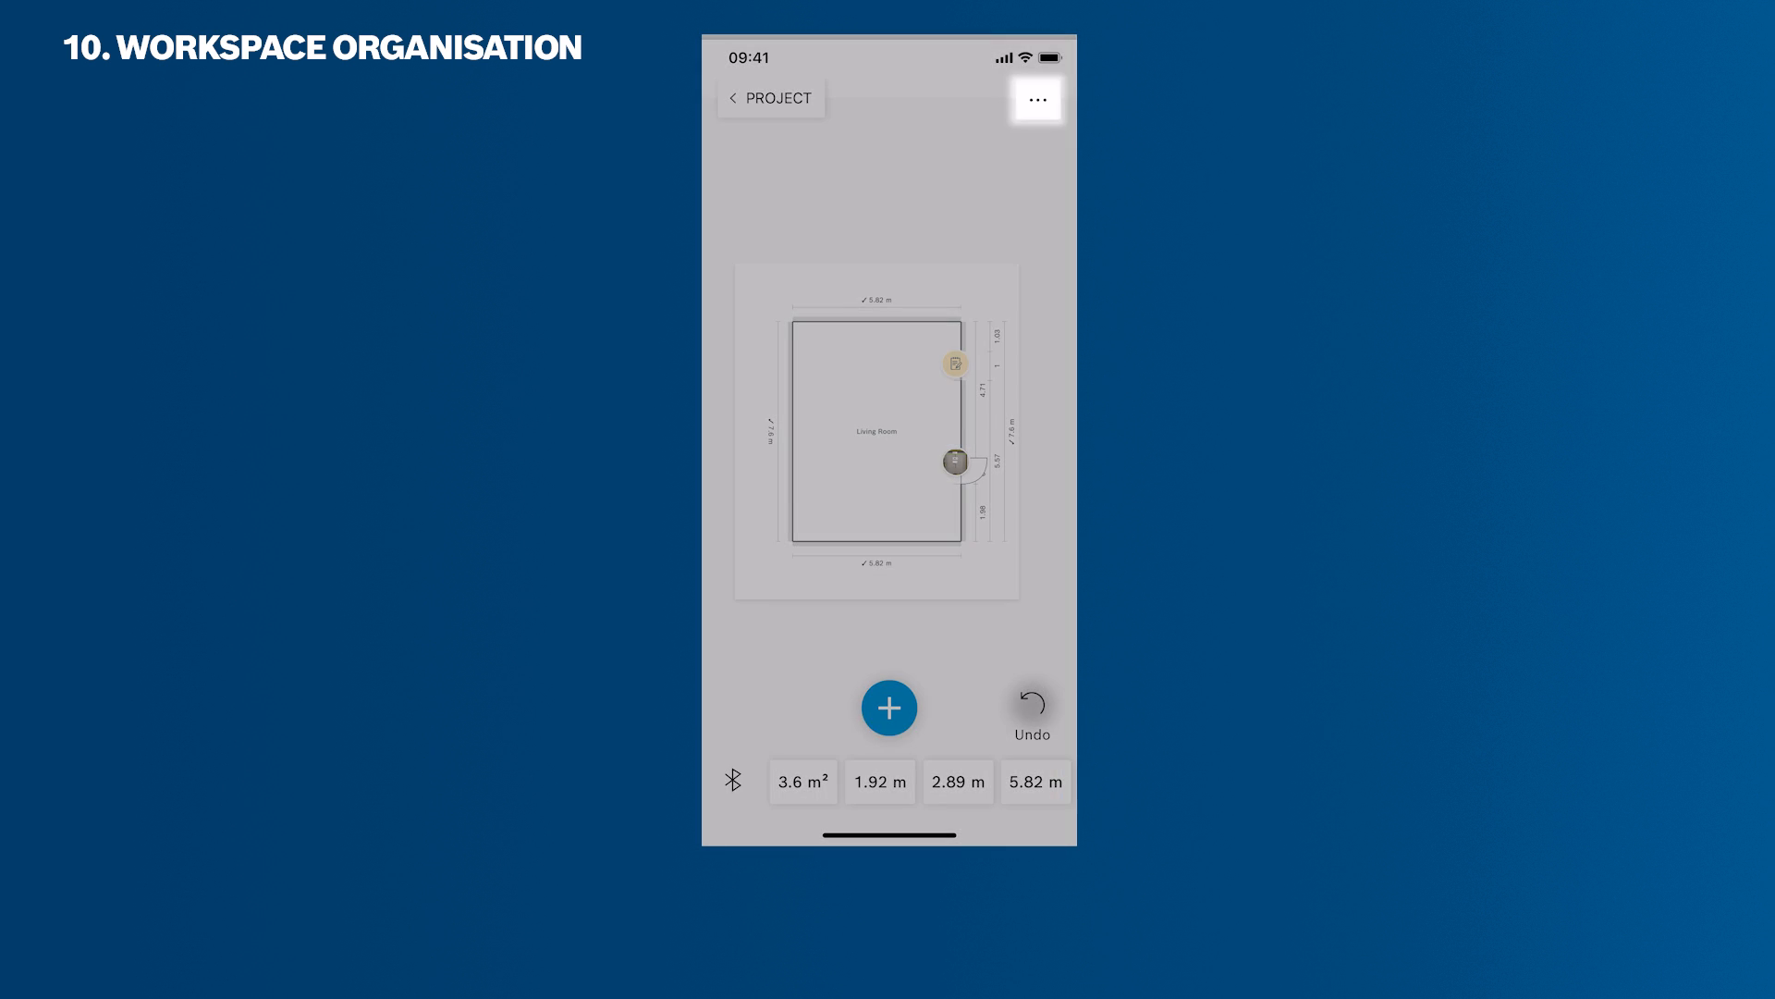
{"action": "left_click", "coordinate": [1035, 98]}
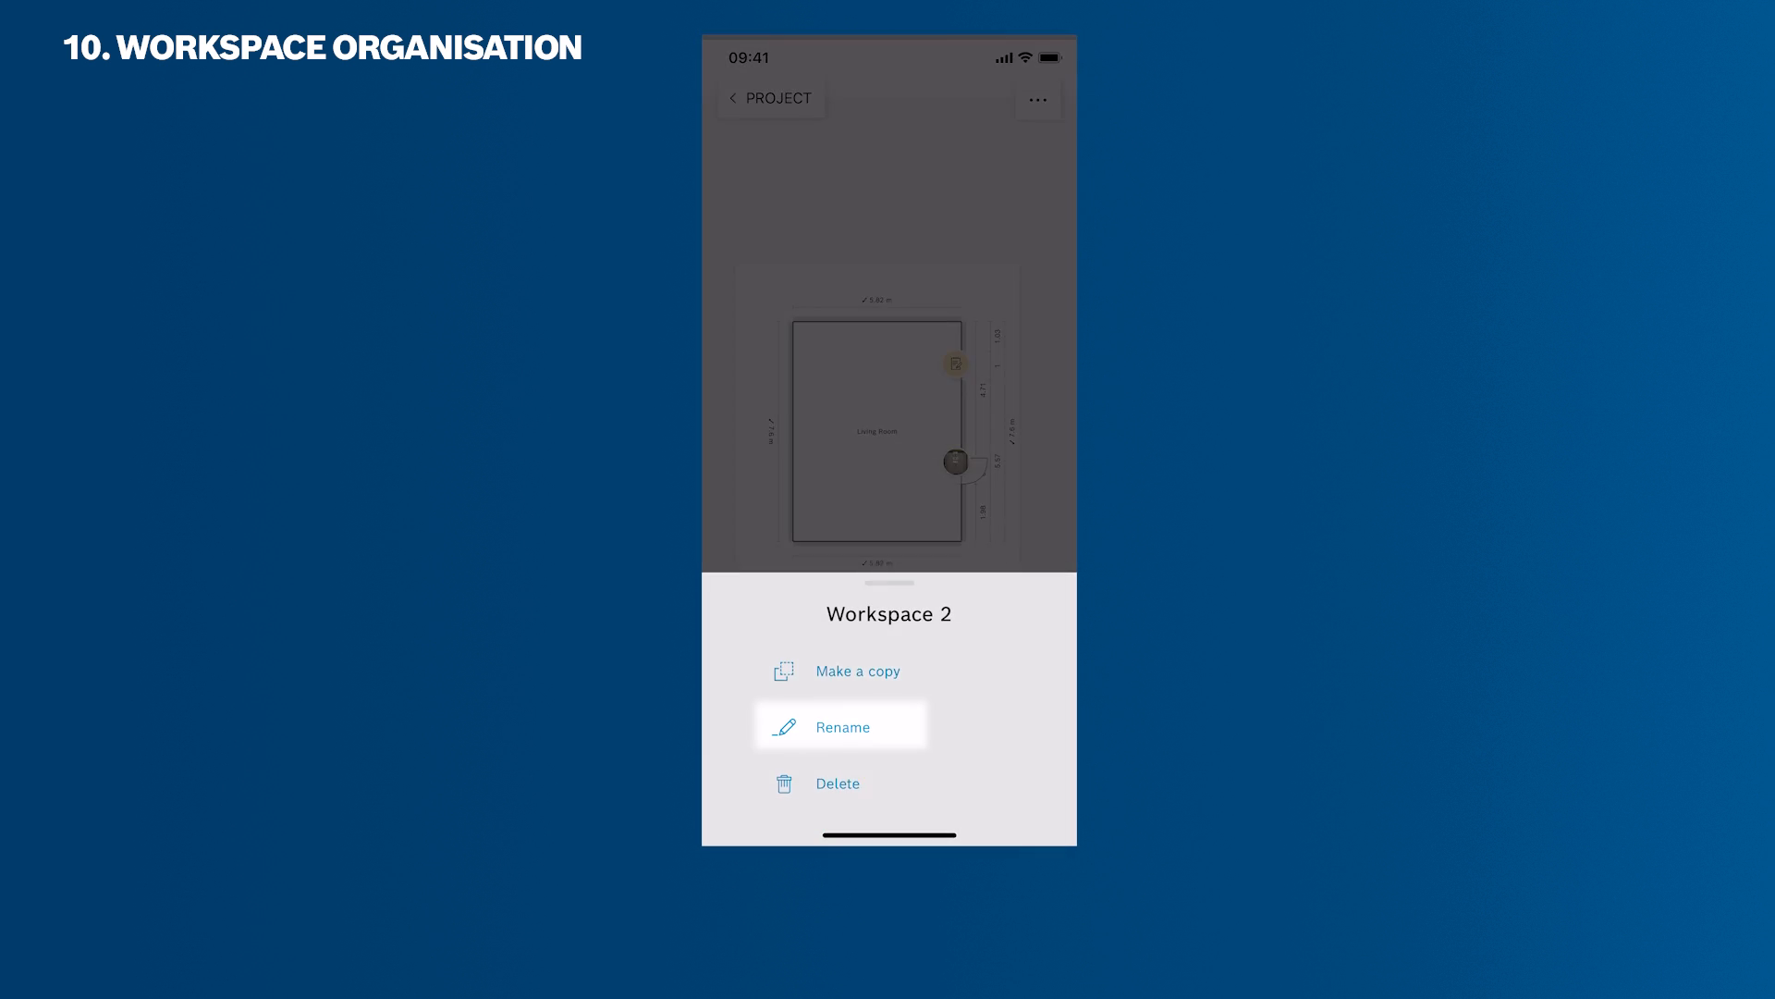
{"action": "left_click", "coordinate": [841, 727]}
{"action": "type", "text": "Ground F"}
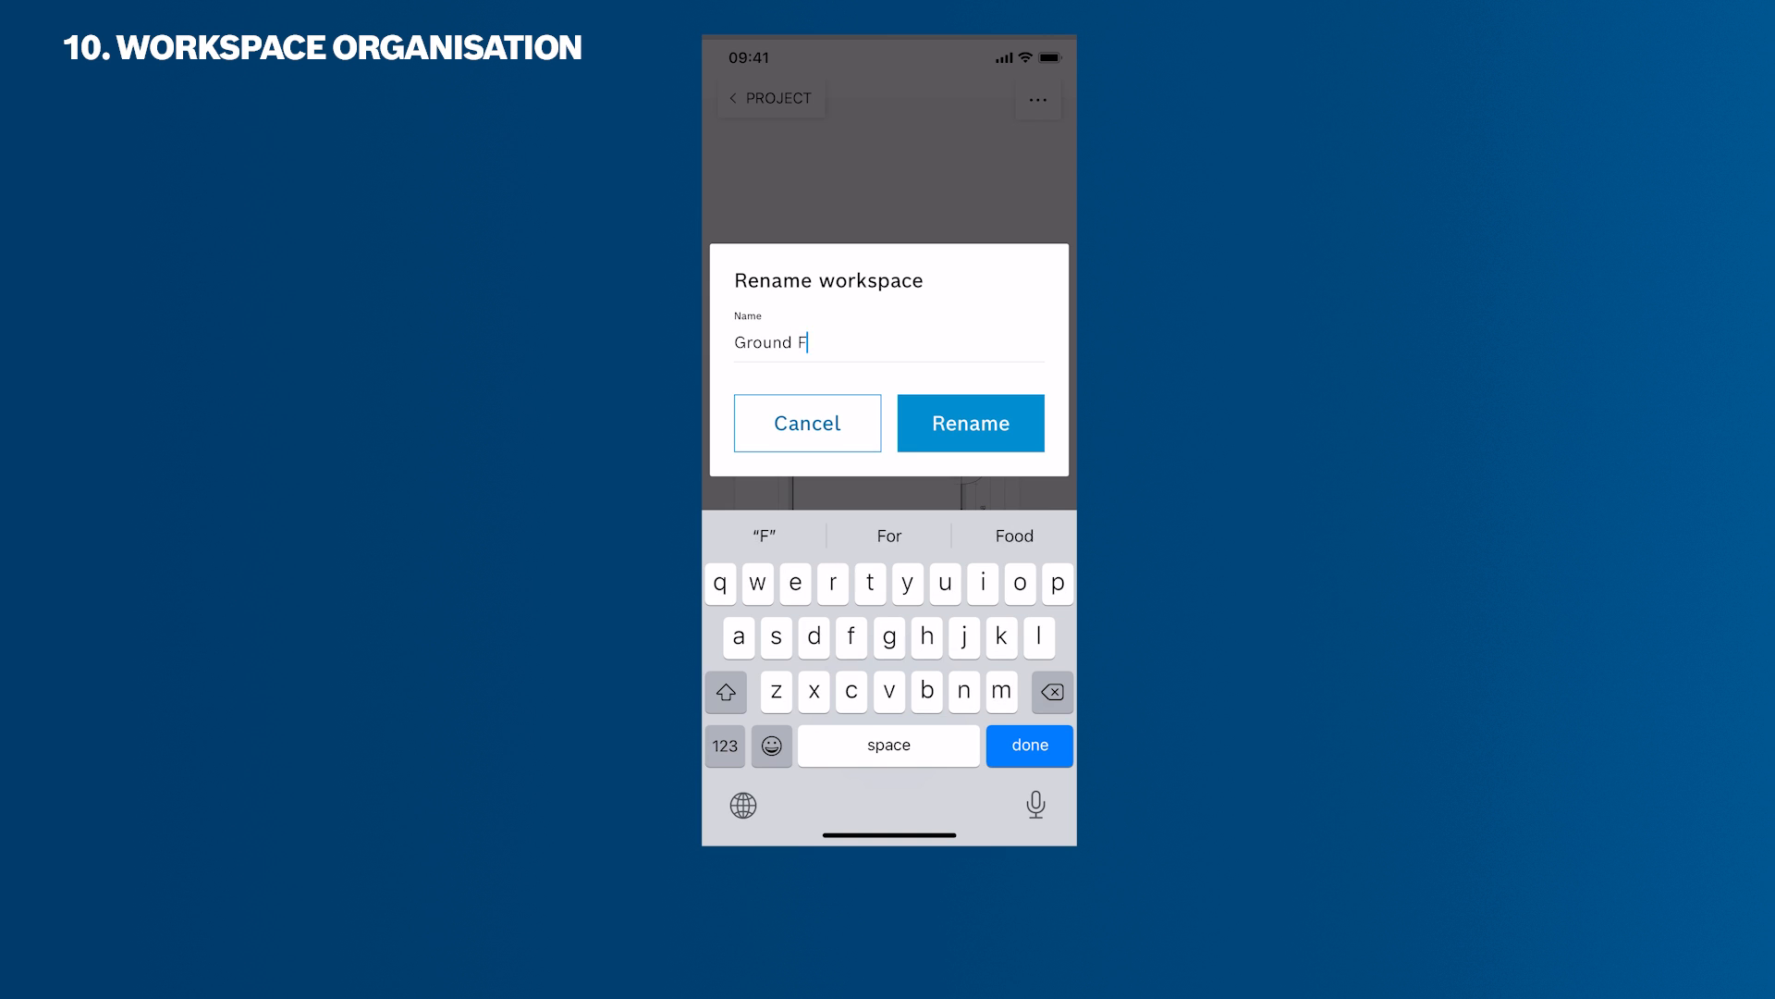
{"action": "left_click", "coordinate": [969, 423]}
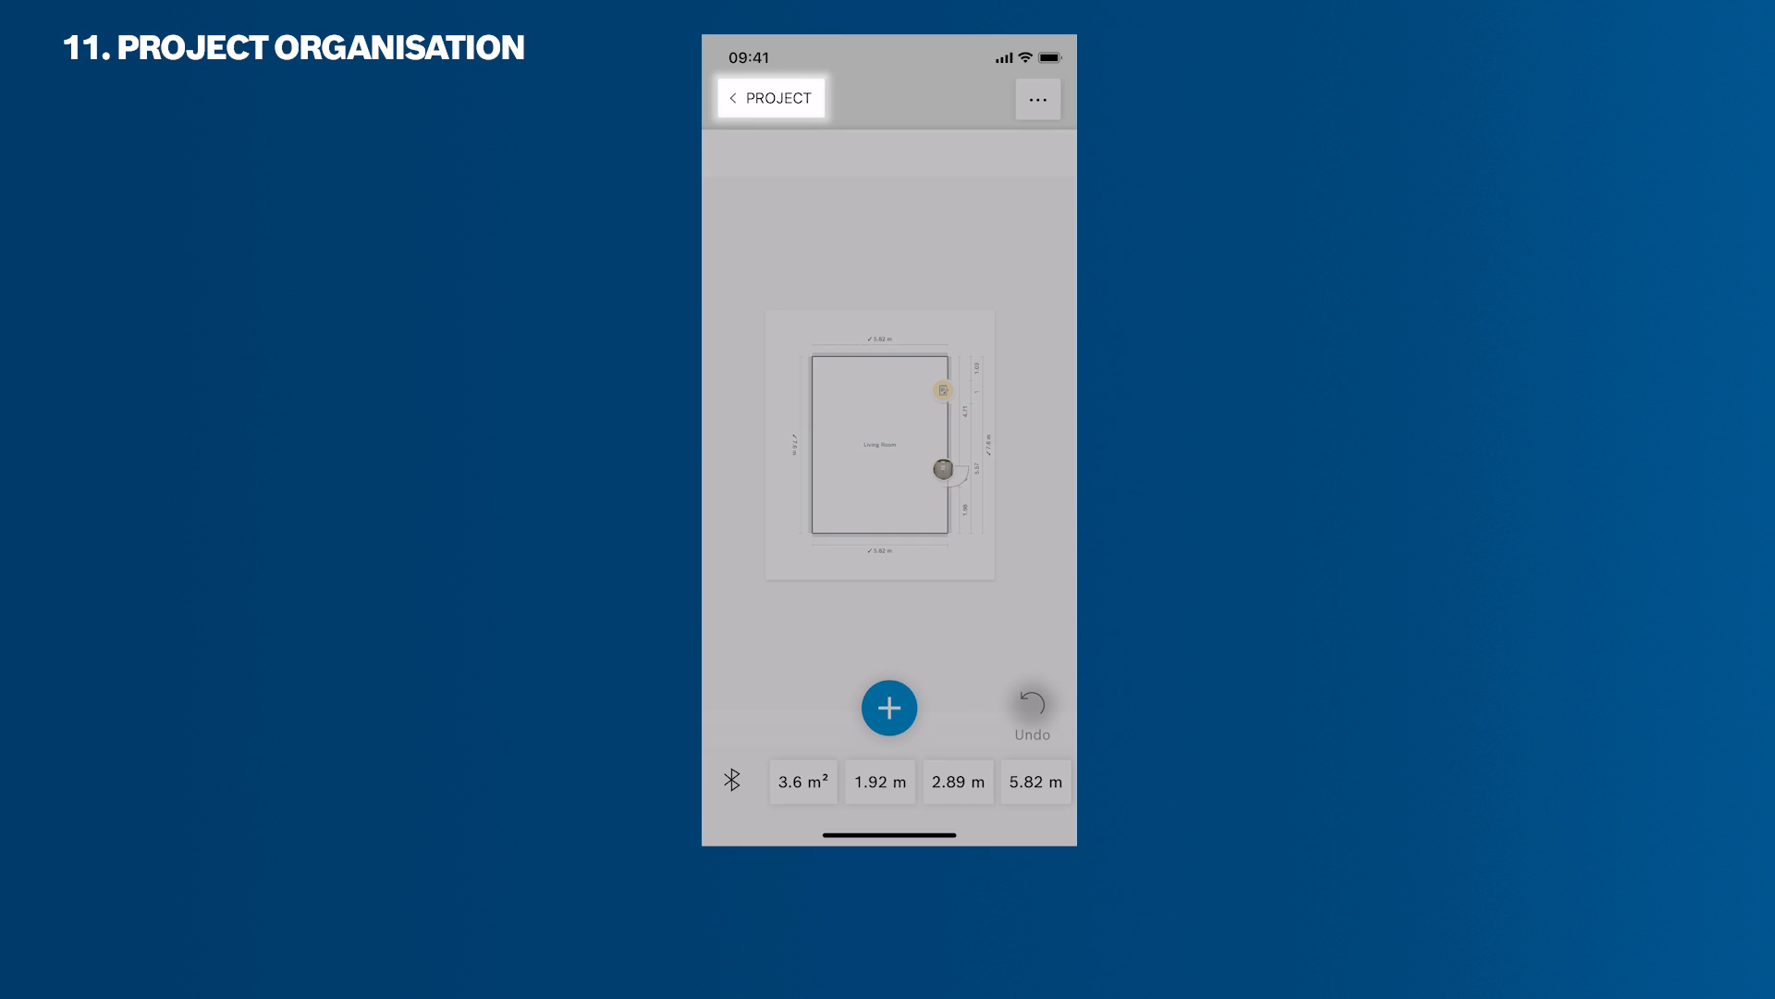
Go back through the House Morris project to the home screen
{"action": "left_click", "coordinate": [768, 98]}
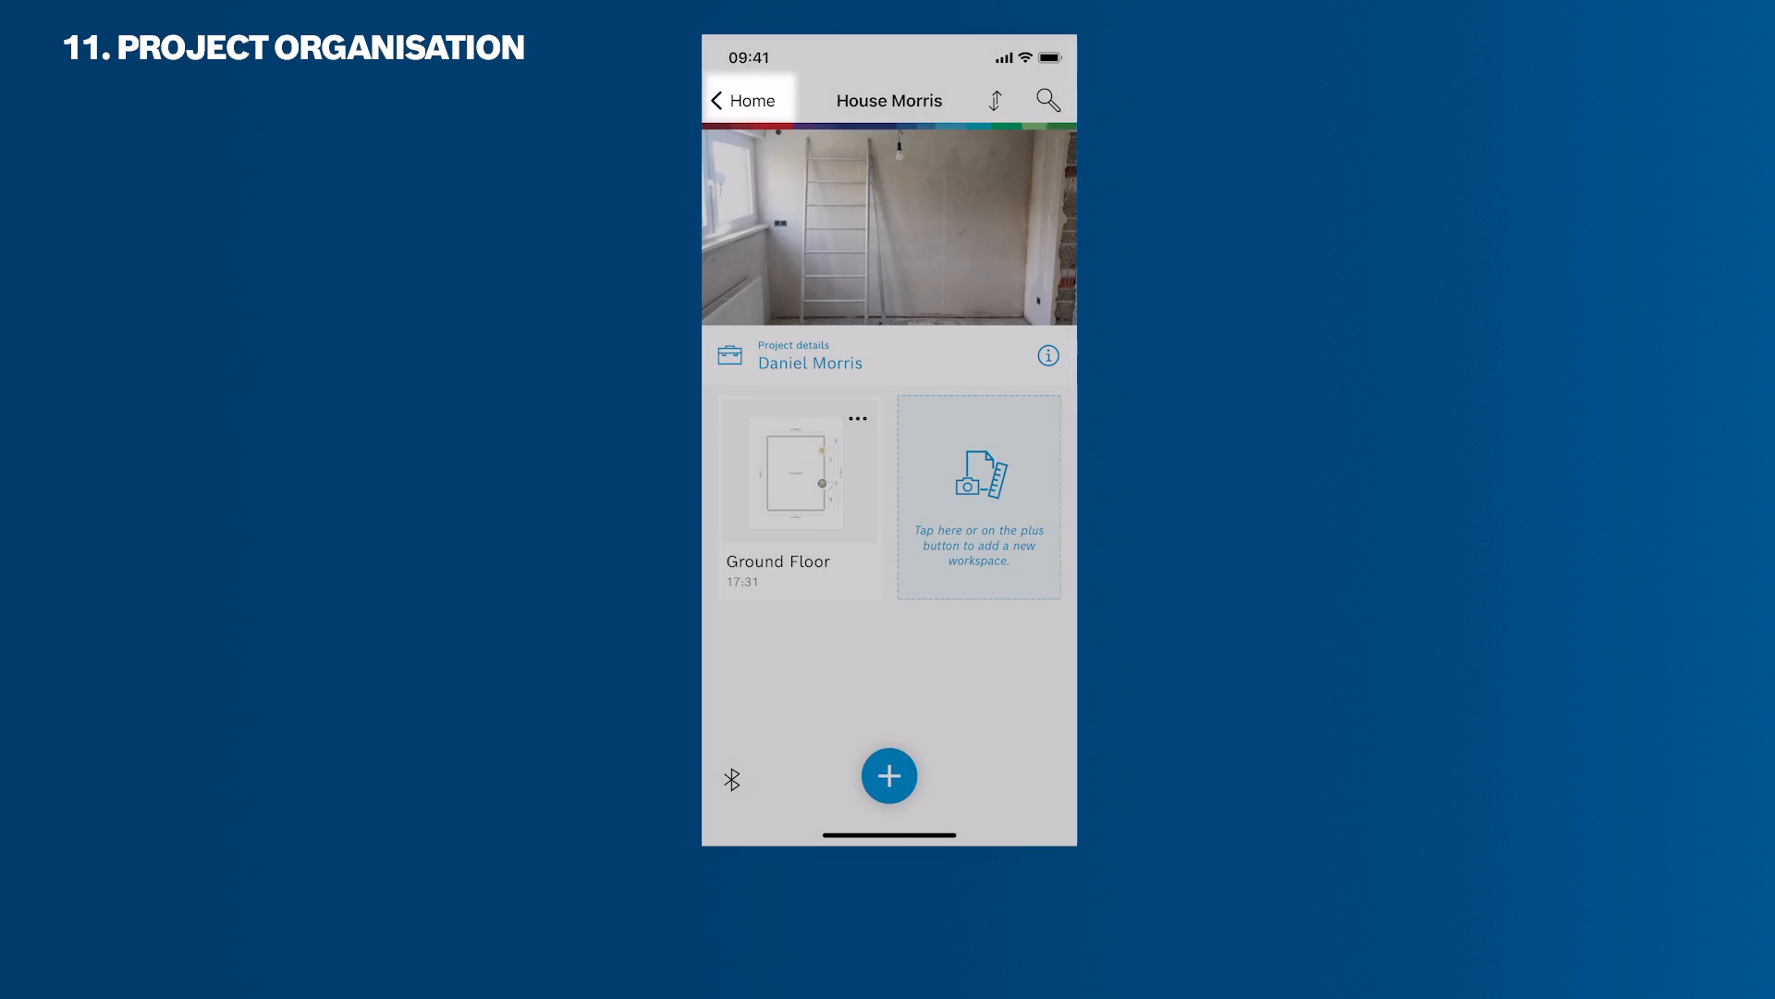
{"action": "left_click", "coordinate": [743, 101]}
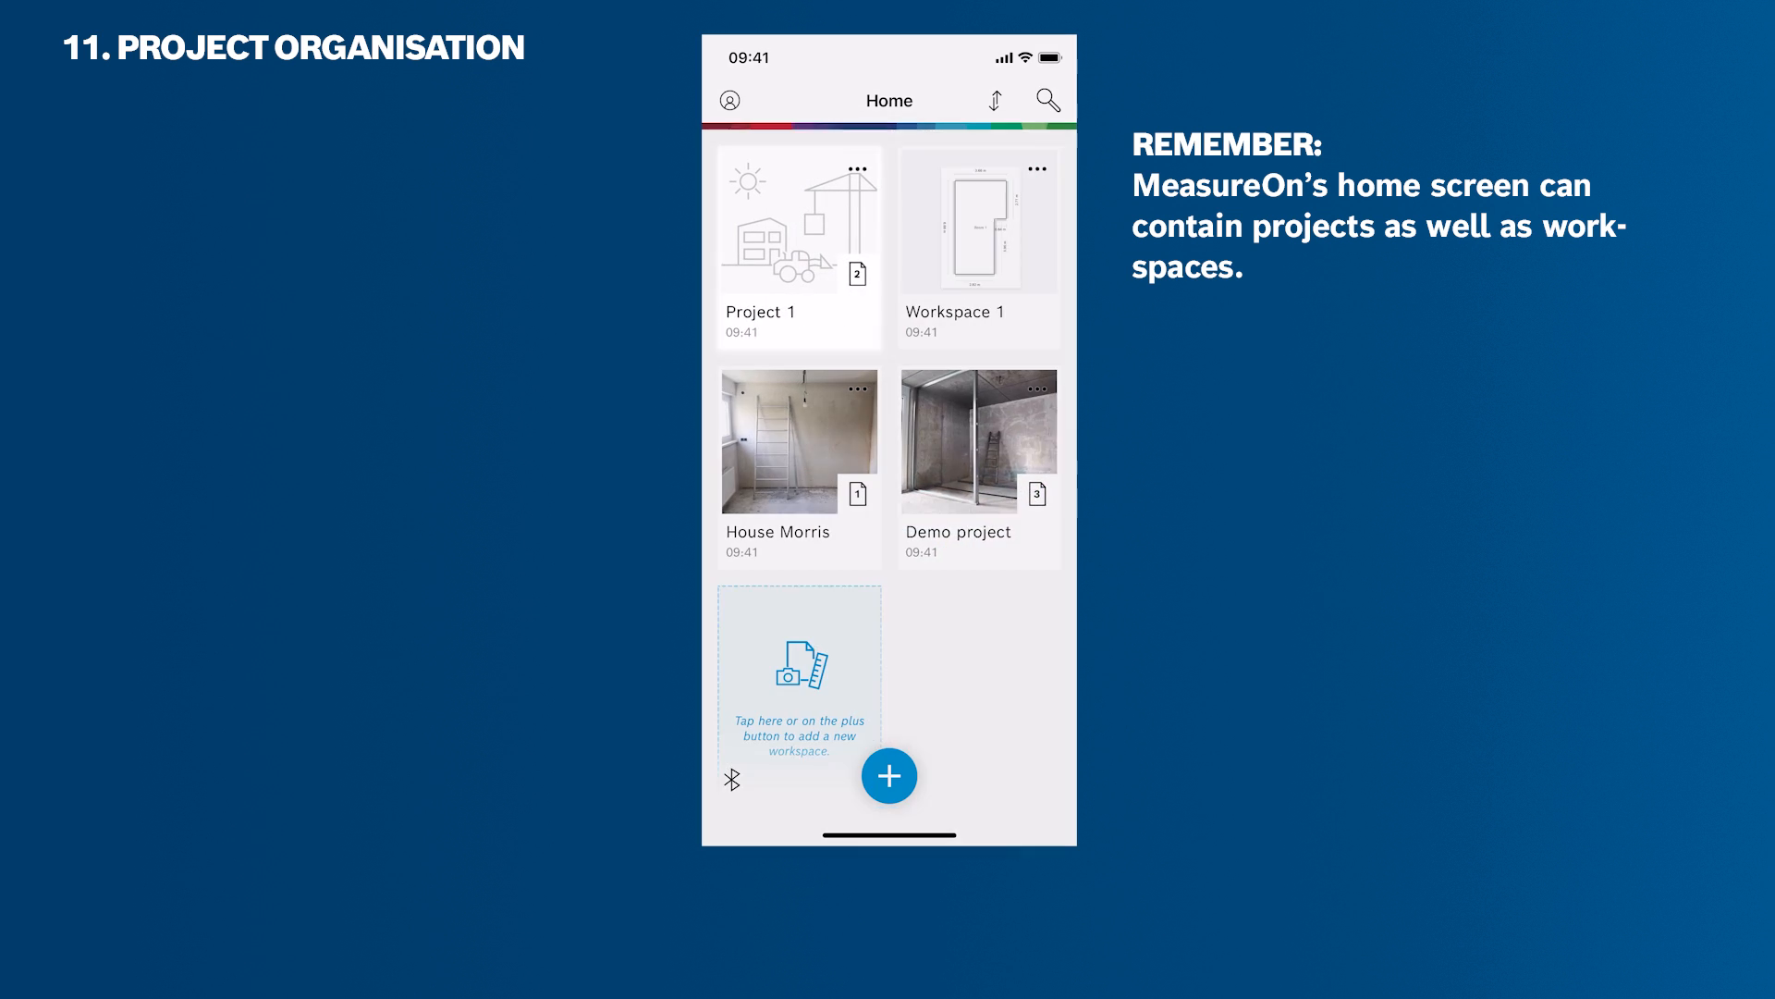
Open Project 1 to view its workspaces, return home, then reopen Project 1
{"action": "left_click", "coordinate": [797, 221]}
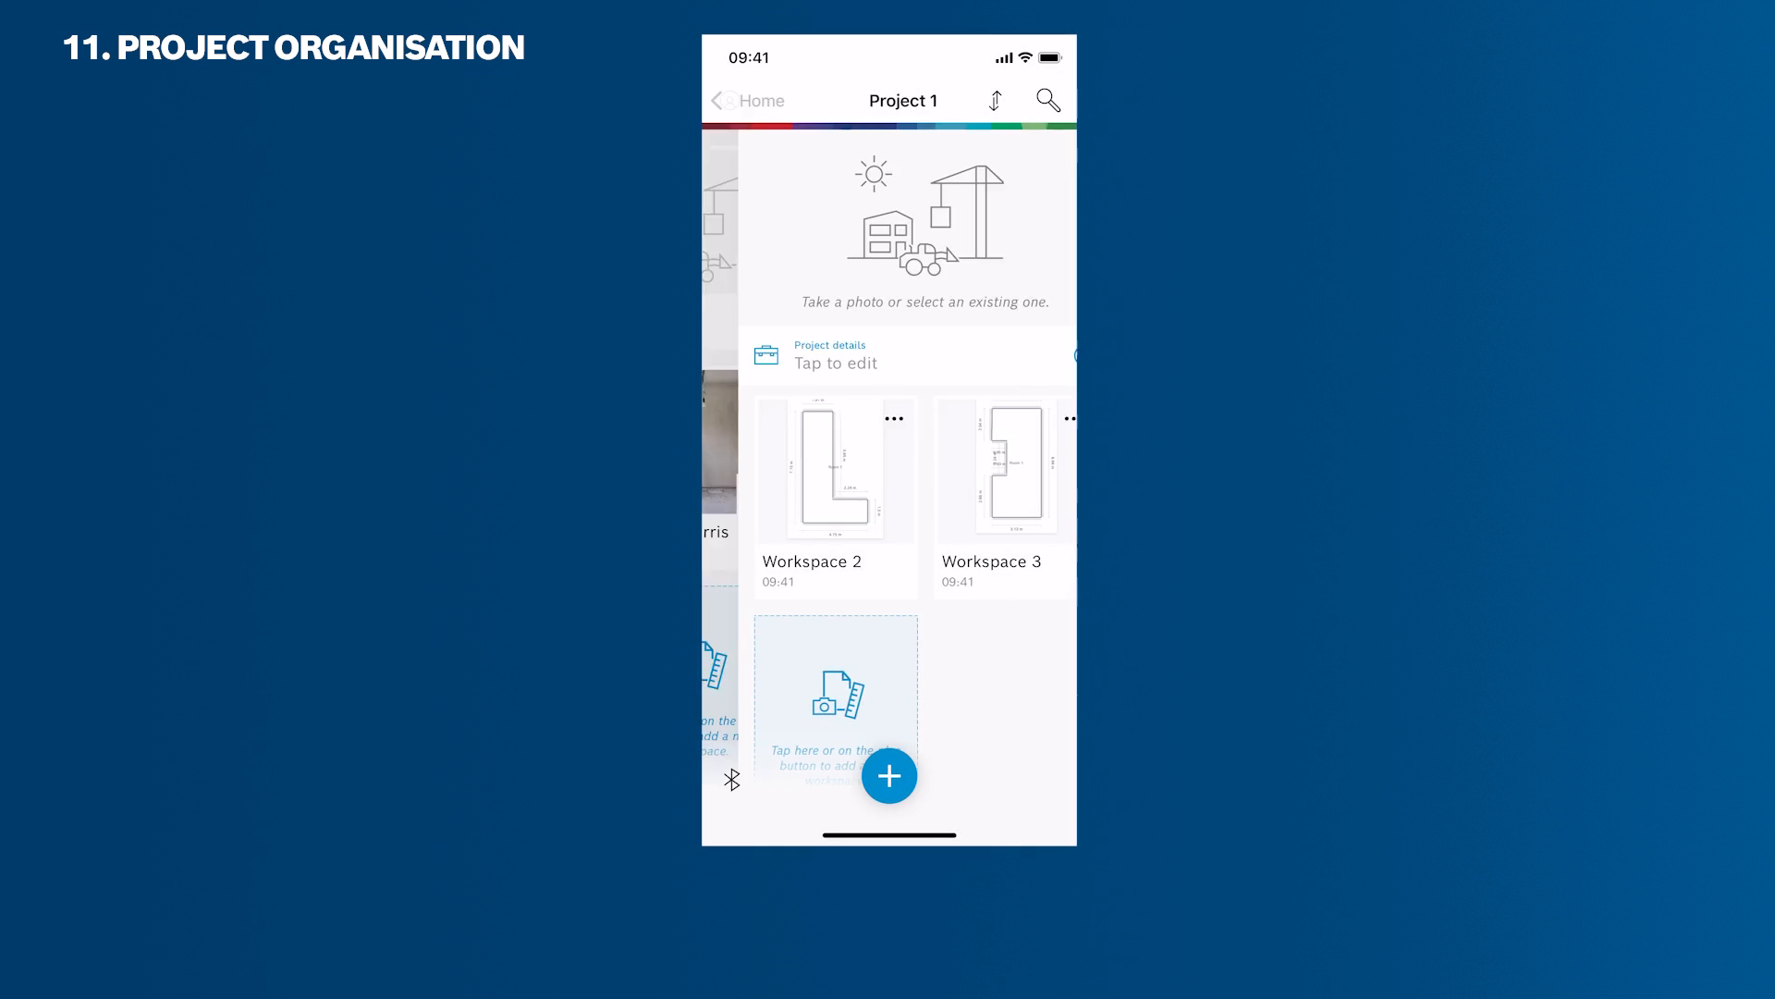
{"action": "left_click", "coordinate": [746, 100]}
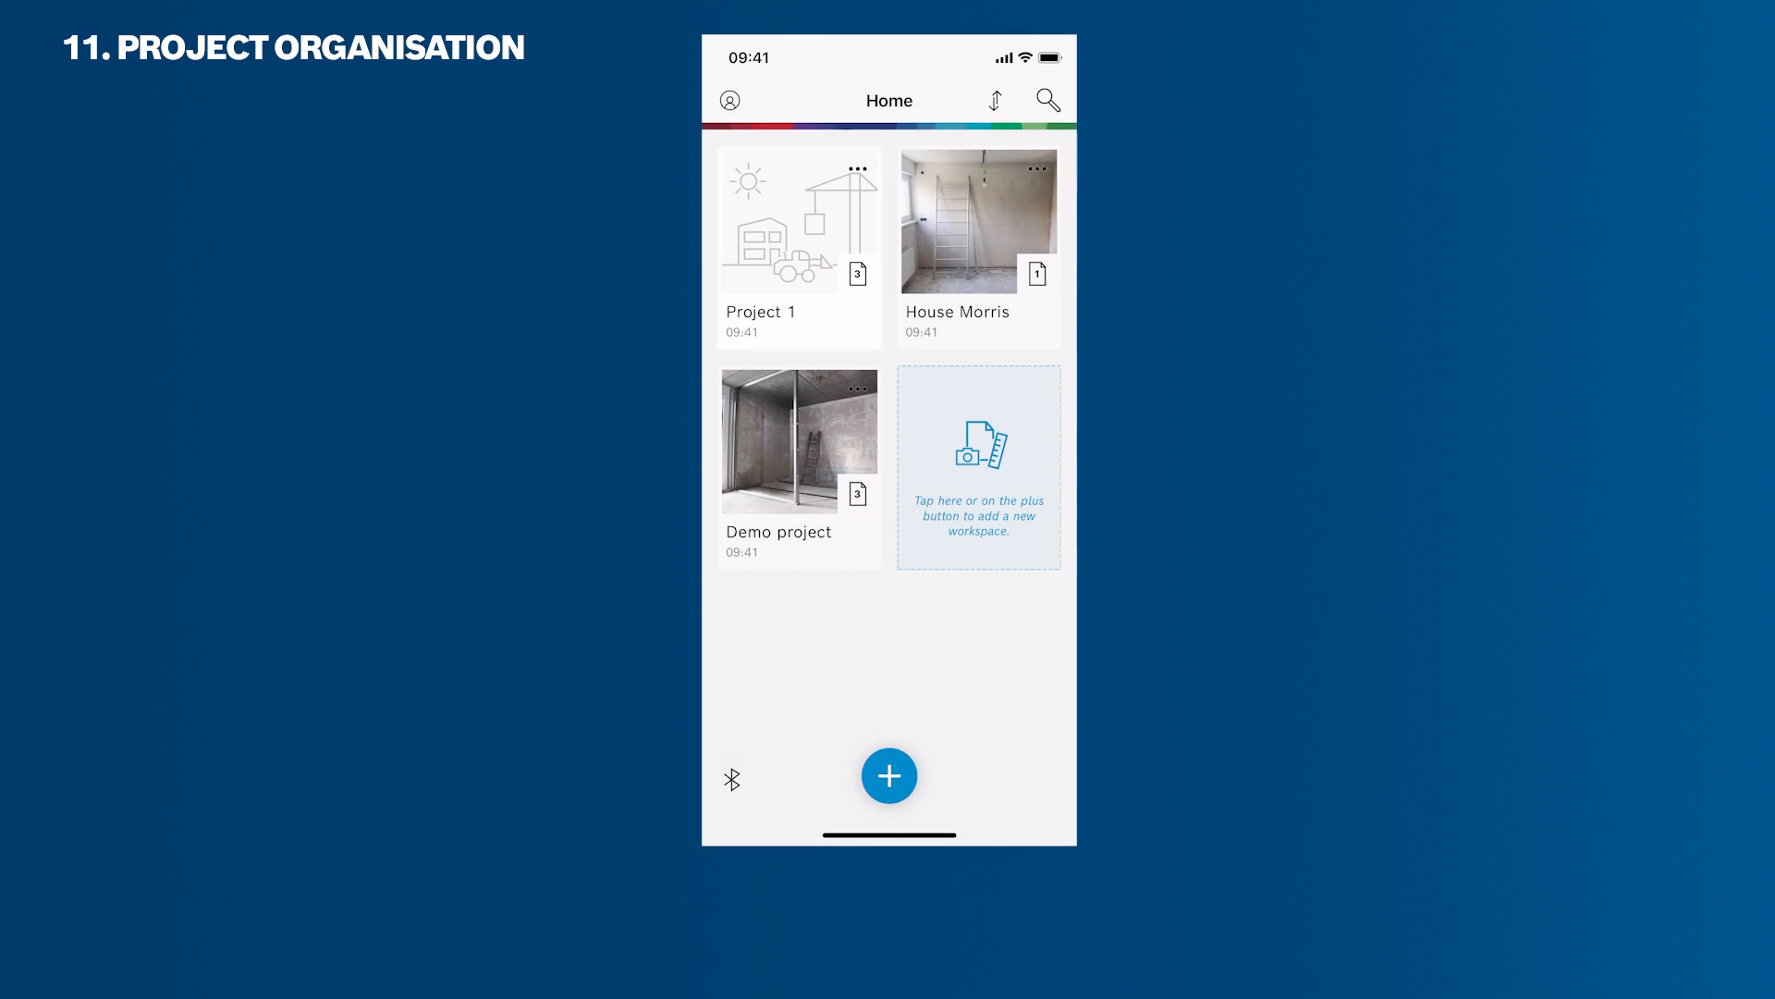
{"action": "left_click", "coordinate": [798, 221]}
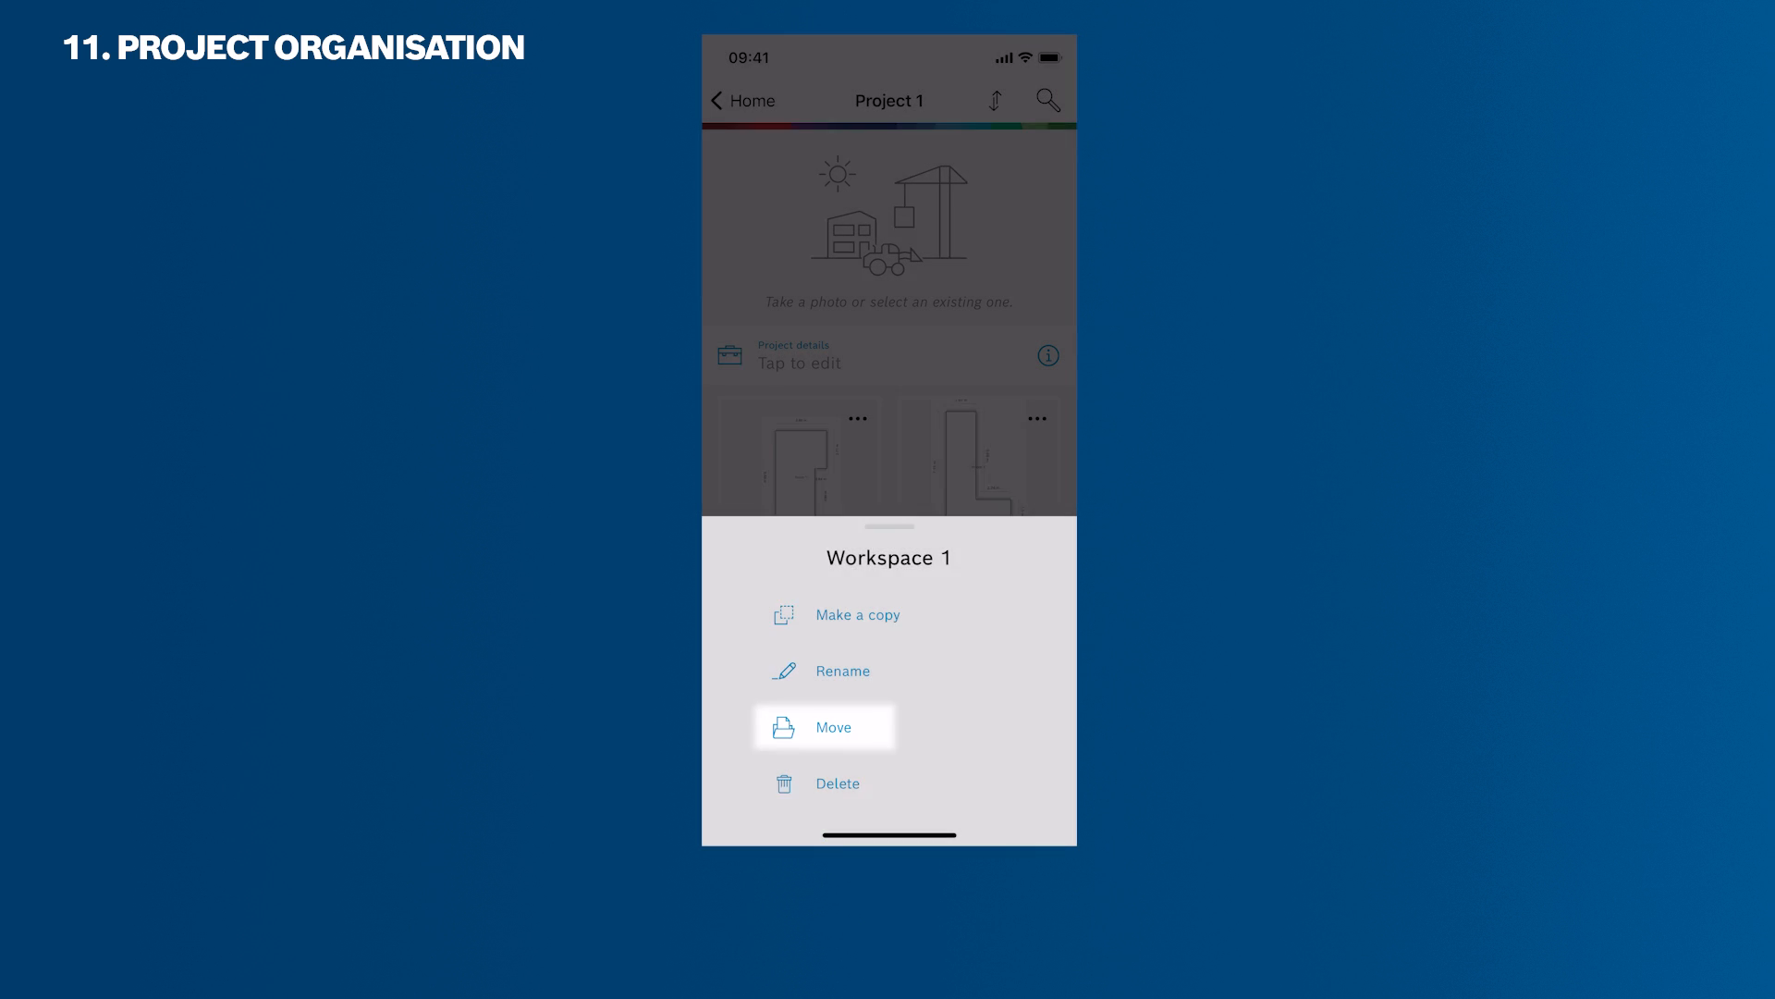
Move Workspace 1 out of Project 1 onto the home screen
{"action": "left_click", "coordinate": [834, 727]}
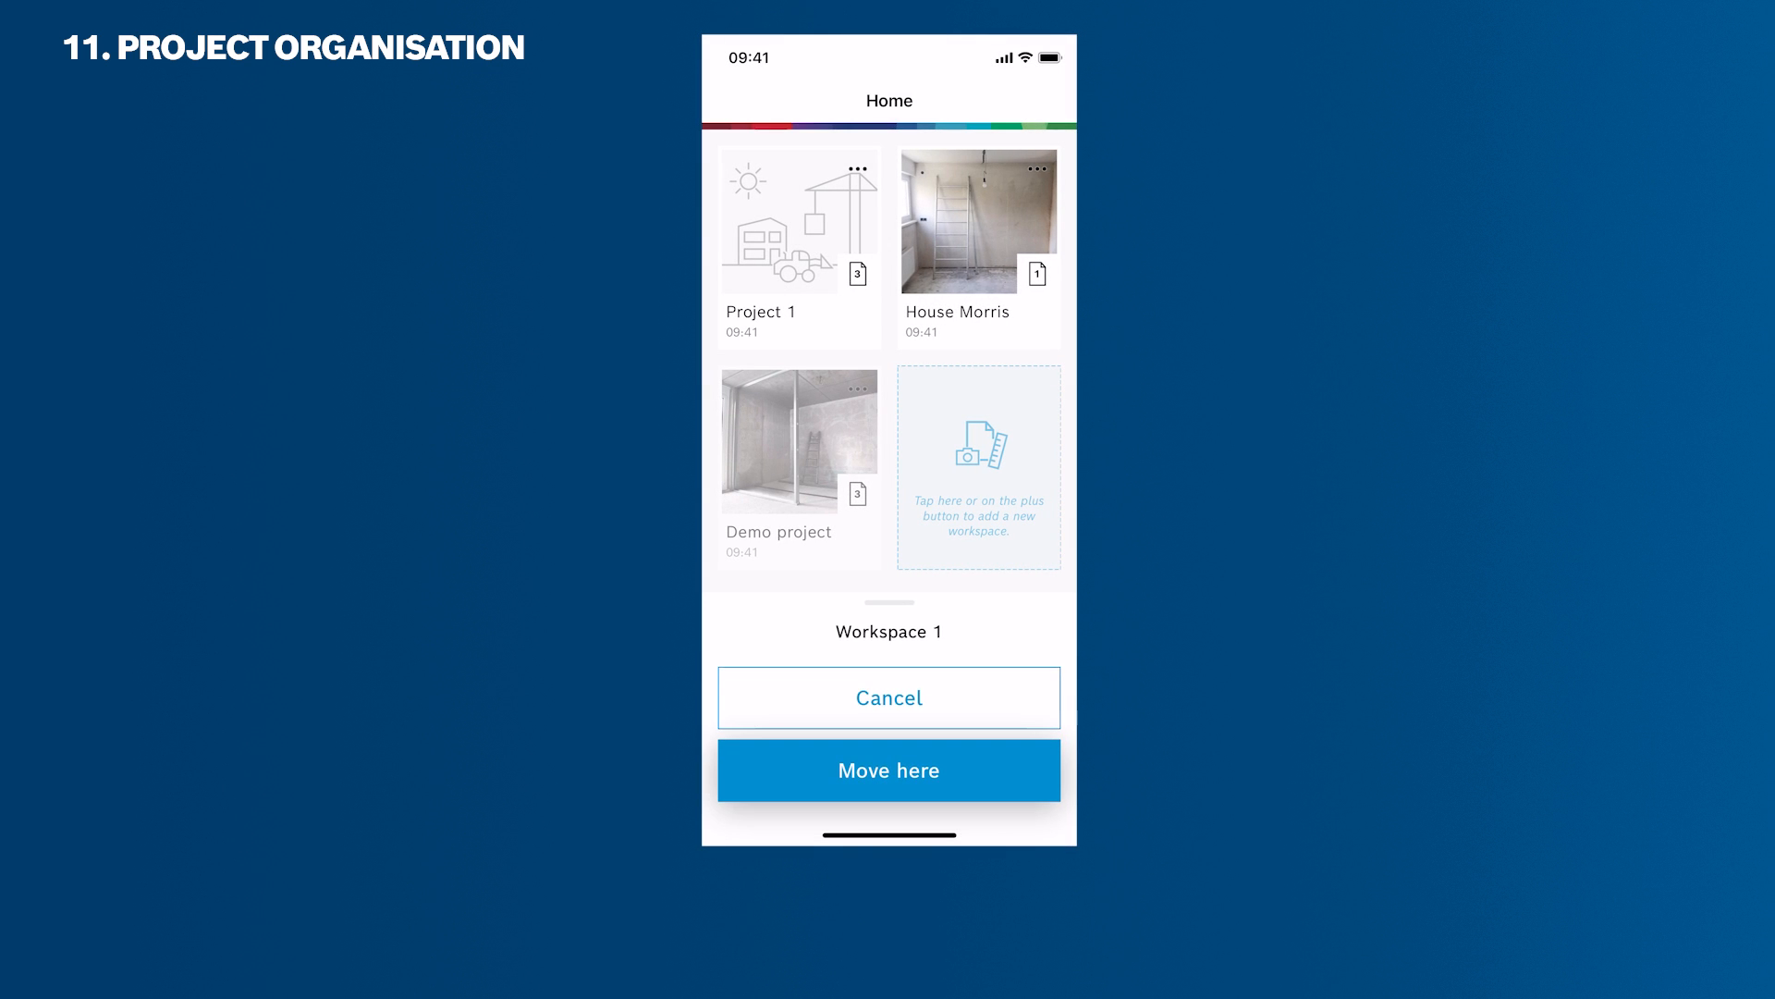
{"action": "left_click", "coordinate": [888, 770]}
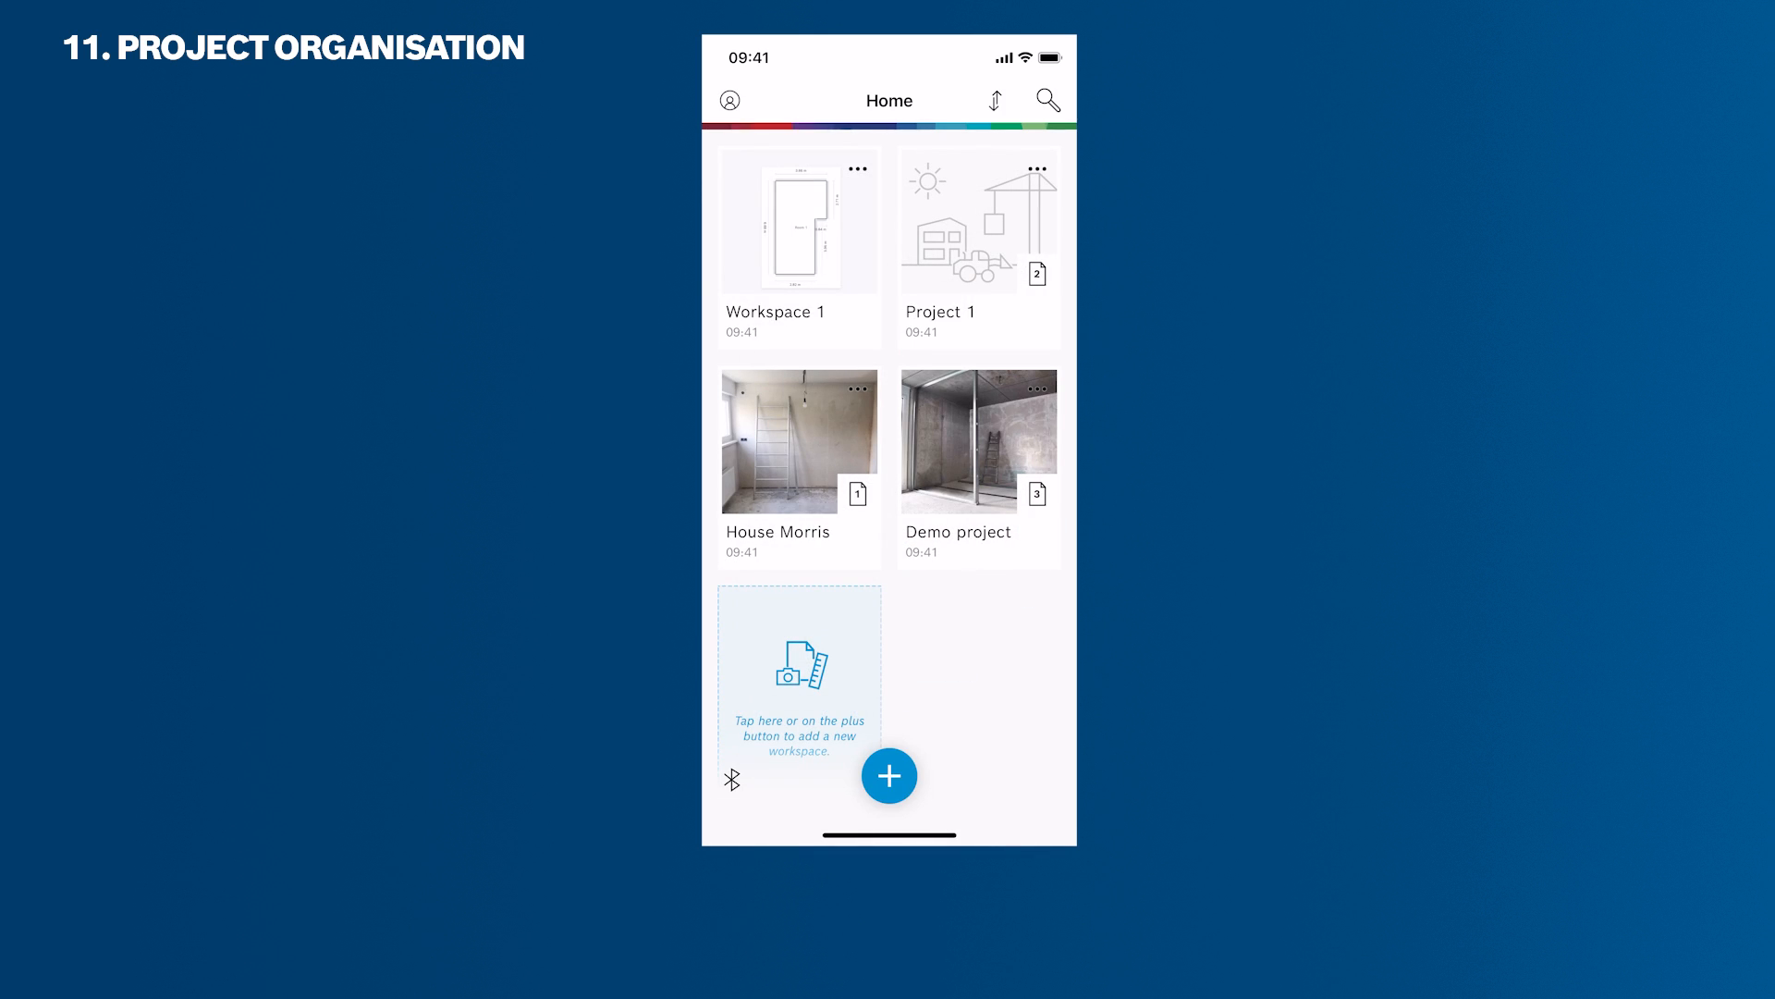
{"action": "left_click", "coordinate": [994, 100]}
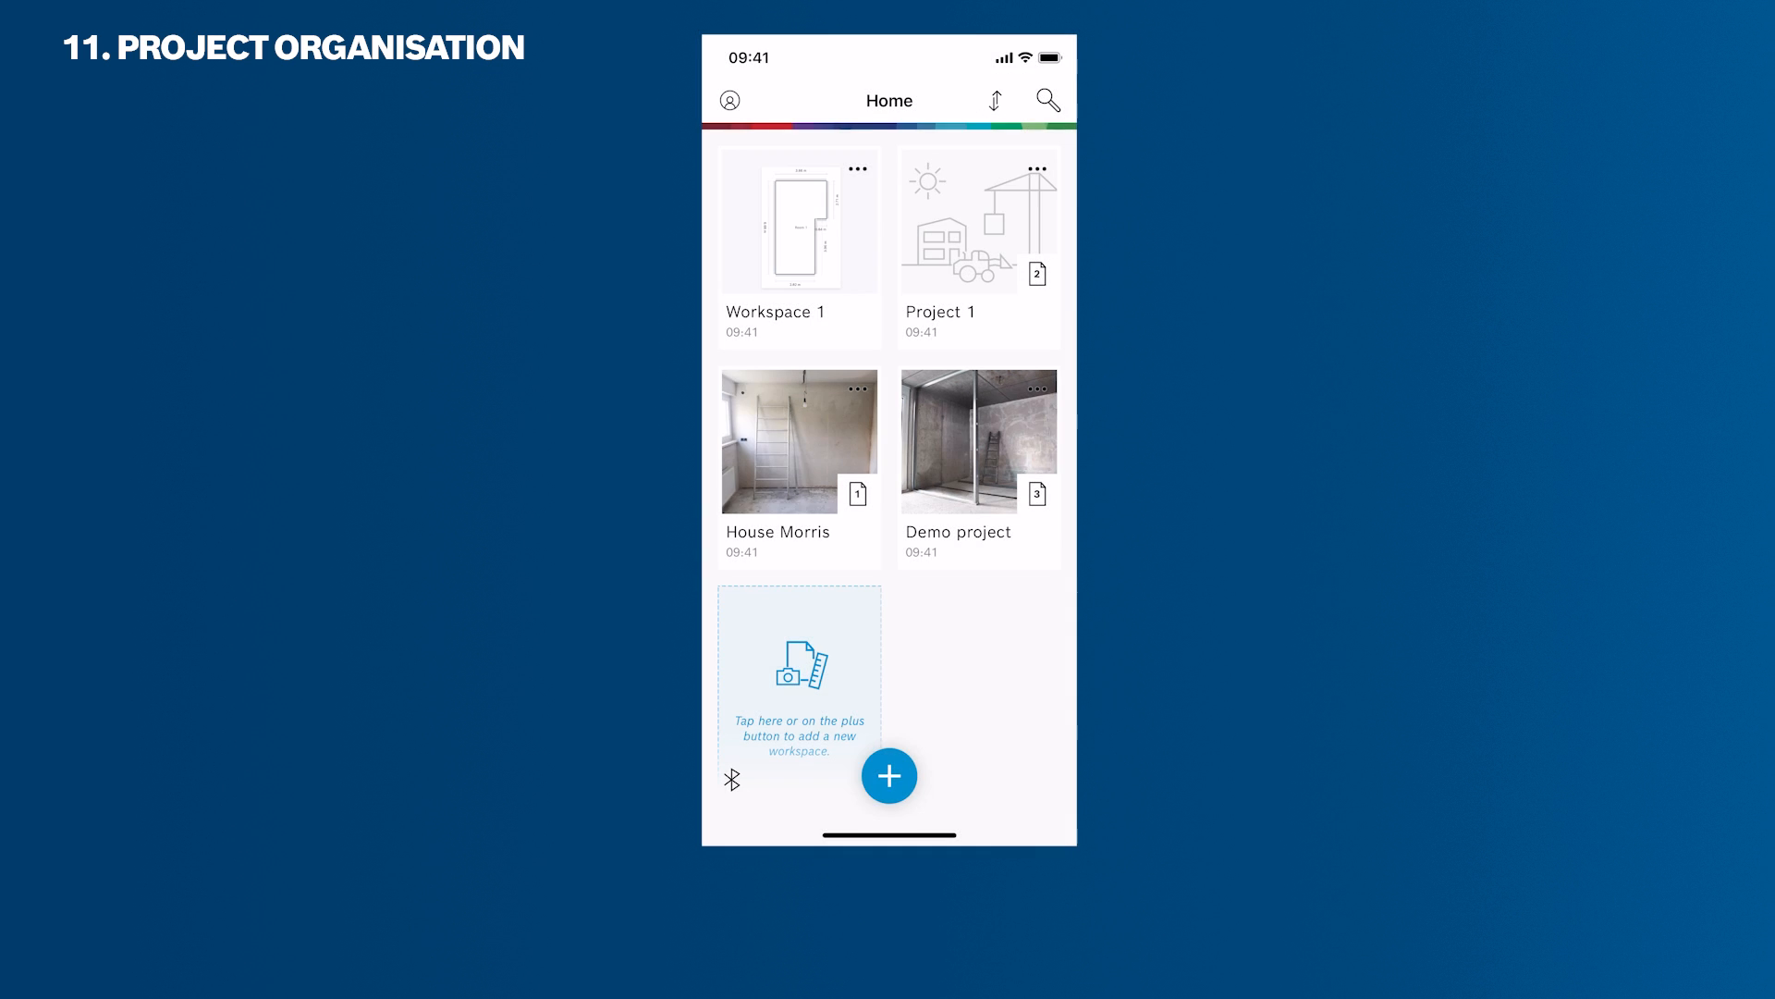
Sort the home screen alphabetically, then search 'House Mo' to find House Morris and cancel
{"action": "left_click", "coordinate": [994, 100]}
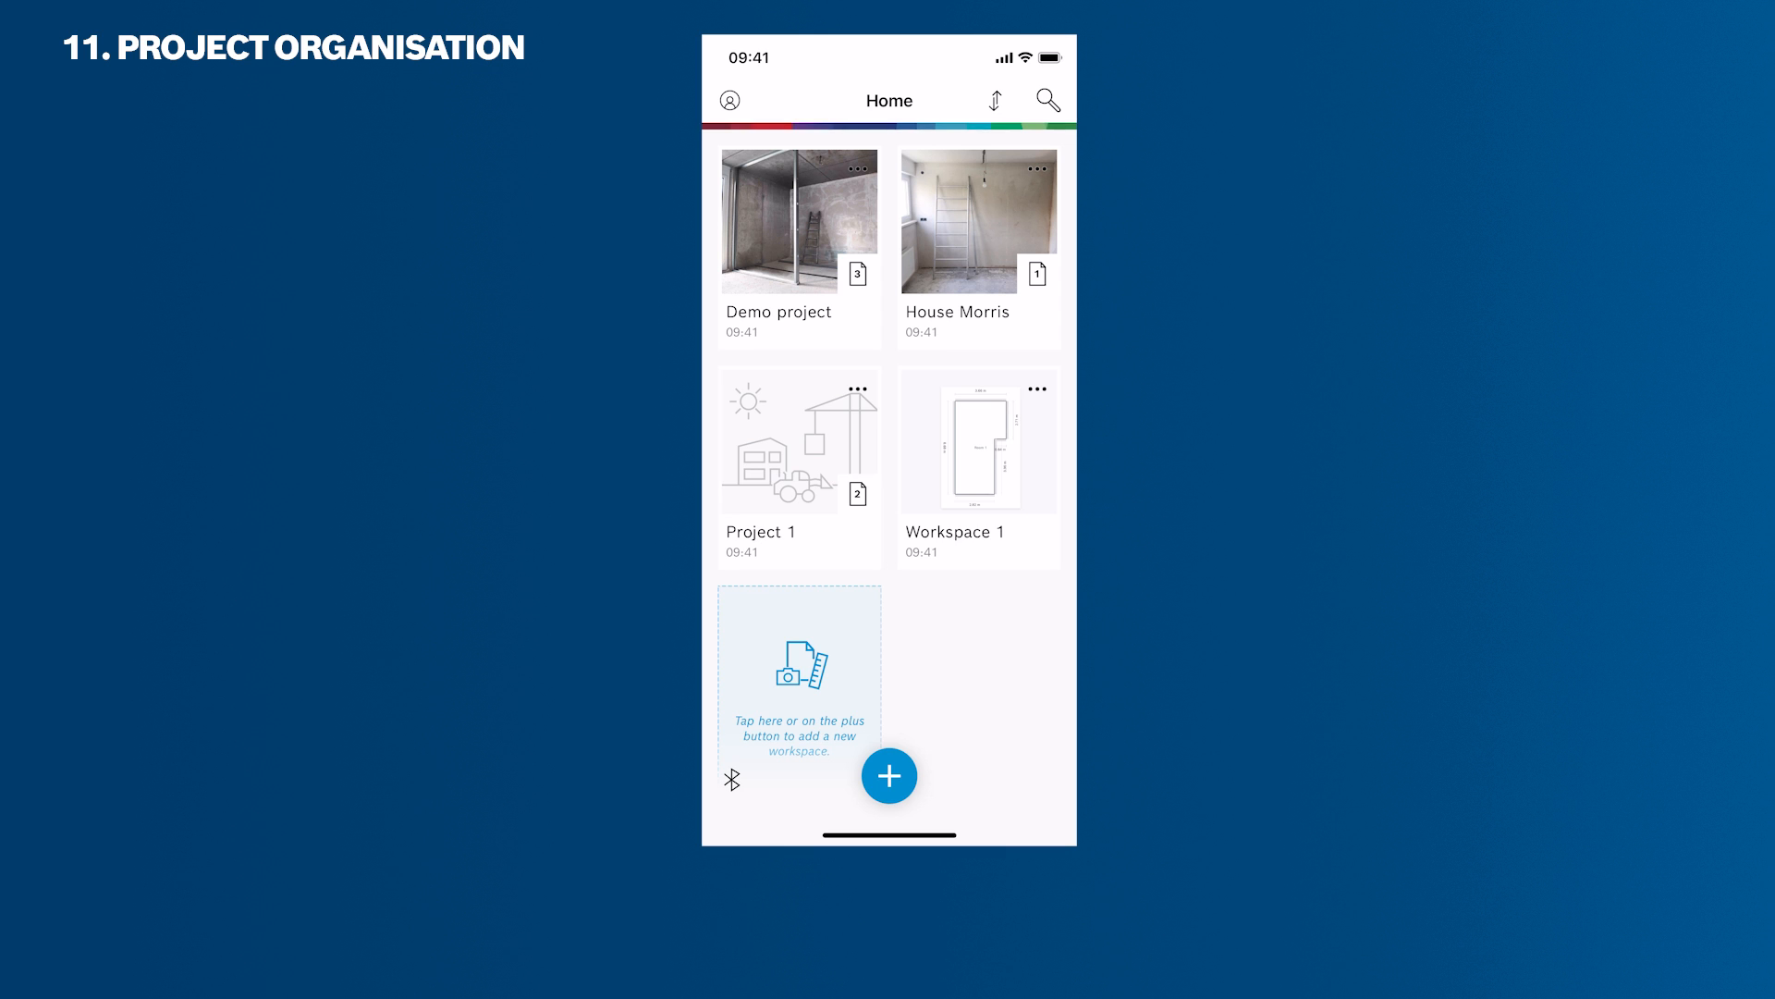
{"action": "type", "text": "House Mo"}
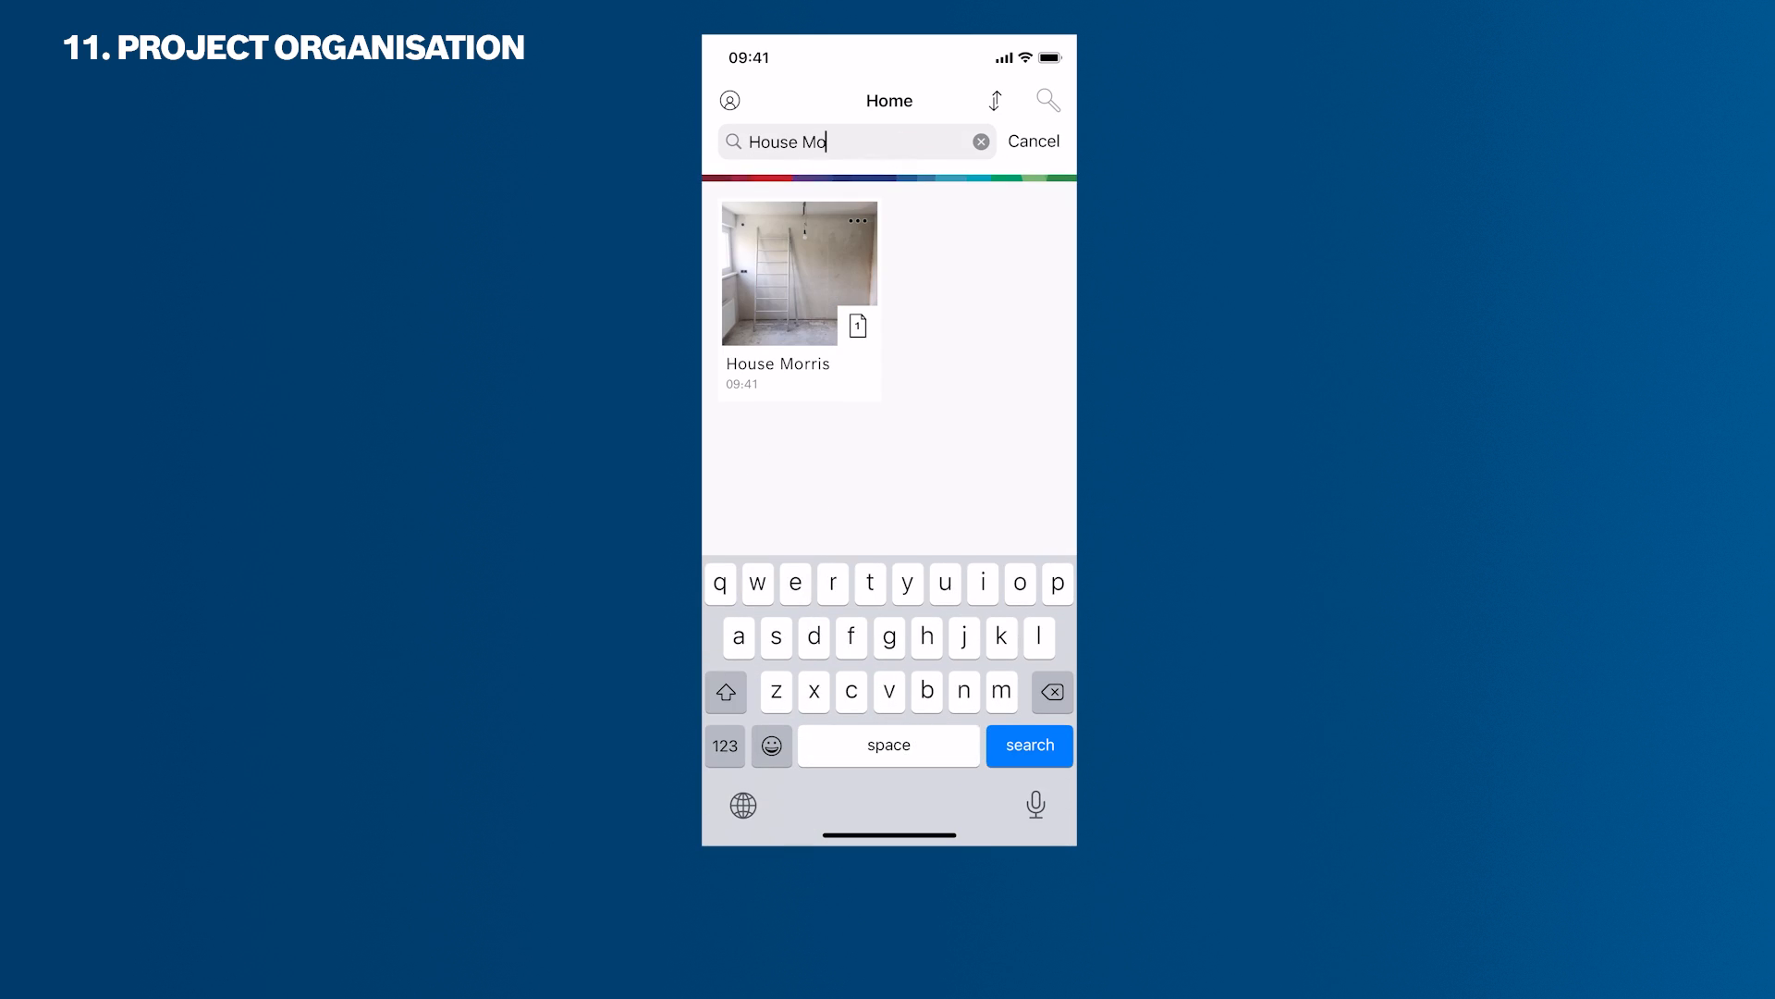
{"action": "left_click", "coordinate": [1032, 140]}
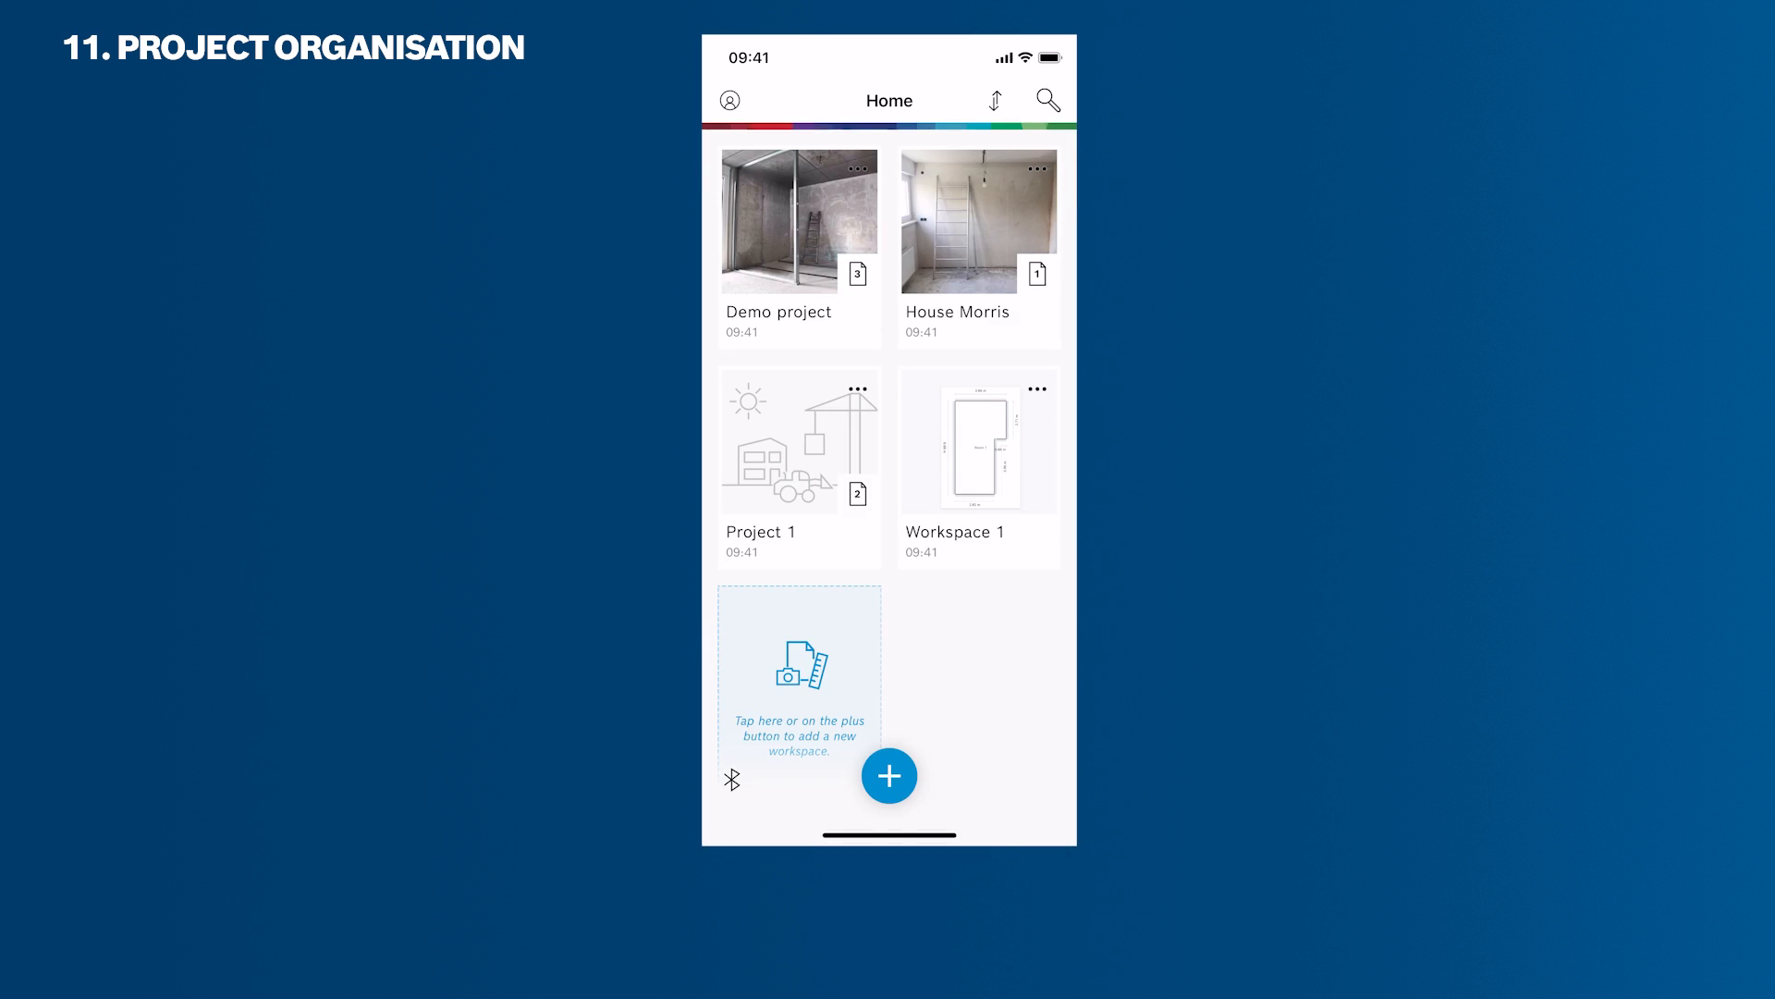